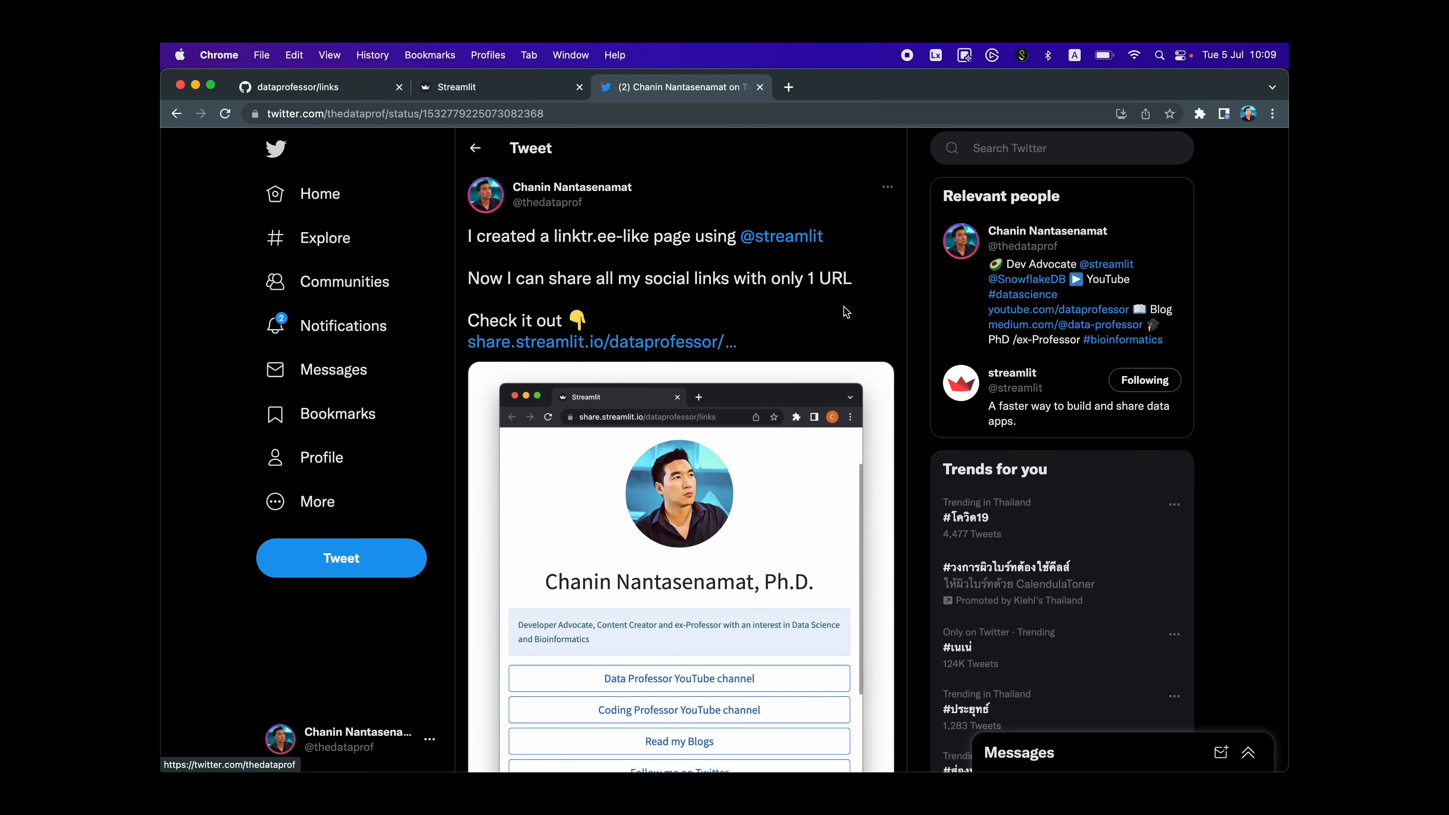
mouse_move(679, 341)
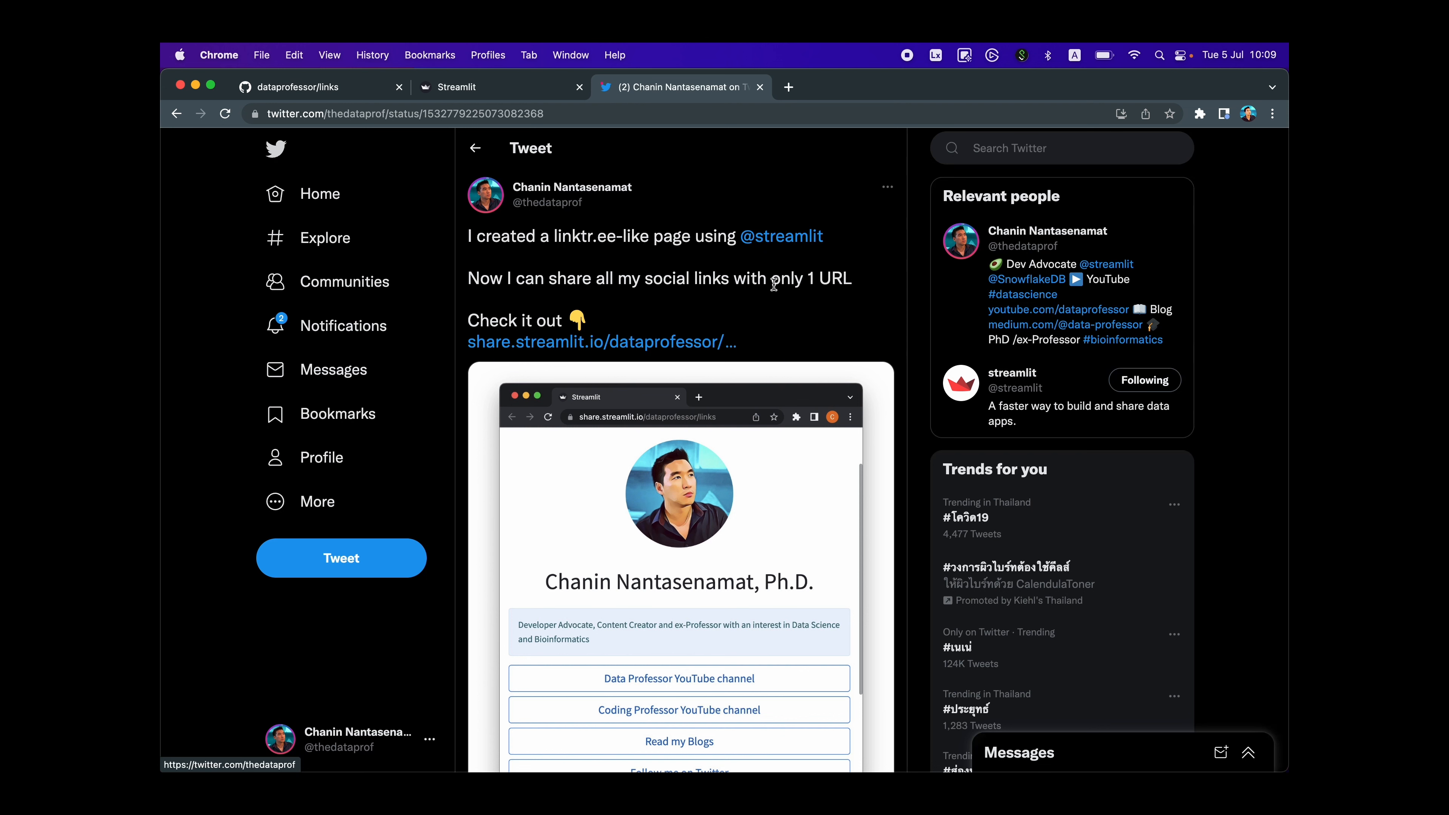
- Switch from the links template repository to the deployed links page and scroll through its seven link buttons
scroll(down, 3)
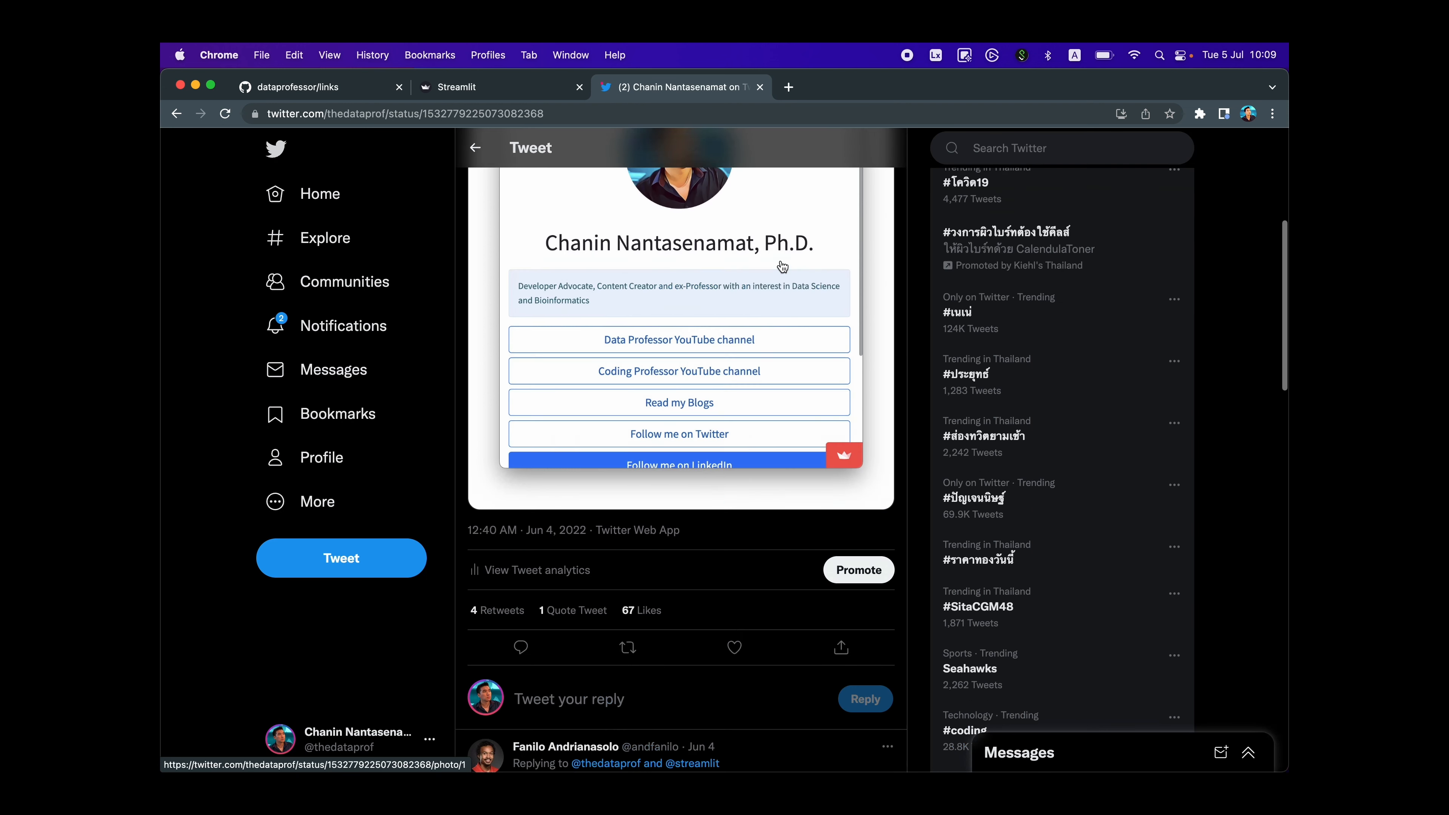
scroll(down, 3)
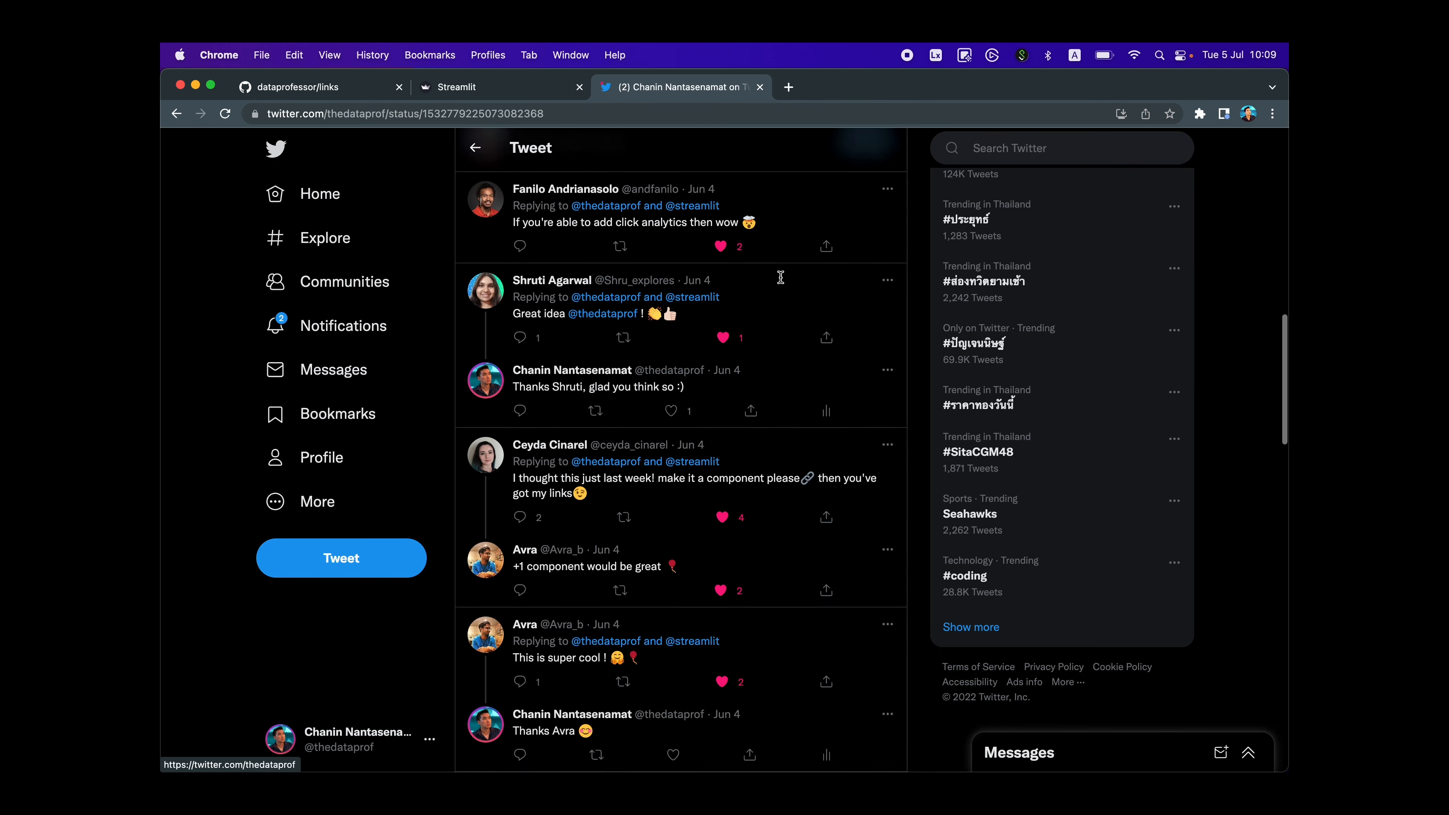
scroll(down, 3)
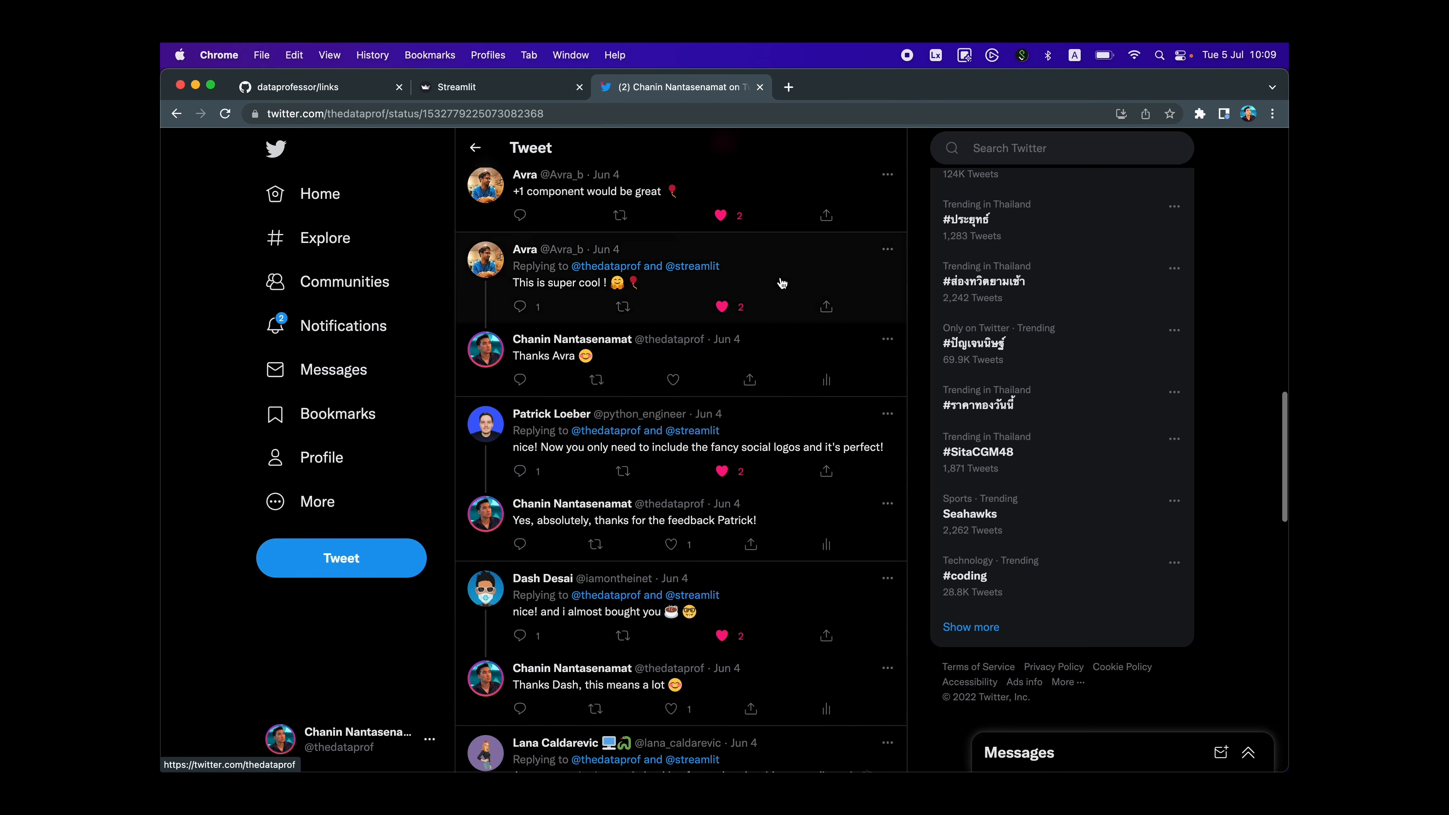
scroll(down, 3)
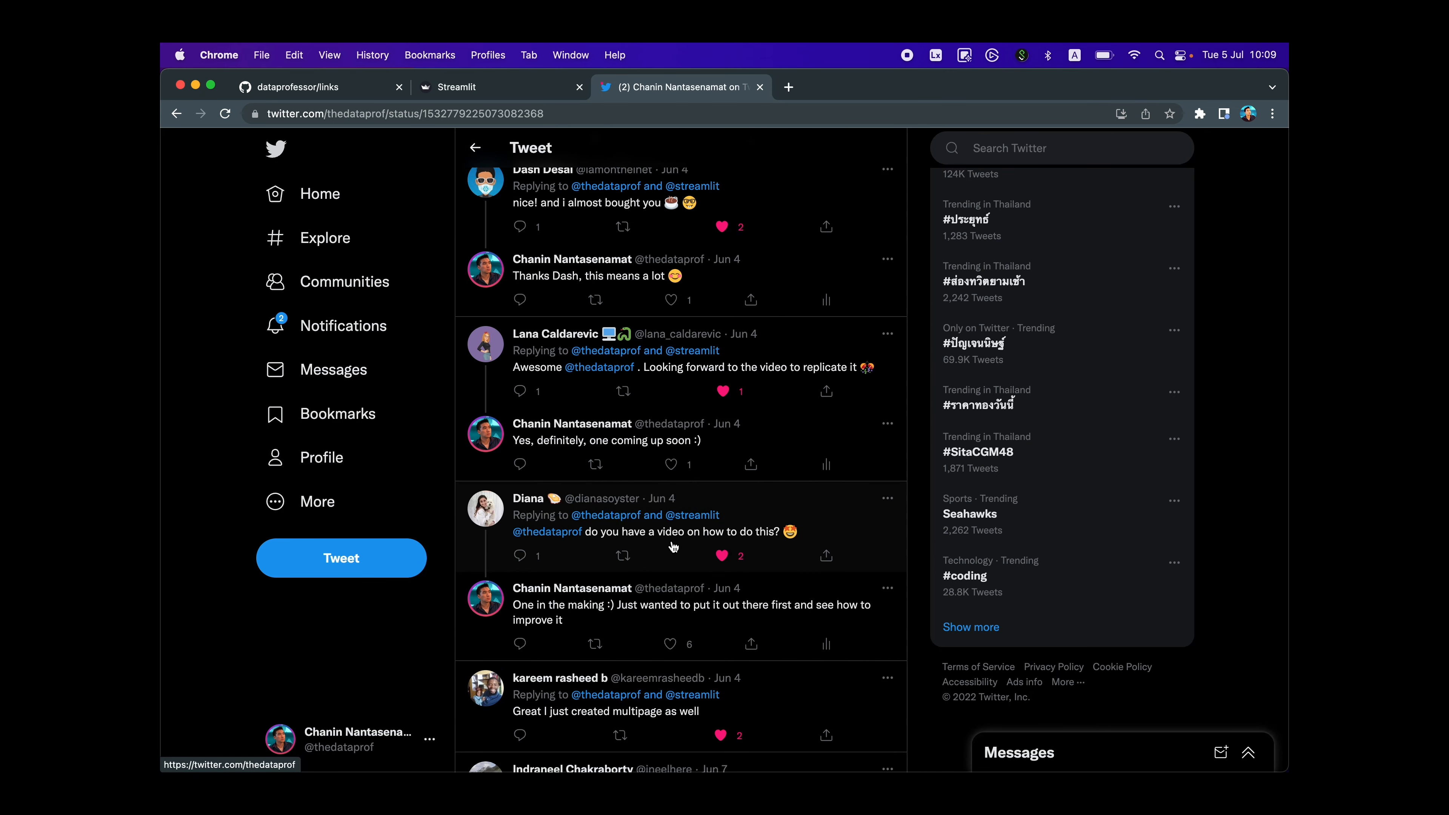
click(297, 87)
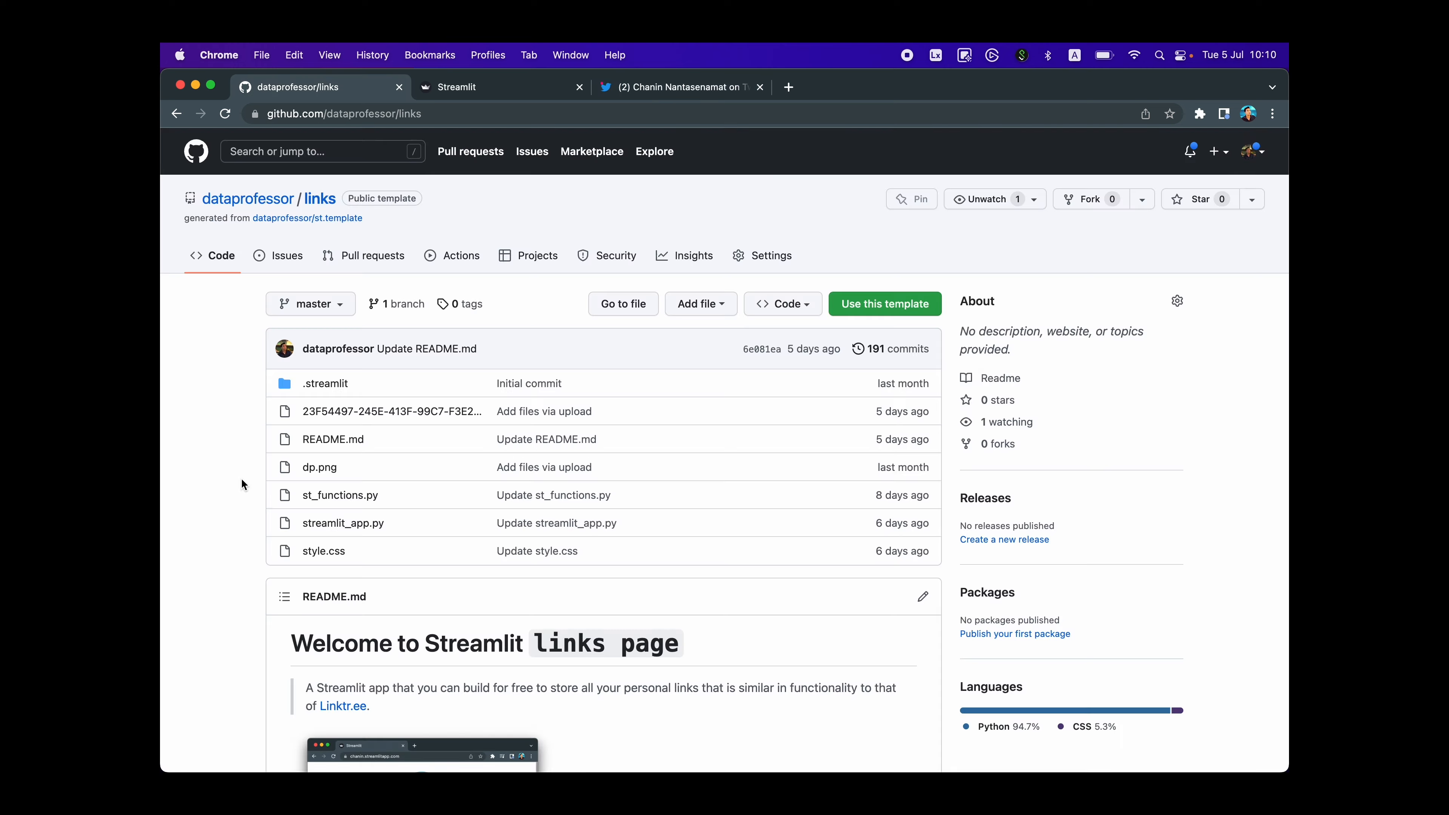
click(469, 87)
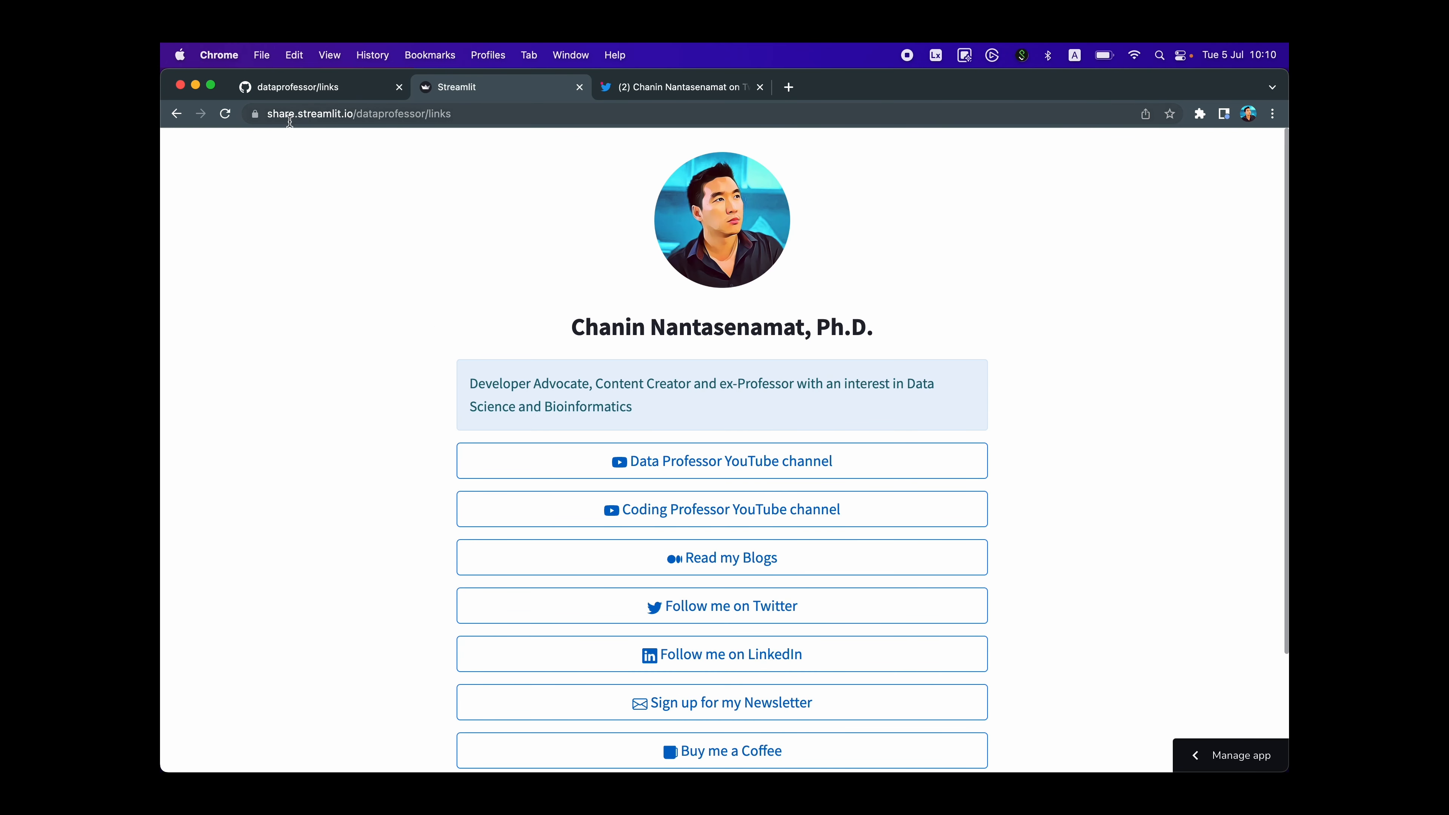
mouse_move(386, 131)
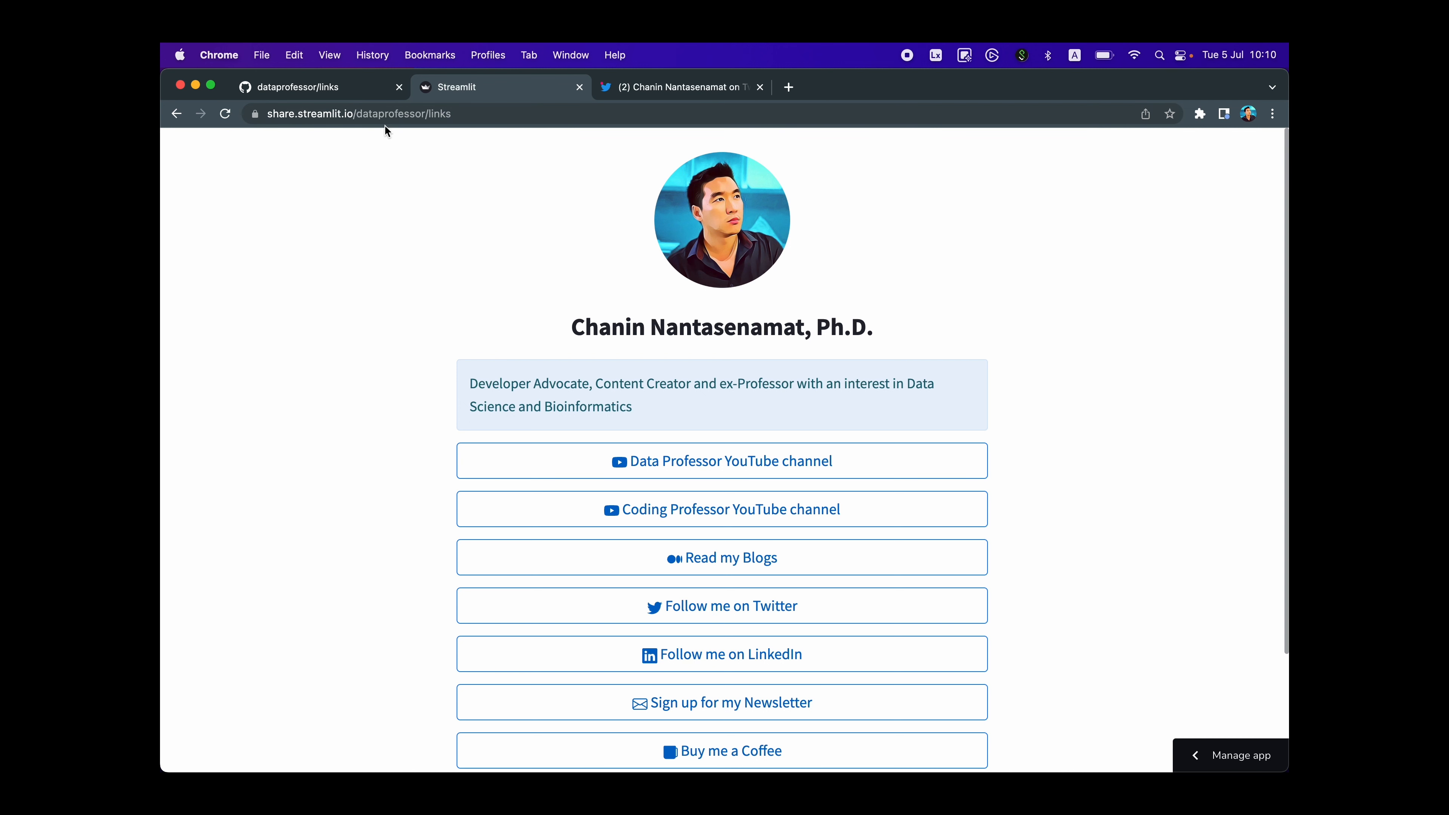
scroll(down, 3)
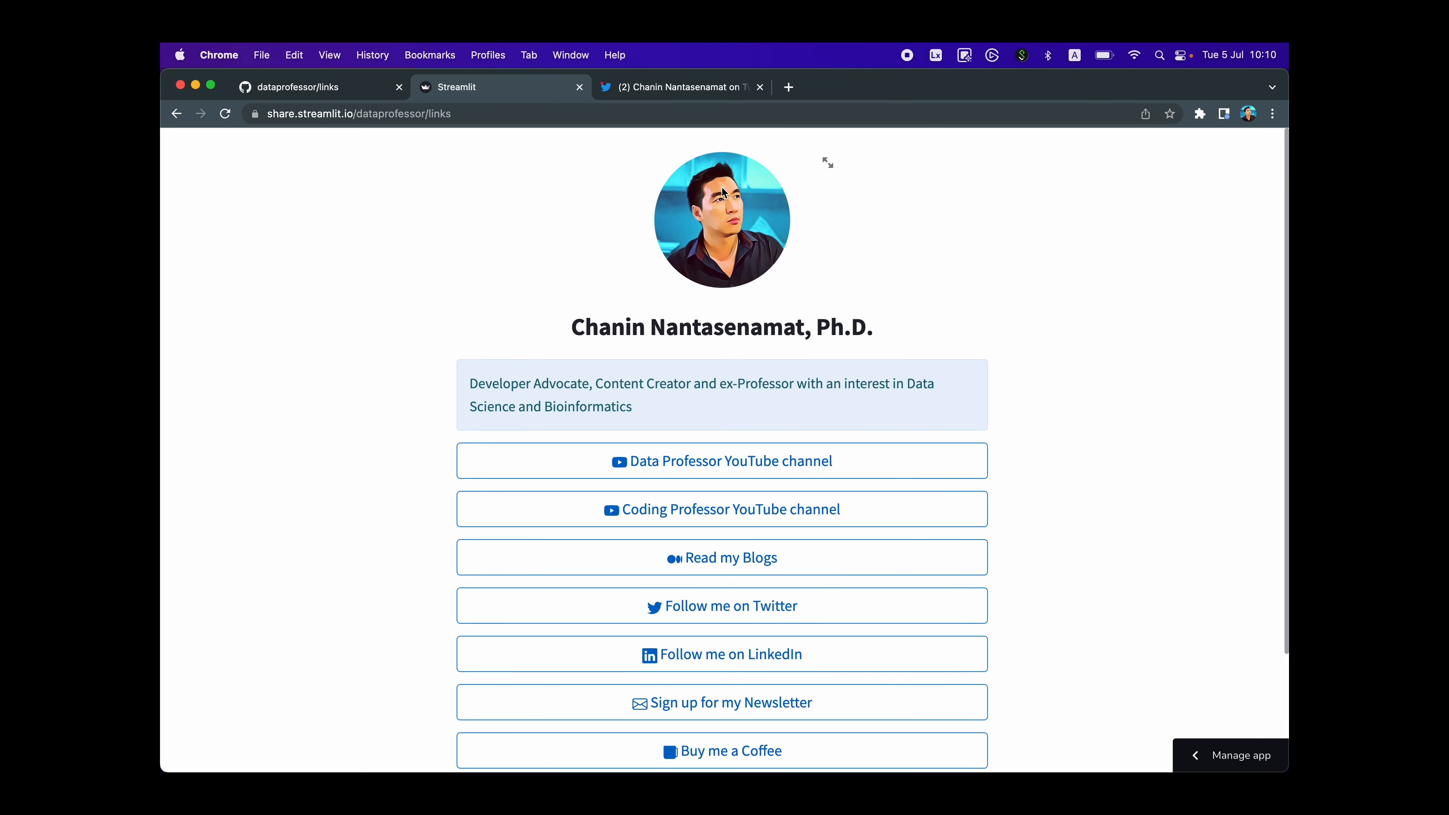
scroll(down, 3)
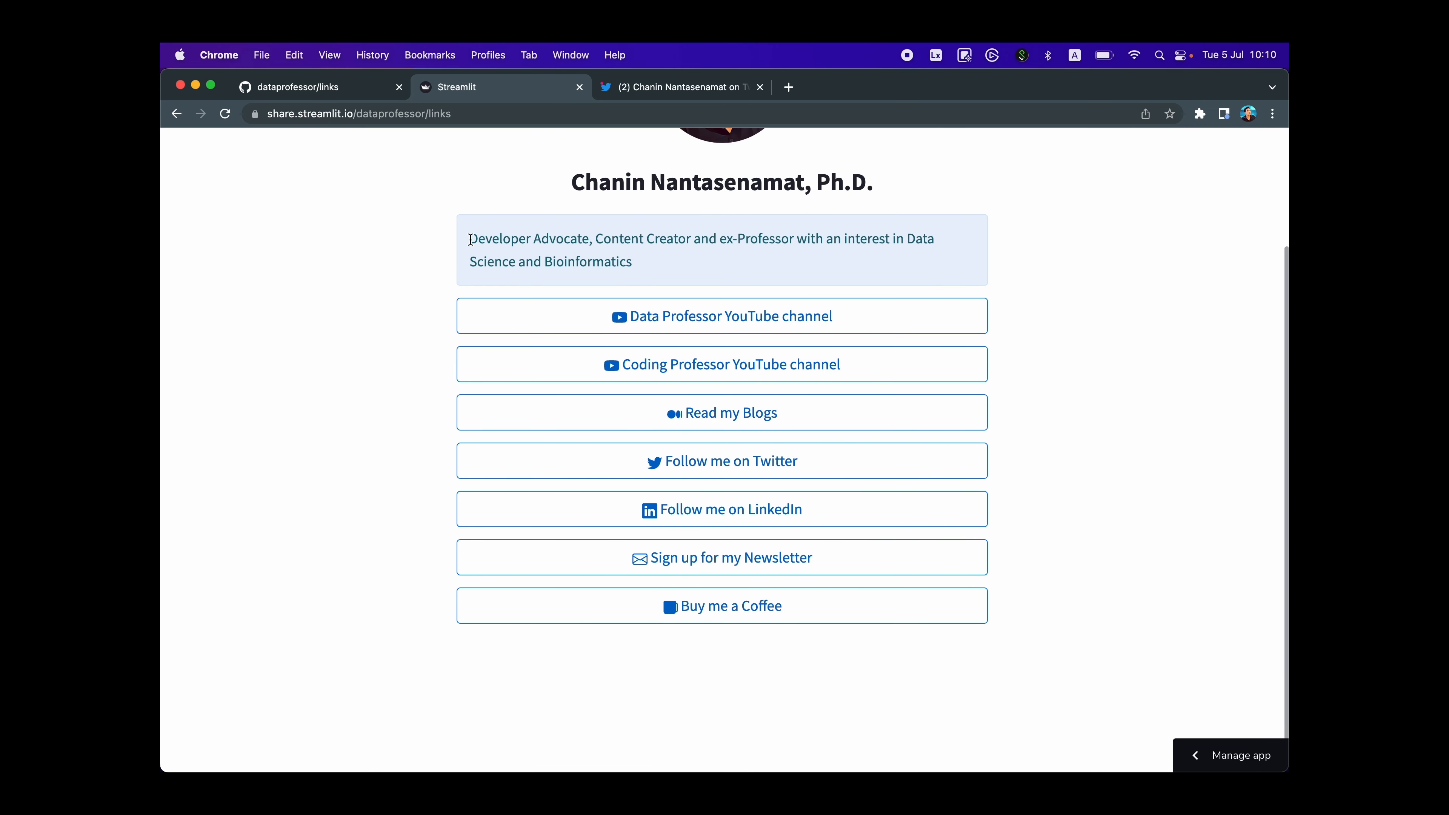
mouse_move(727, 314)
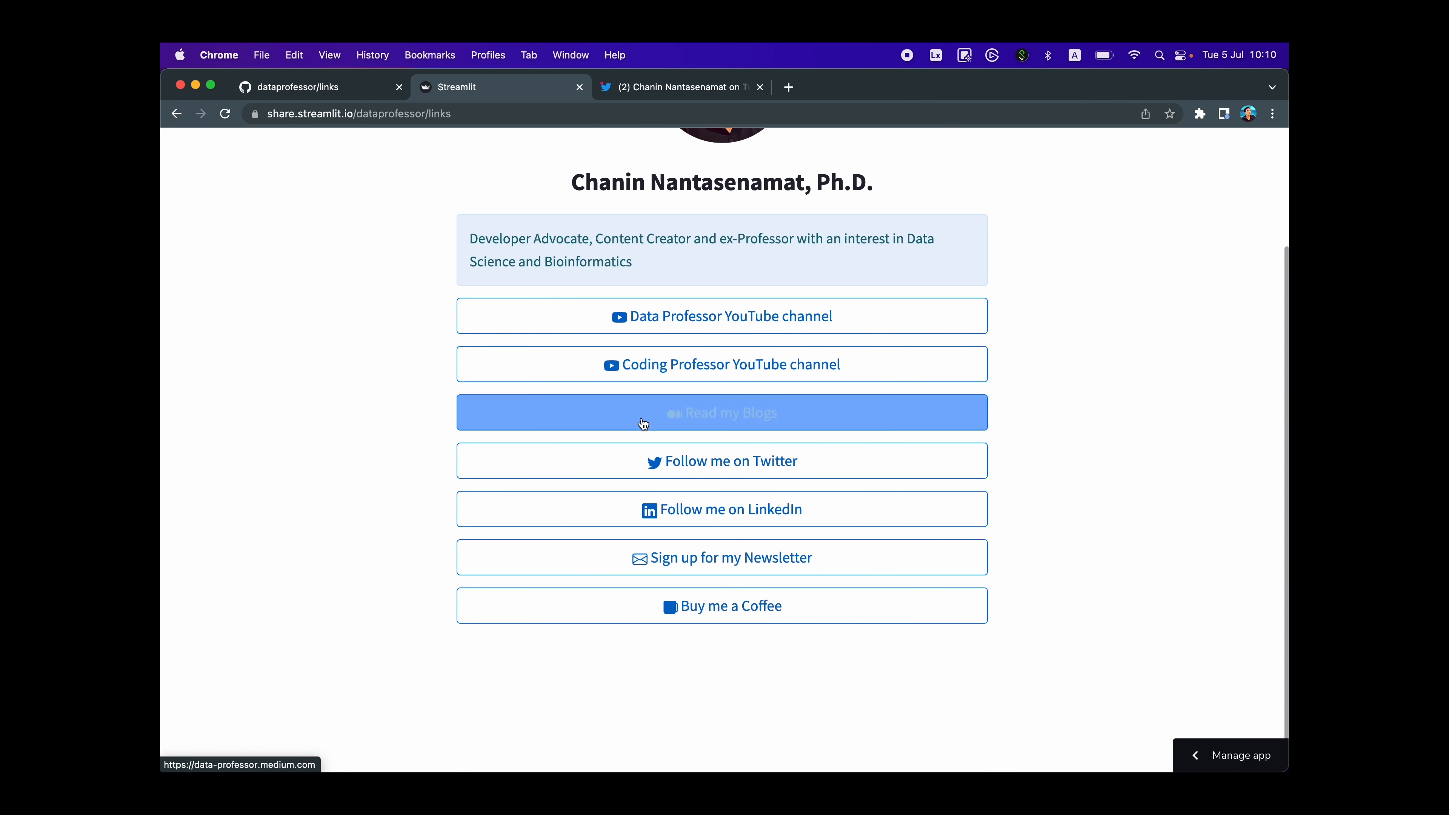
mouse_move(699, 562)
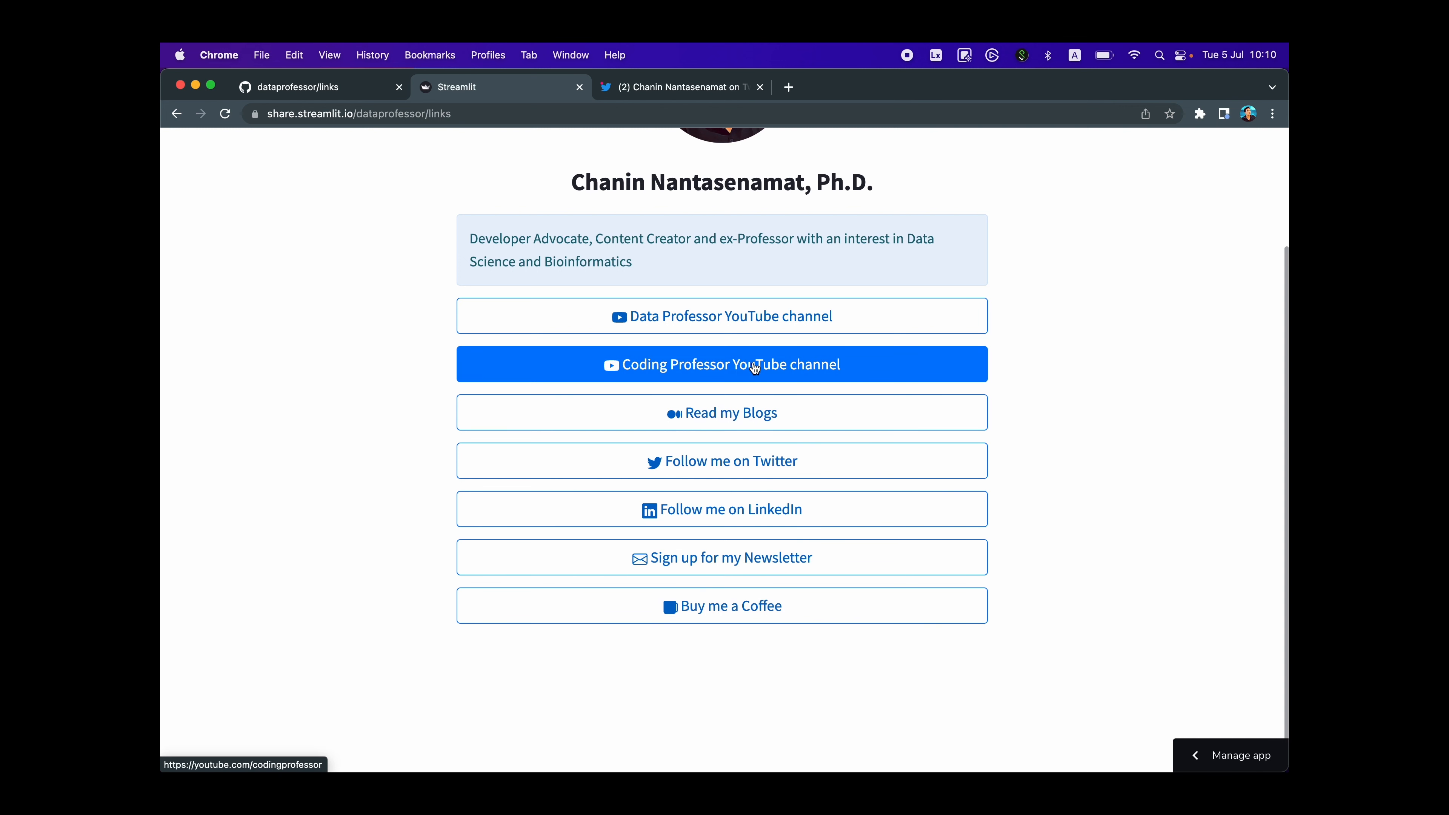
mouse_move(821, 453)
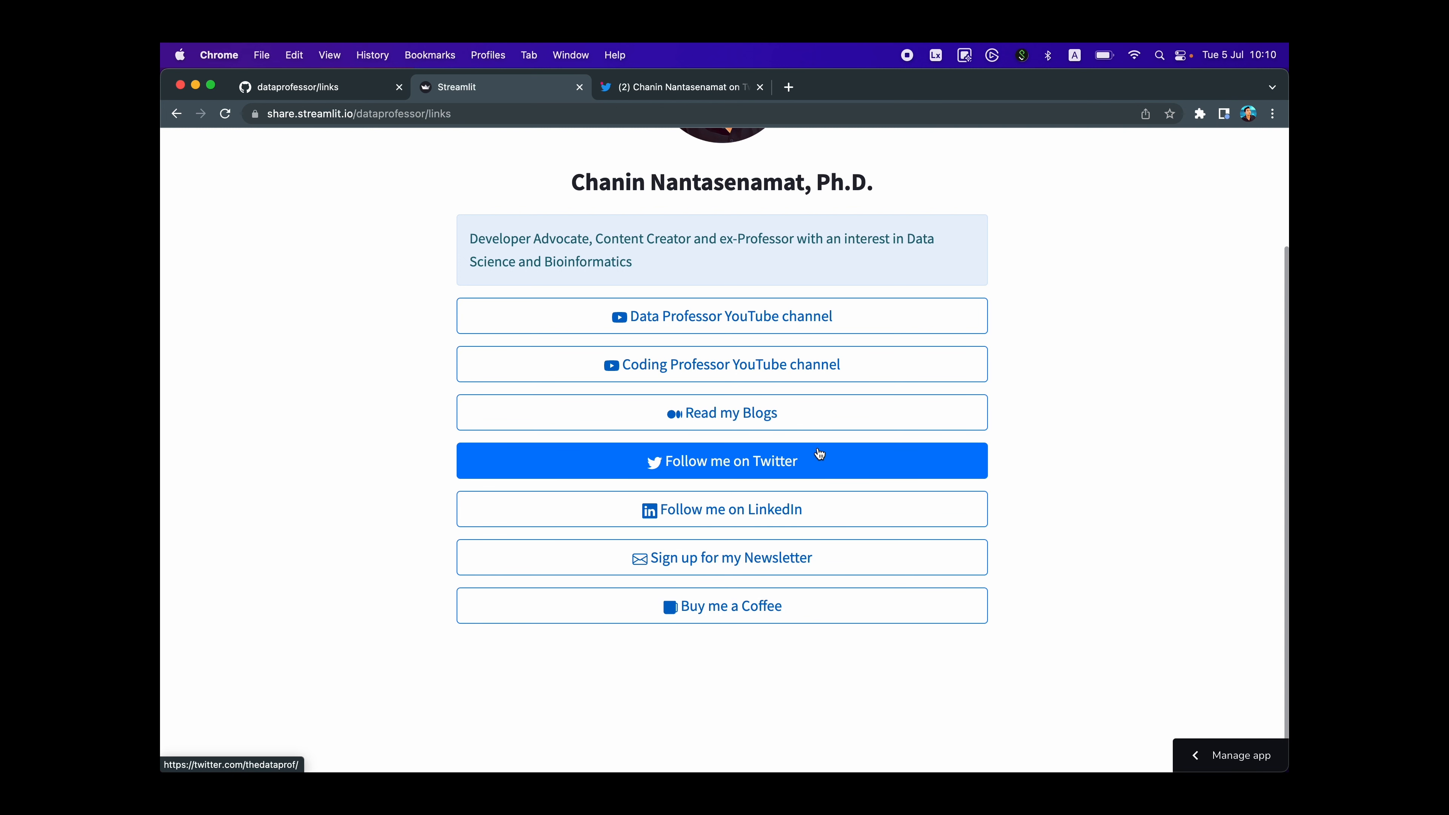
mouse_move(843, 563)
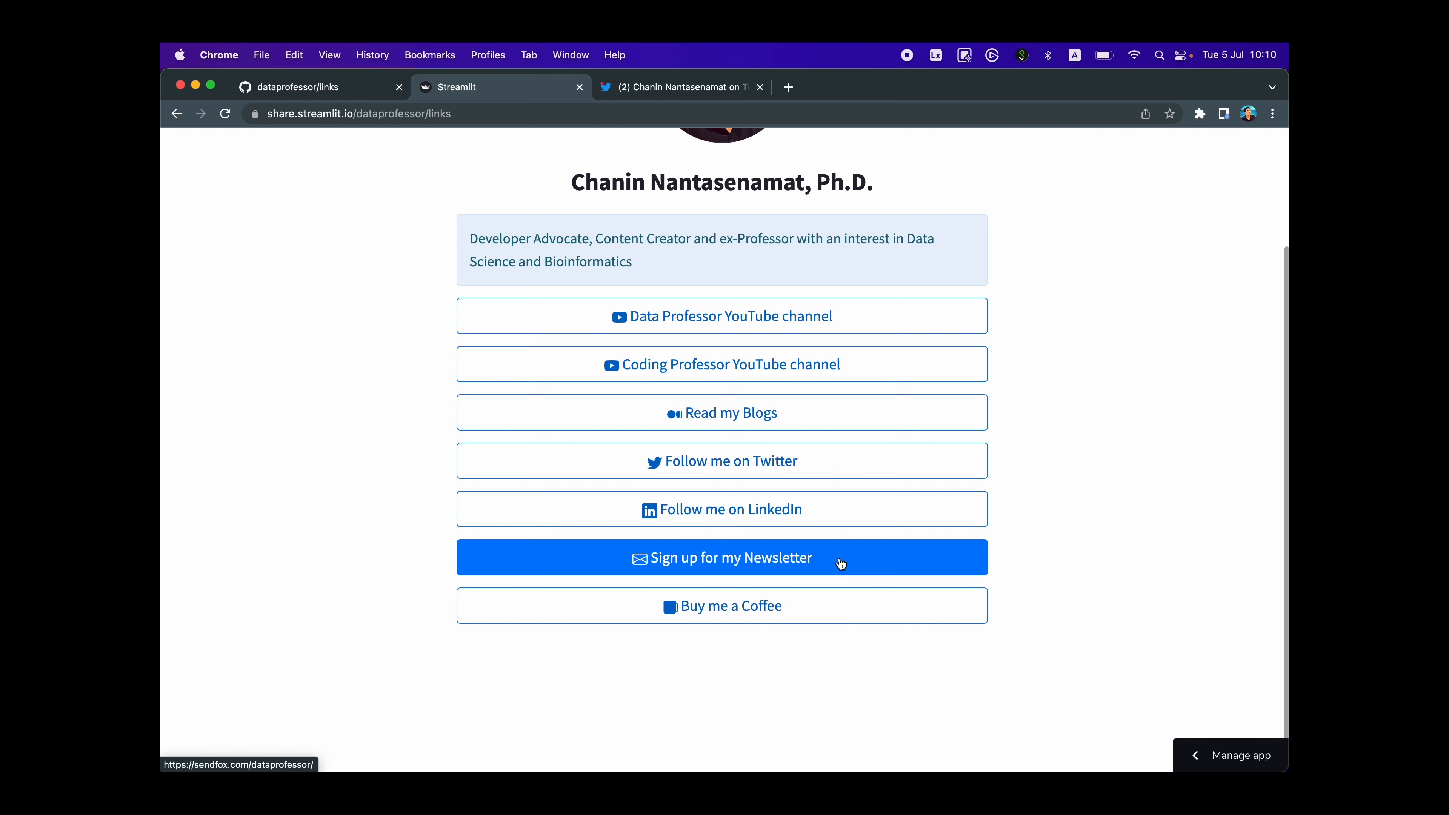
mouse_move(698, 618)
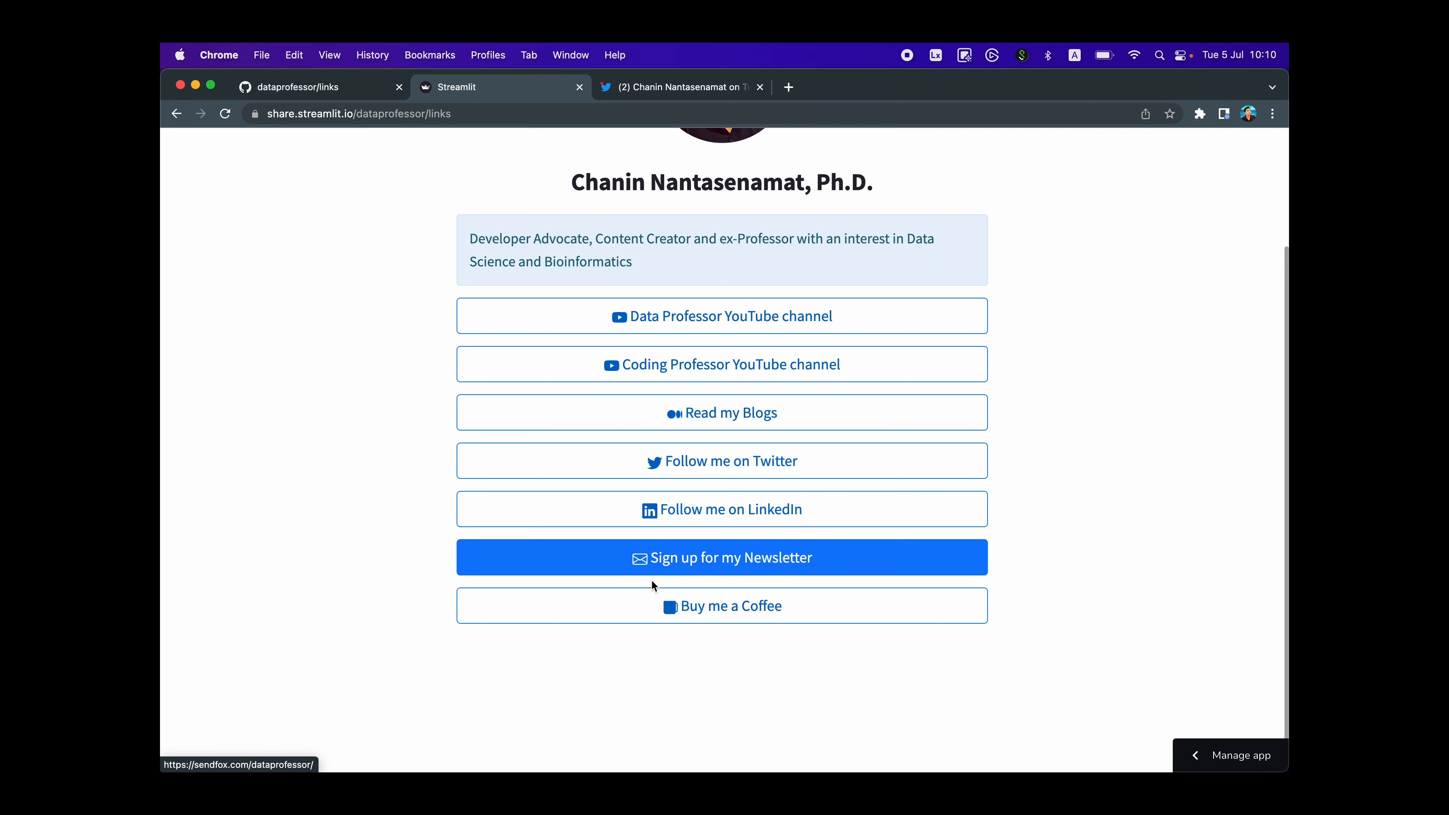
scroll(up, 3)
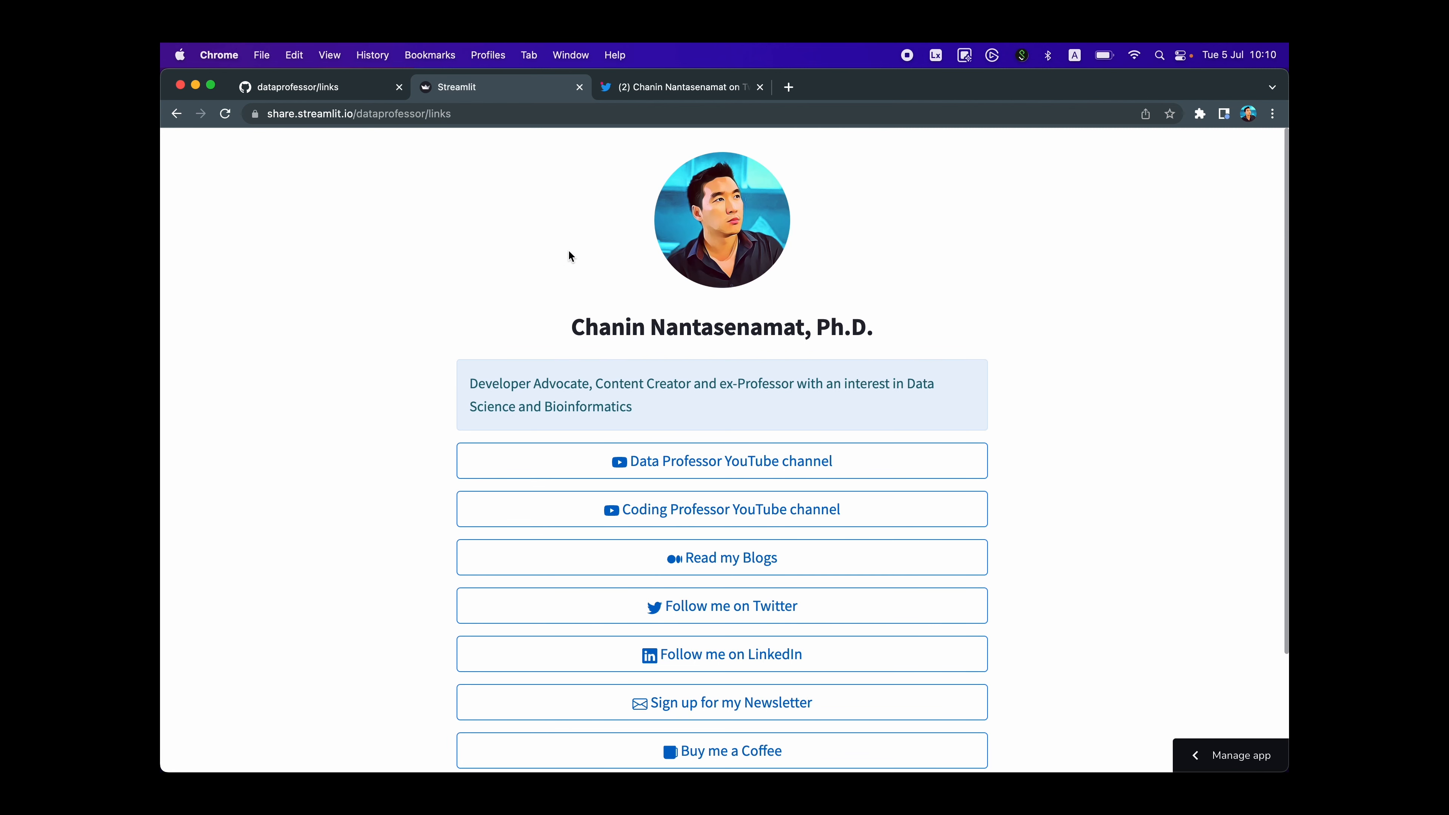
mouse_move(353, 97)
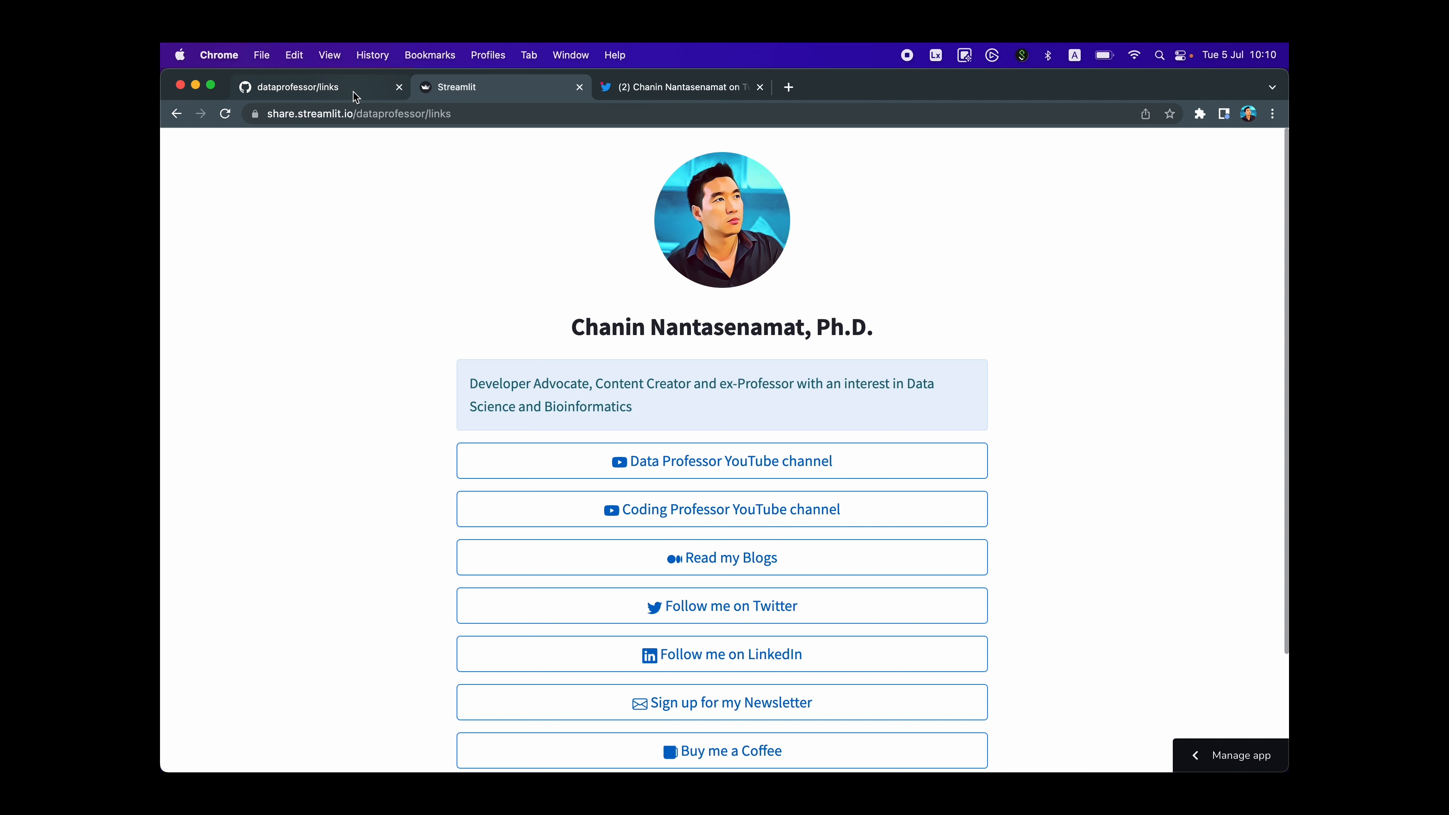
- Return to the dataprofessor/links template repository showing its app, functions and style files
click(298, 87)
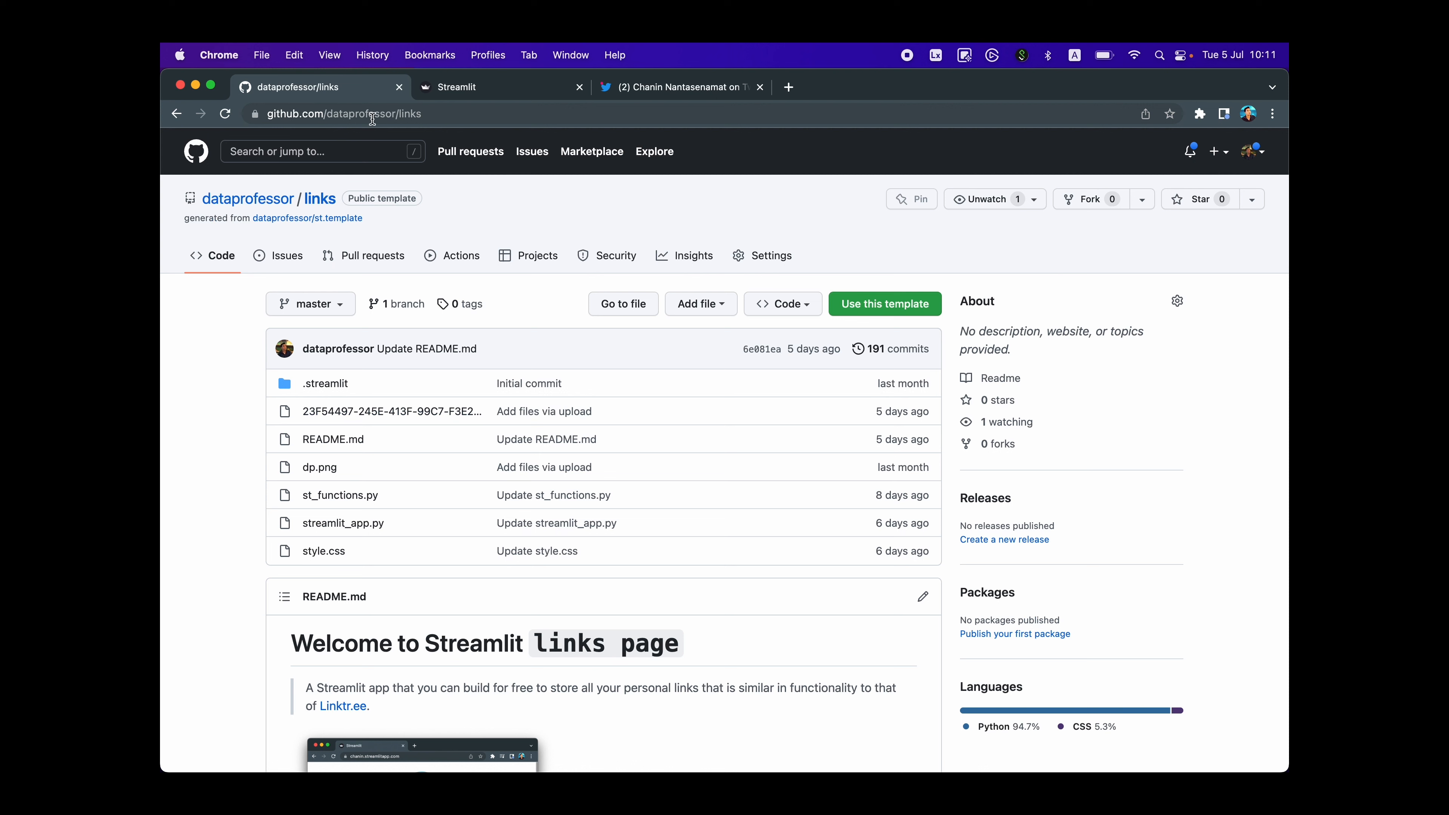
mouse_move(868, 306)
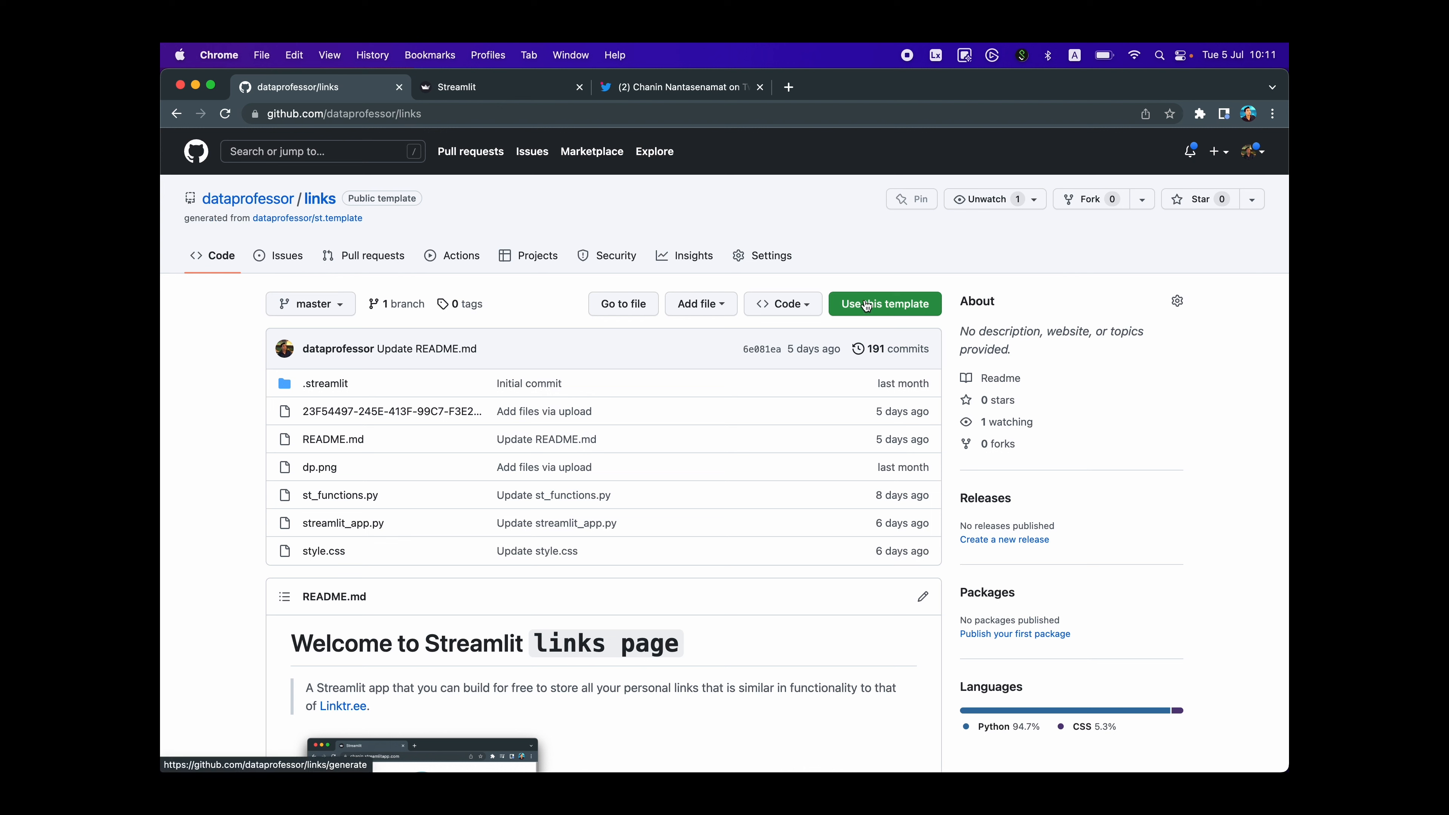
mouse_move(913, 311)
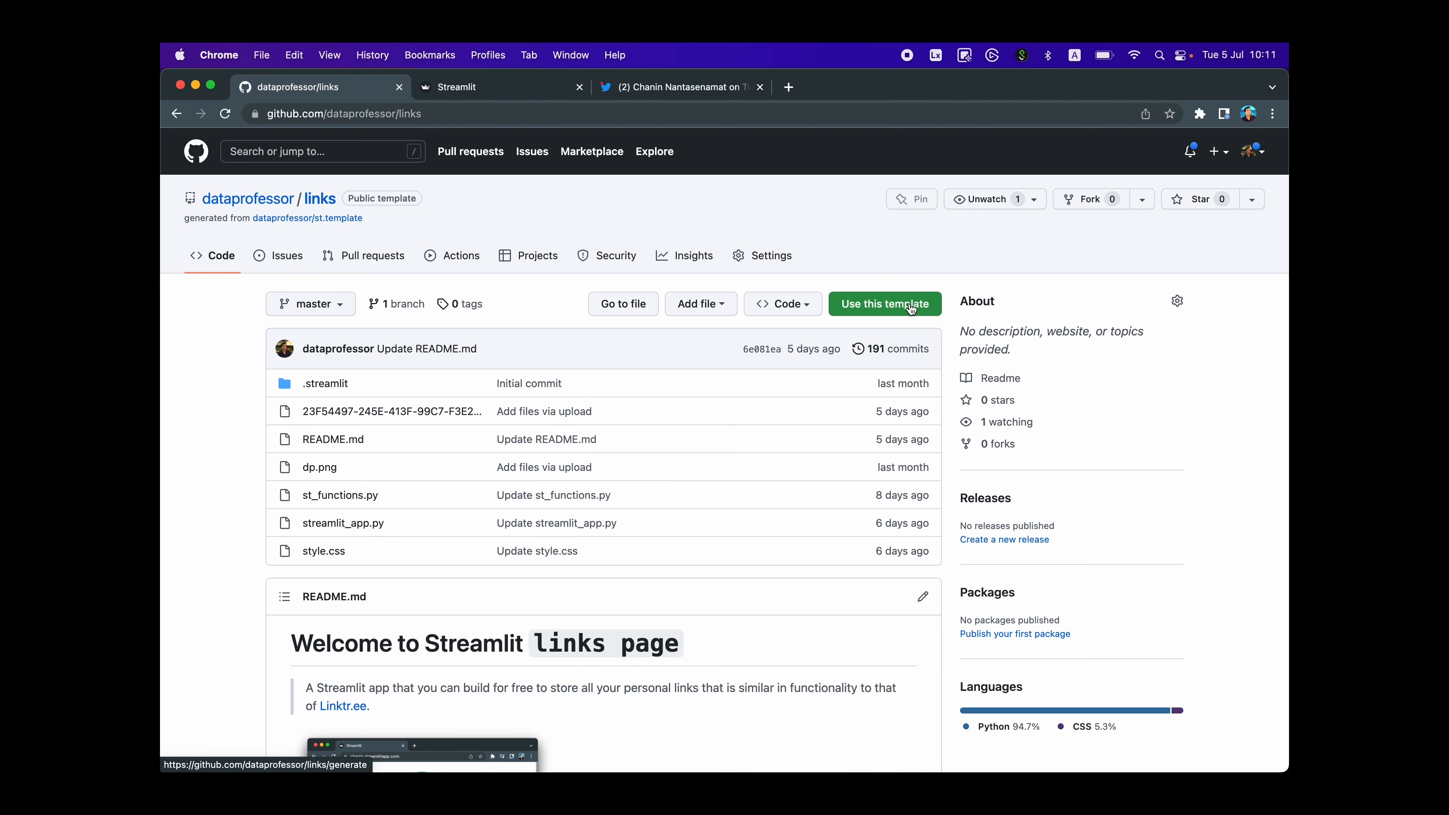
- Create a new repository from the links template named dataprofessor-links
click(885, 303)
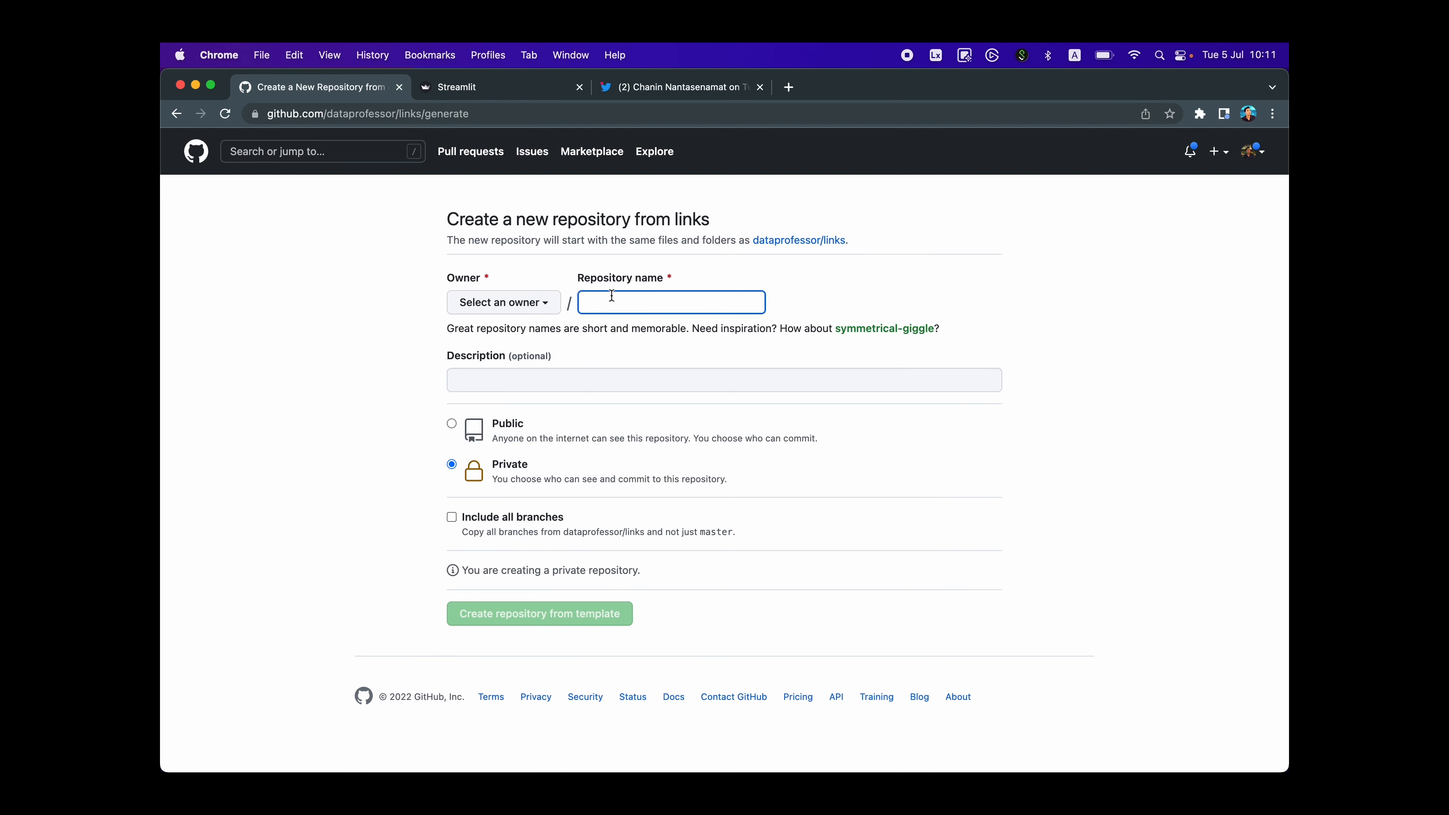
click(669, 302)
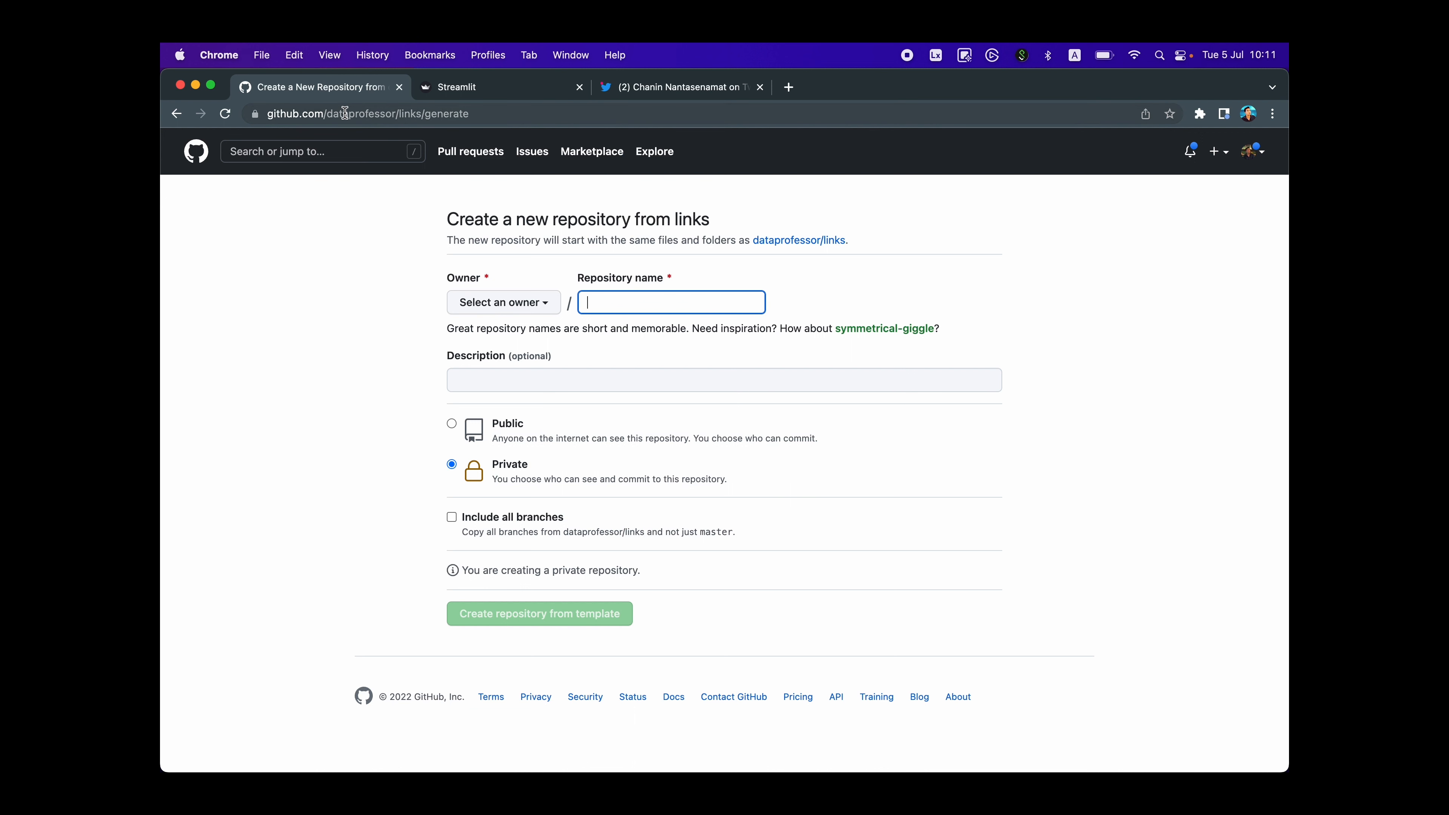
text(dataprofessor-links)
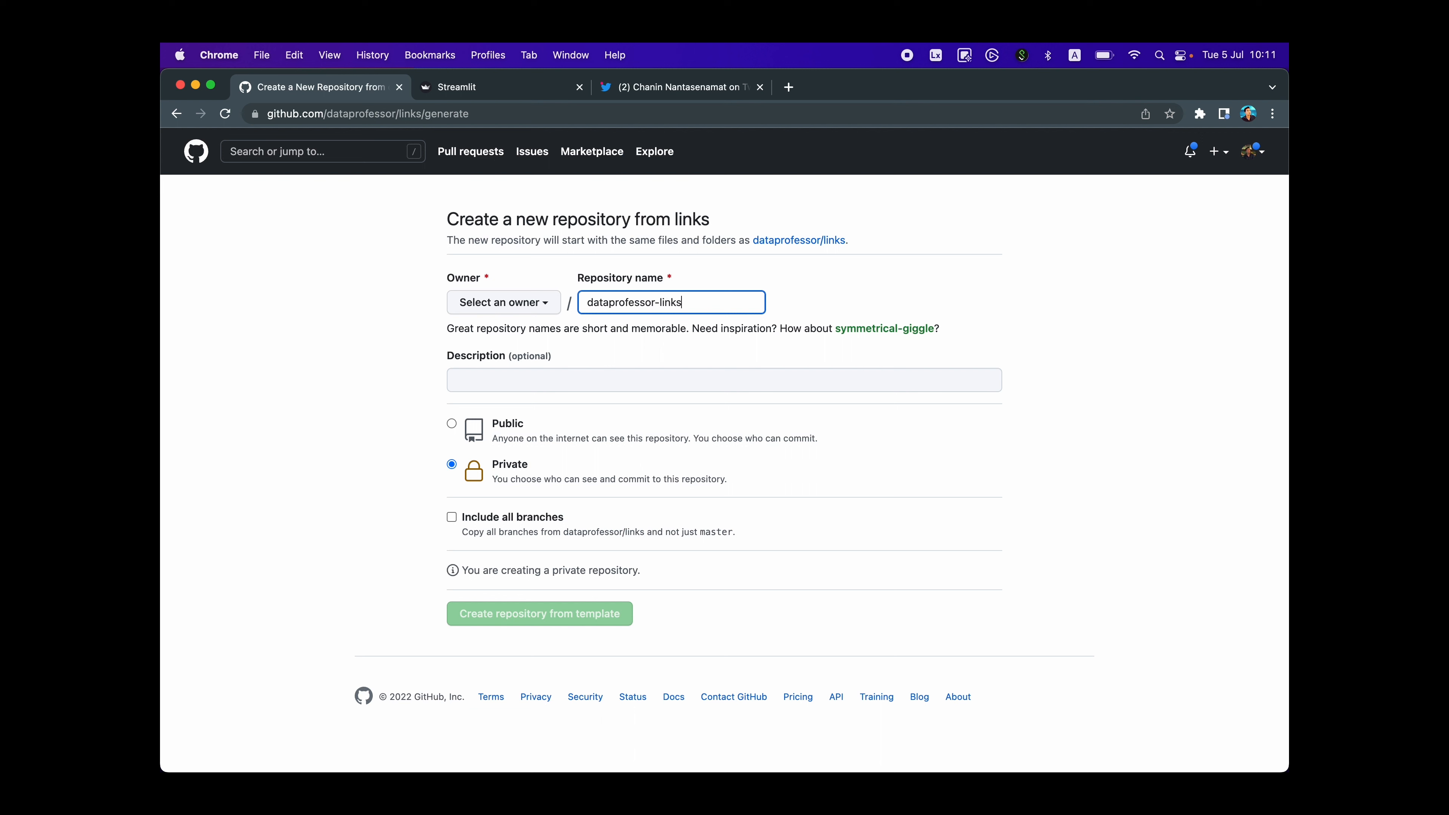
text(dataprofessor)
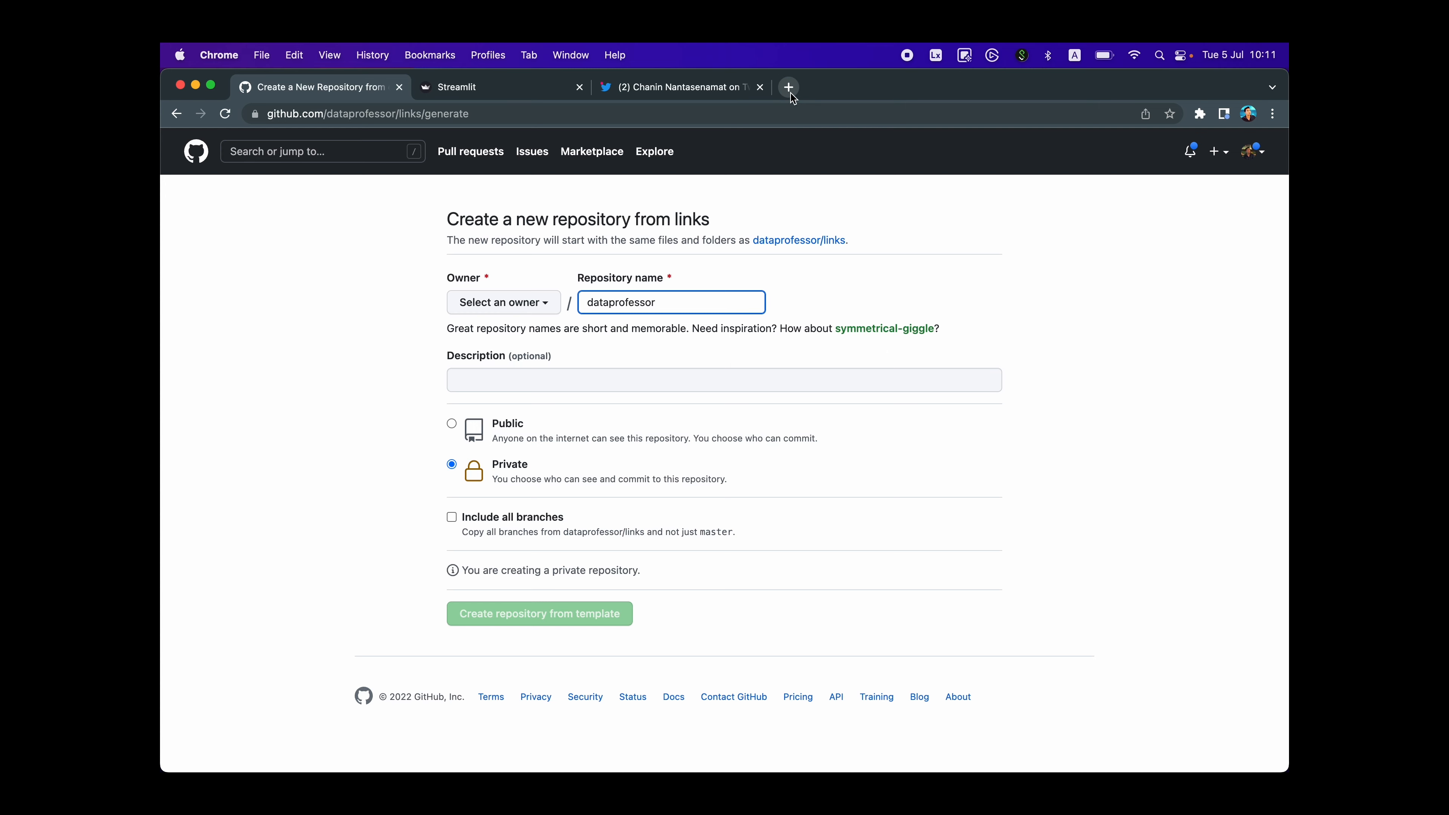
- Start a fresh browser tab addressed to dataprofessor.github.i
click(789, 88)
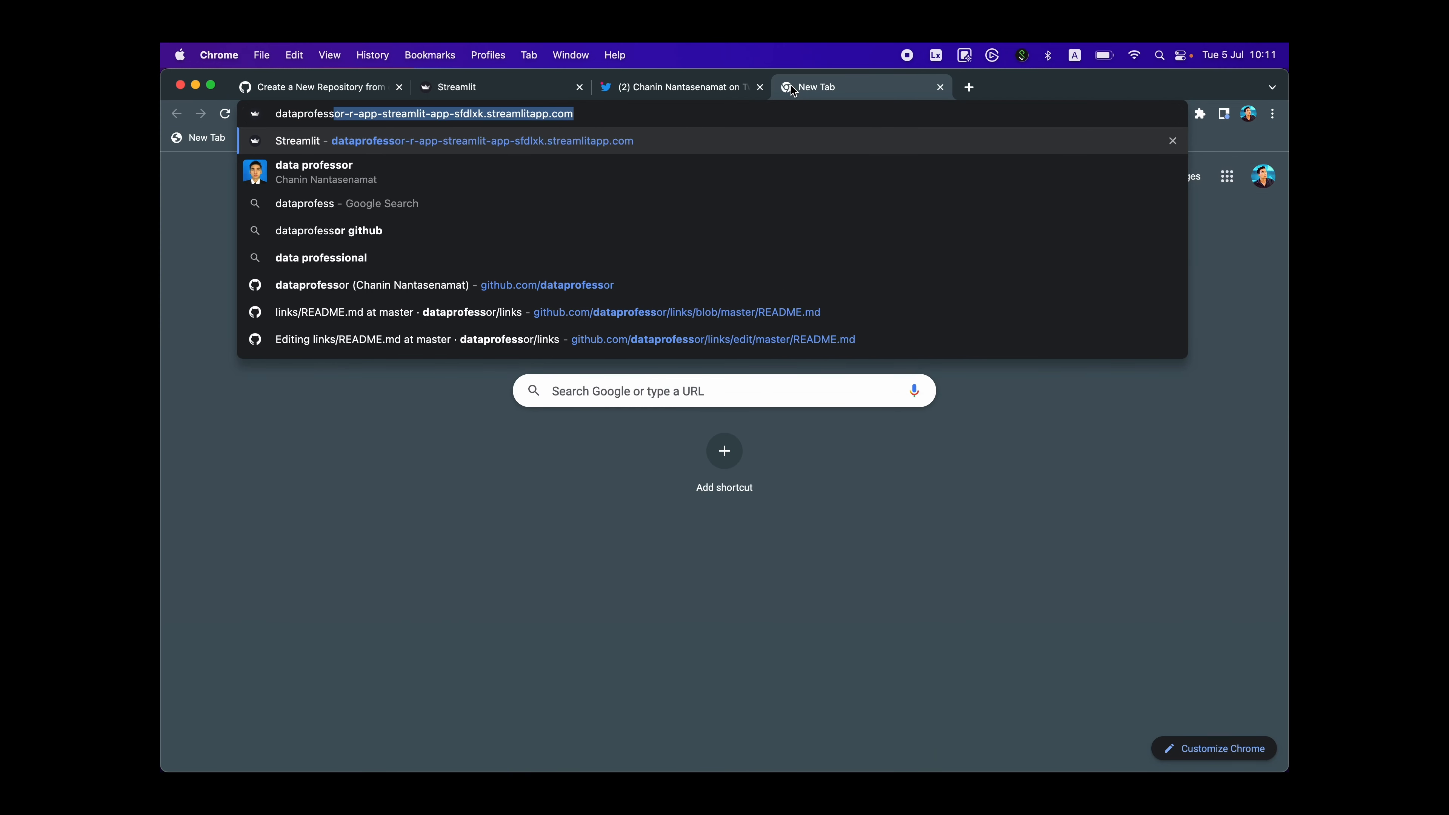
text(dataprofessor.github.i)
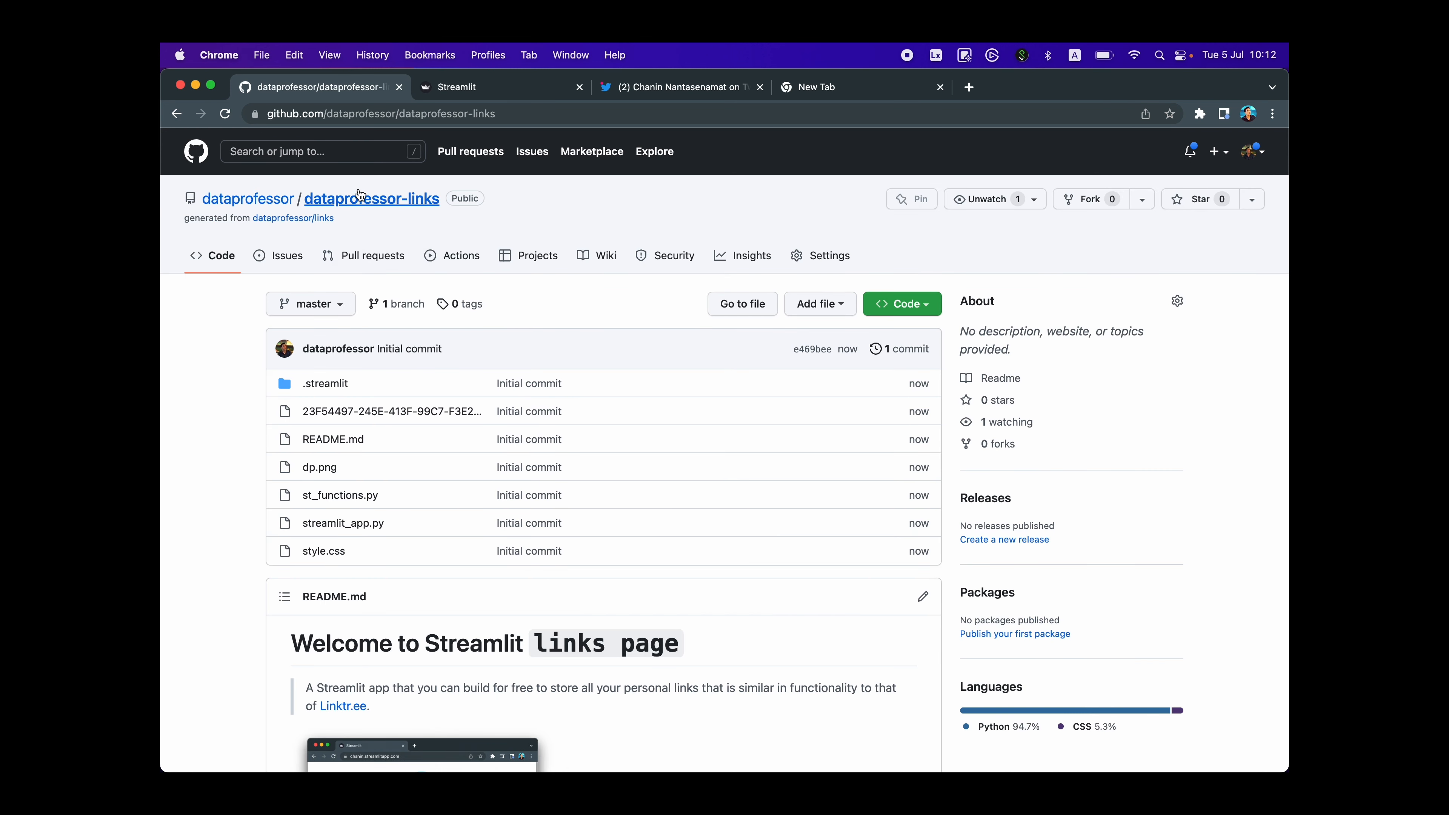
mouse_move(261, 200)
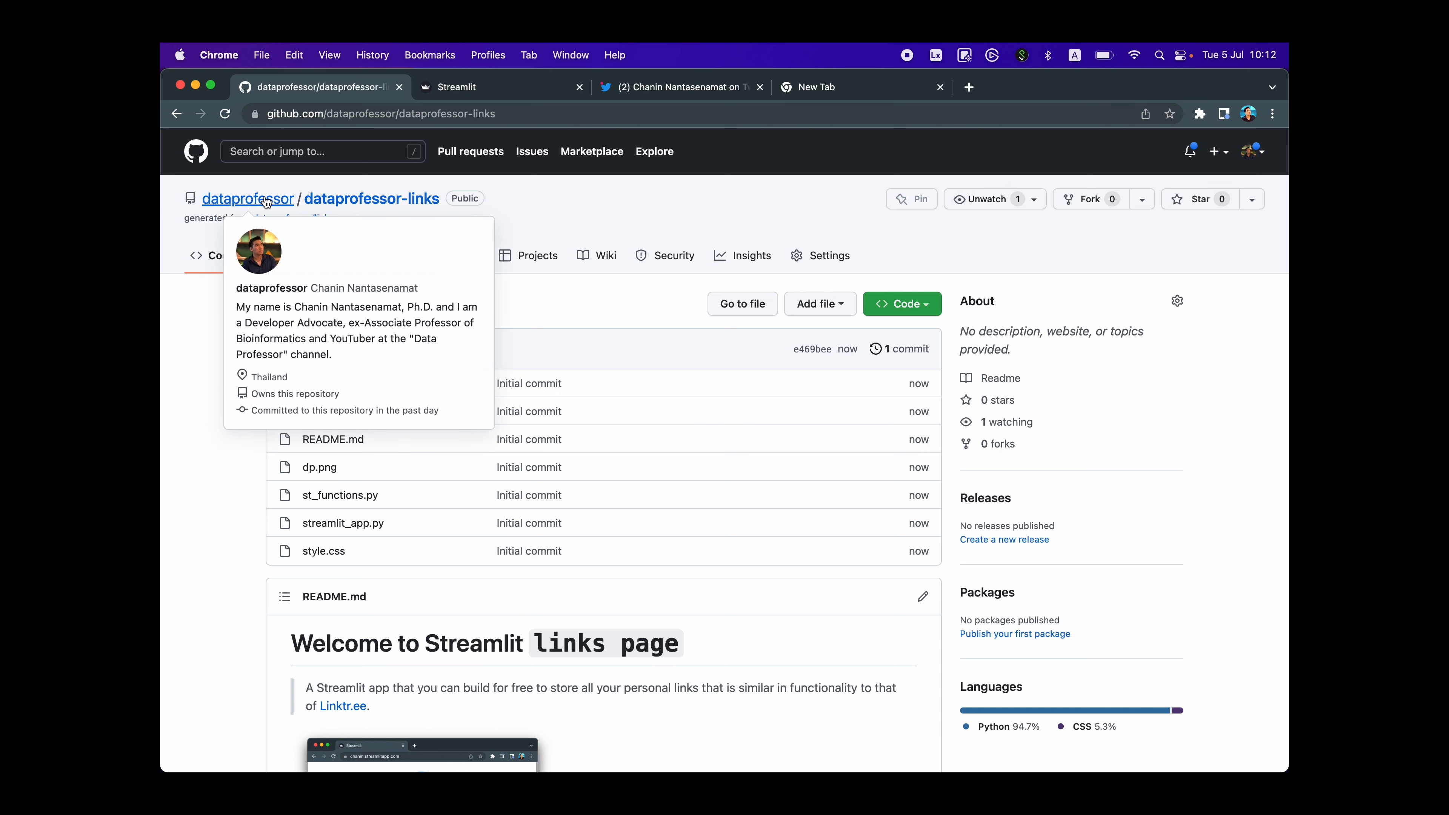
mouse_move(386, 202)
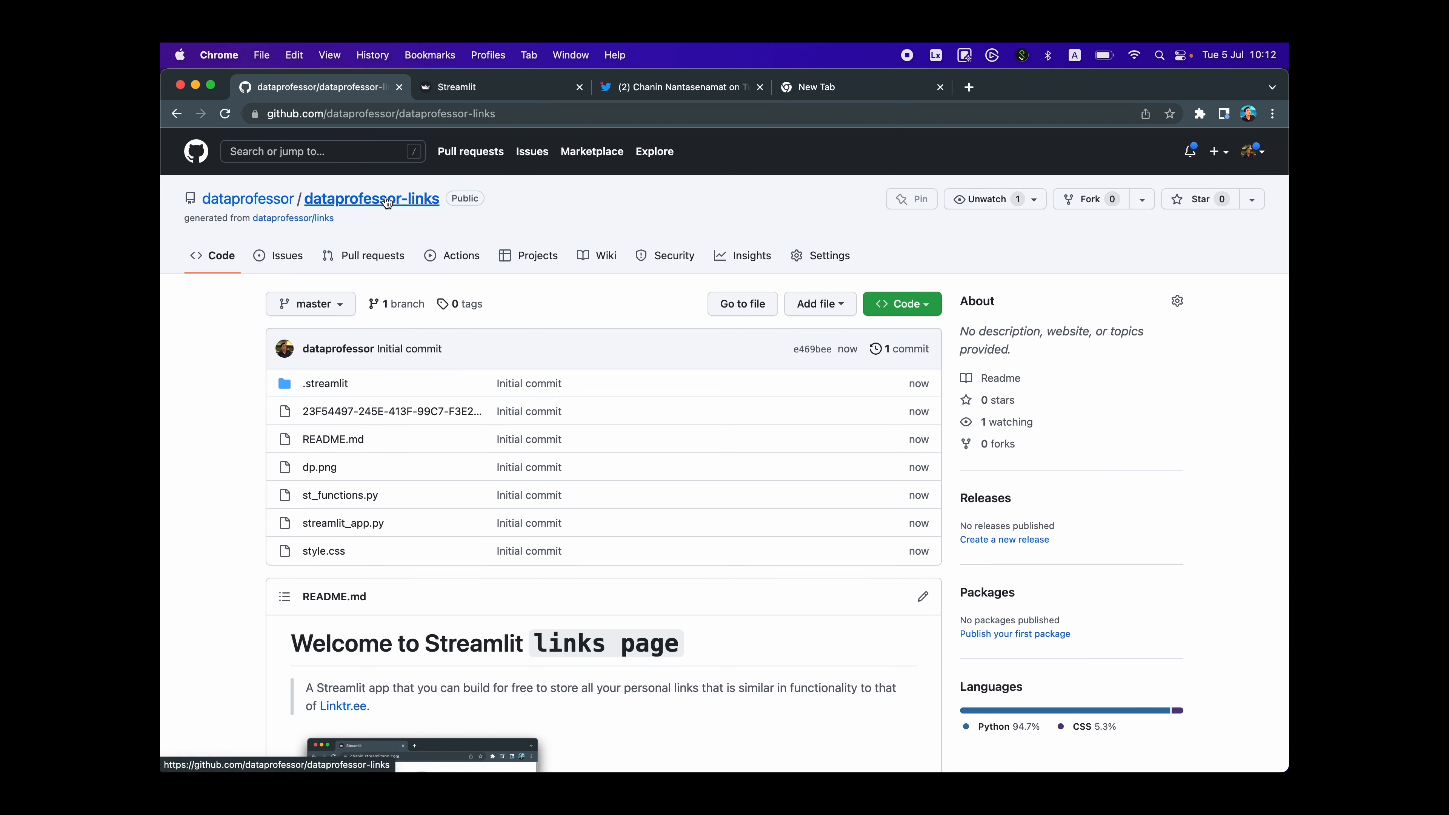
mouse_move(407, 207)
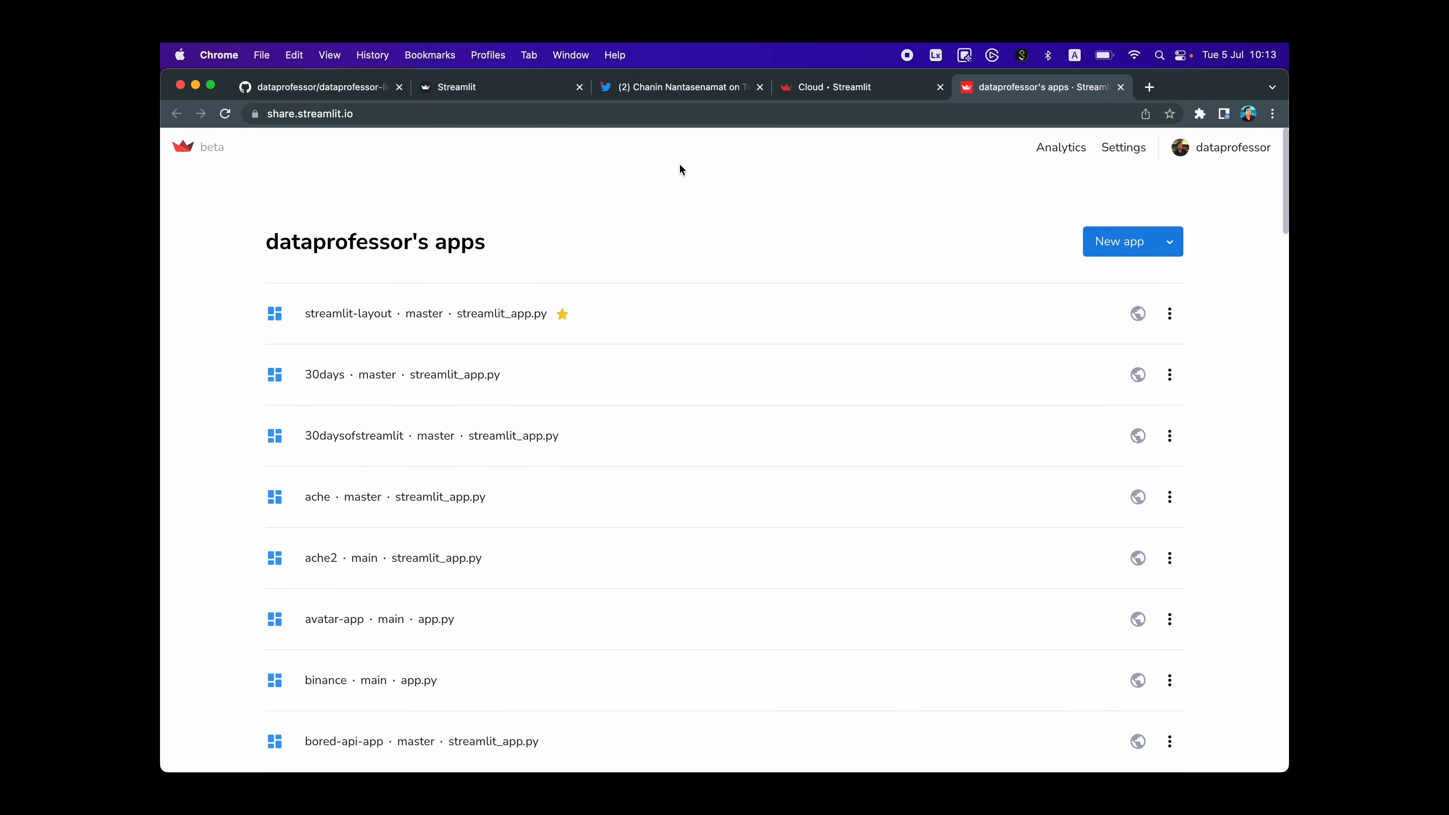
mouse_move(1117, 243)
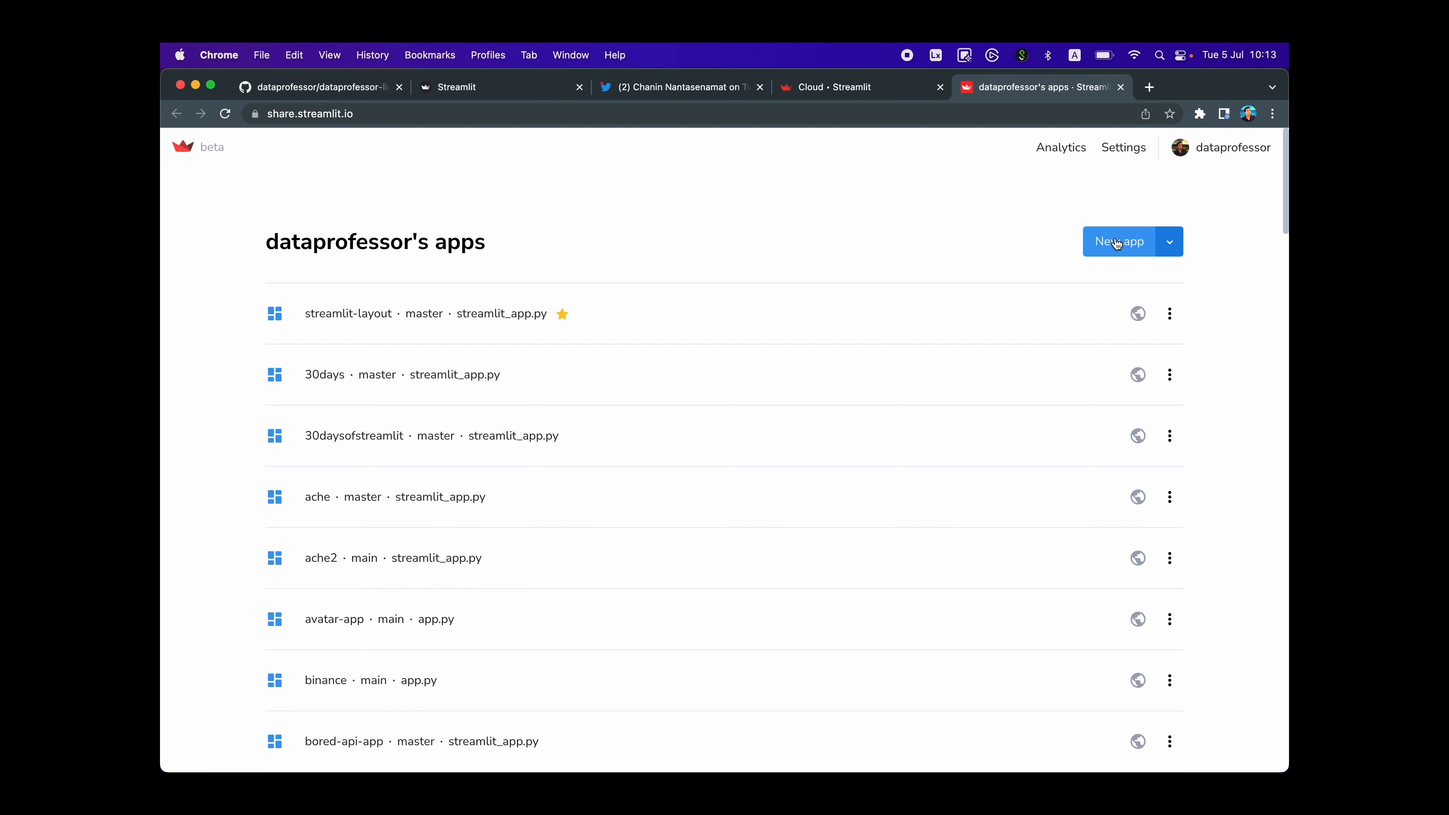
- Deploy a new app from dataprofessor/dataprofessor-links, master branch, streamlit_app.py, after checking the repository
click(1118, 242)
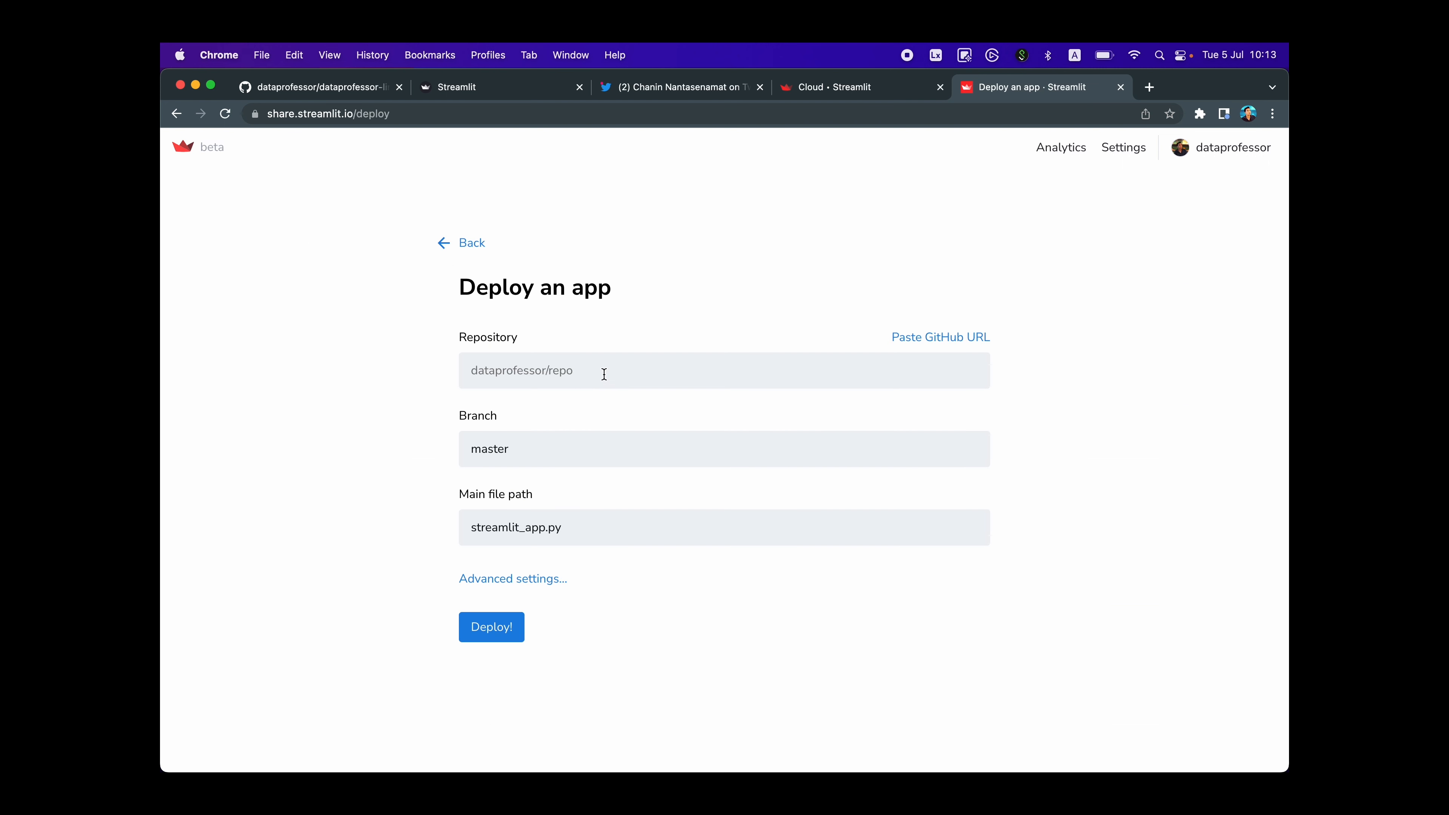
click(604, 371)
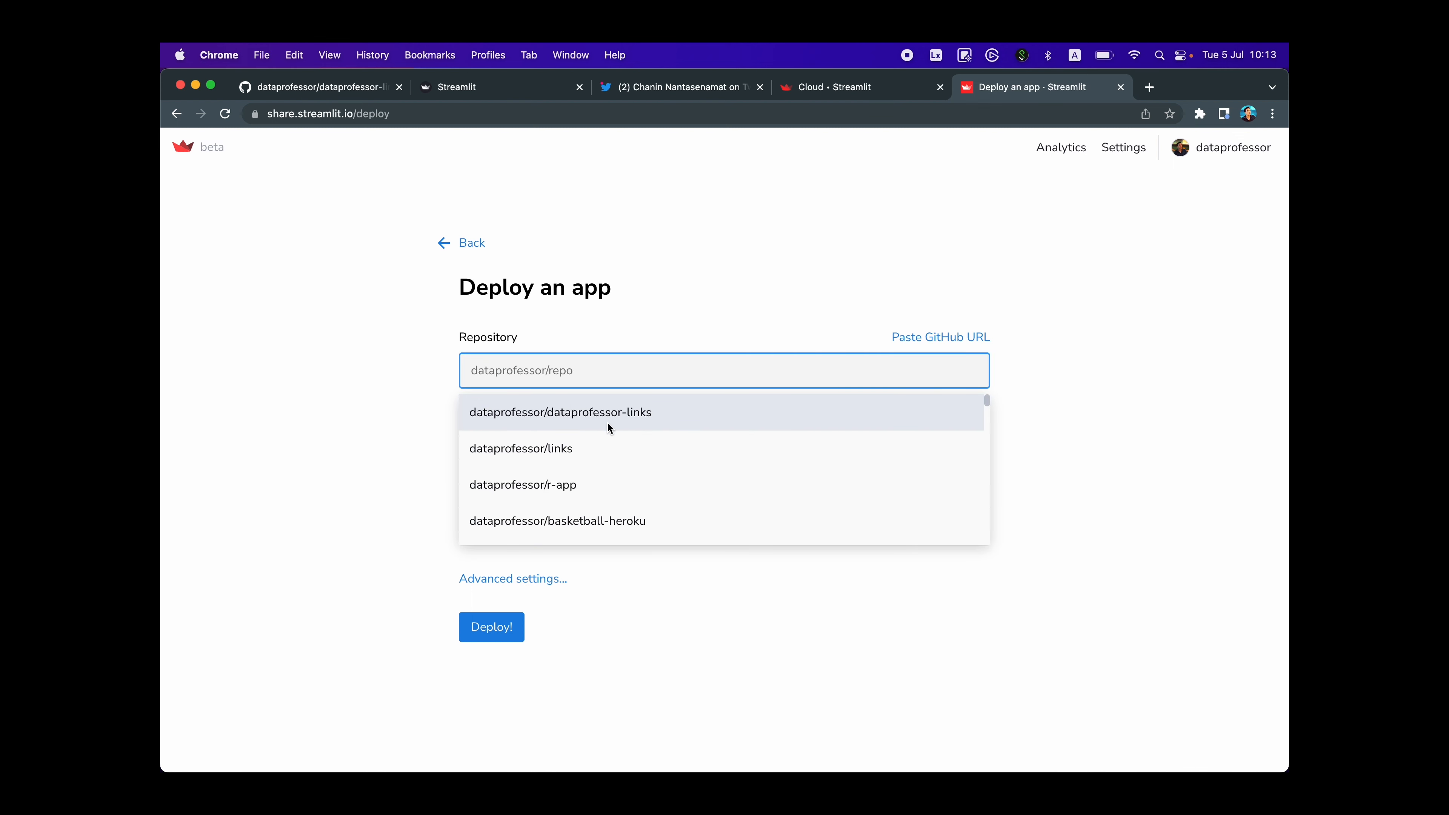
click(560, 412)
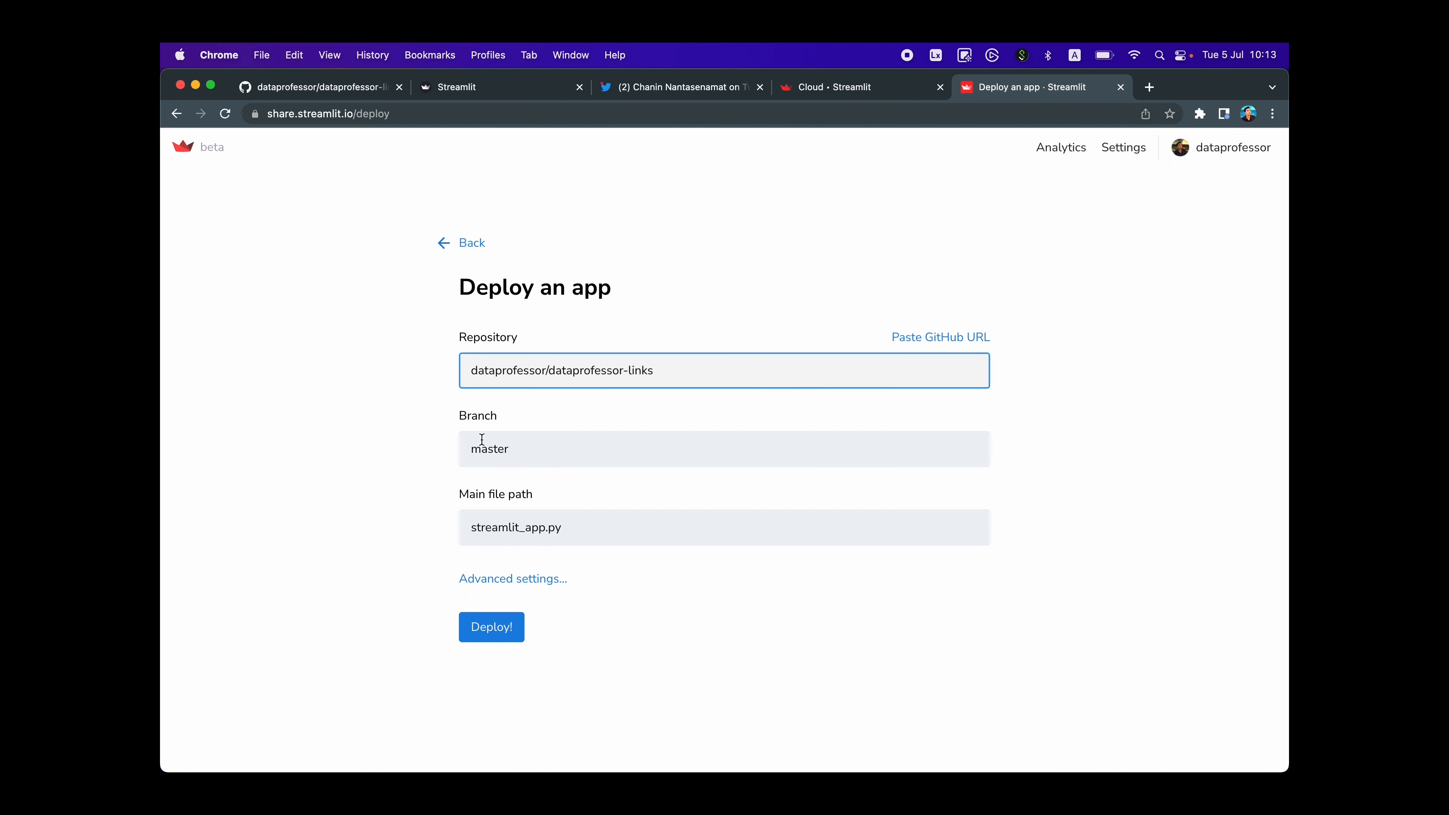
mouse_move(510, 339)
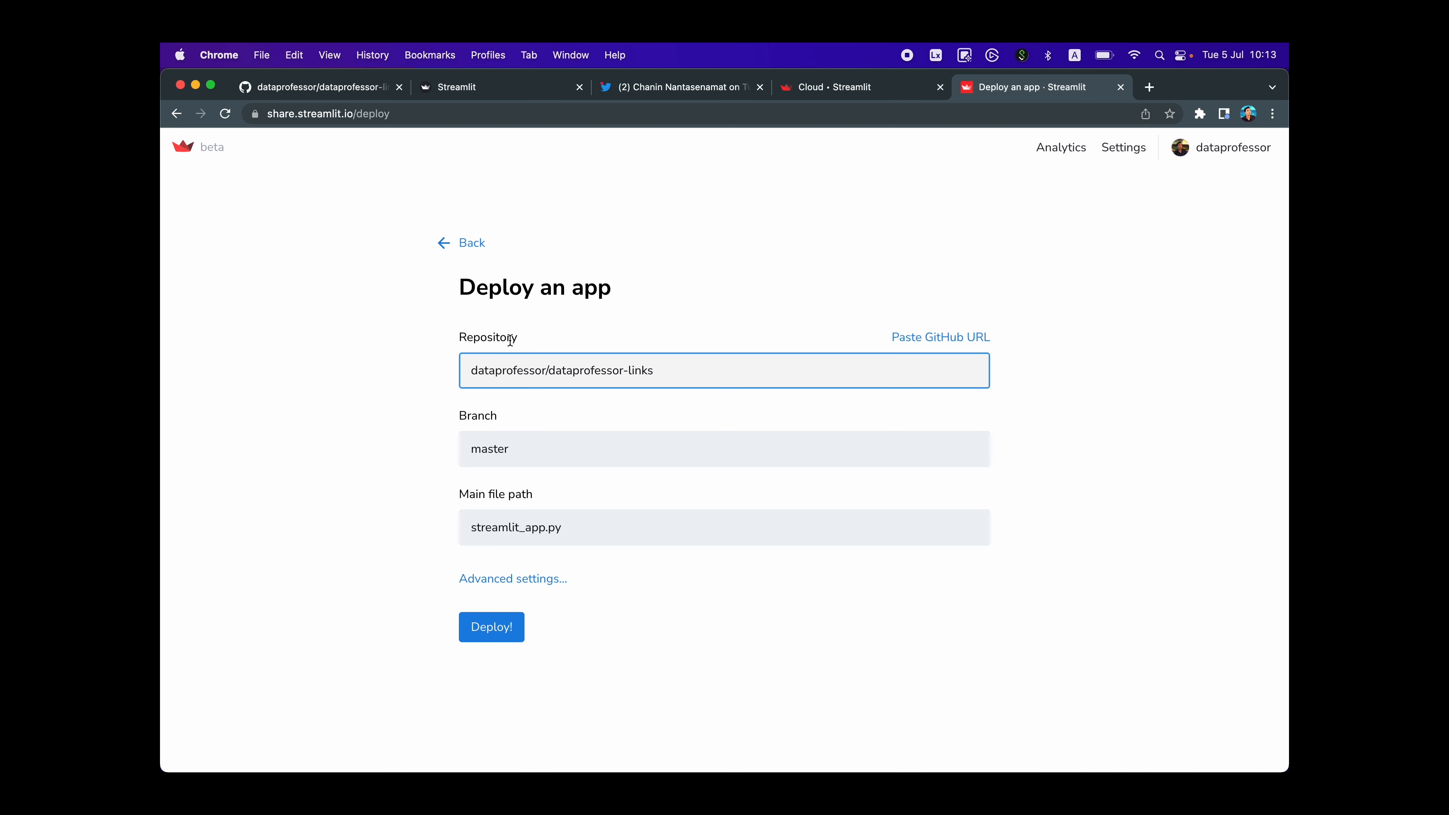
click(322, 88)
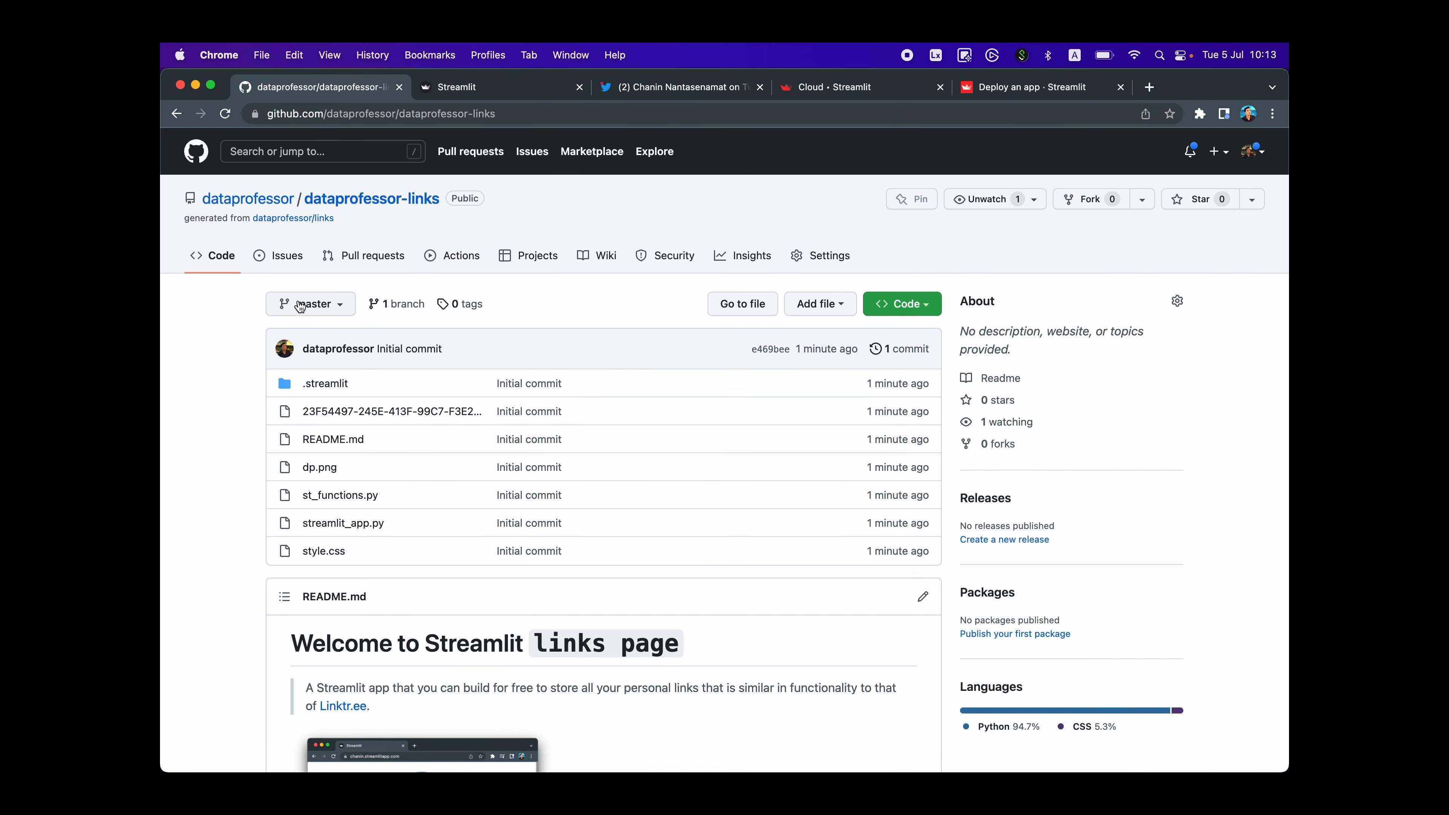
click(1025, 88)
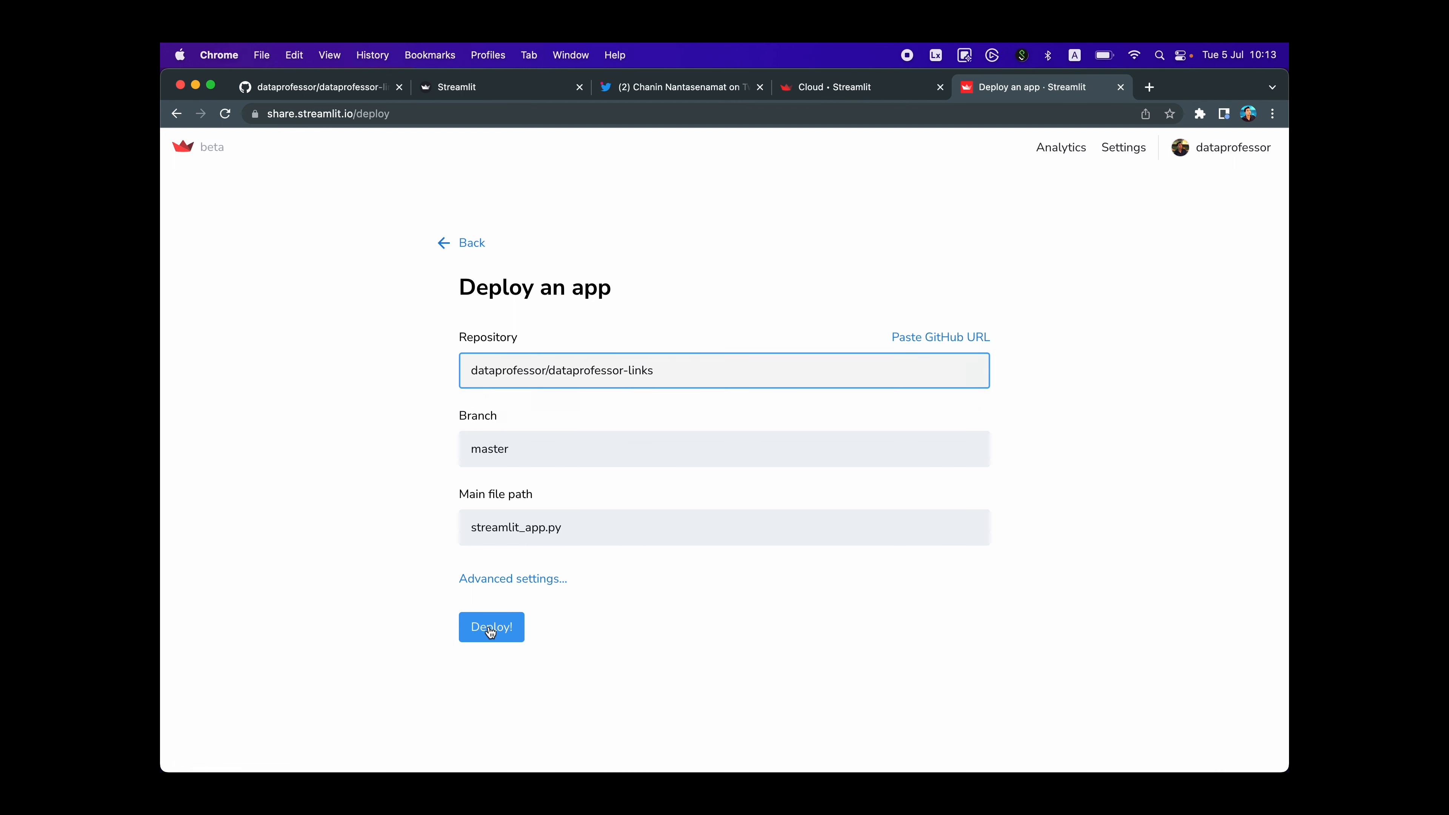
click(493, 627)
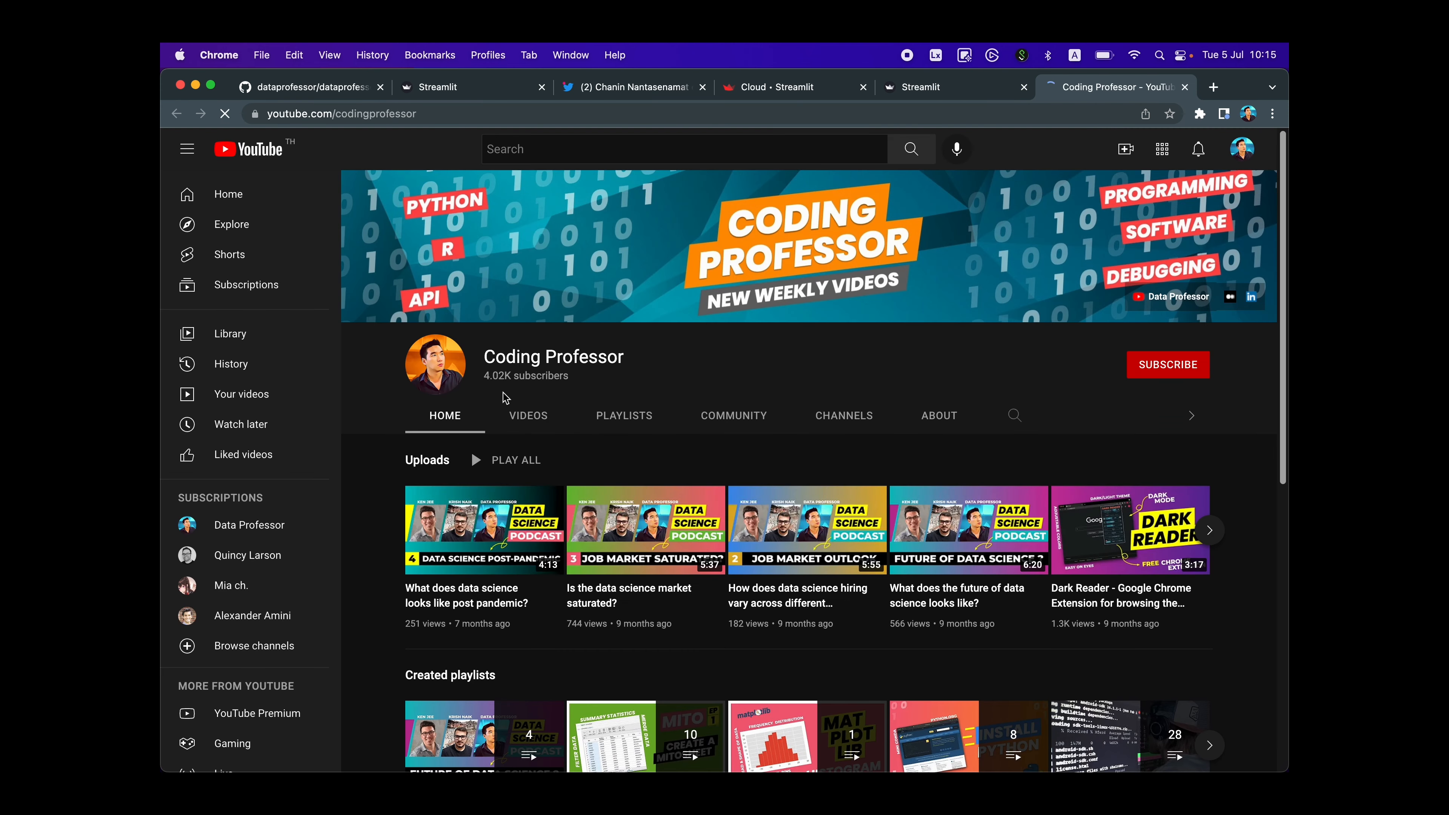
click(1011, 87)
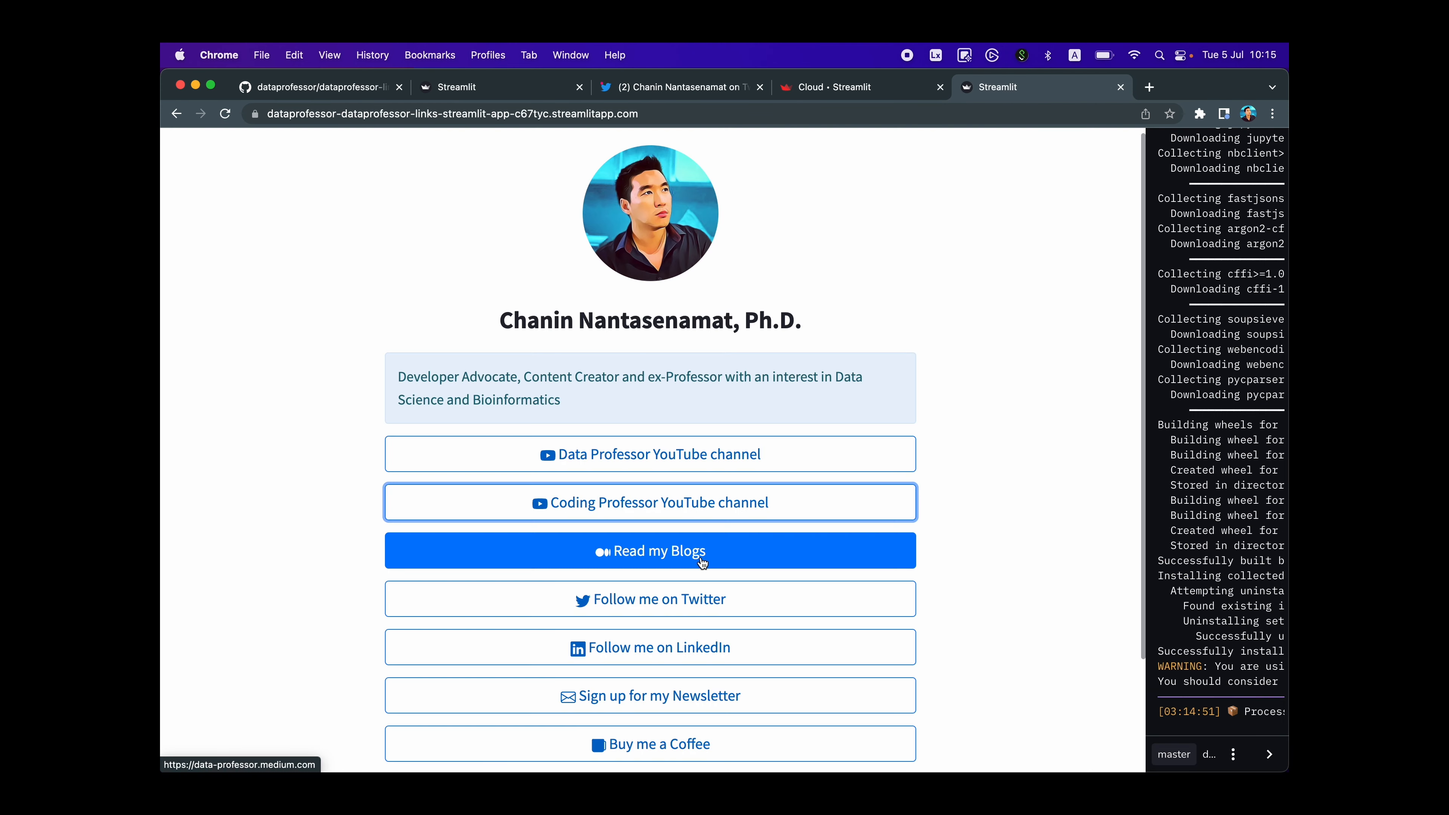
scroll(down, 3)
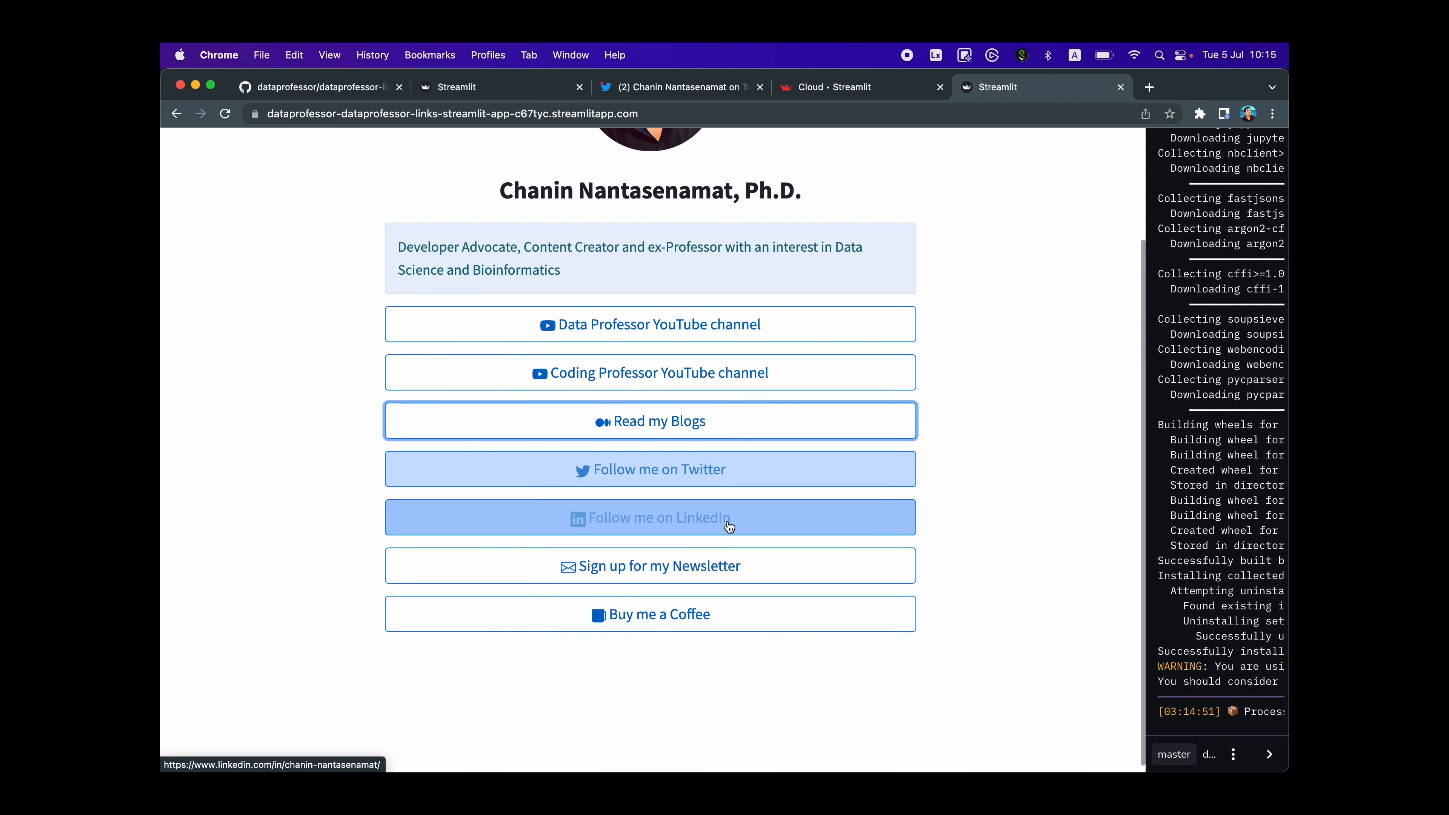
mouse_move(763, 573)
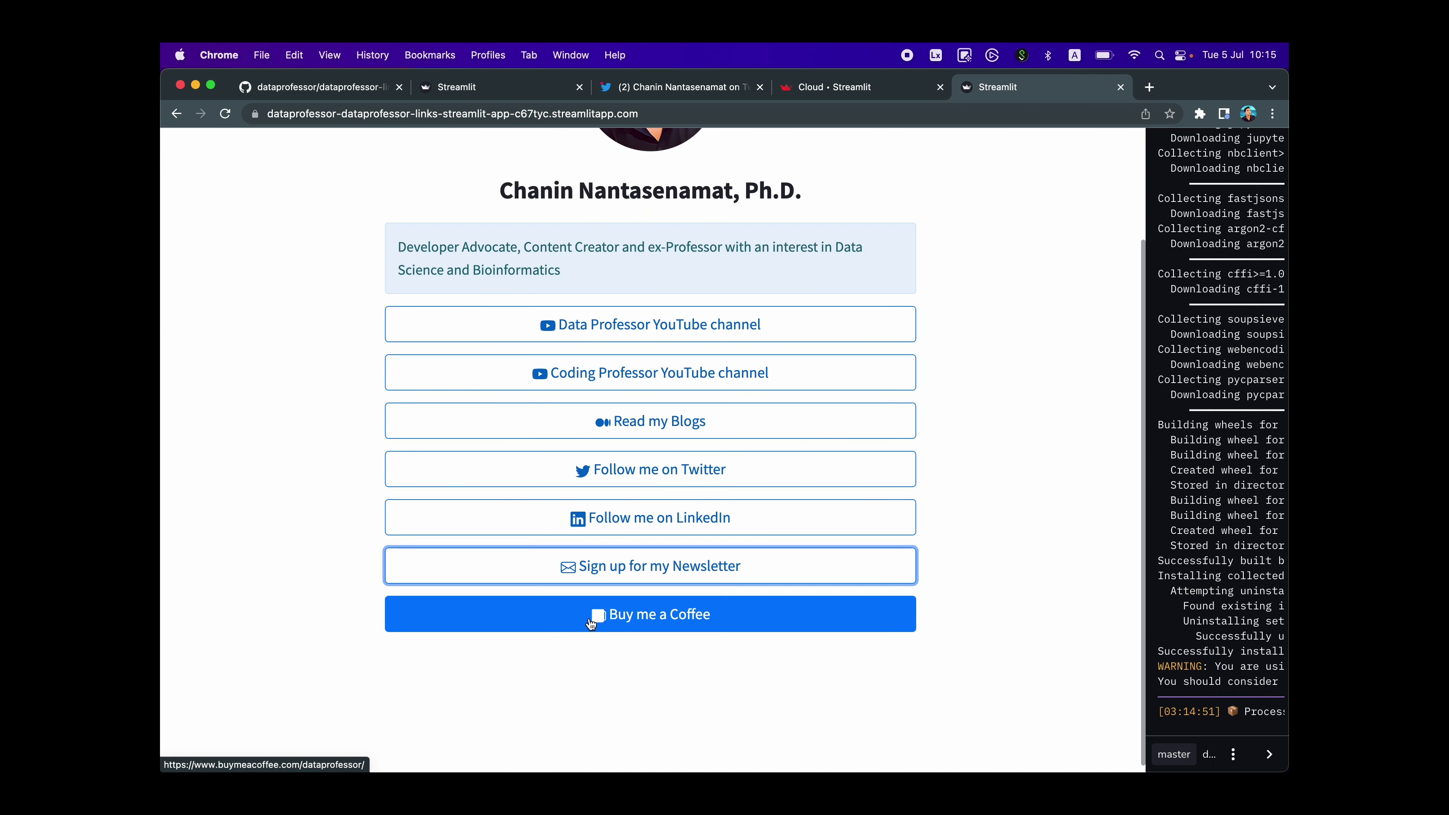
mouse_move(553, 633)
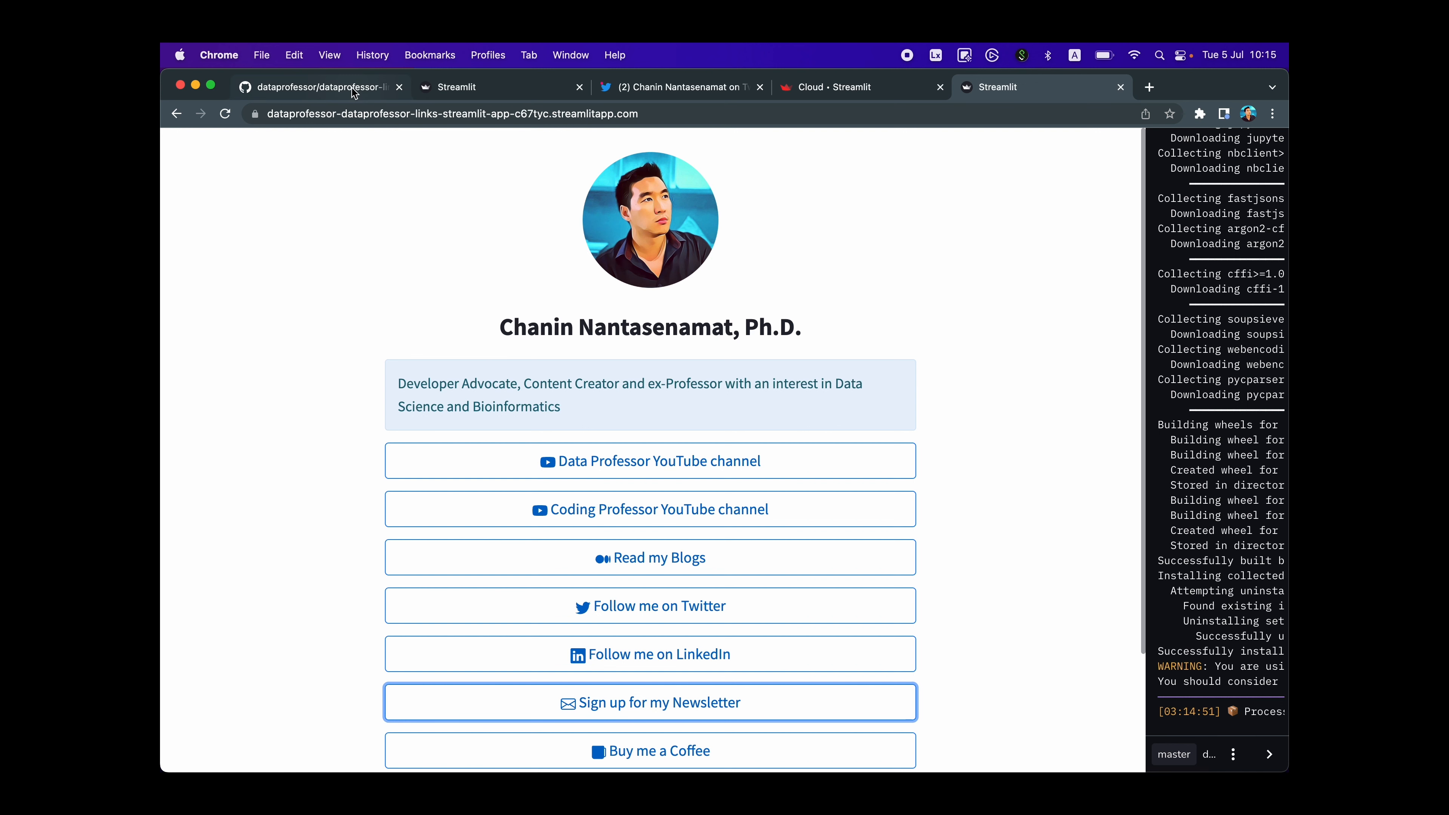
- Switch to the dataprofessor-links repository and scroll its README to the Setting up section
click(325, 88)
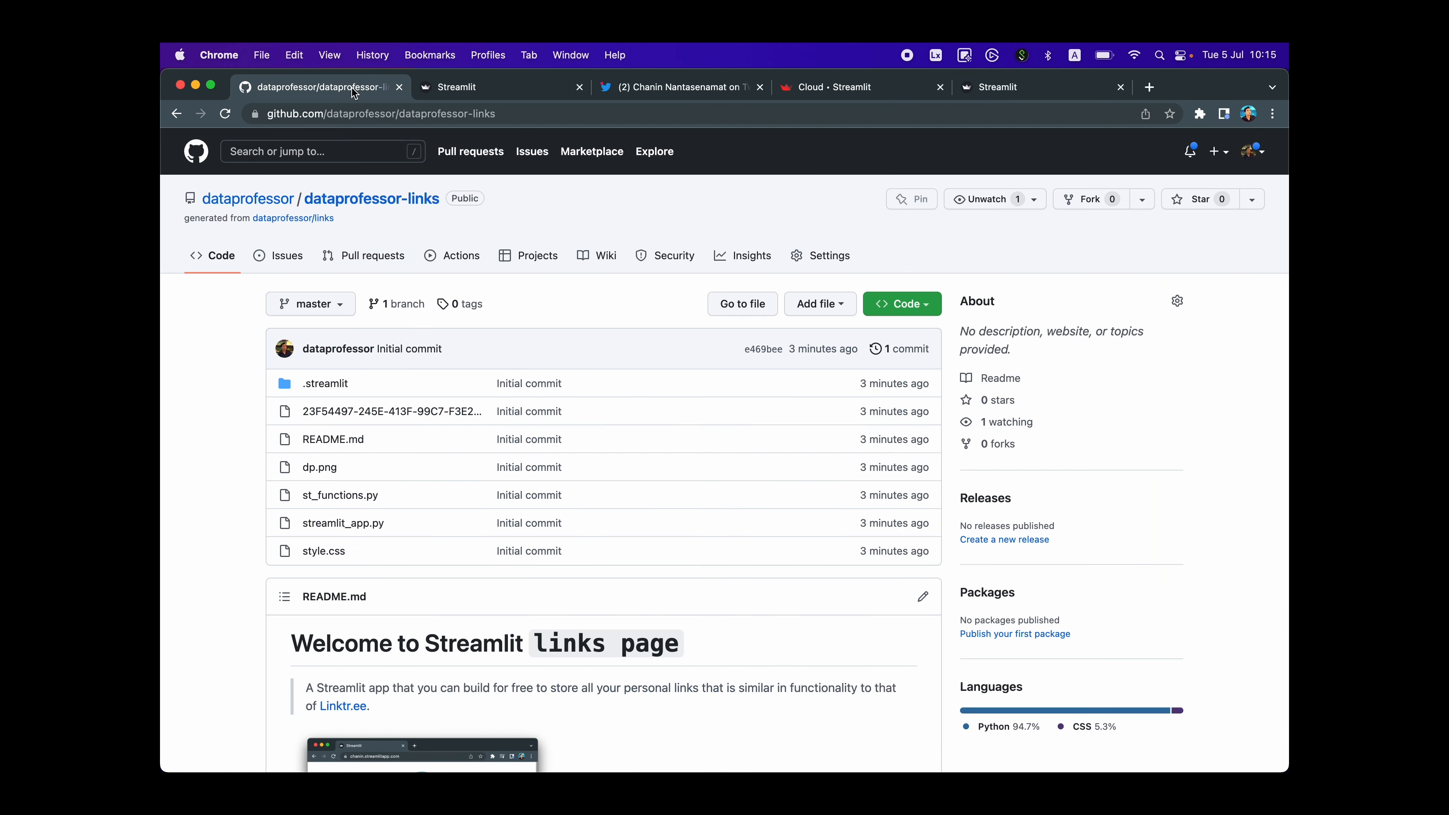
mouse_move(706, 431)
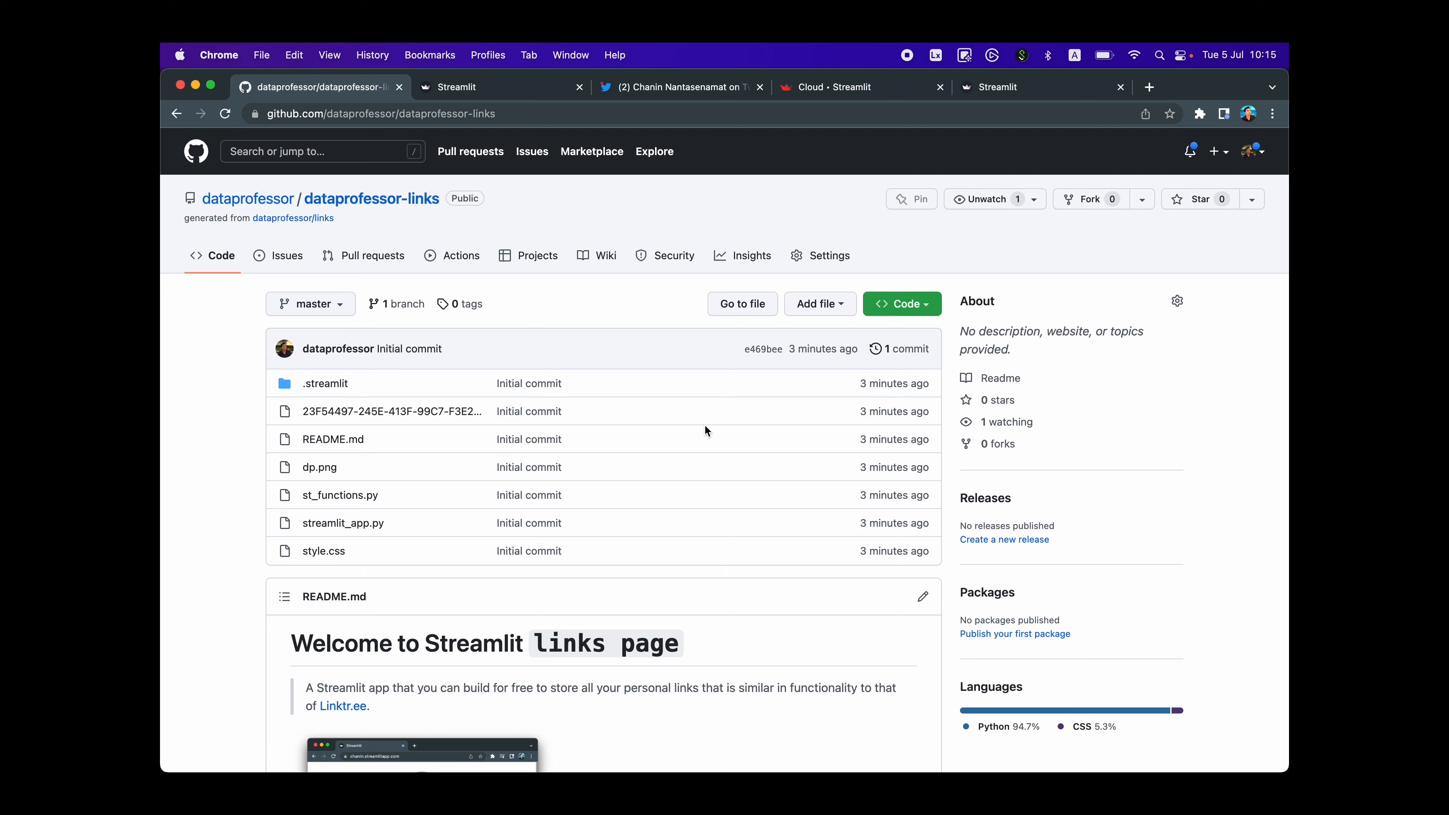
scroll(down, 3)
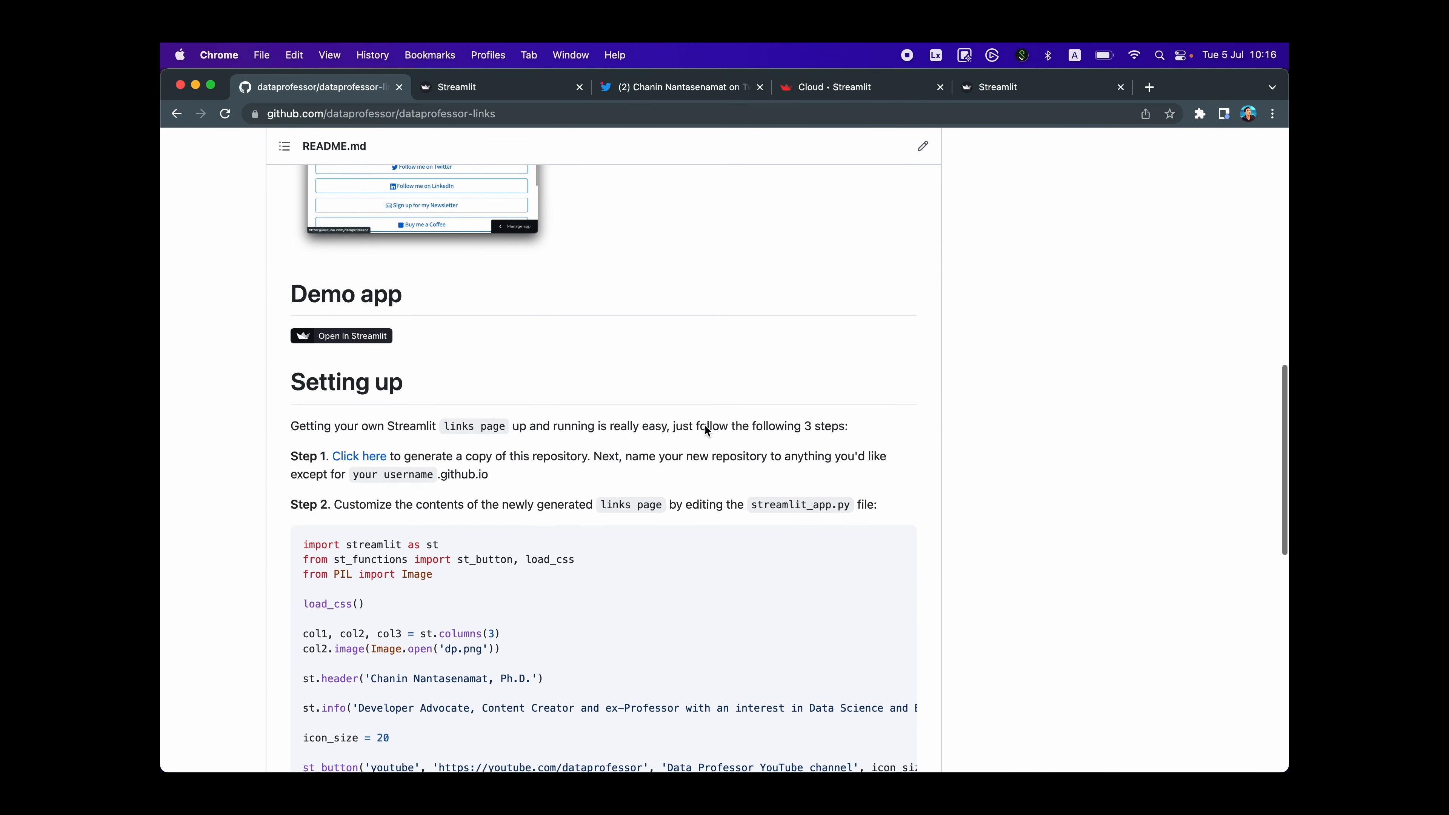
scroll(down, 3)
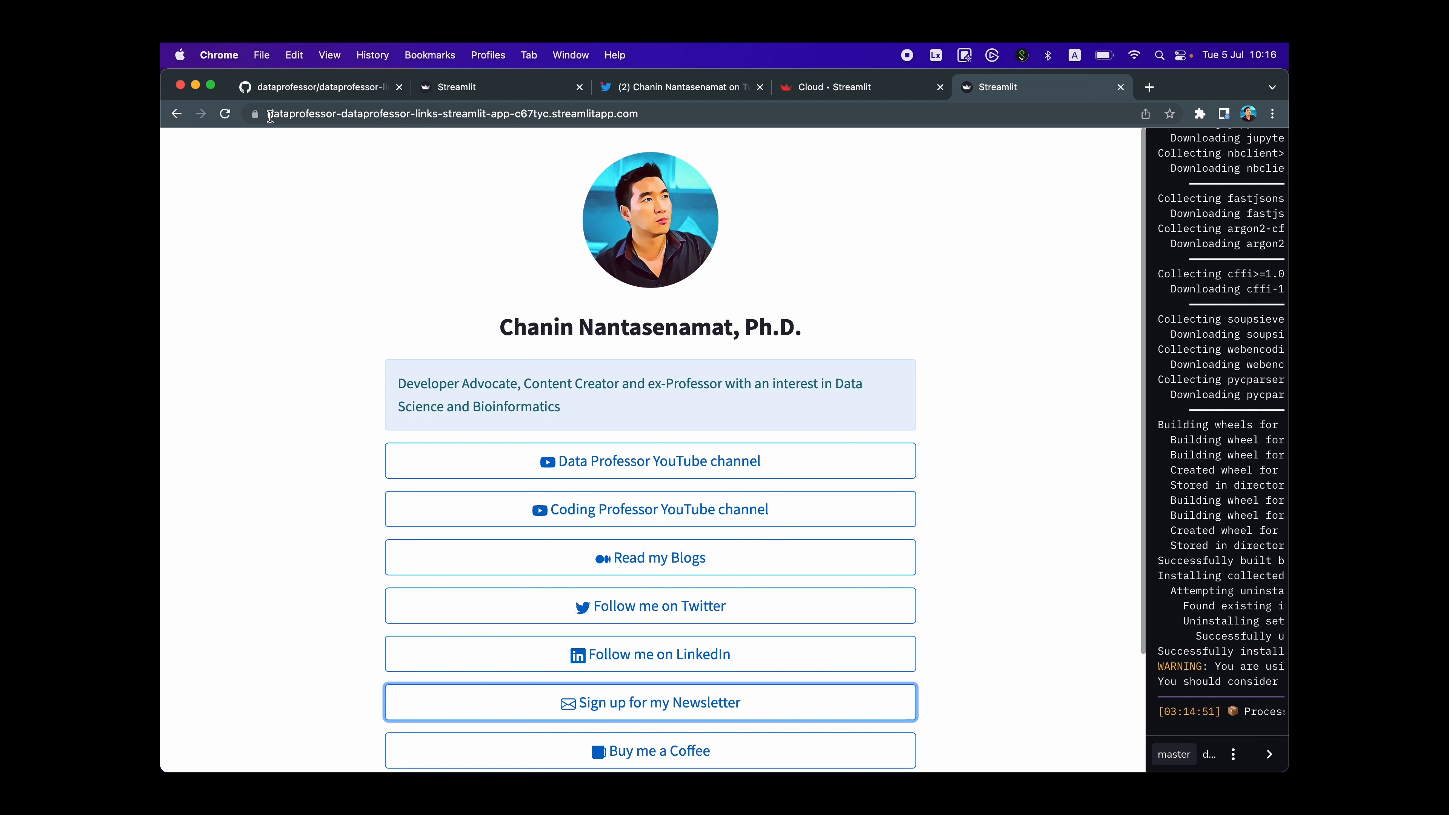
- Compare the app's long web address with its short custom address chanin.streamlitapp.com
click(453, 113)
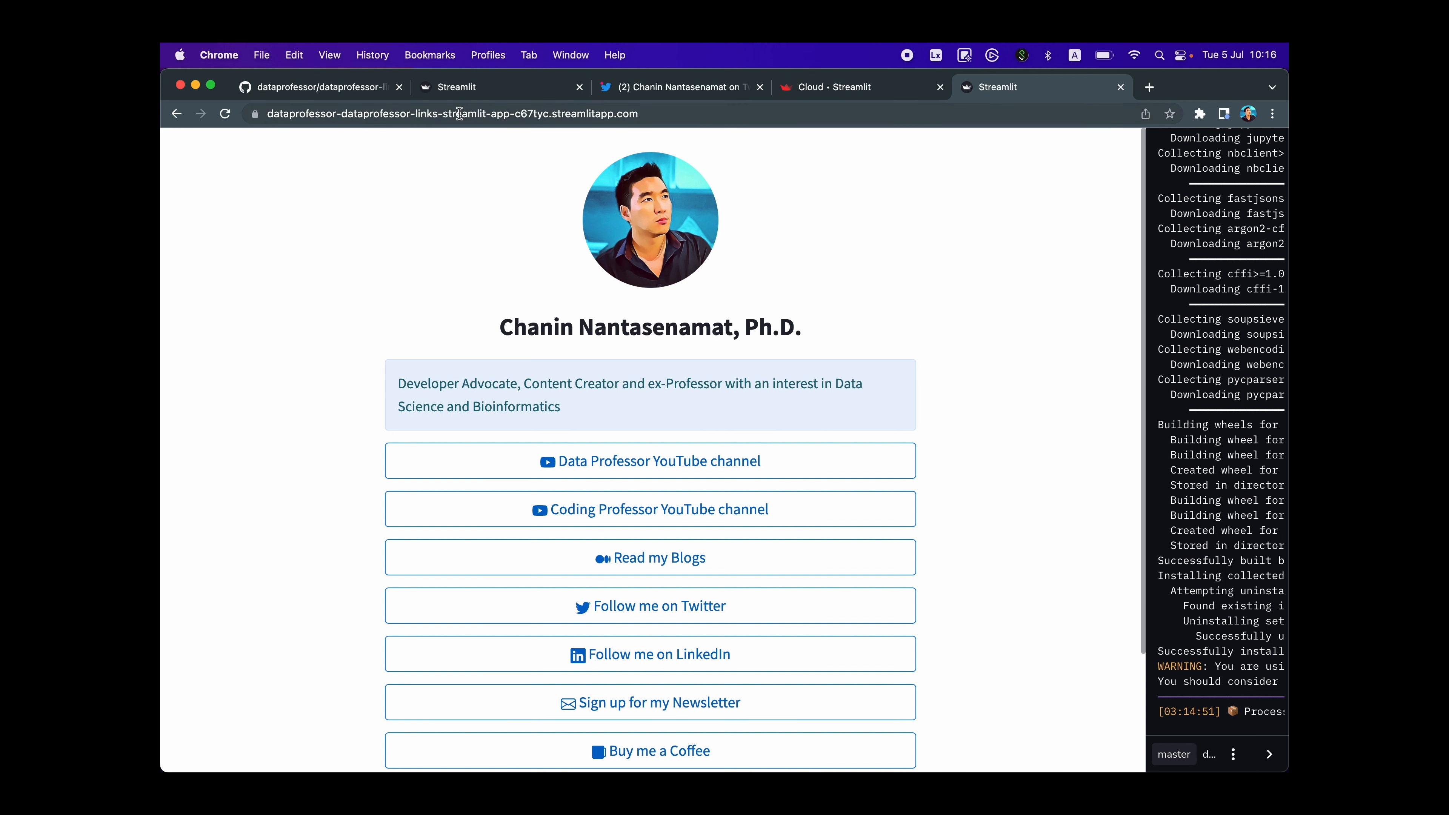
mouse_move(484, 124)
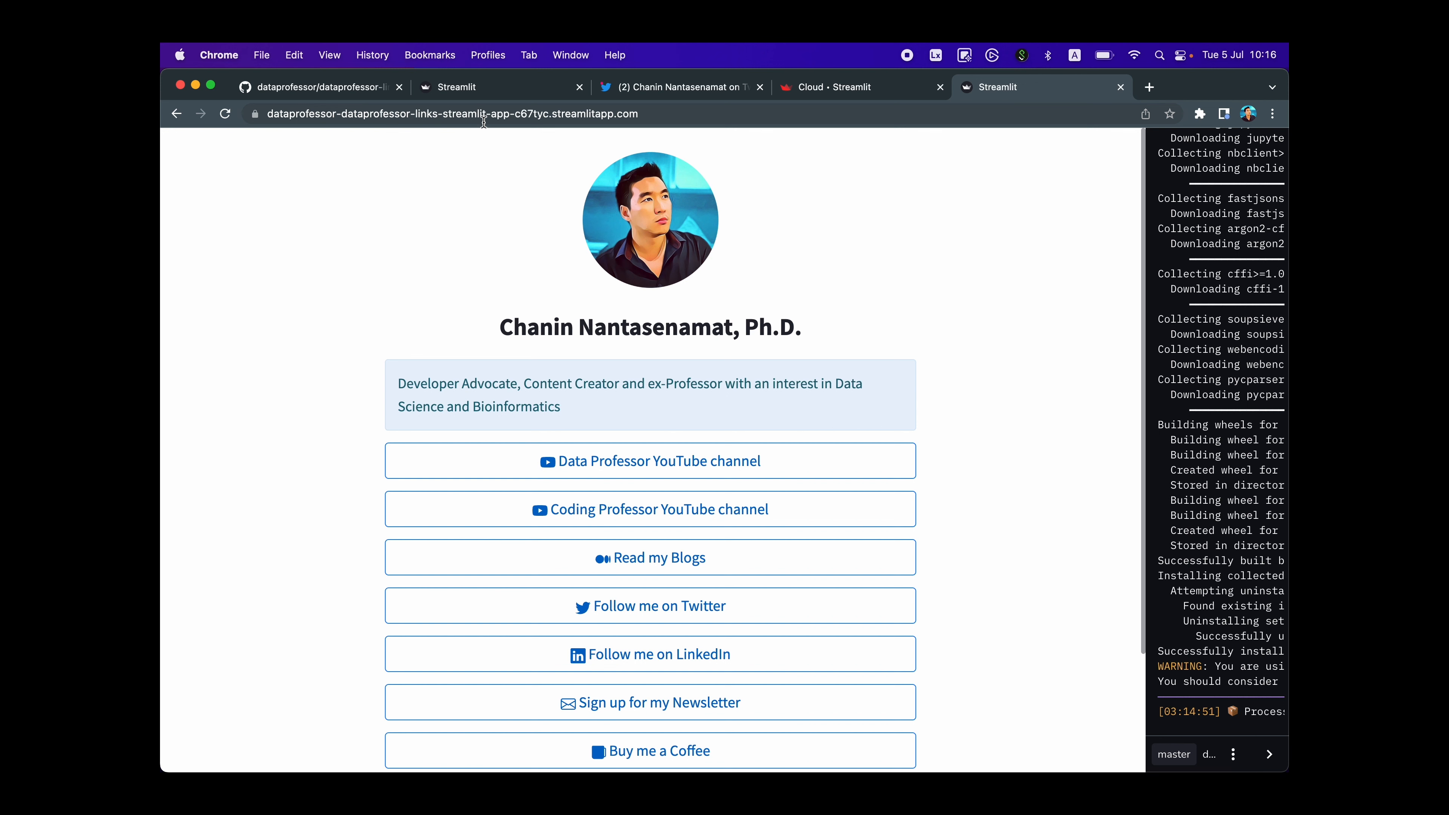
click(322, 87)
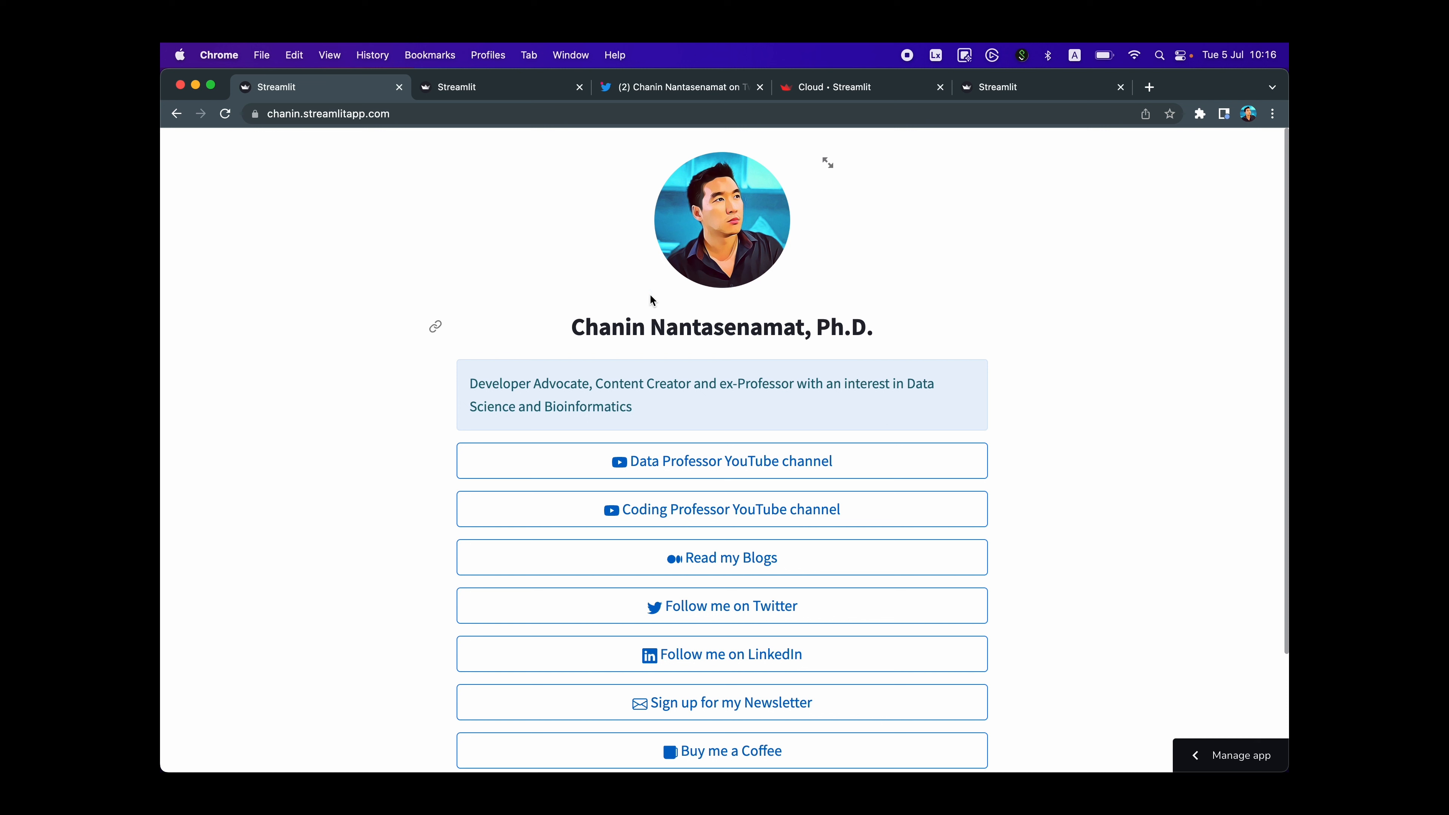
click(327, 114)
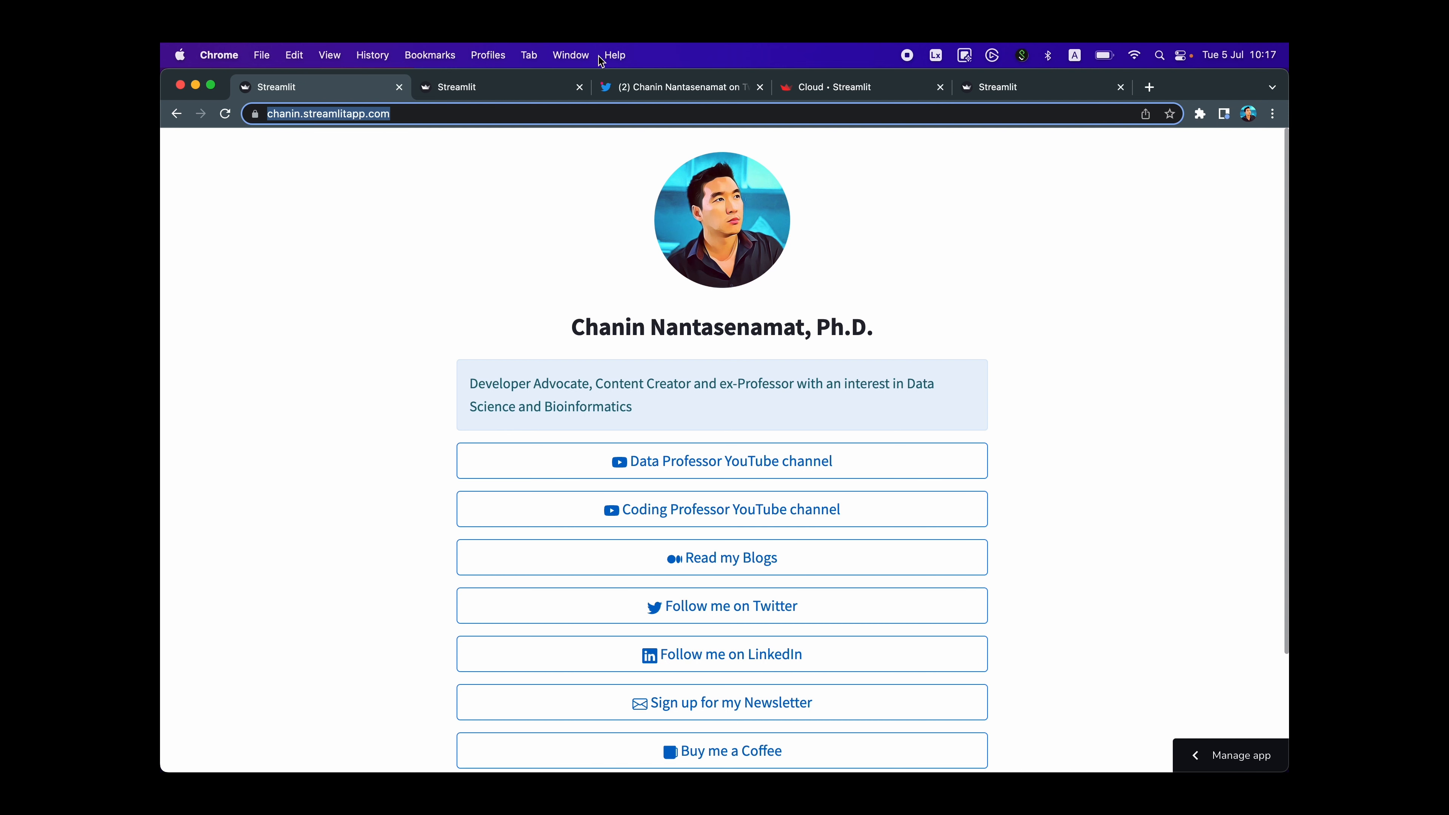
- Switch to the thedataprof Twitter profile showing the chanin.streamlitapp.com bio link
click(678, 87)
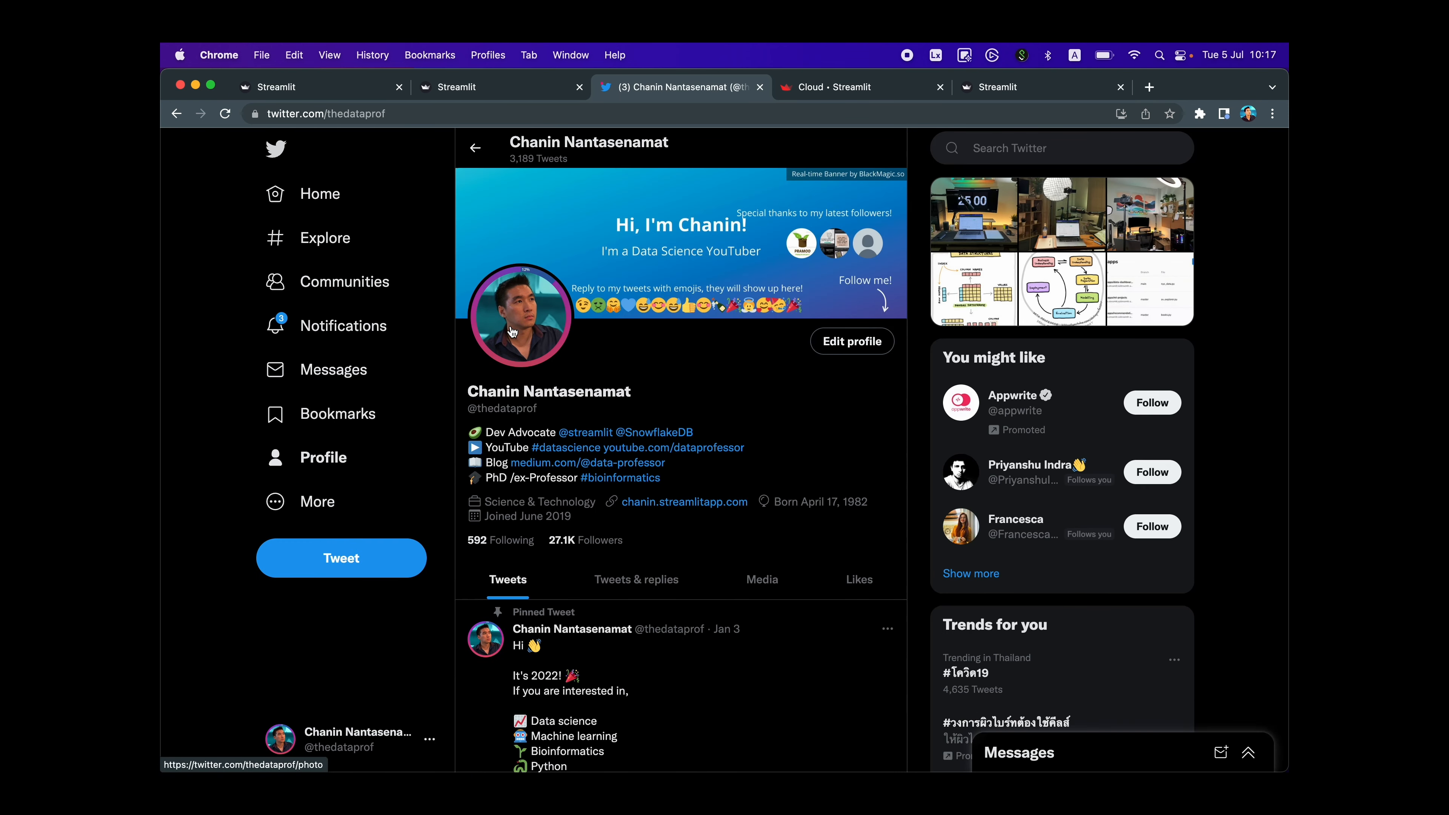
mouse_move(640, 507)
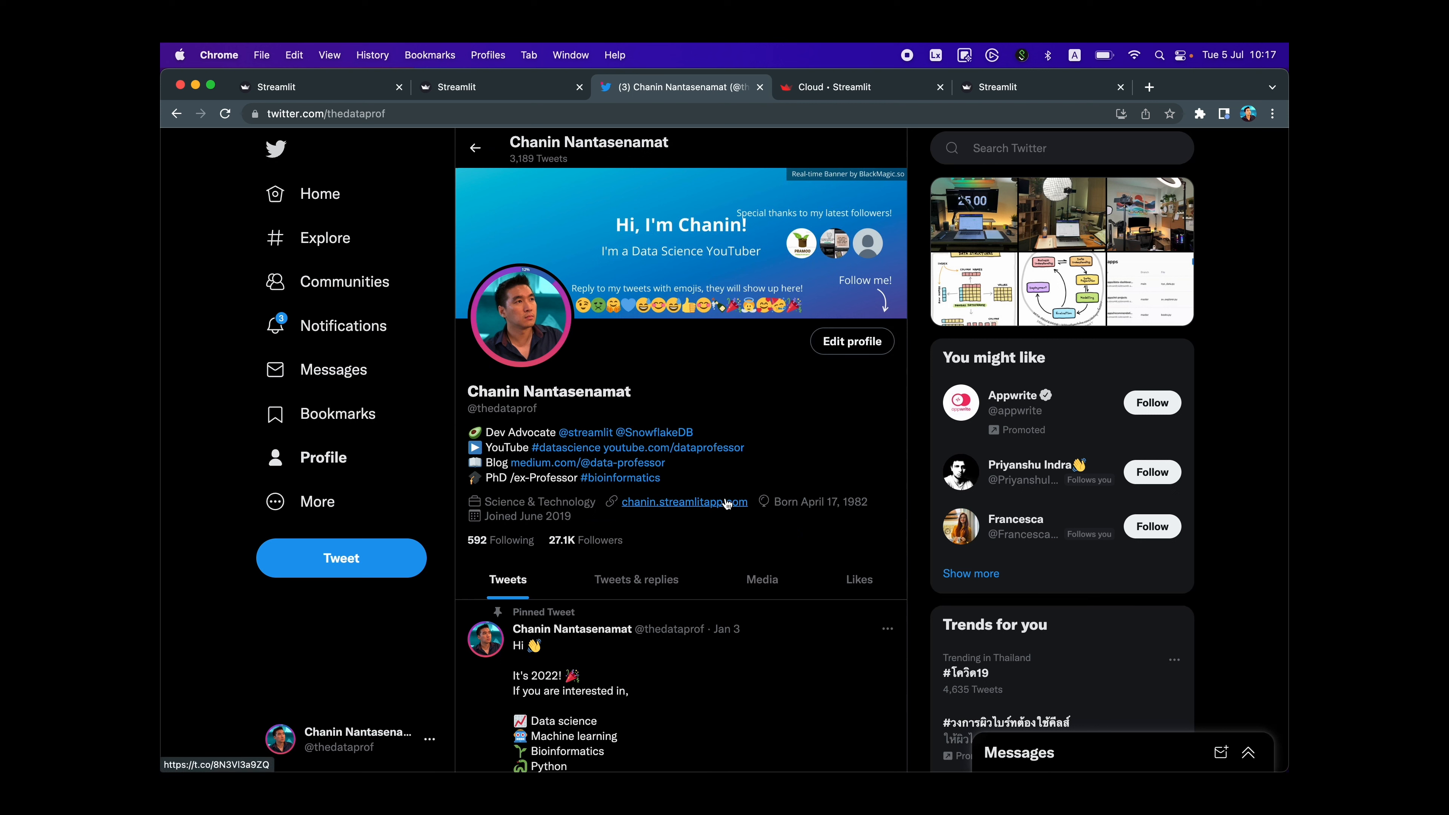
mouse_move(661, 505)
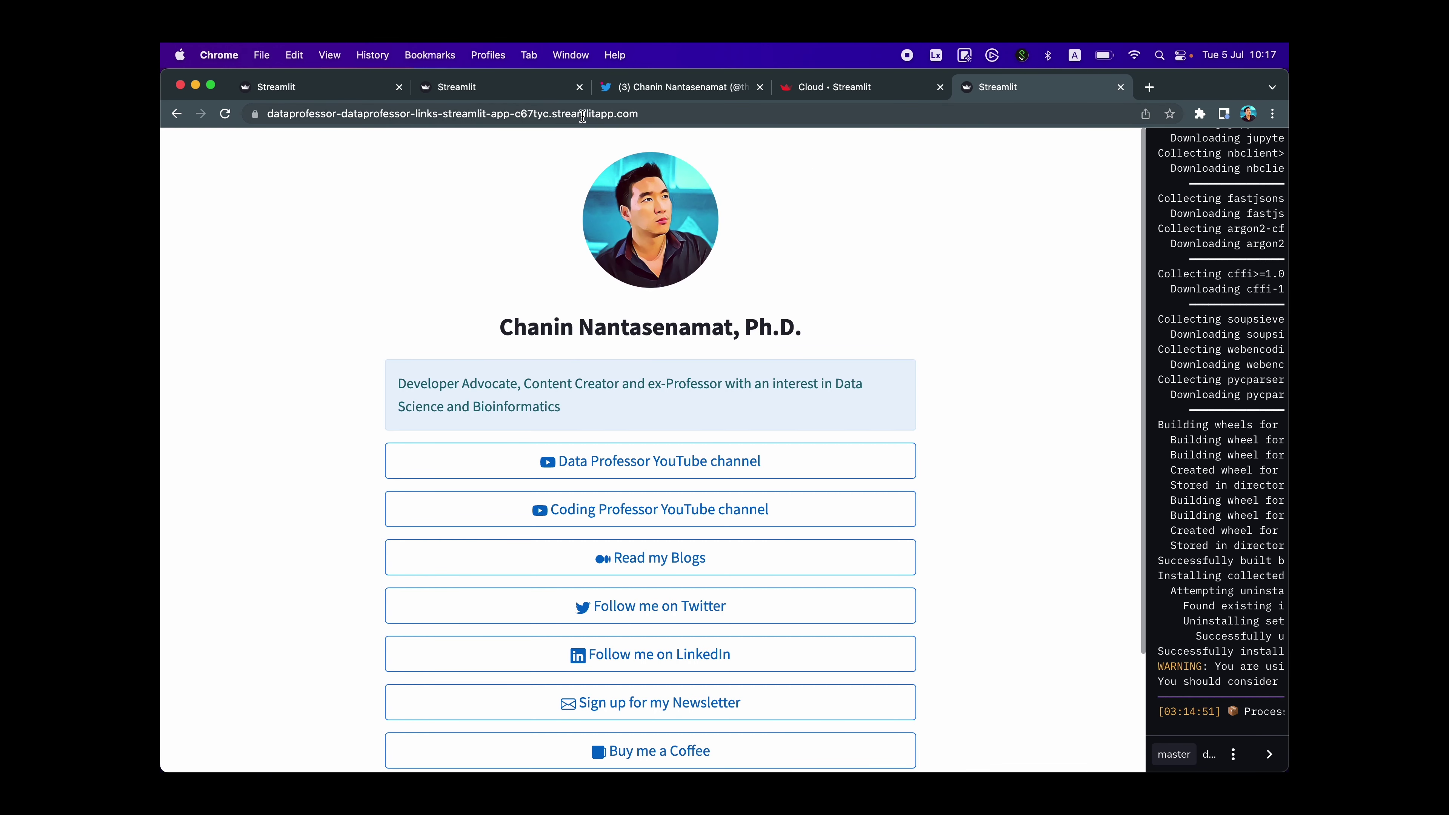
mouse_move(311, 113)
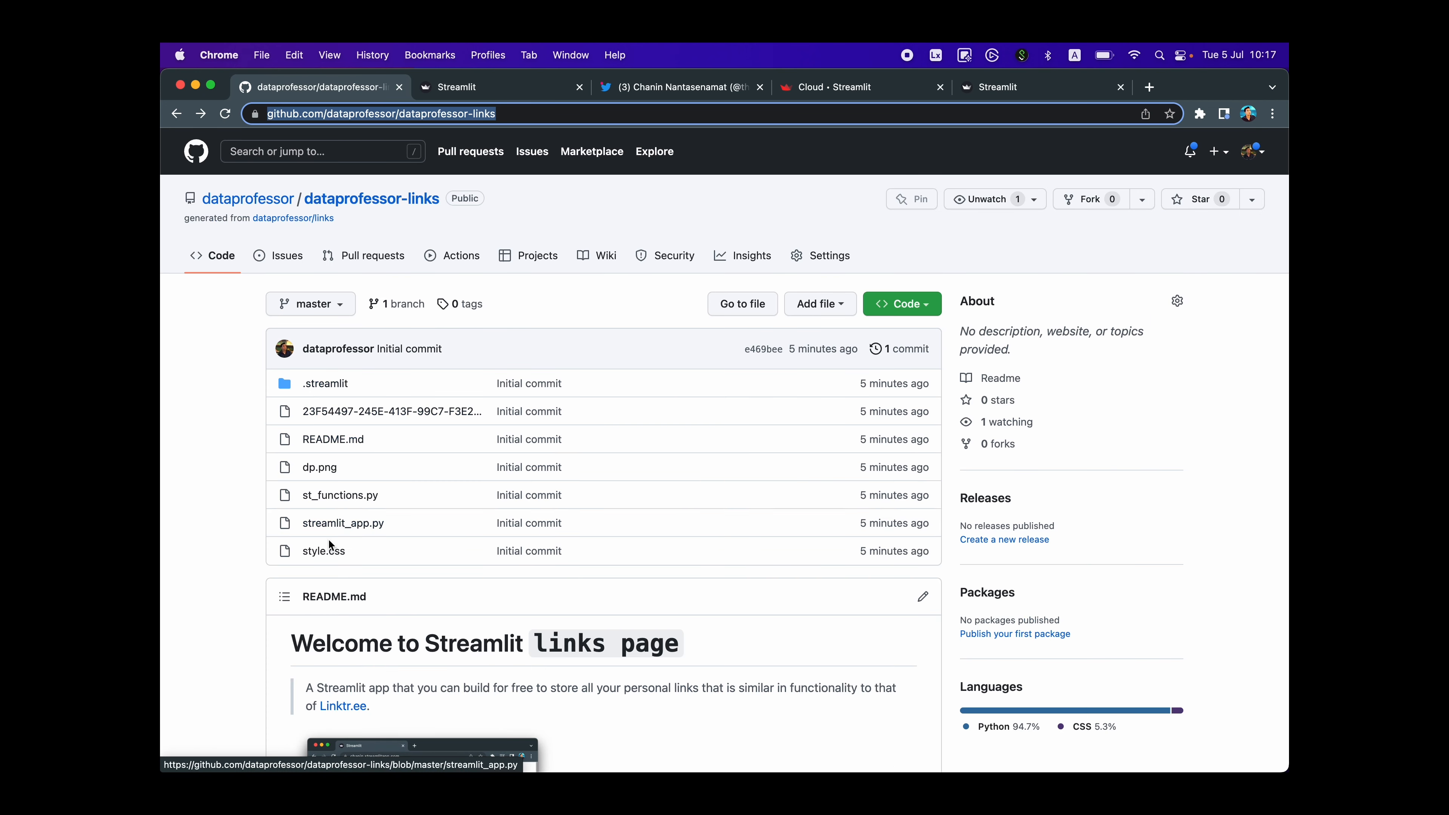
mouse_move(317, 554)
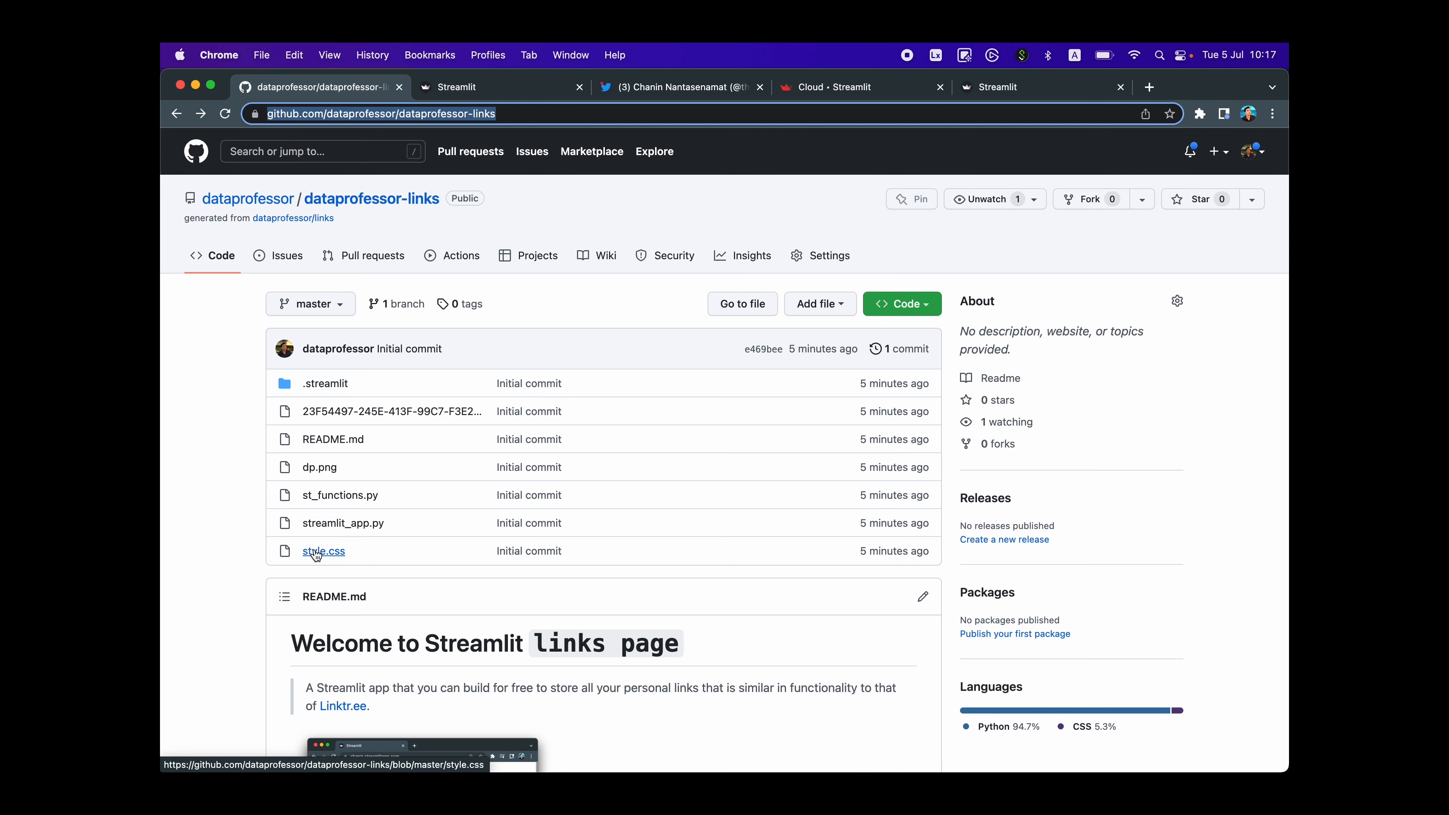
- Open the template's style.css file and read through its layout and font rules
click(323, 551)
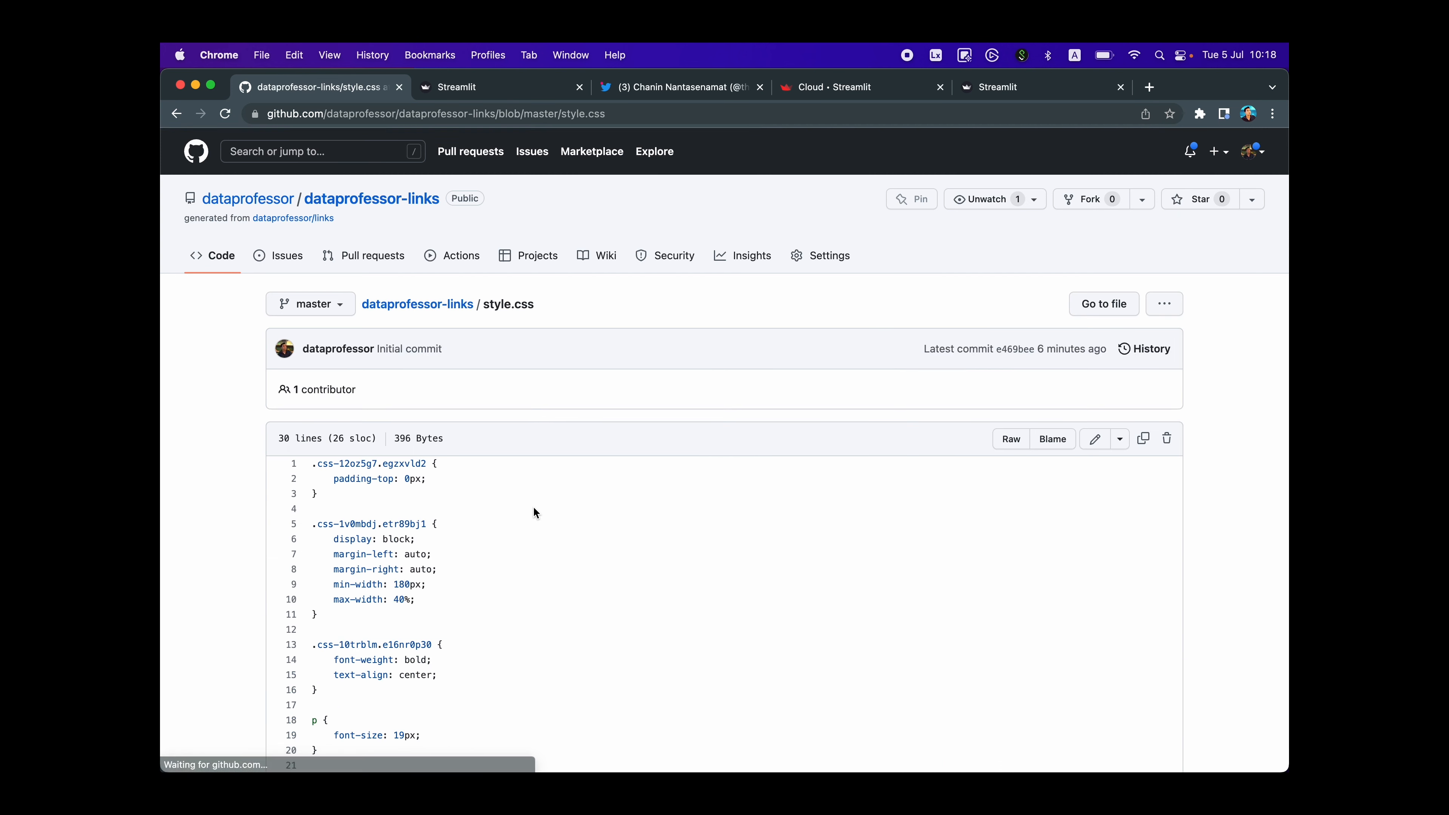
scroll(down, 3)
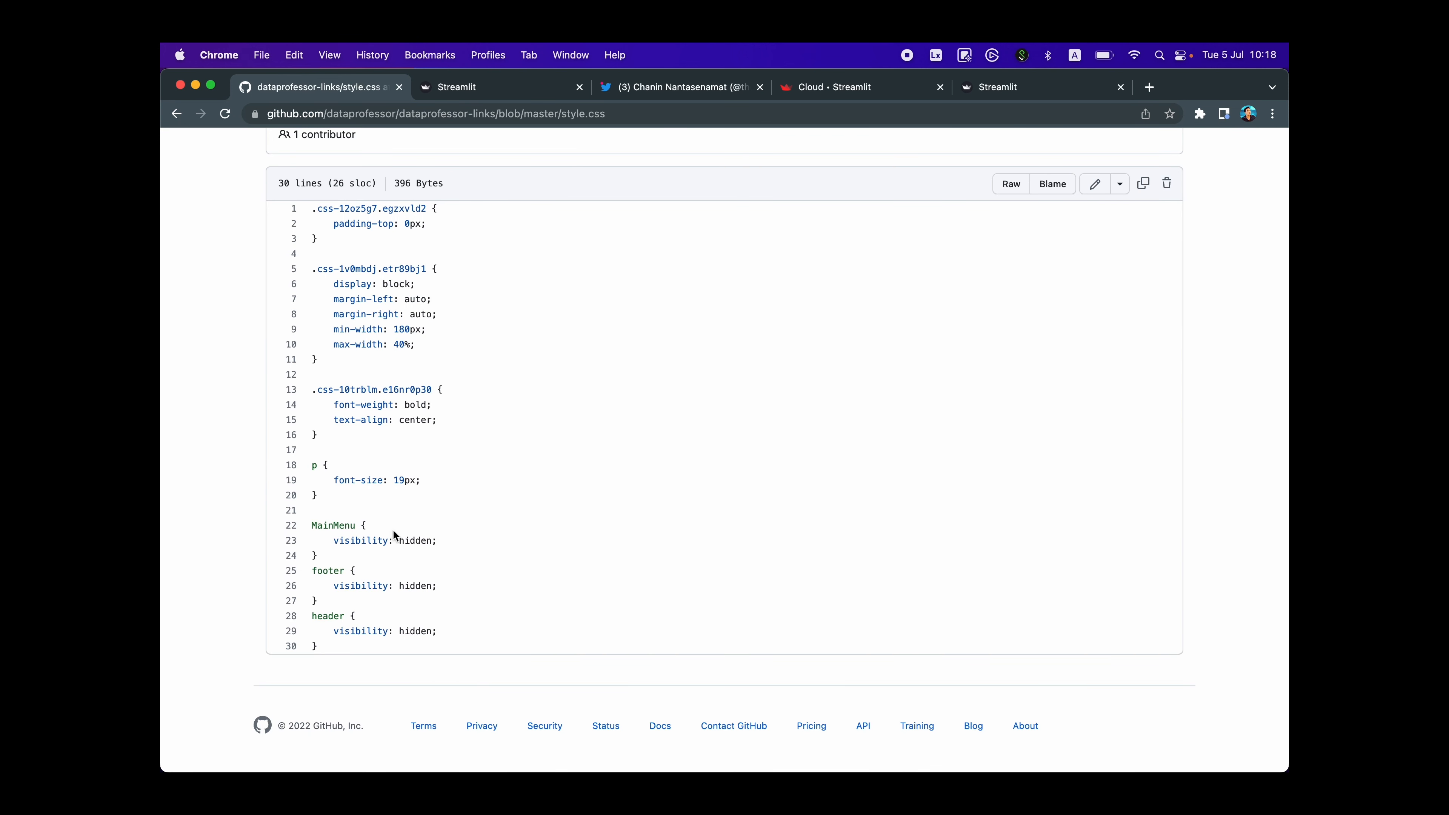
mouse_move(394, 652)
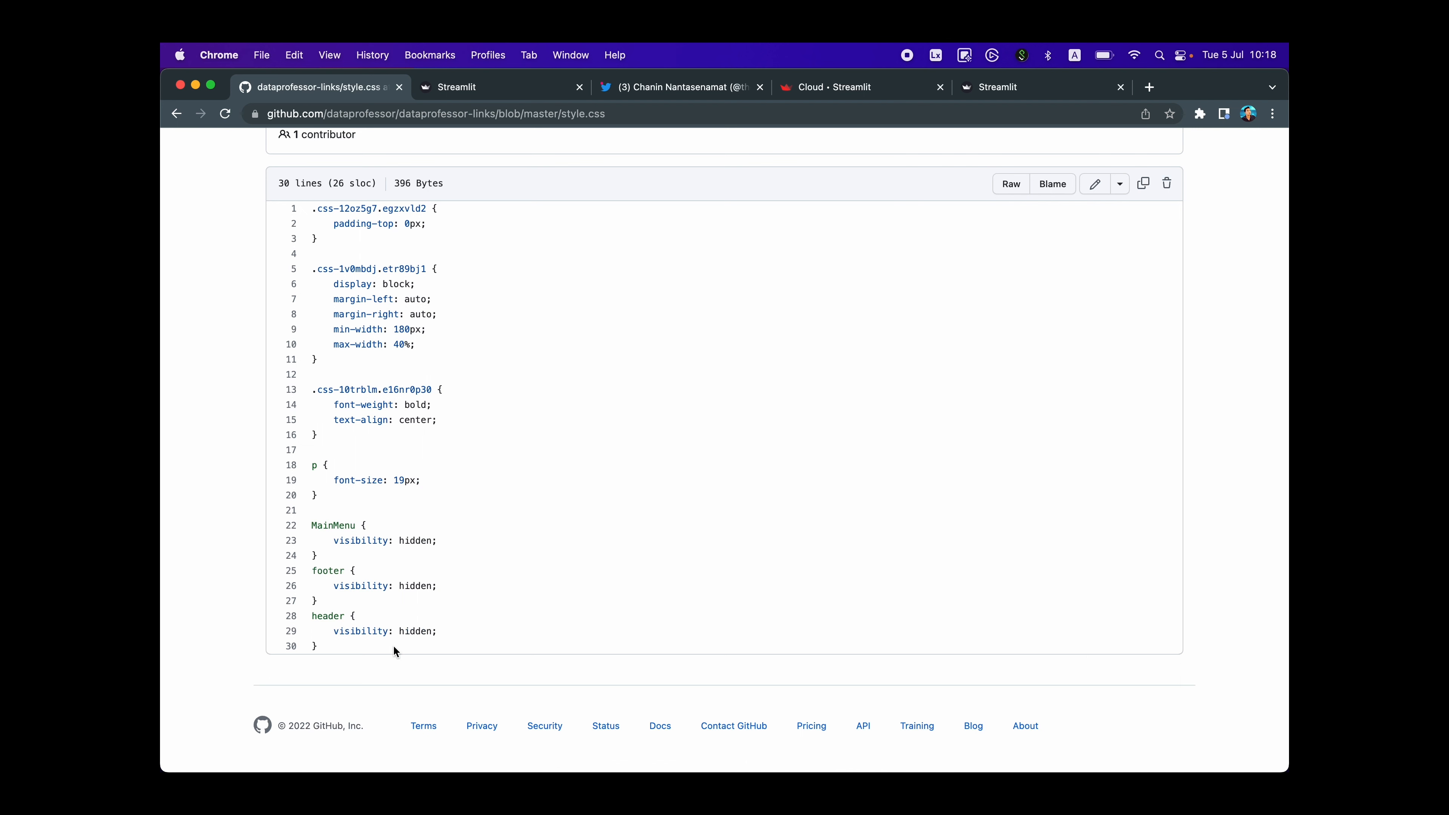
click(456, 88)
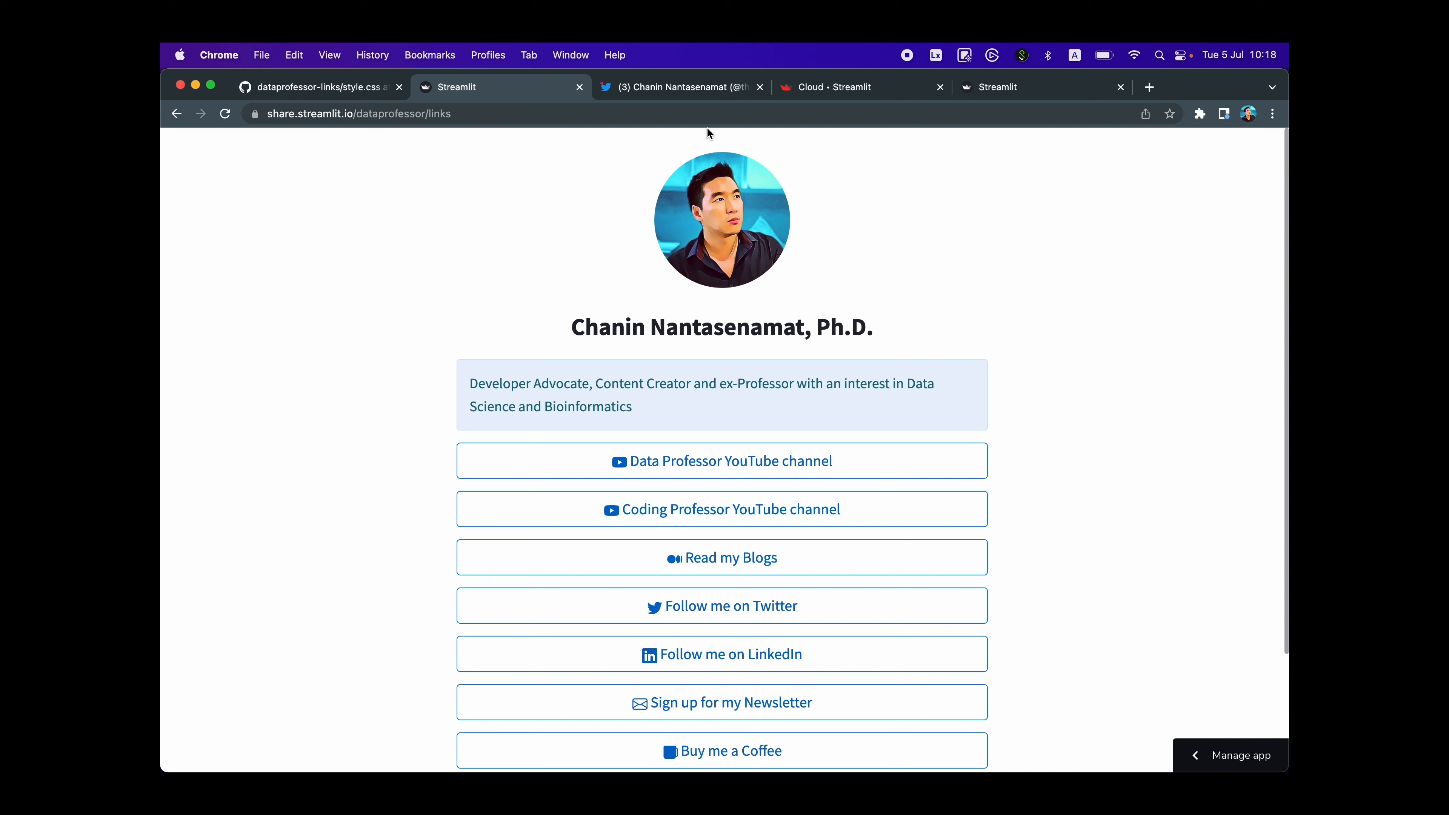
mouse_move(722, 140)
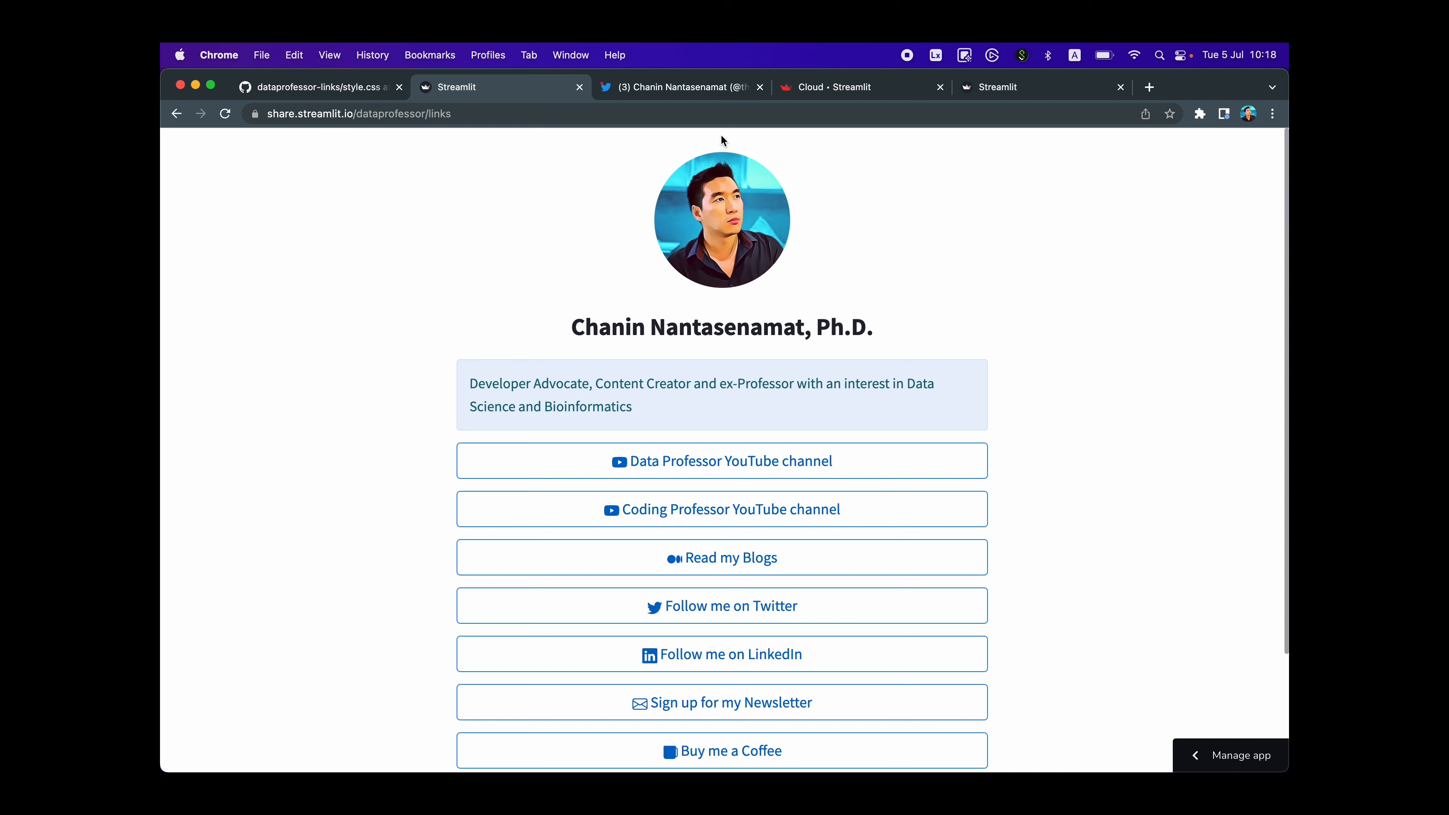
mouse_move(1139, 758)
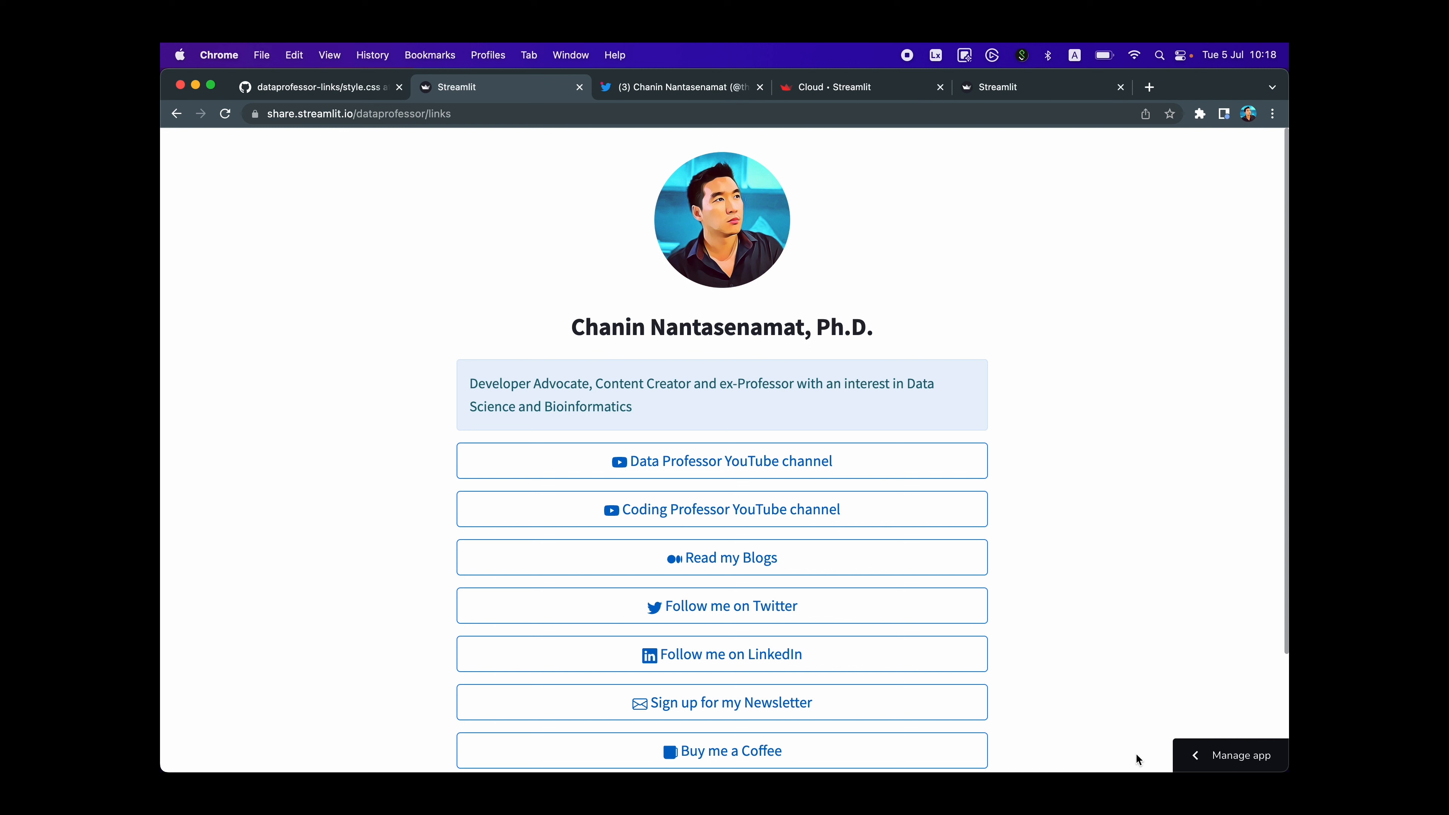
mouse_move(1171, 735)
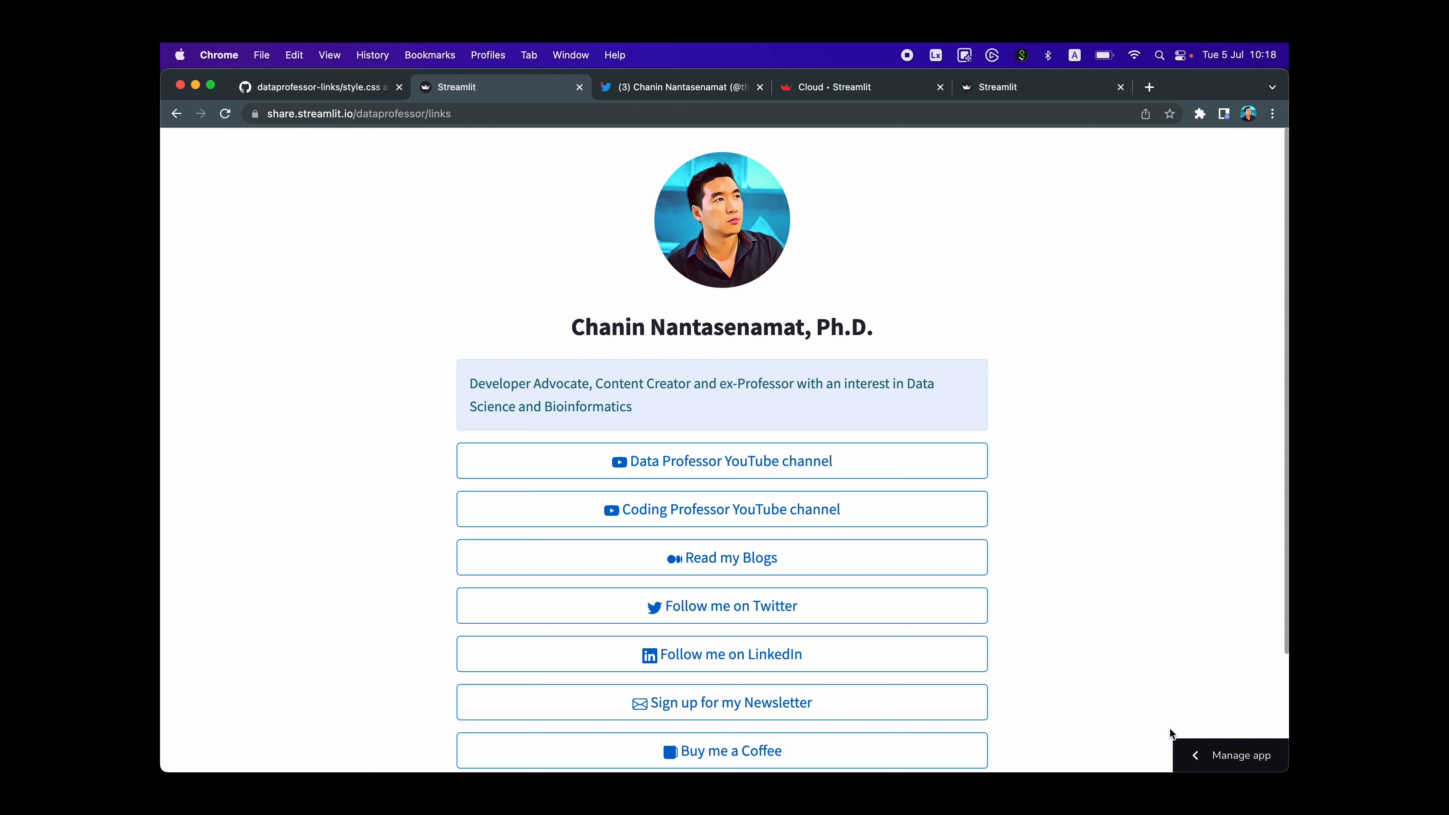
mouse_move(1232, 754)
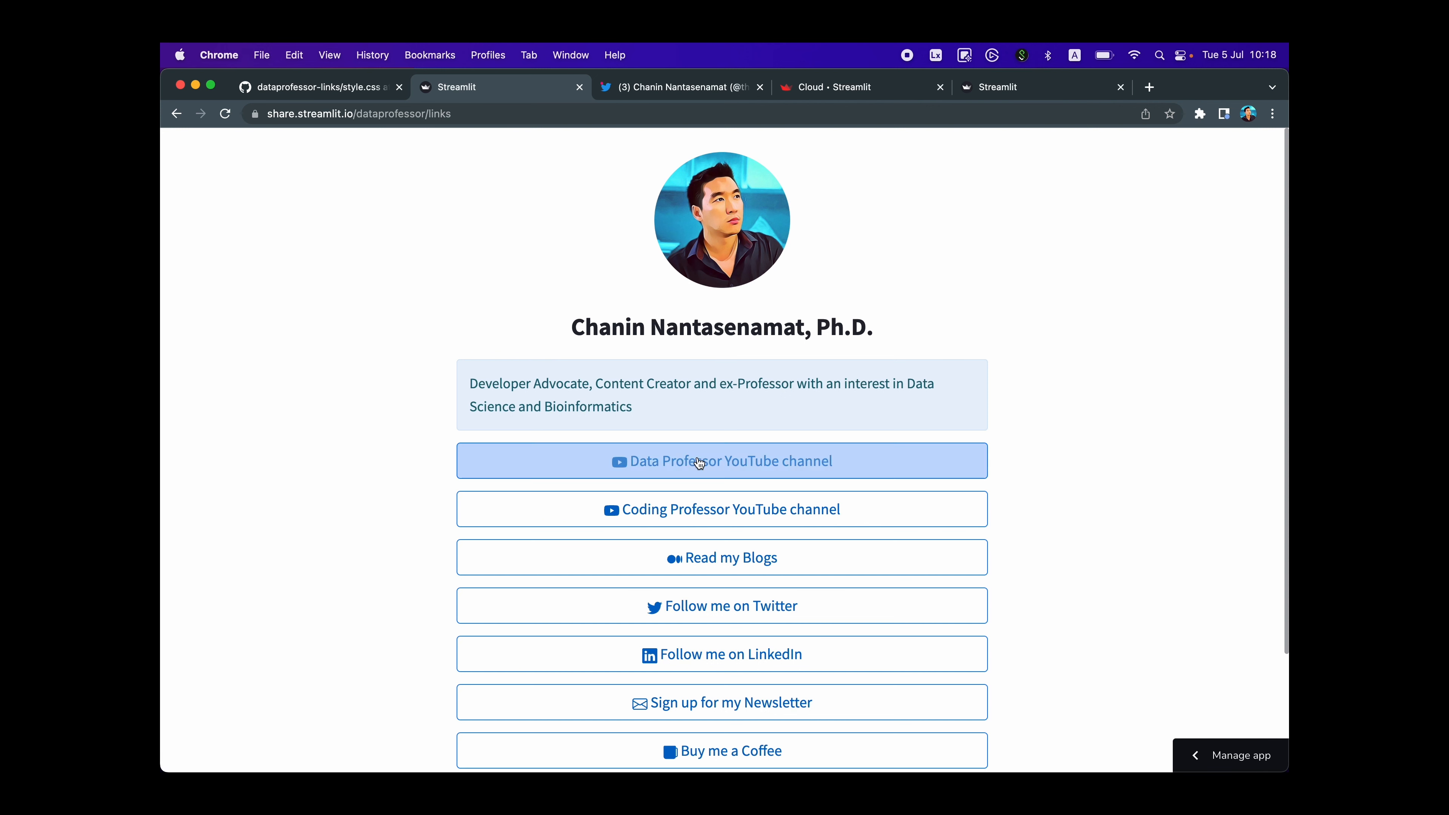
- Try the first YouTube channel link, then highlight the 180px minimum-width value in style.css
click(700, 461)
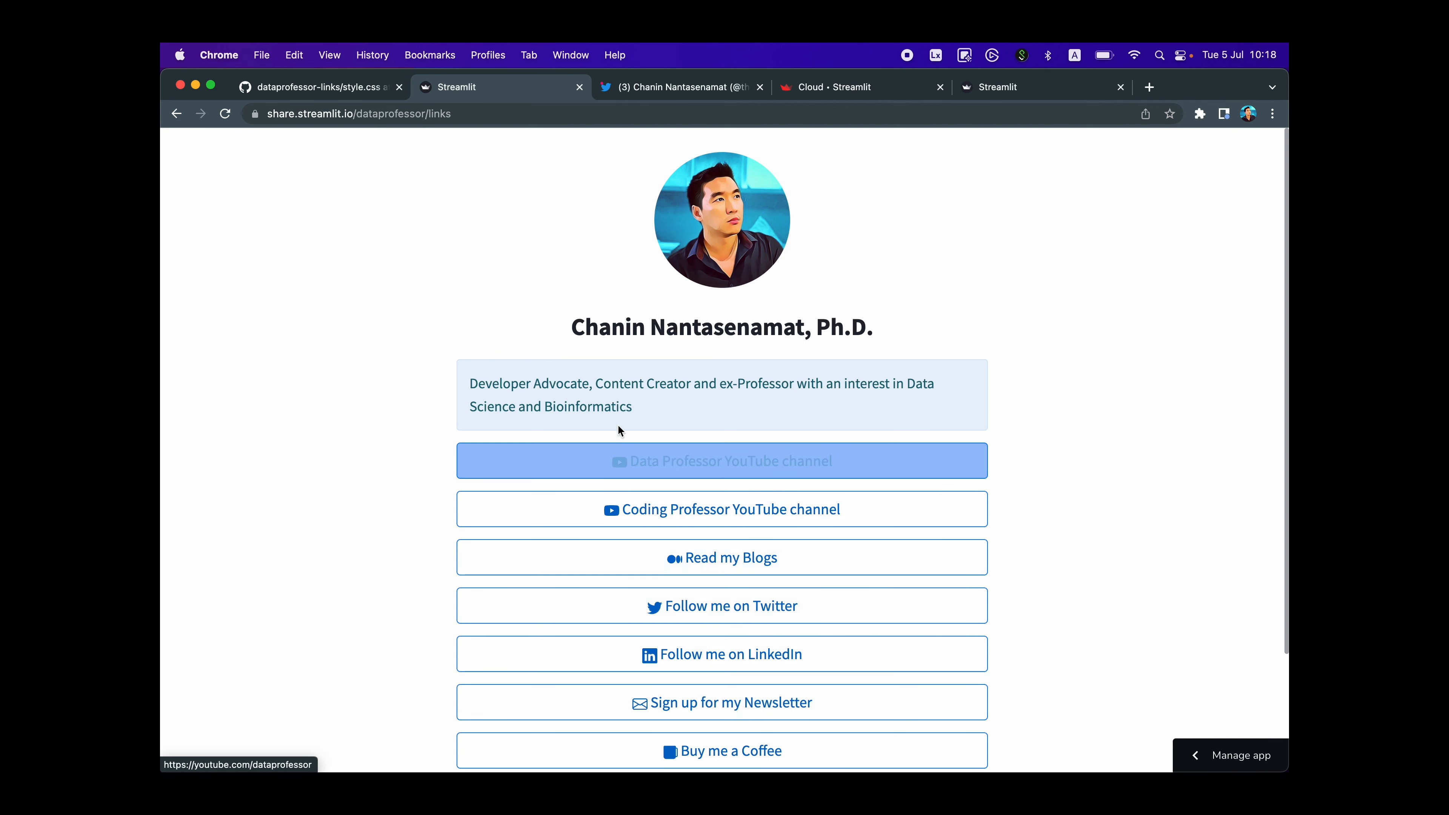
click(318, 88)
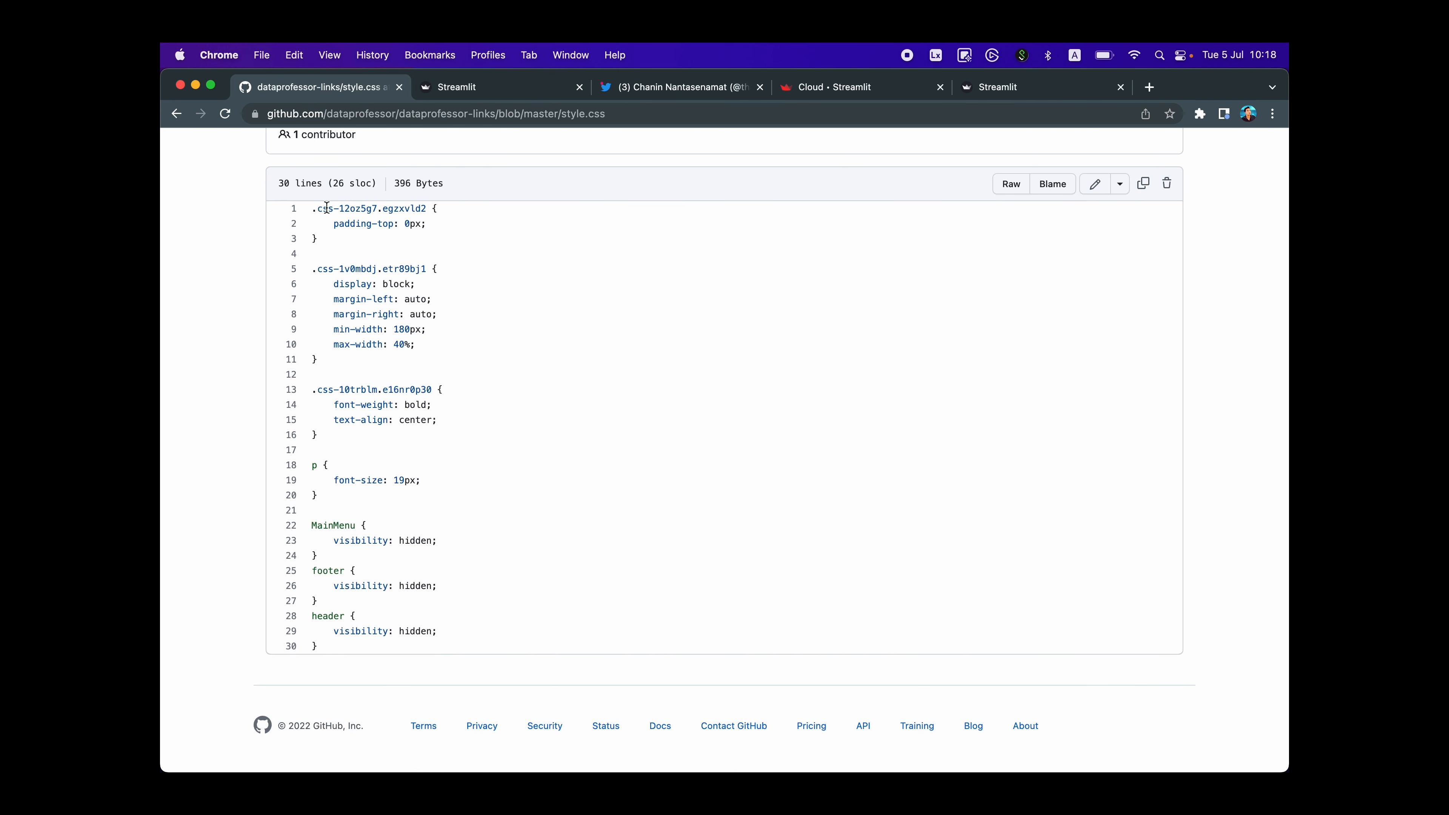
mouse_move(344, 484)
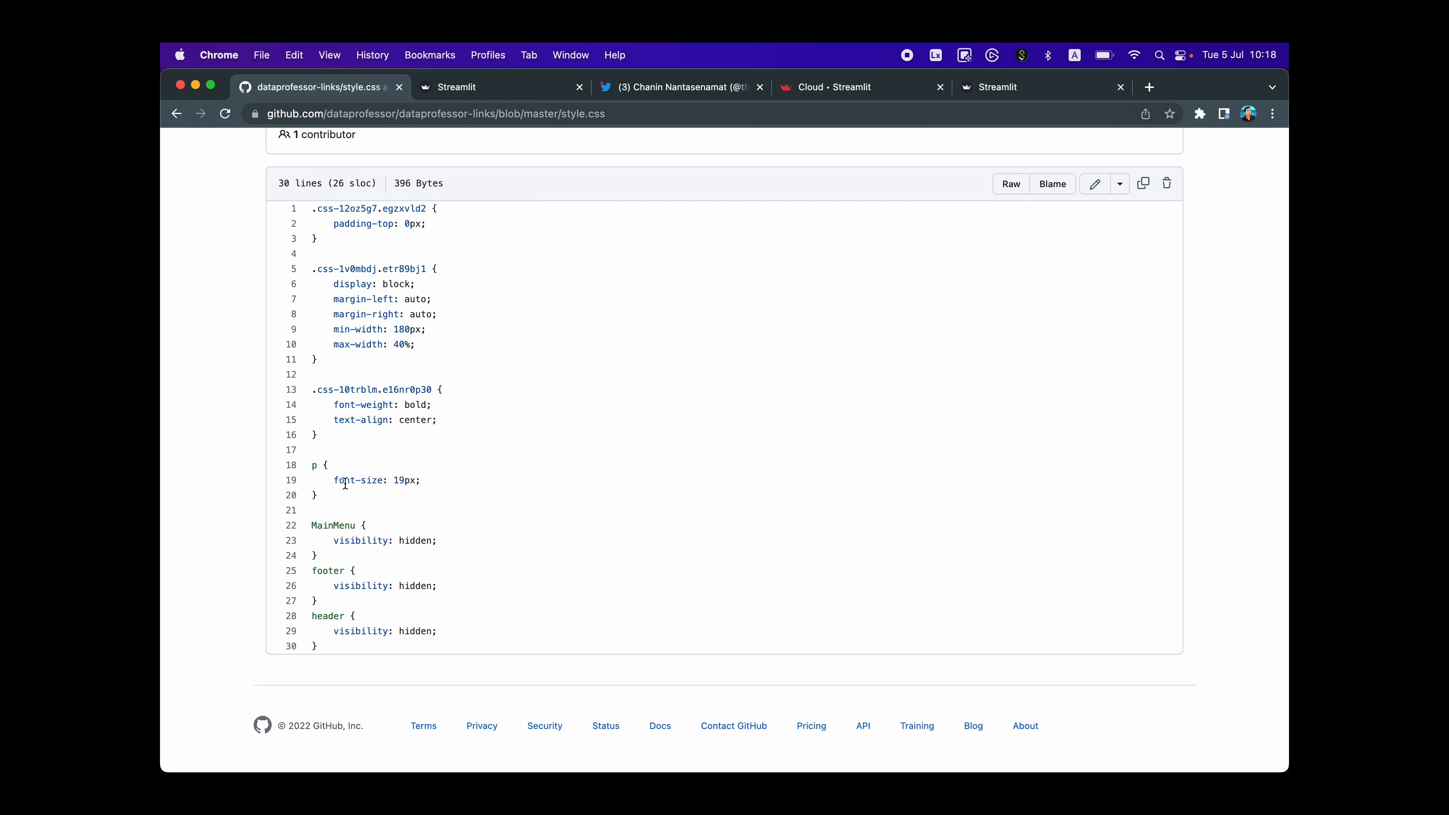
mouse_move(405, 480)
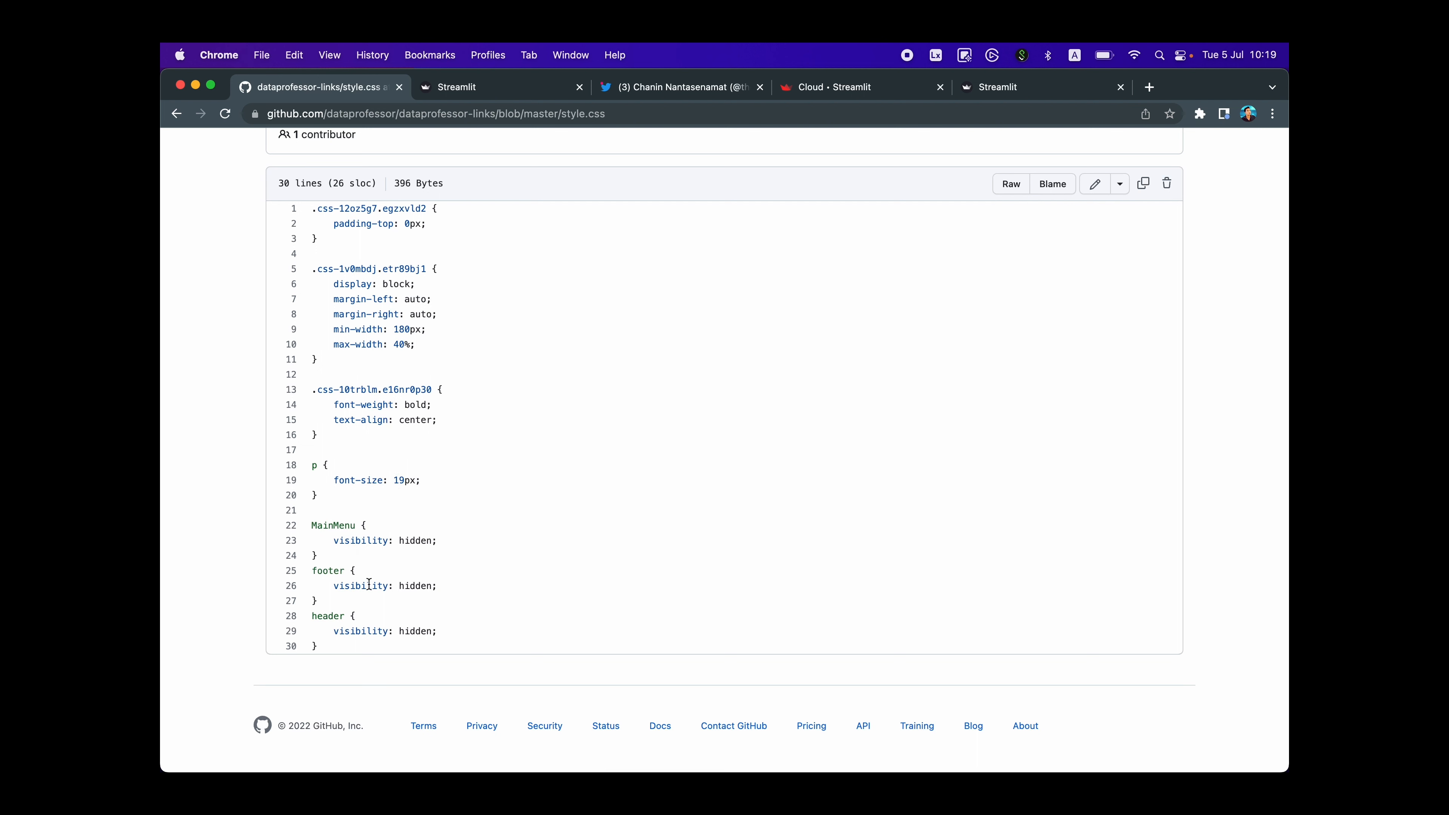
mouse_move(437, 554)
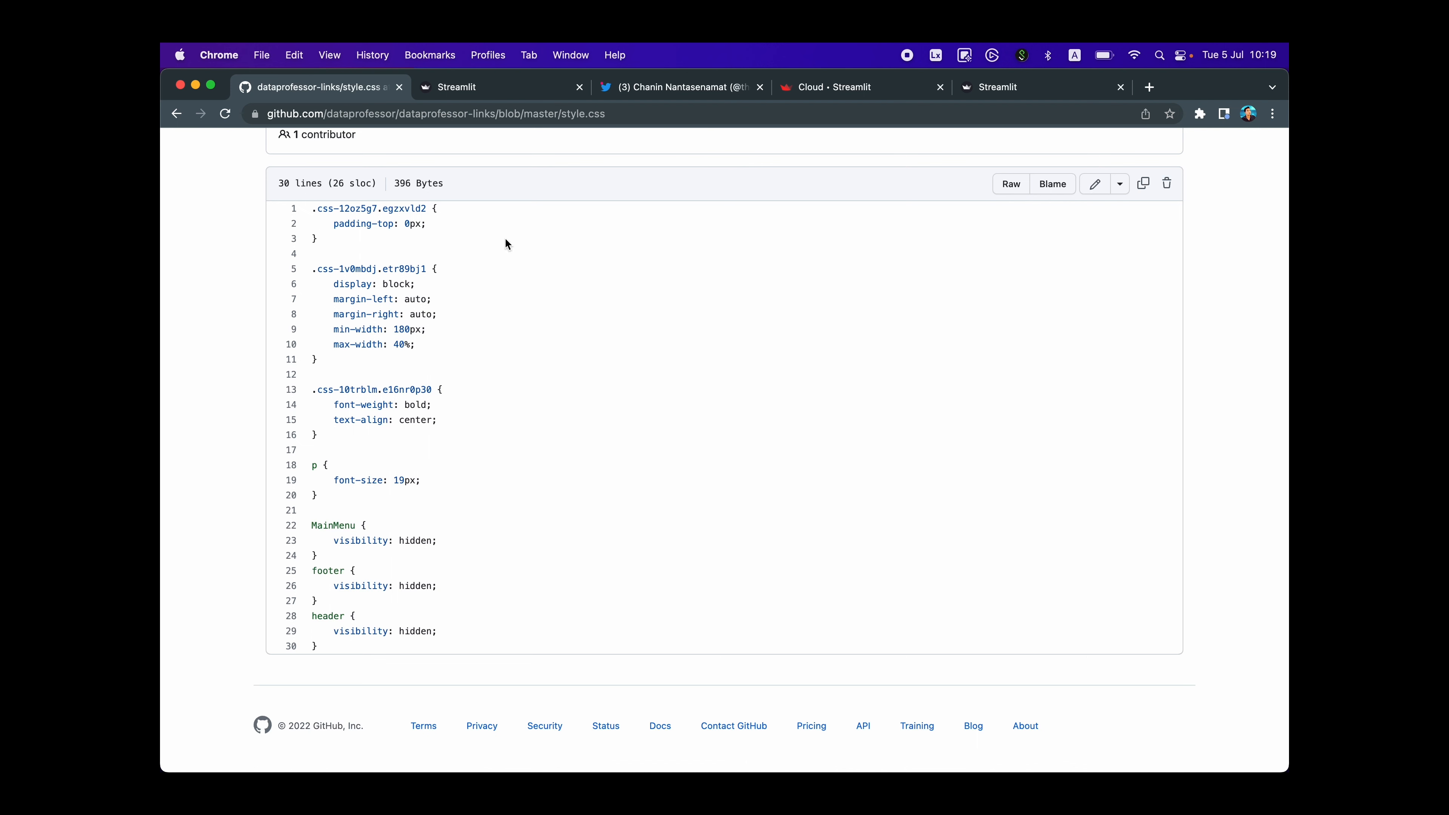
mouse_move(630, 165)
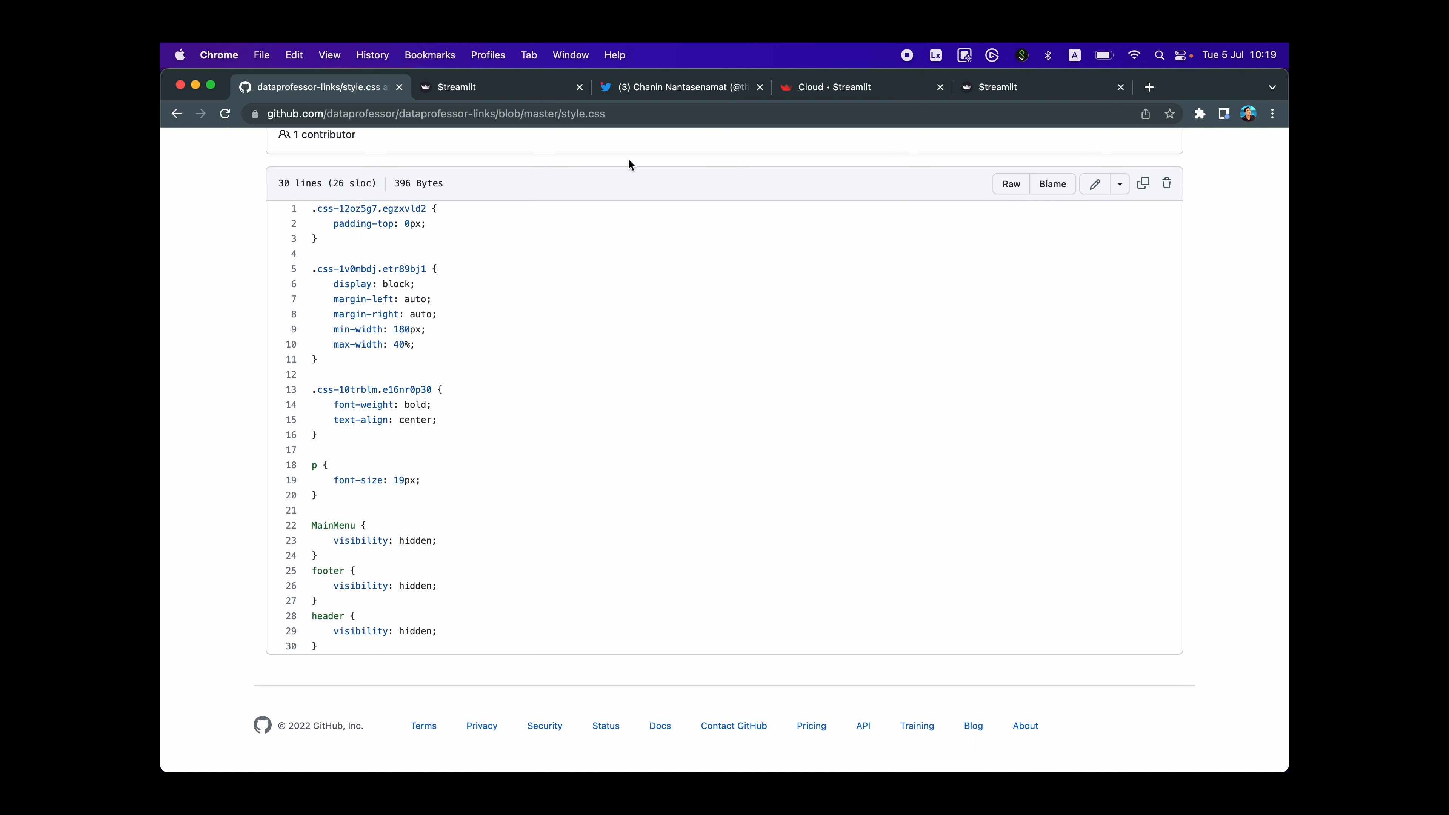
mouse_move(341, 358)
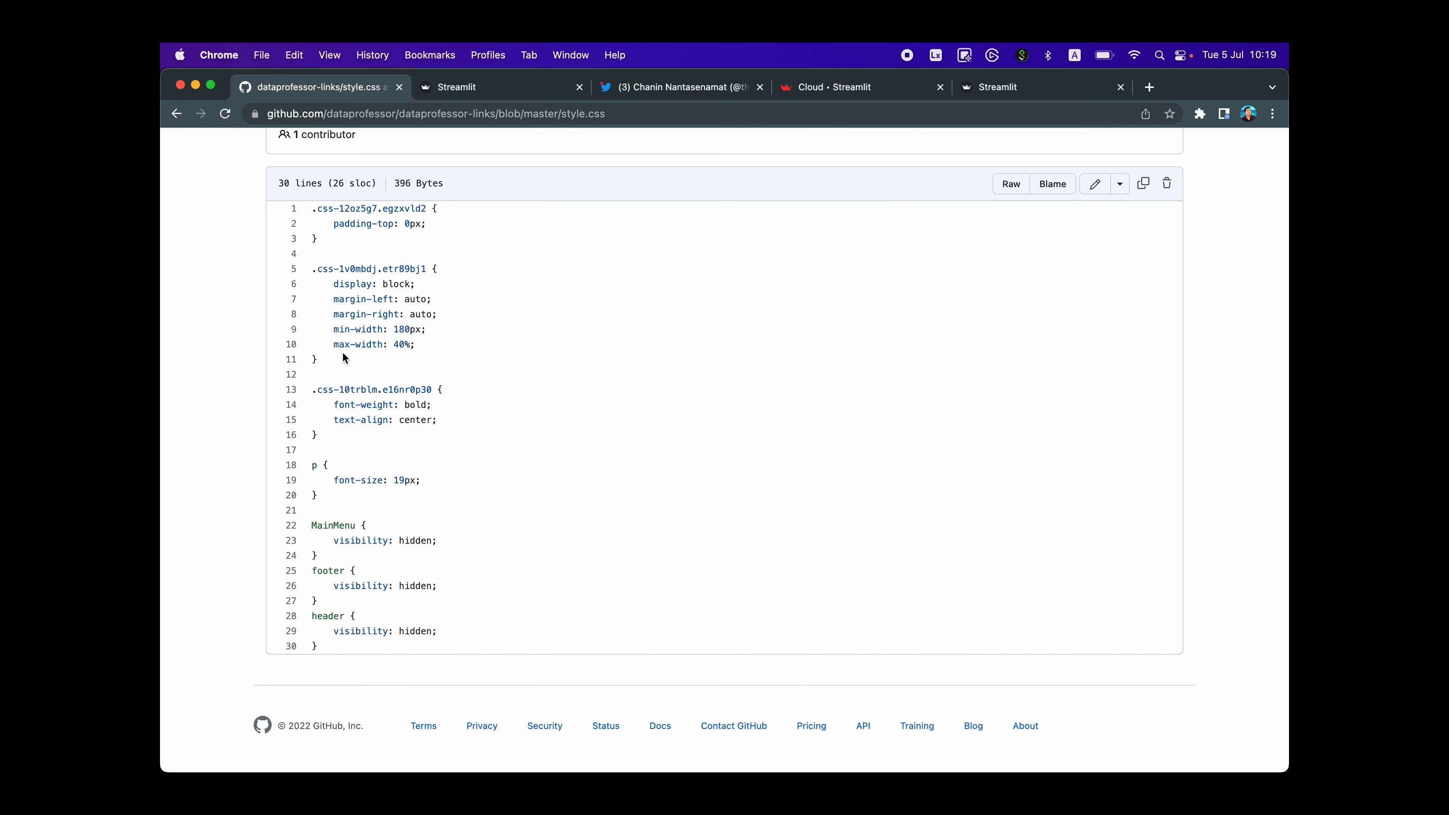
mouse_move(344, 329)
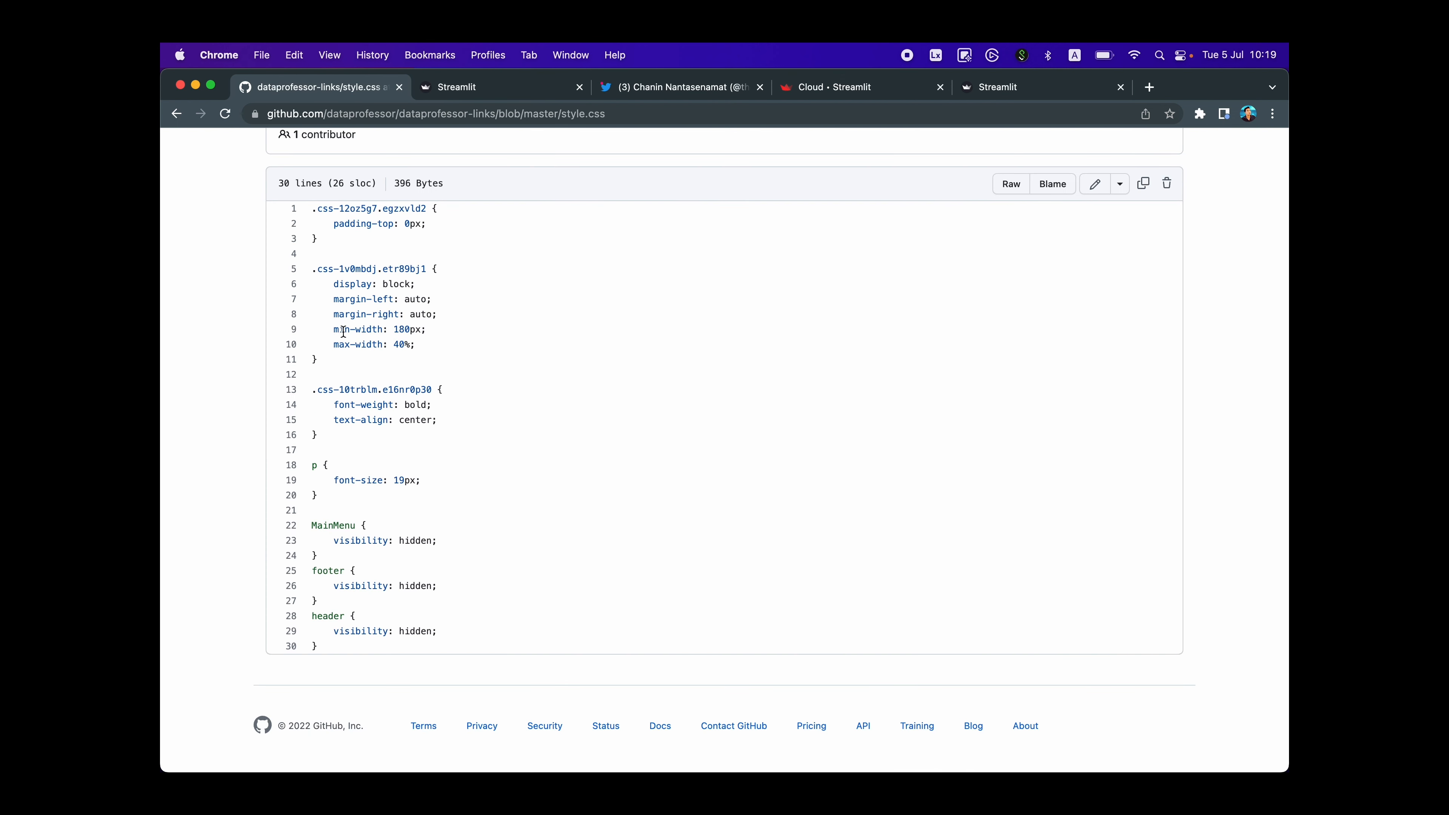
double_click(403, 329)
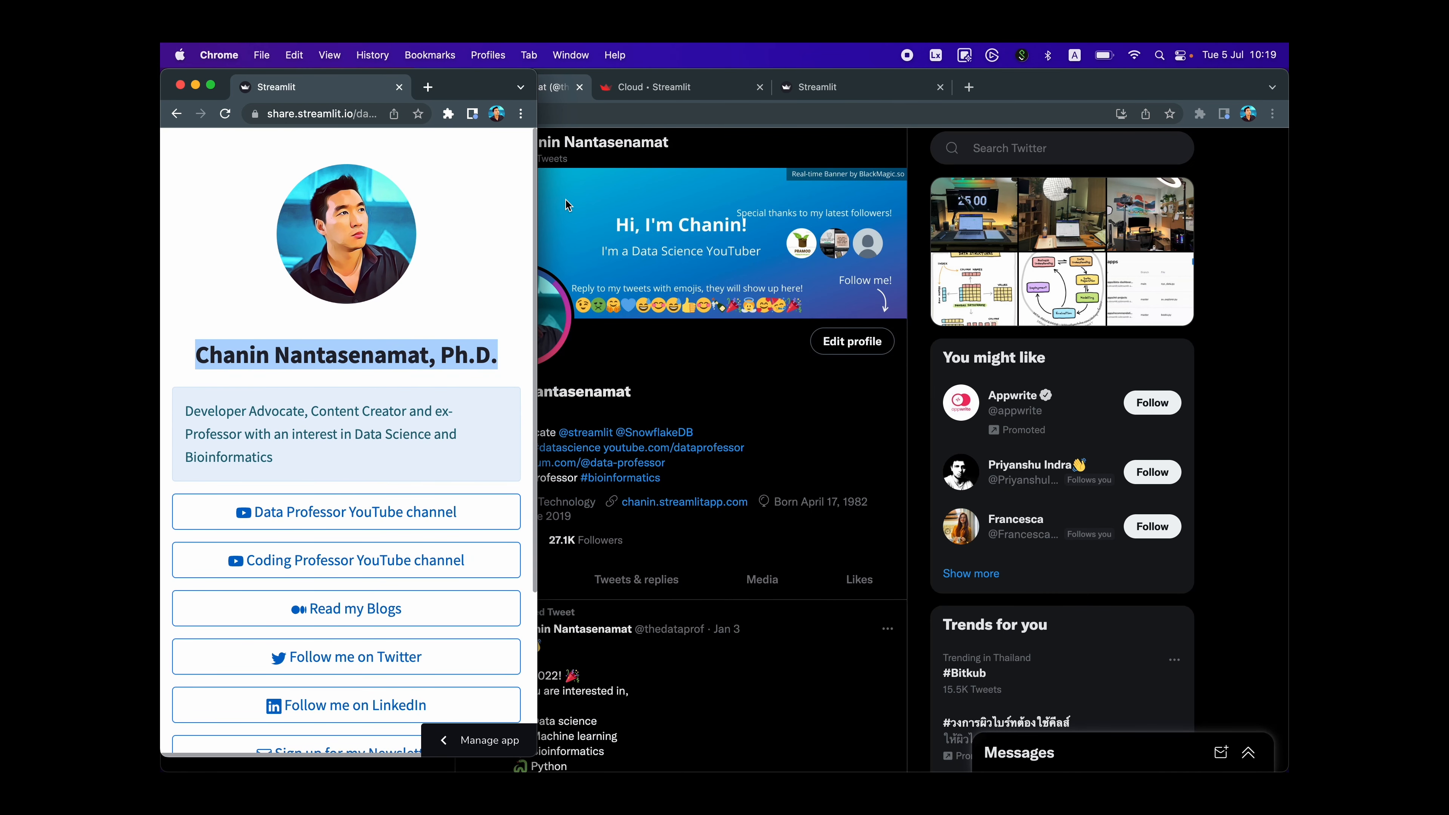
mouse_move(161, 300)
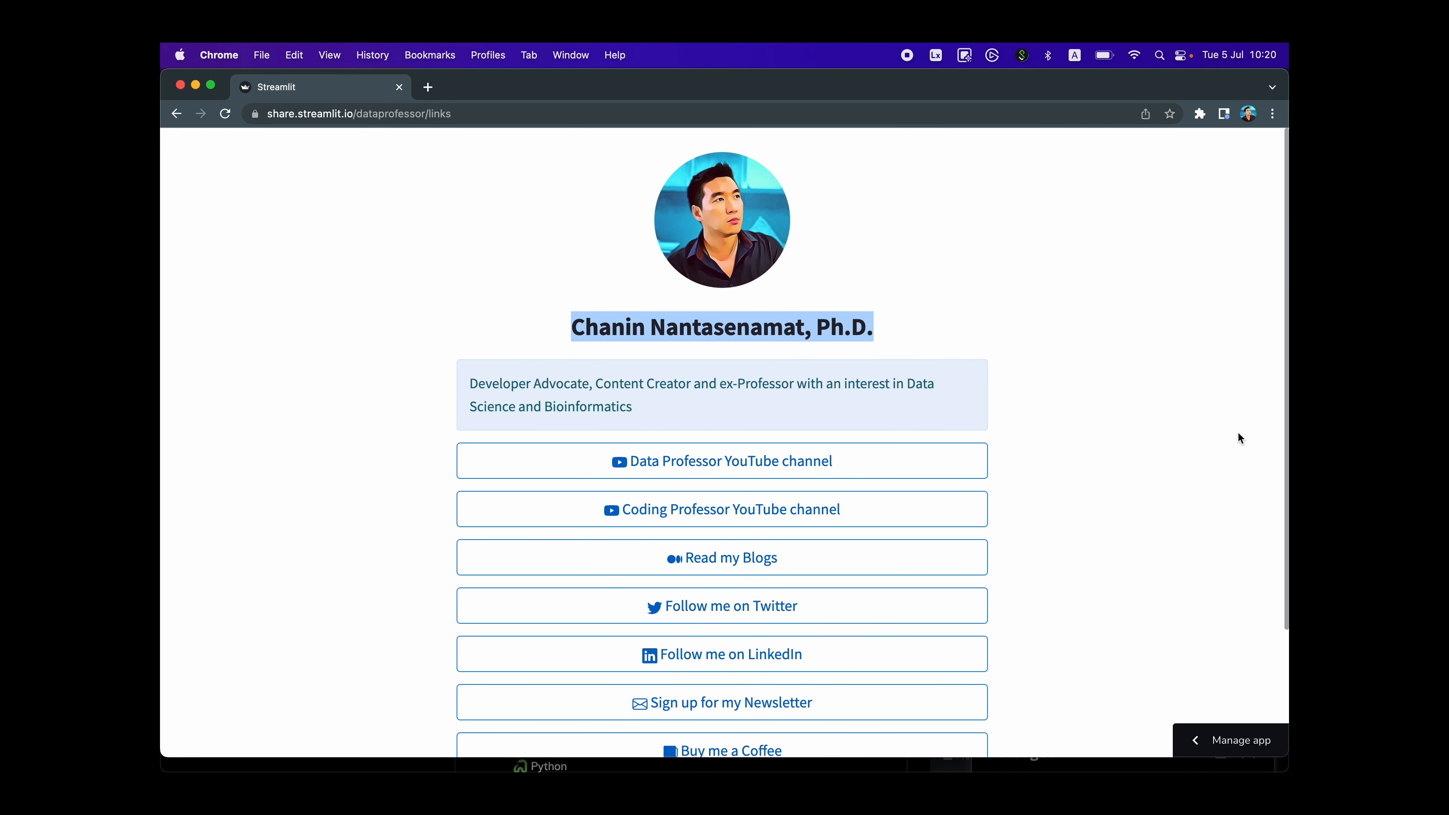
mouse_move(574, 376)
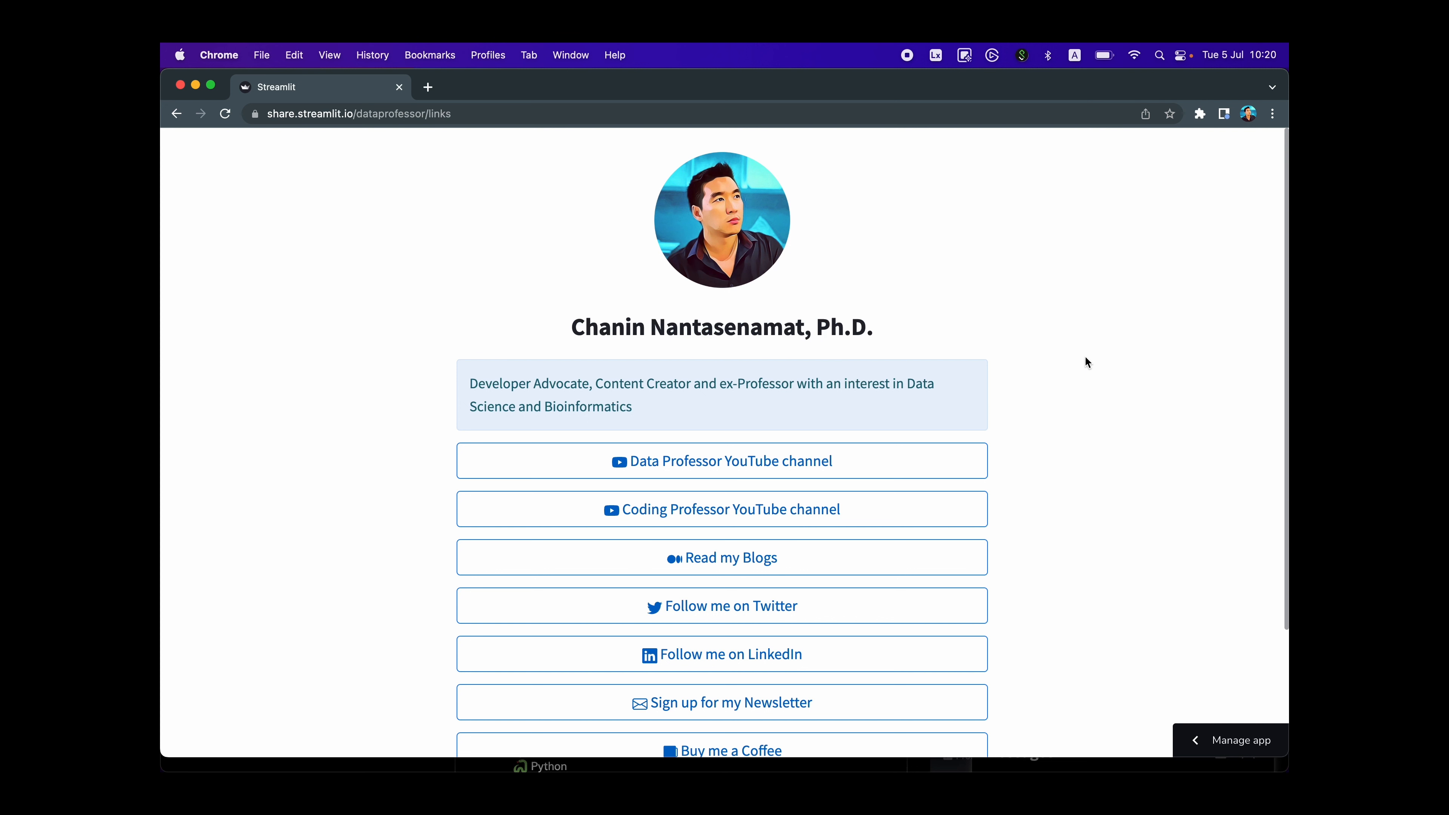
mouse_move(232, 329)
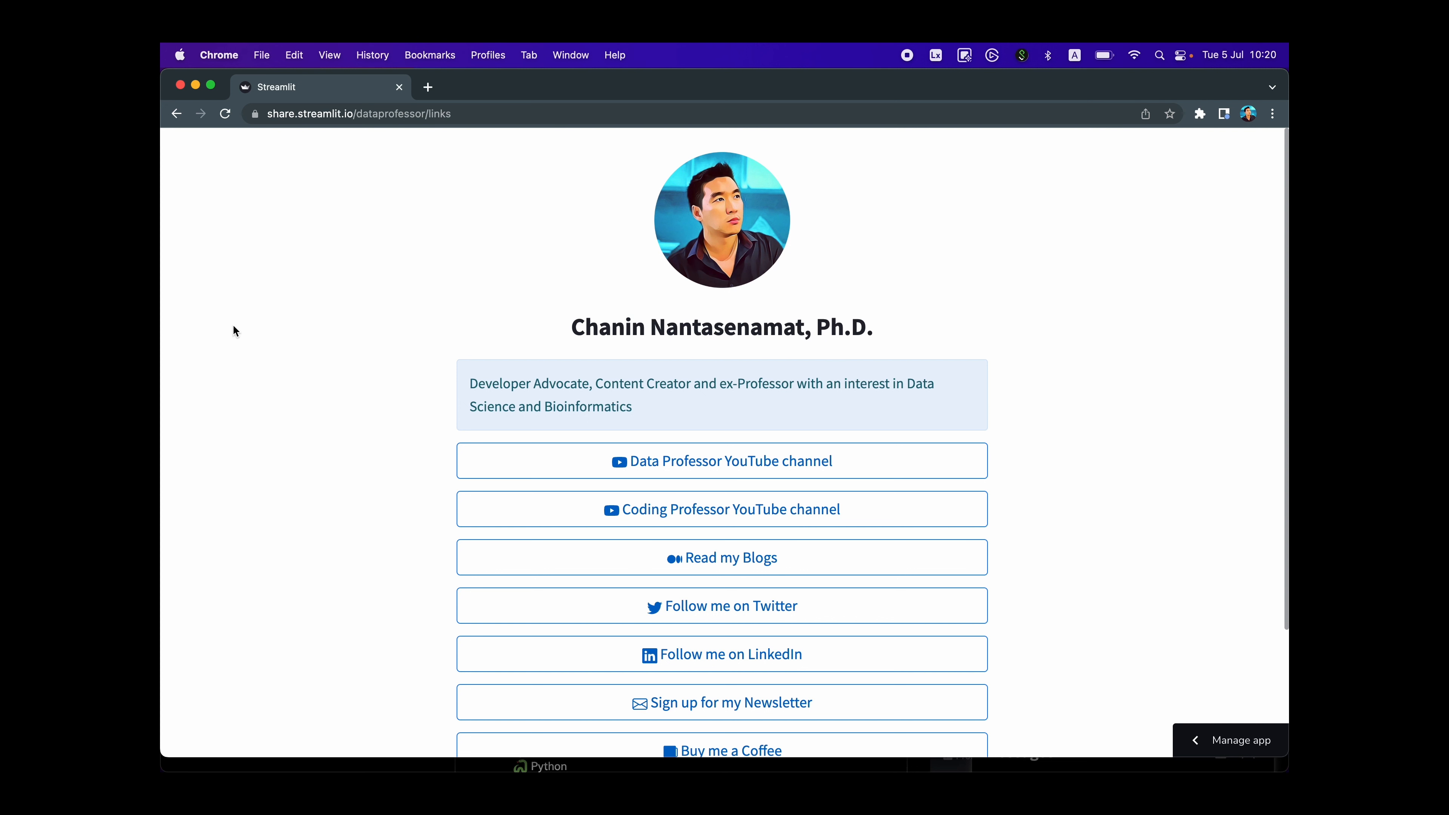
- Return from the widened links page to the style.css file on GitHub
click(397, 113)
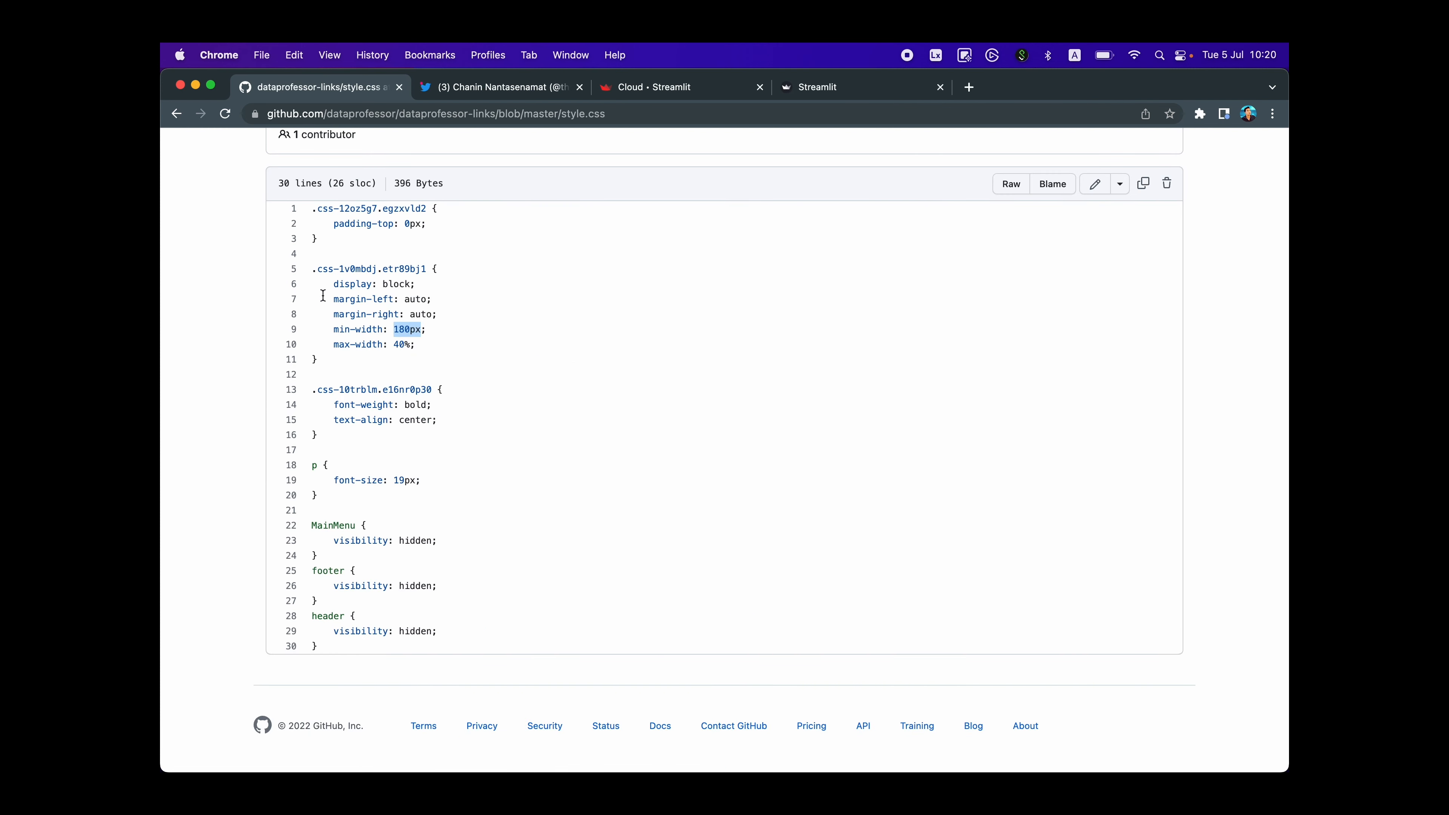
- Inspect the deployed links page's elements with Chrome DevTools, including the name heading's class
click(817, 88)
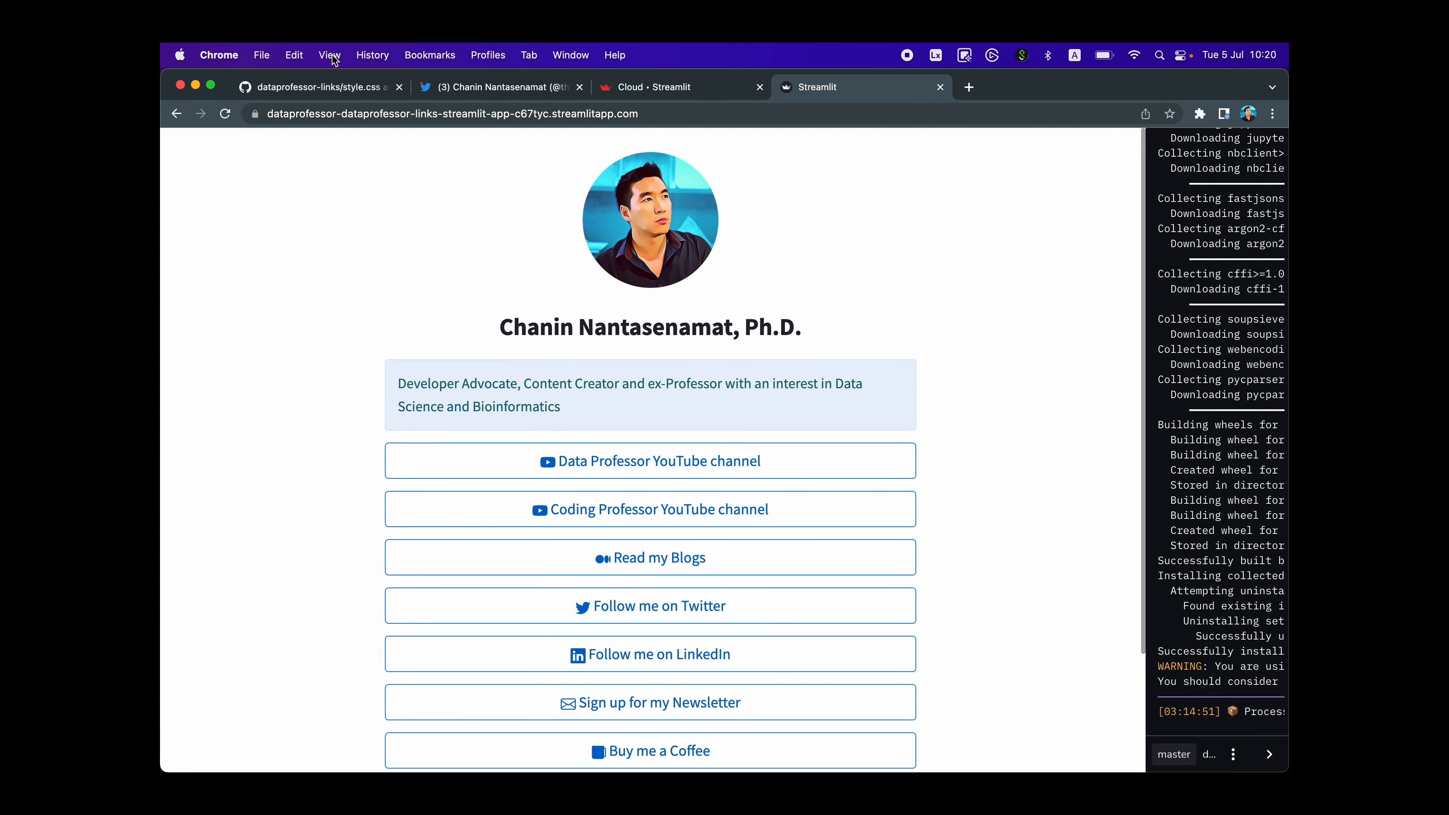
click(329, 55)
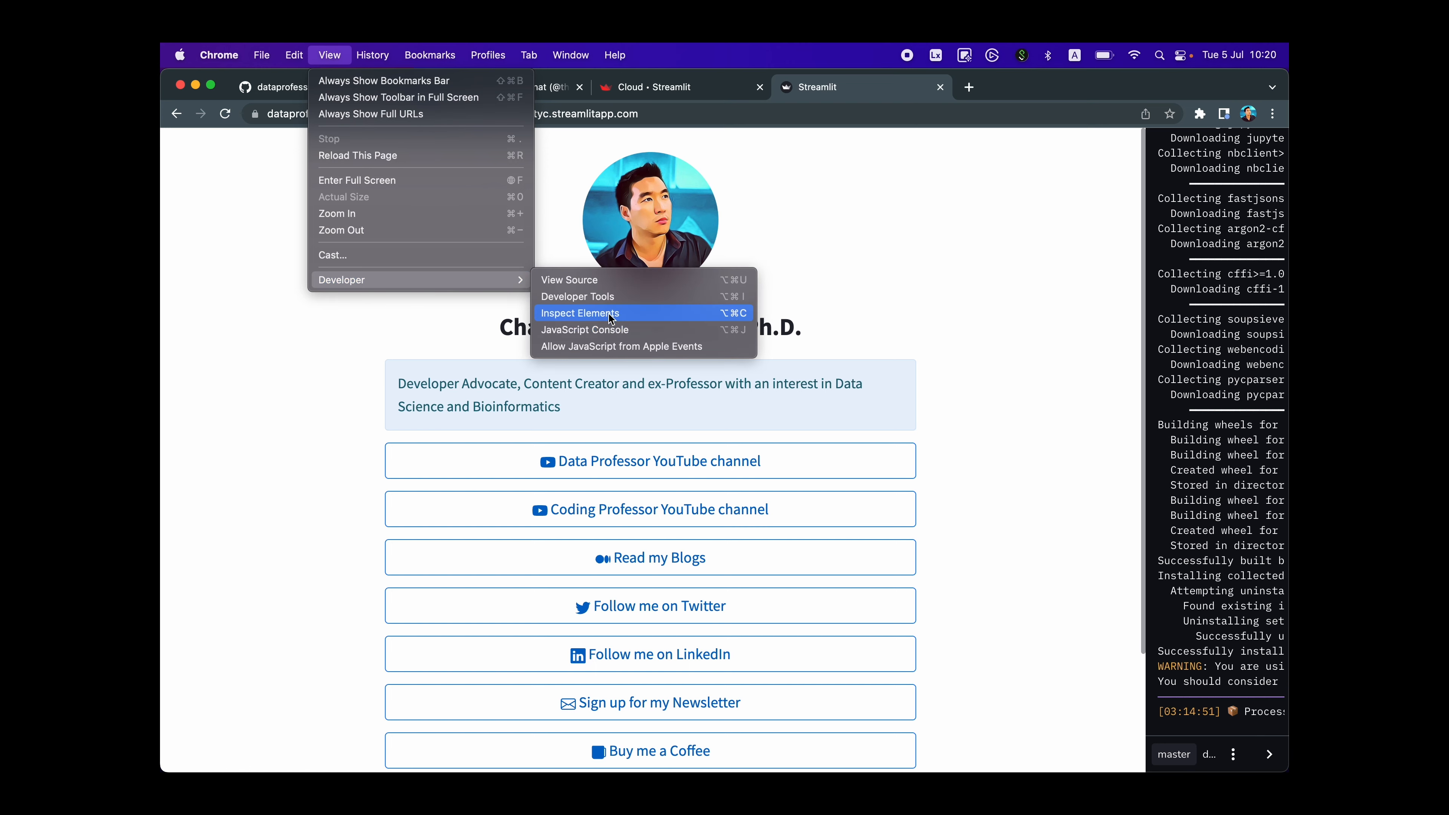
click(580, 313)
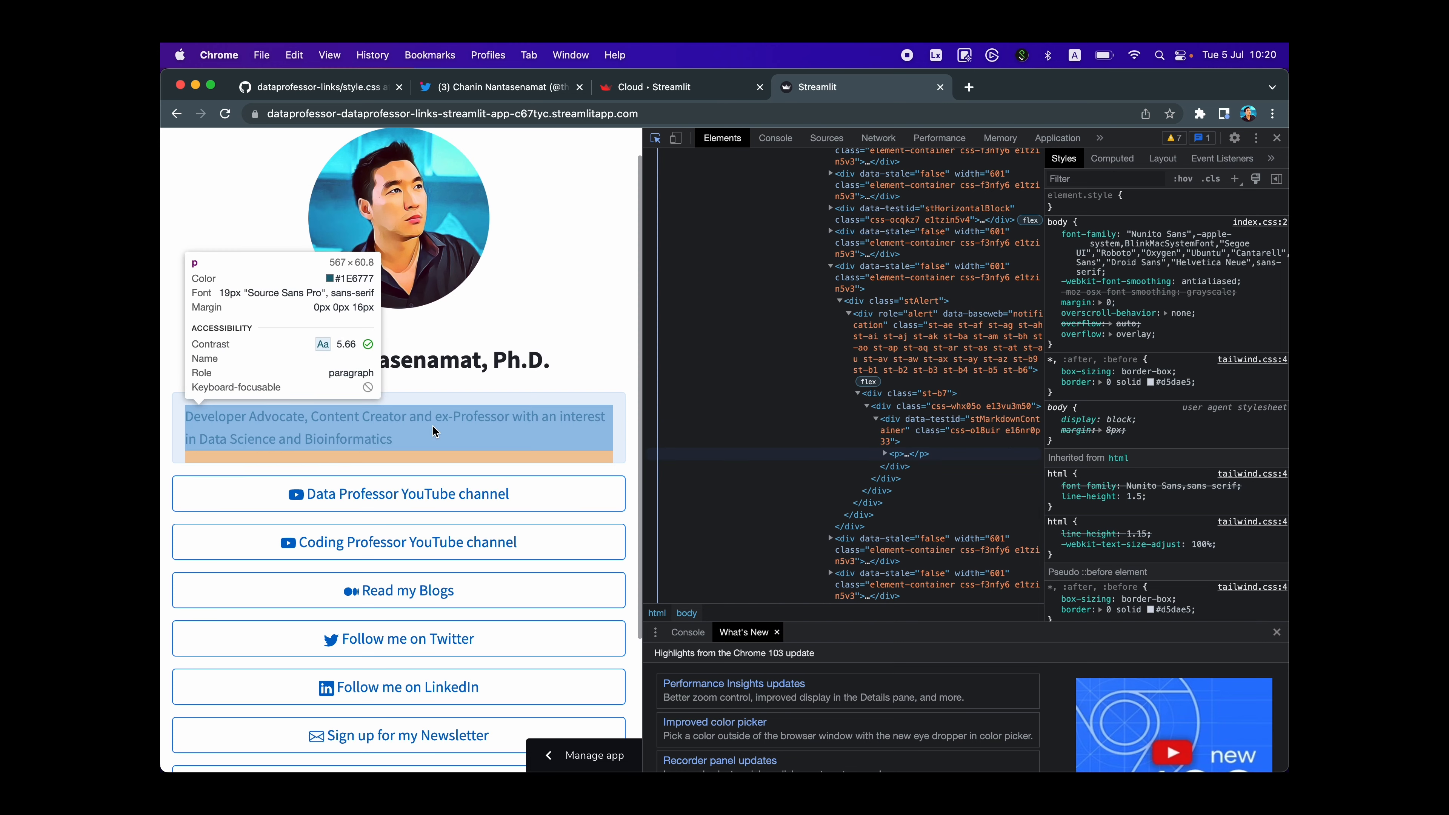
mouse_move(441, 500)
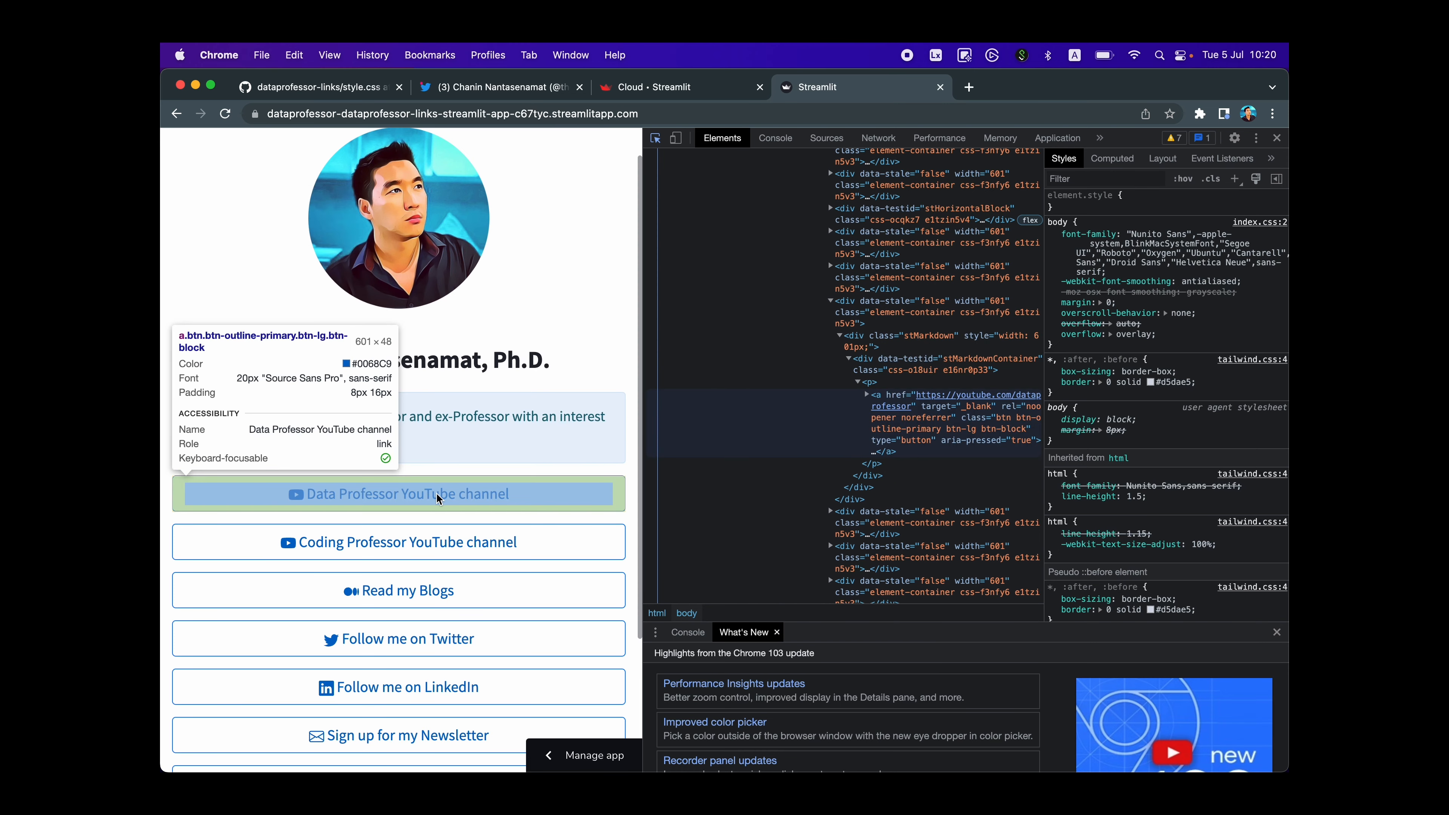
mouse_move(400, 403)
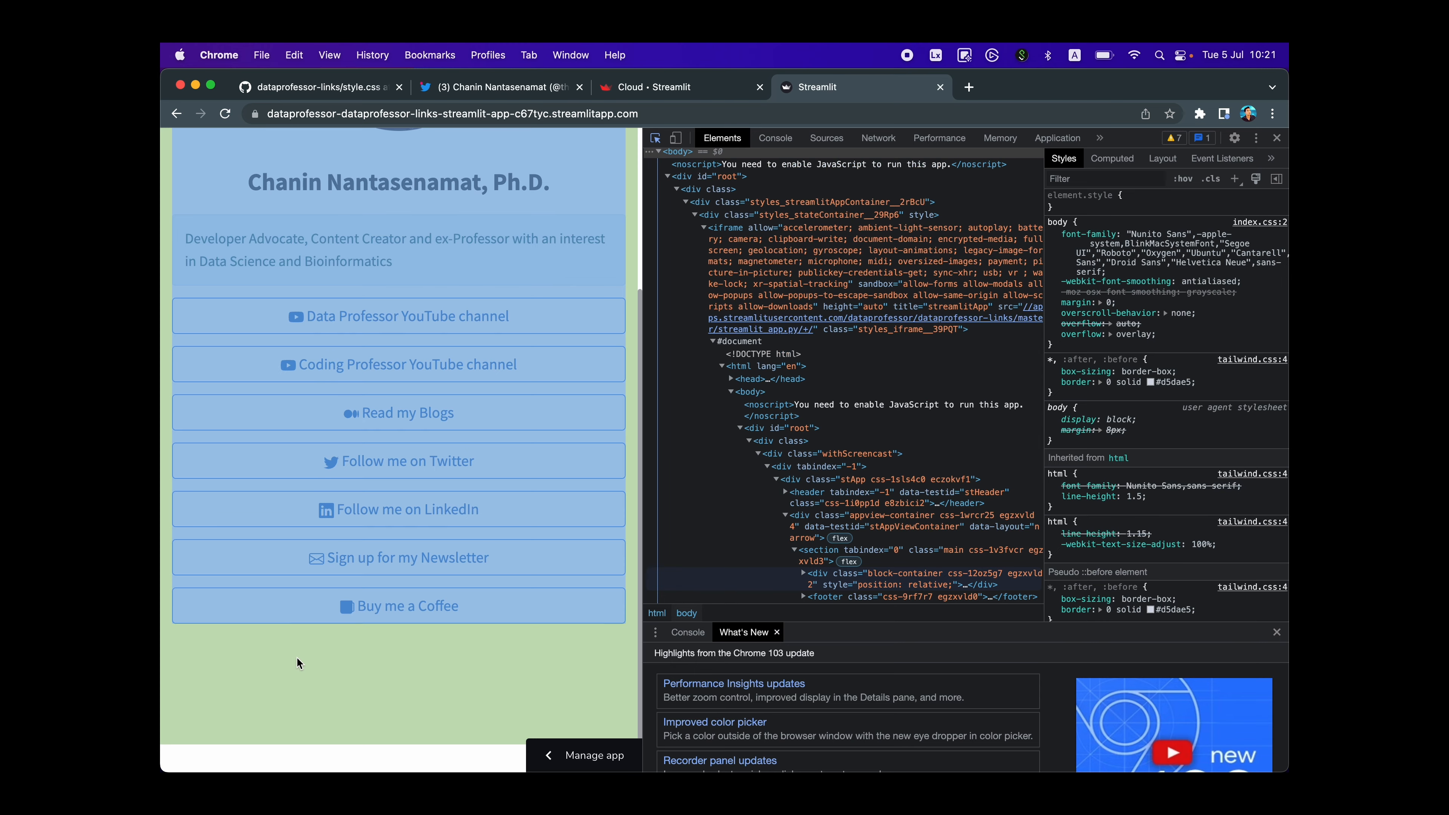
mouse_move(397, 365)
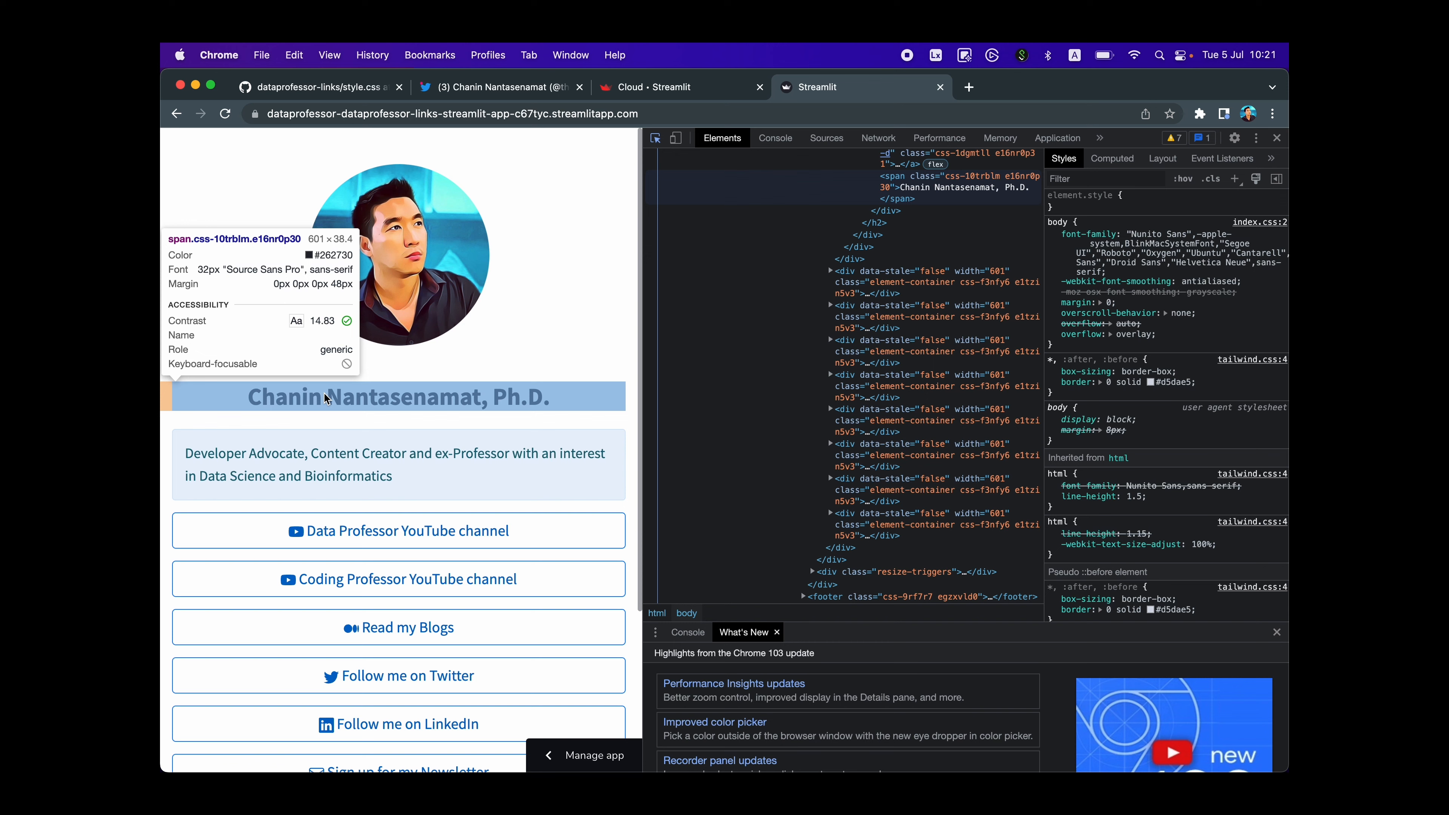
click(319, 86)
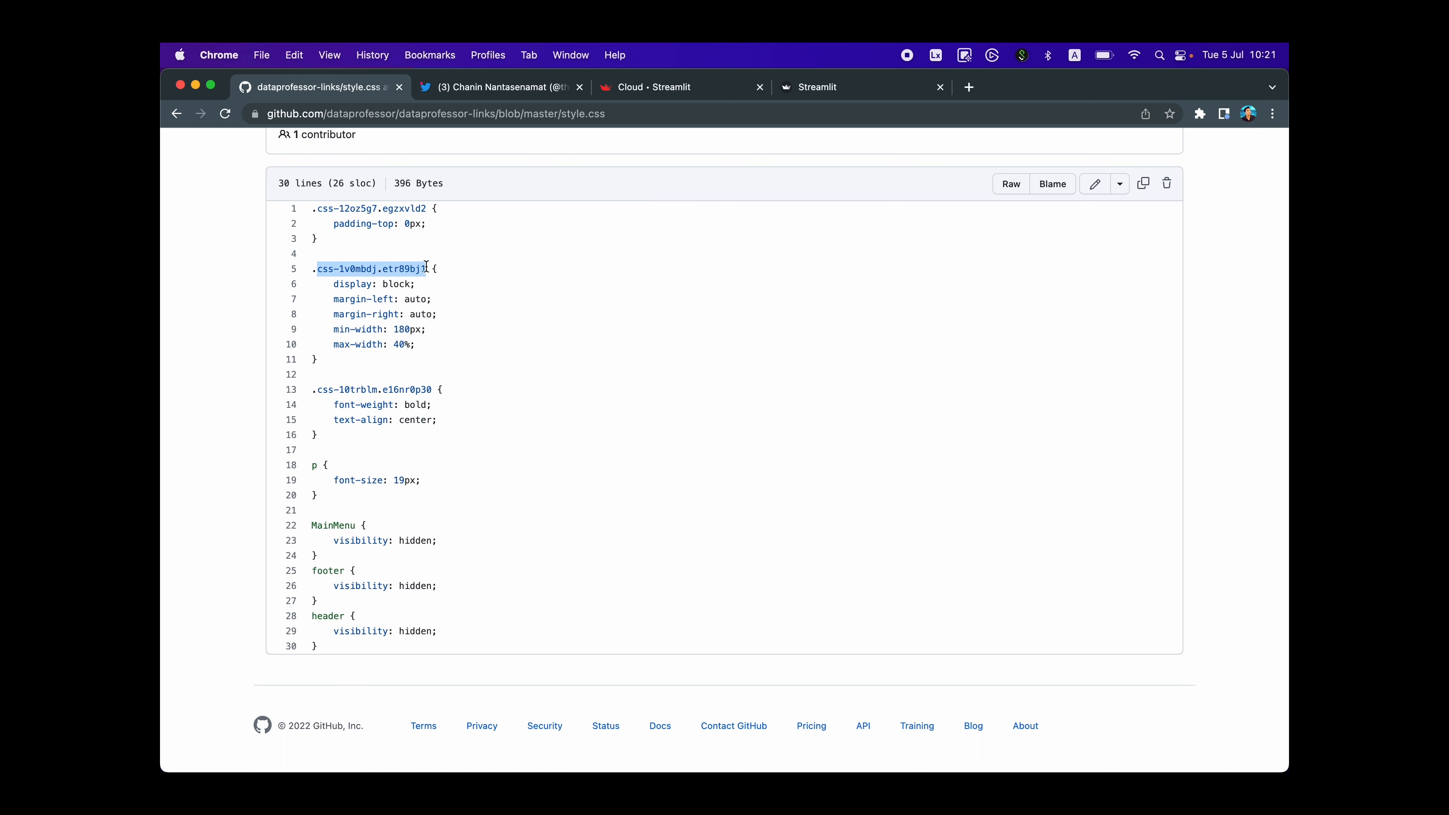
- Alternate between the inspected links page and style.css to match its selectors to the page classes
click(816, 88)
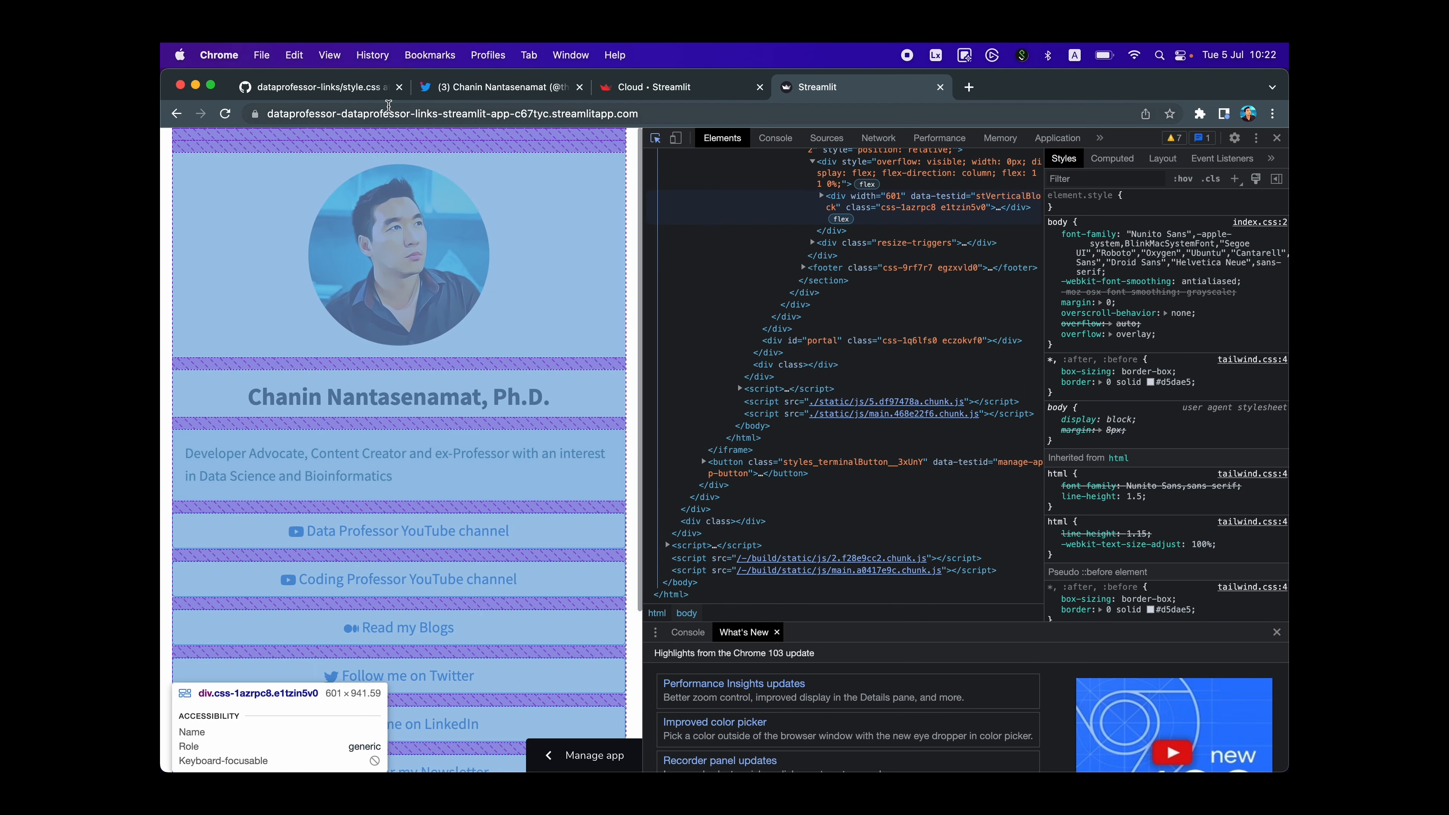
click(317, 88)
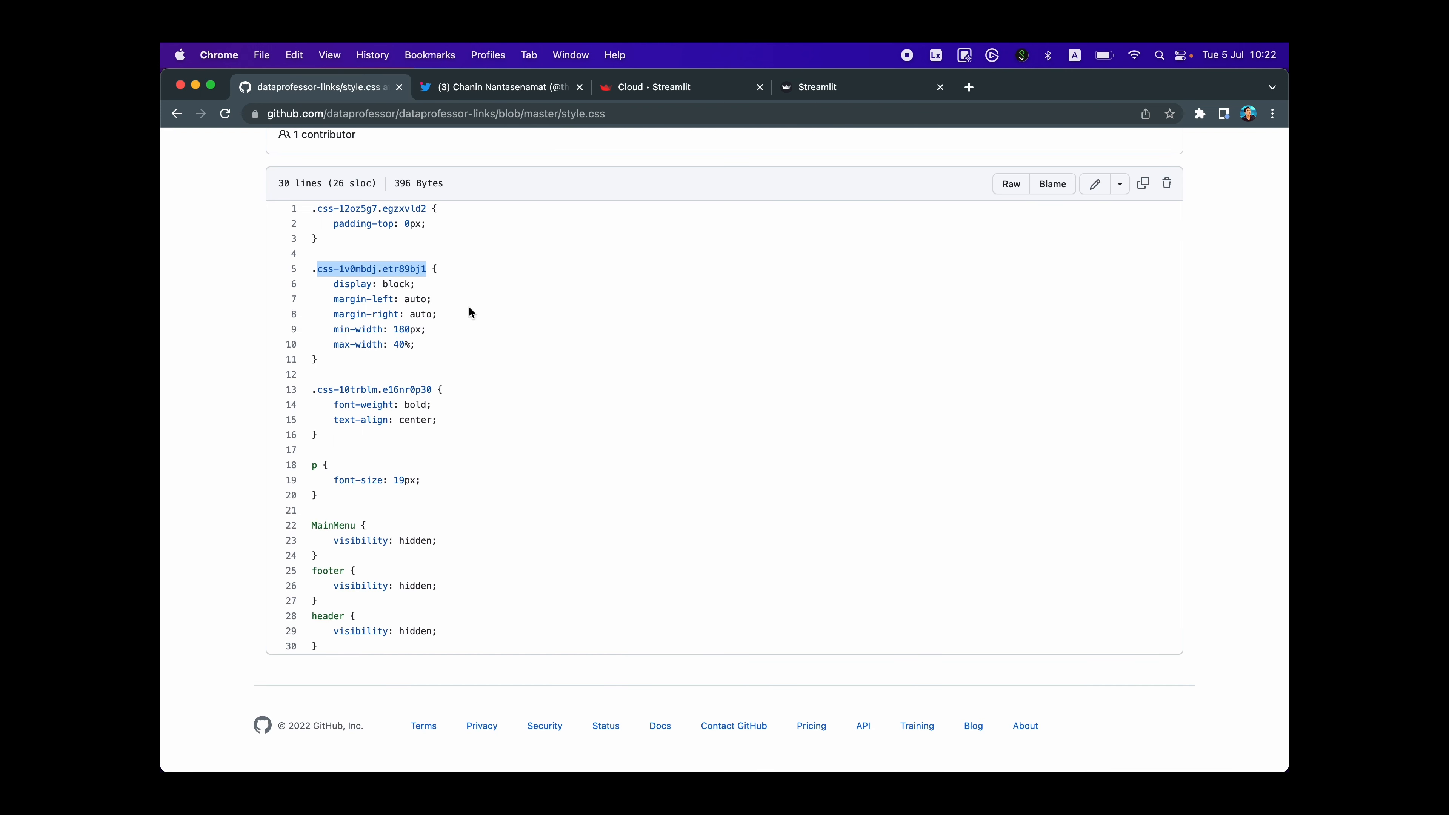
click(818, 86)
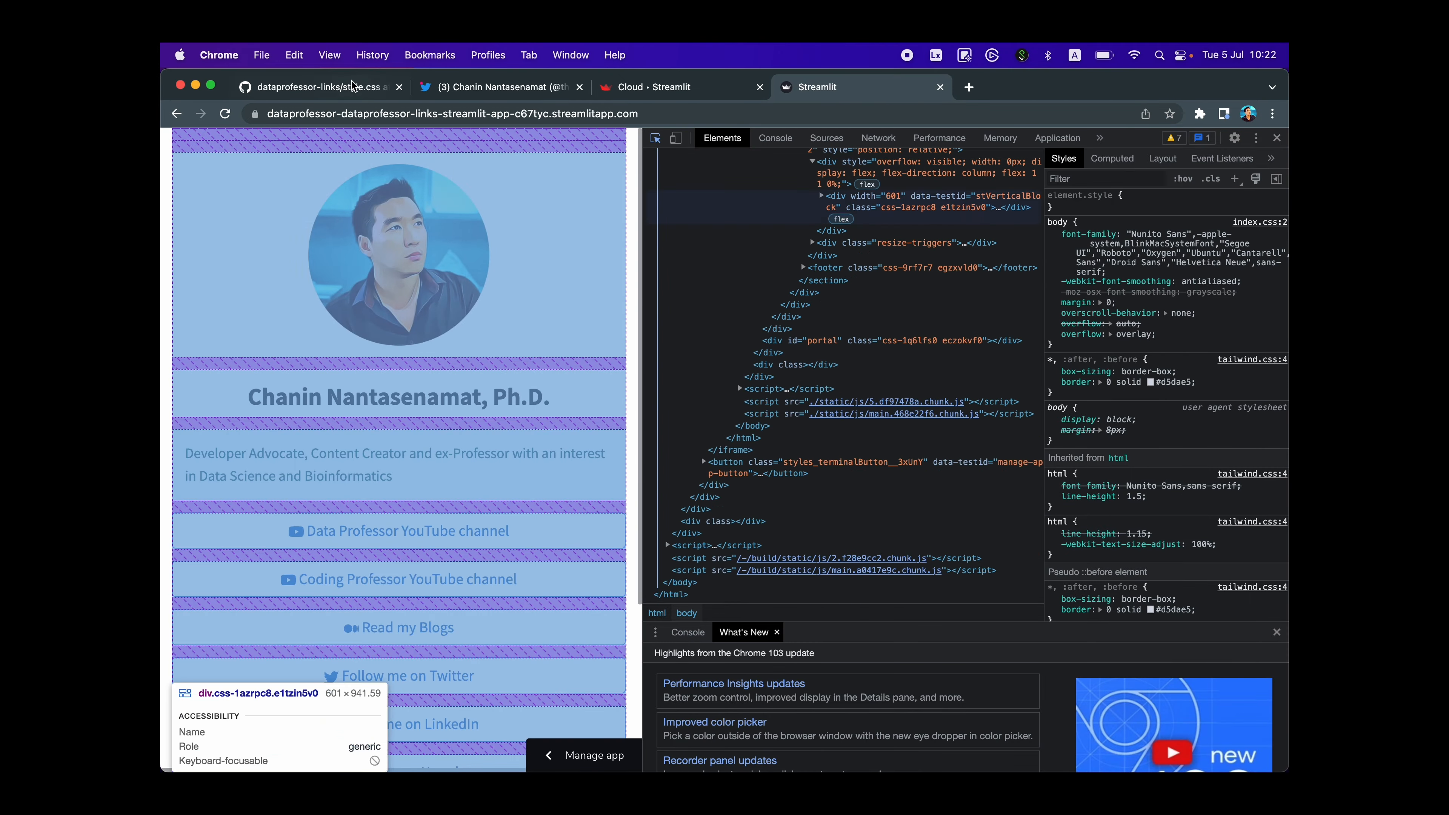
click(311, 87)
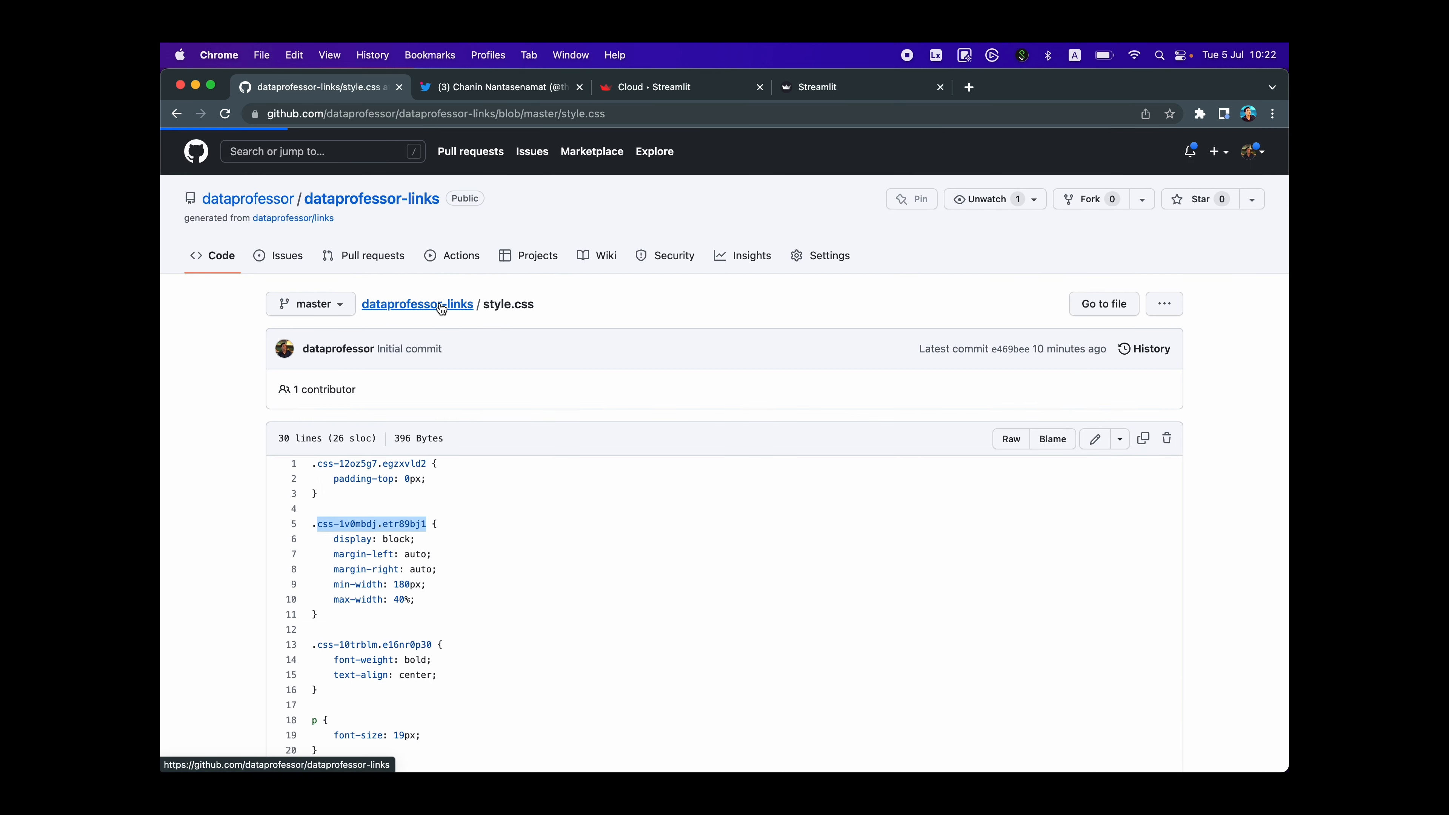
- View streamlit_app.py on GitHub and highlight the st_functions import it relies on
click(419, 304)
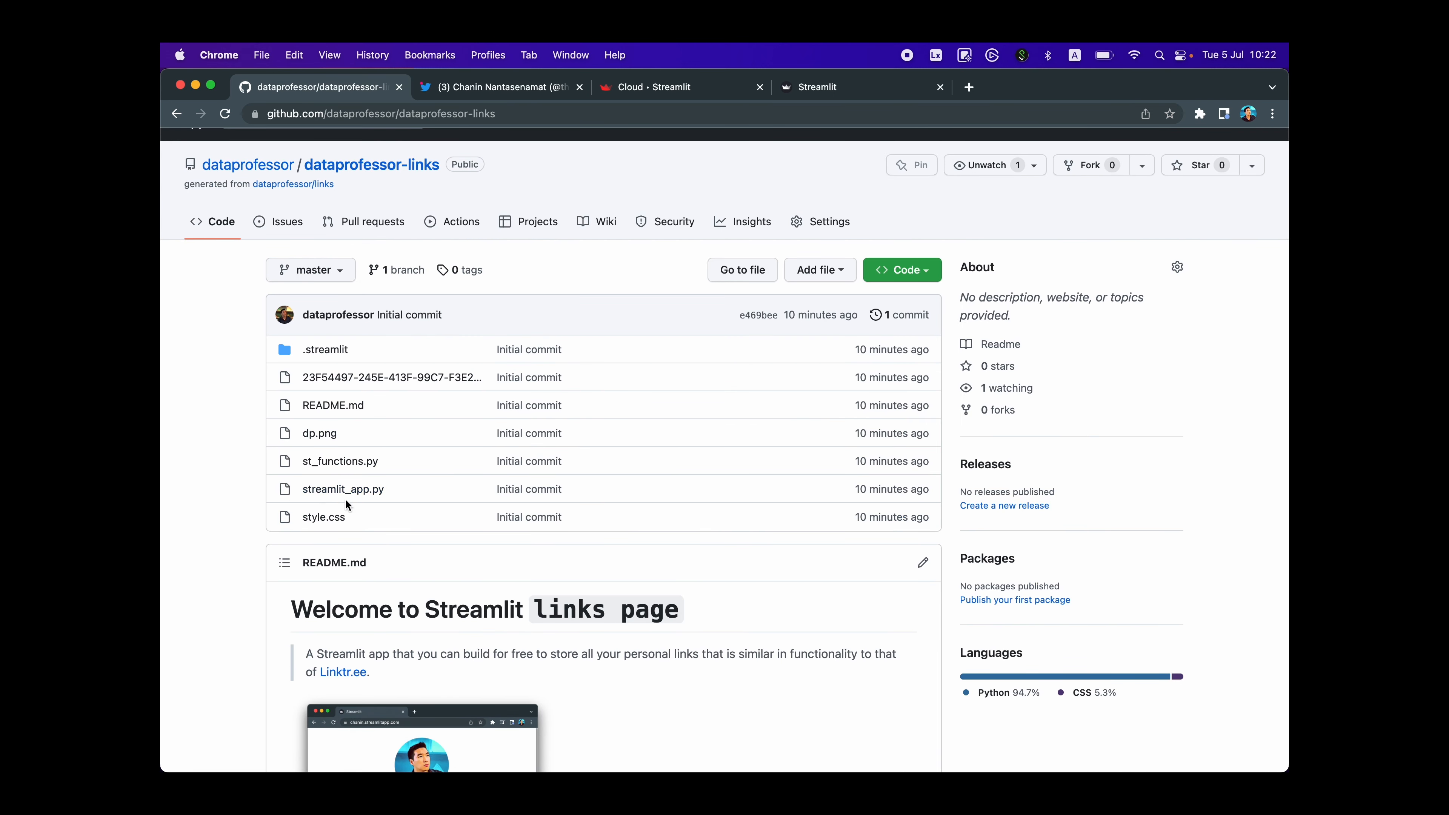
click(343, 489)
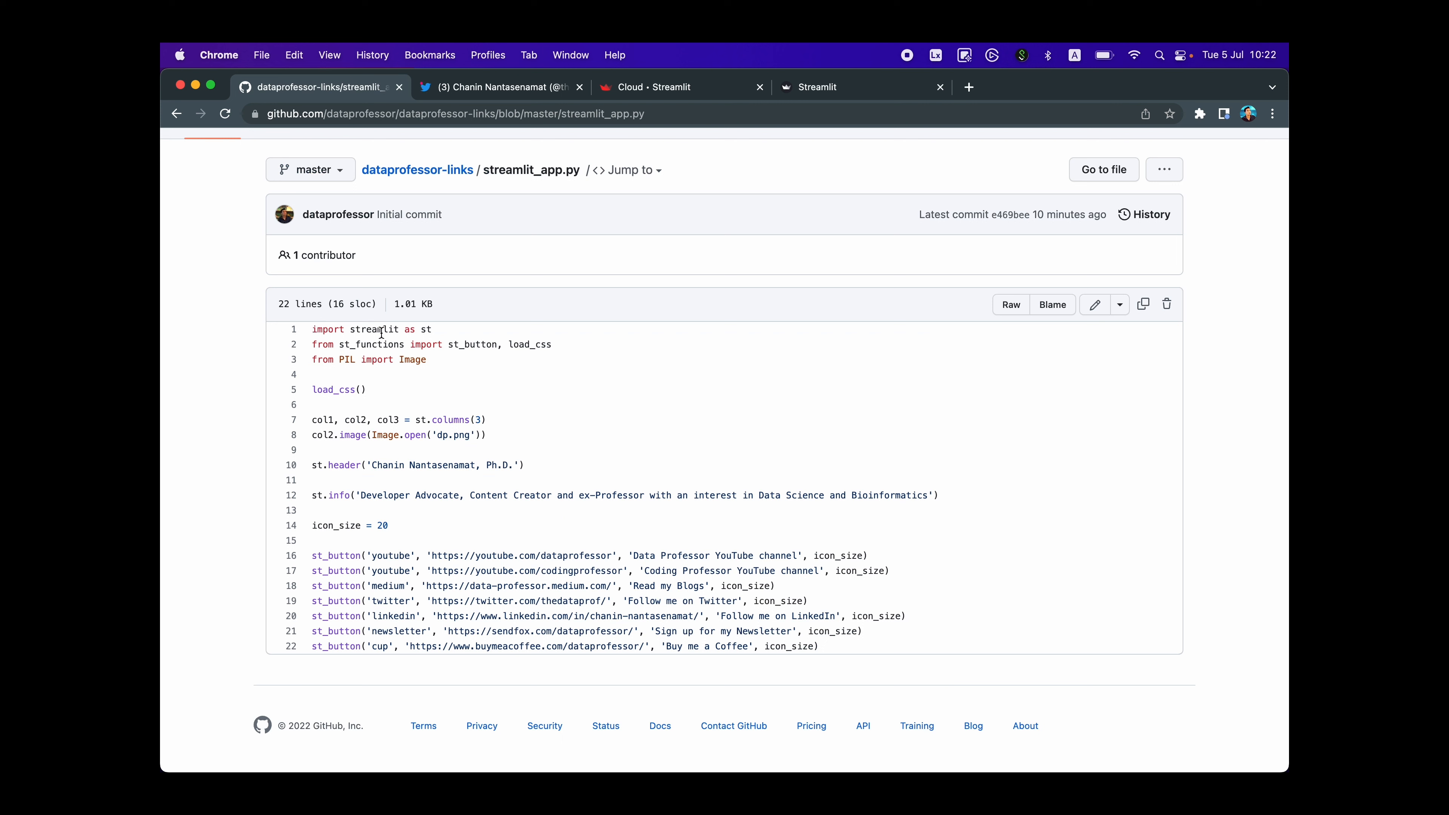
mouse_move(471, 358)
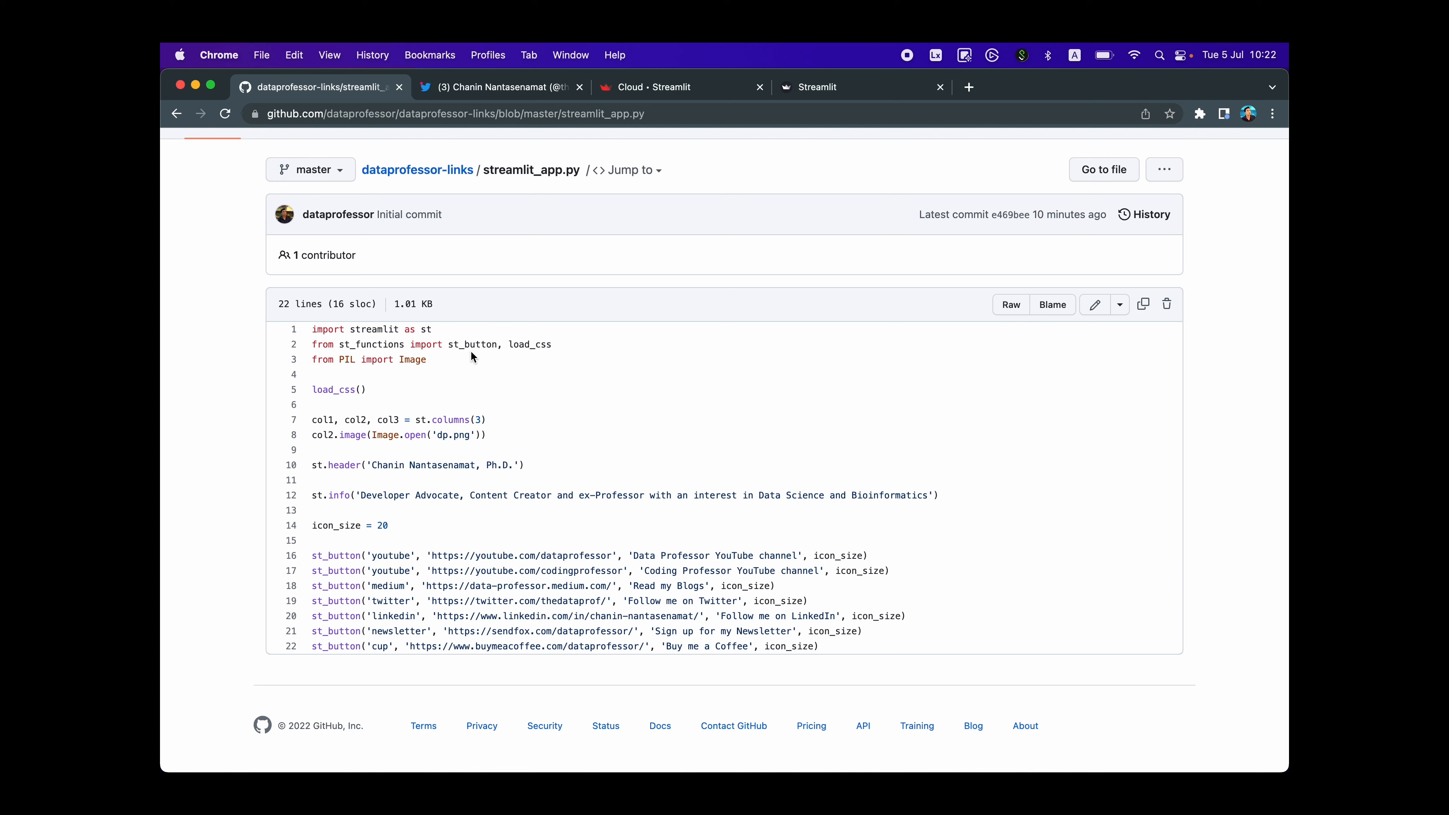
double_click(370, 344)
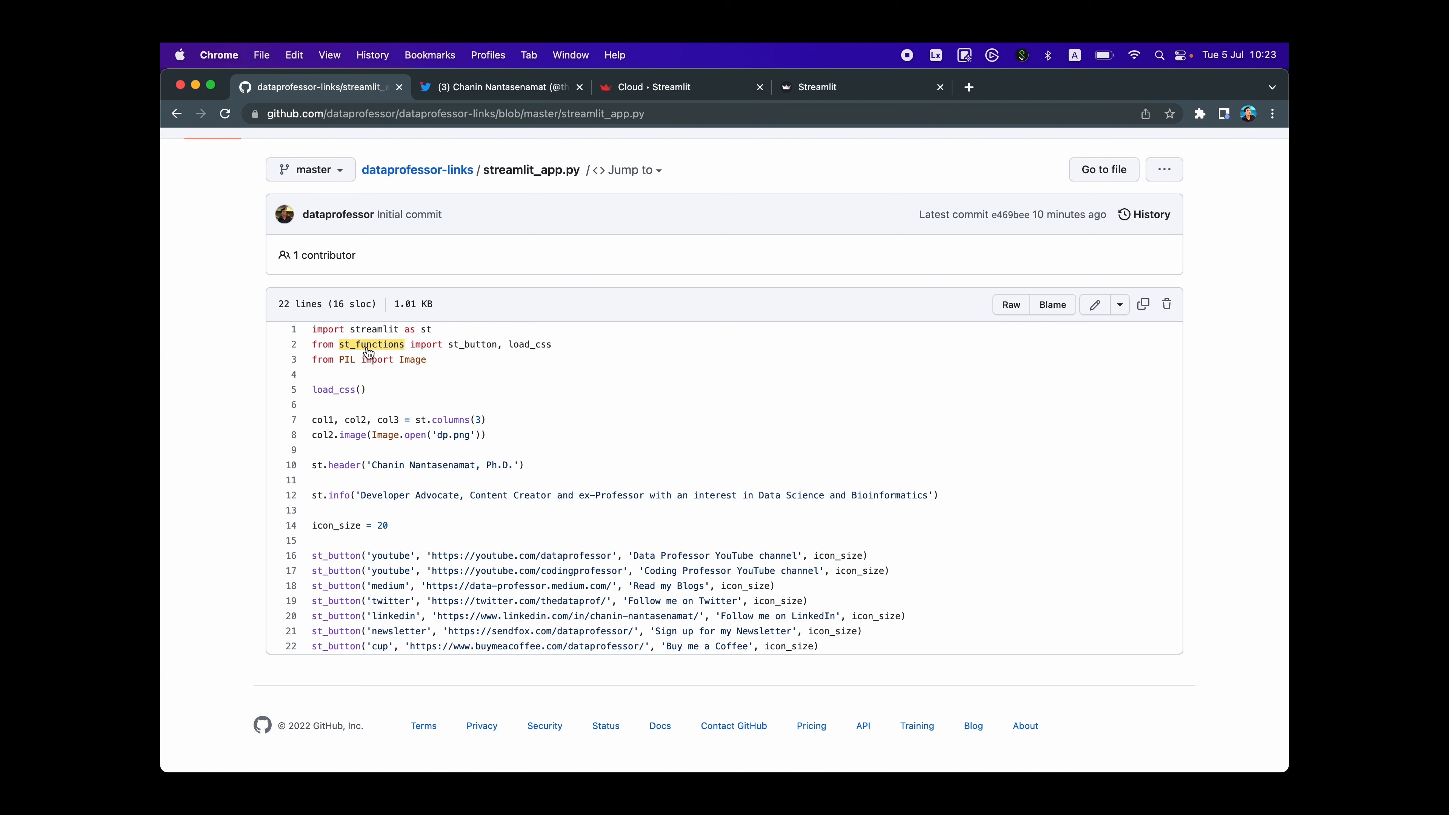
mouse_move(346, 351)
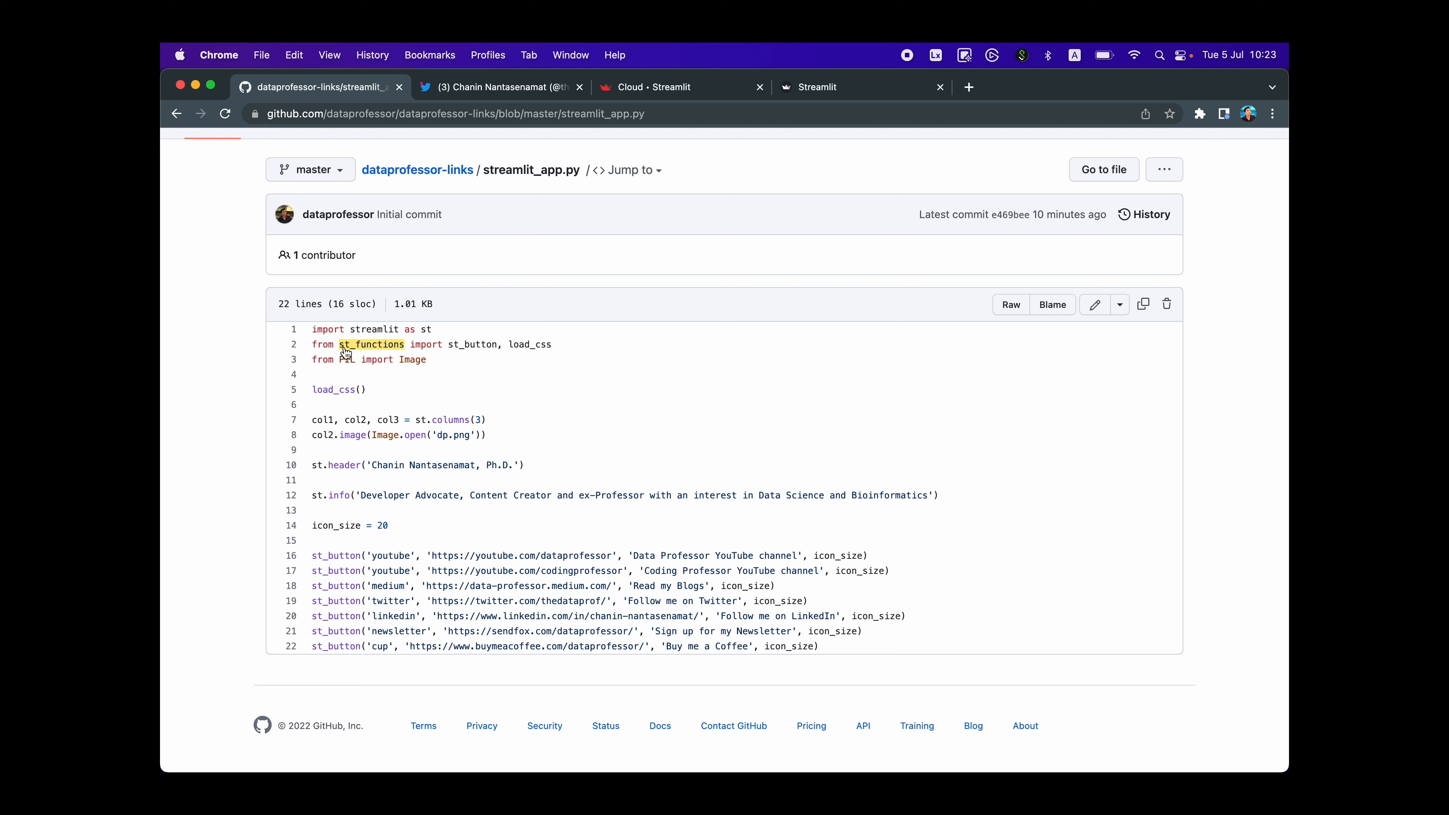
mouse_move(375, 350)
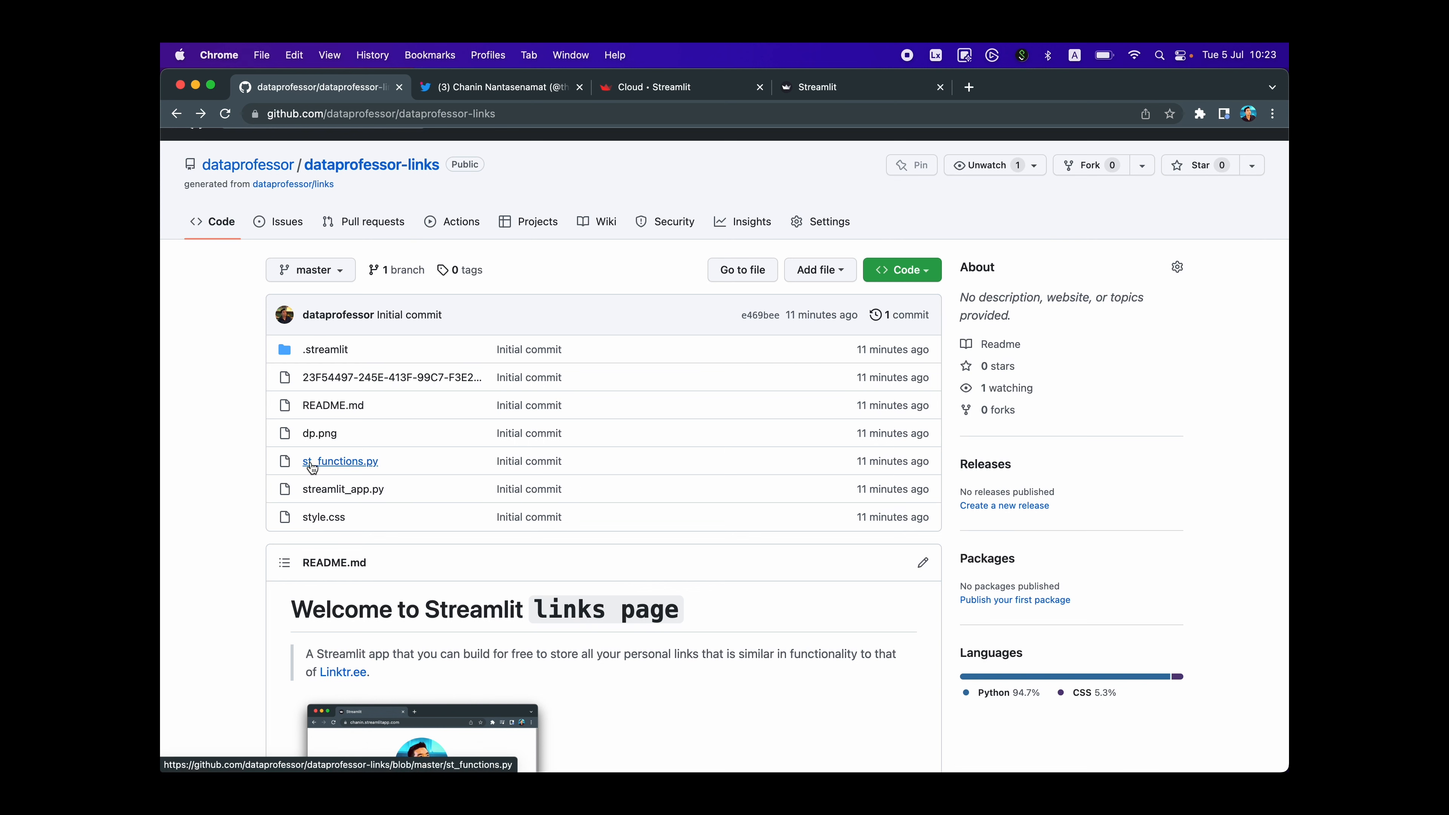
mouse_move(391, 465)
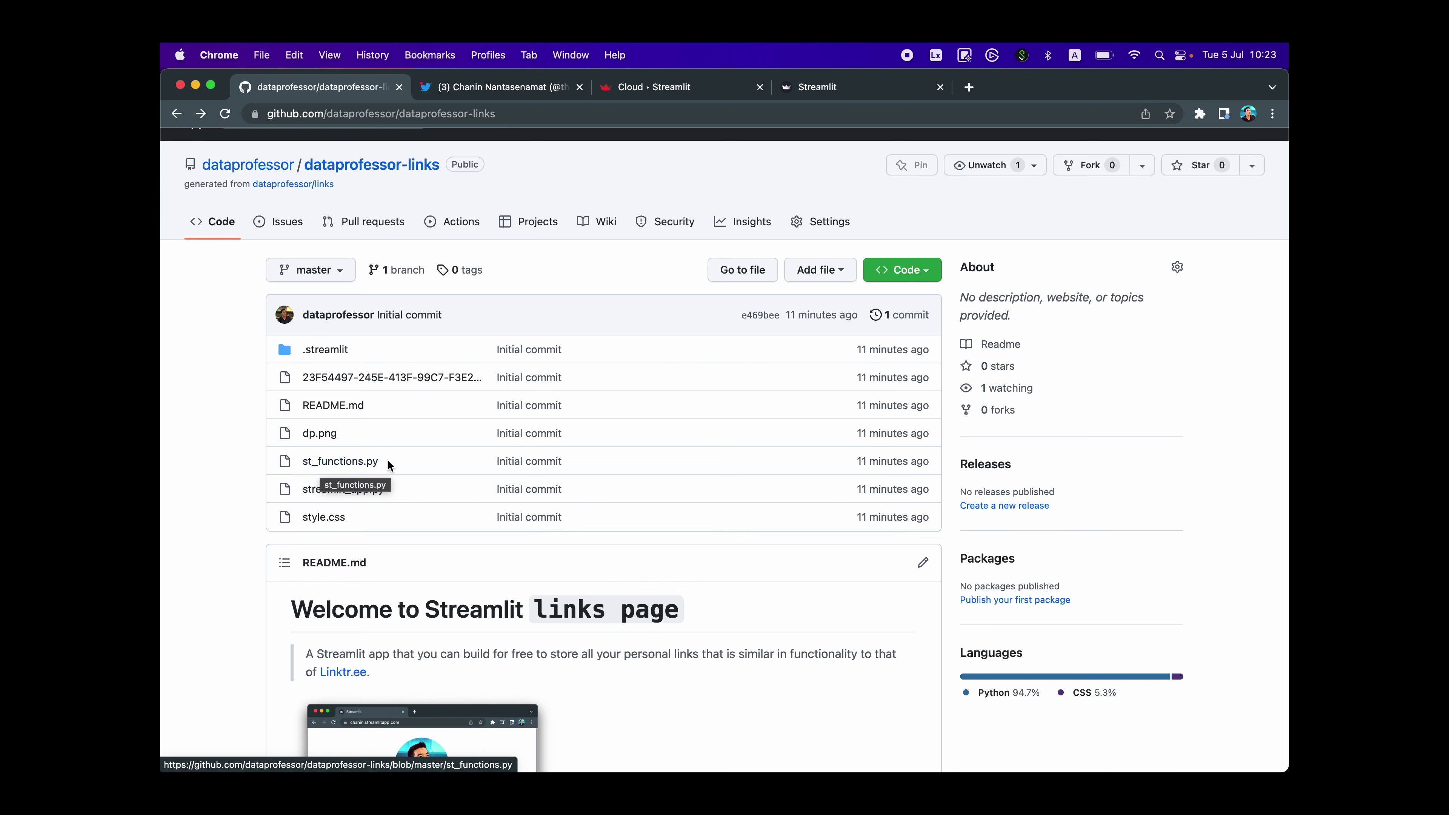
- View st_functions.py and highlight load_css, its style.css and Bootstrap lines and its definition popup
click(340, 461)
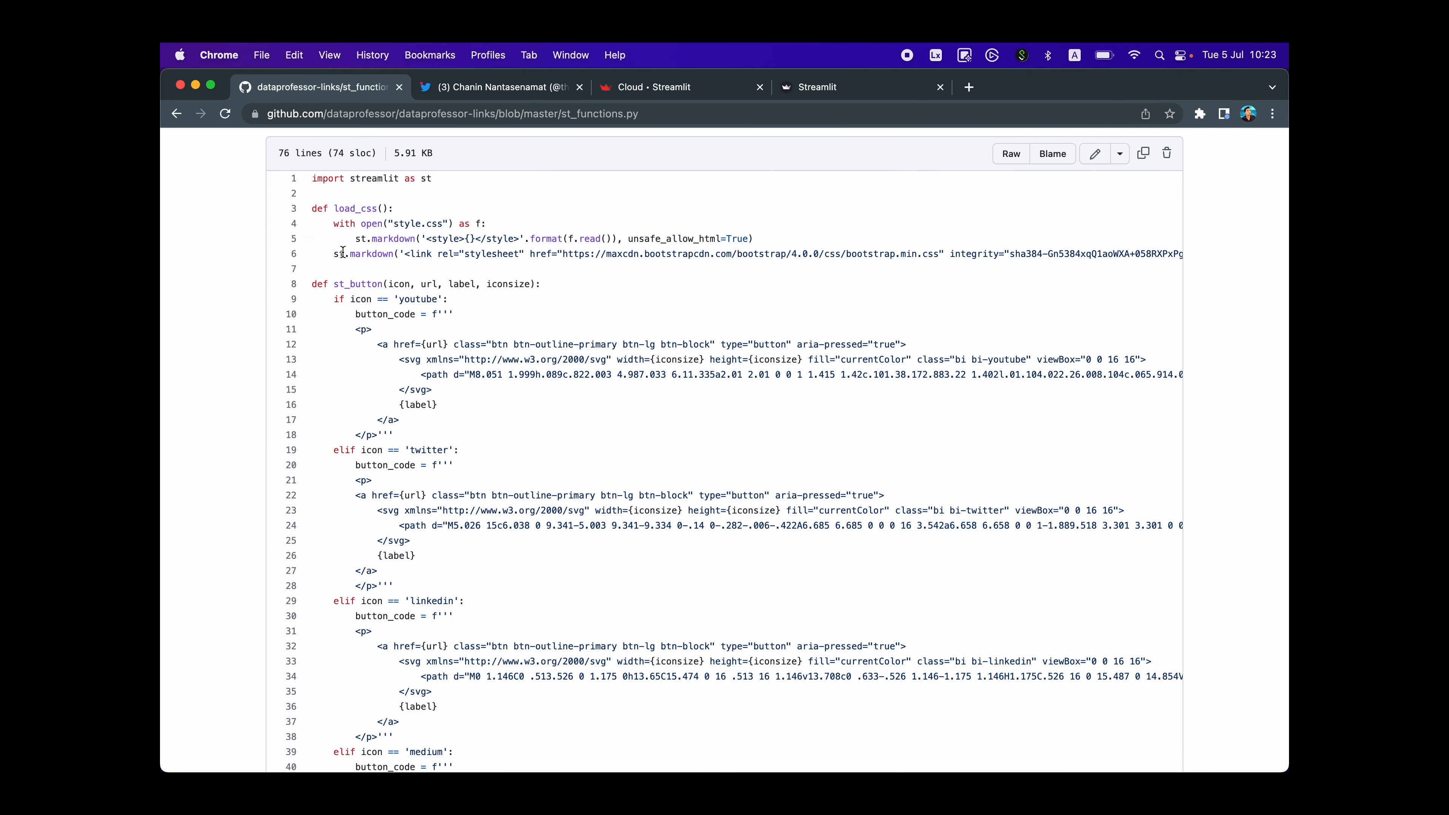
triple_click(370, 178)
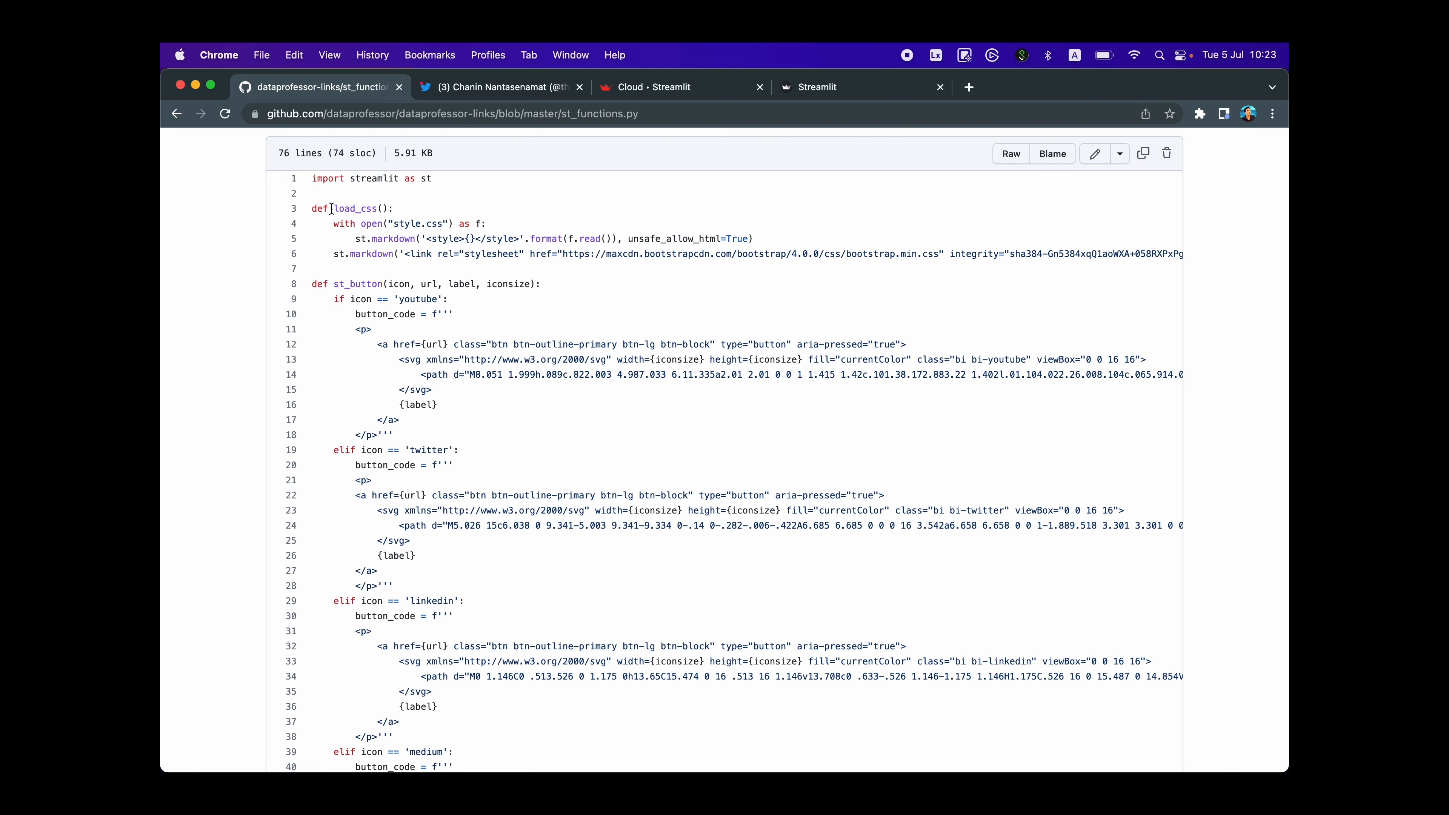
mouse_move(410, 235)
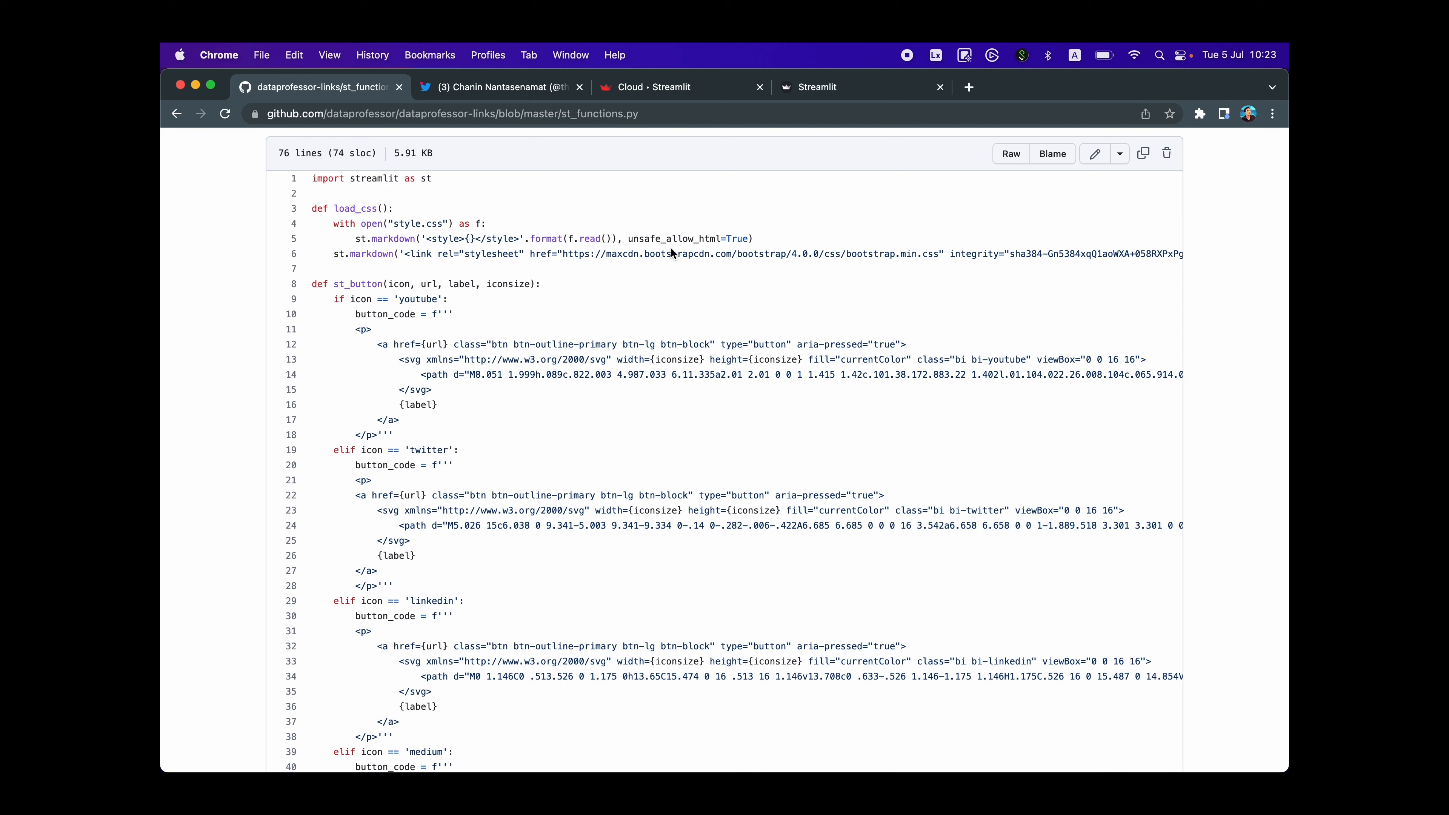
mouse_move(702, 260)
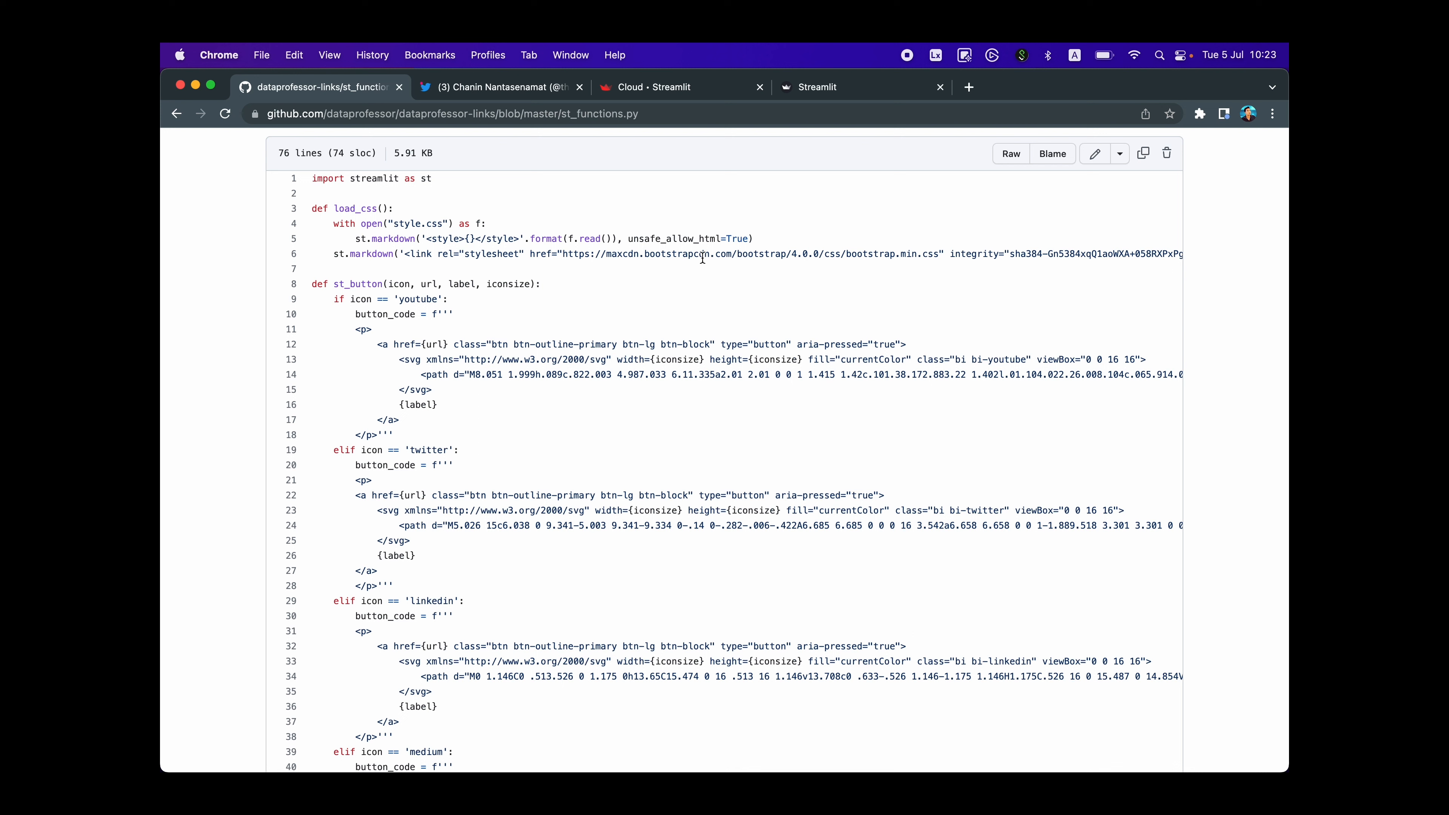
double_click(394, 238)
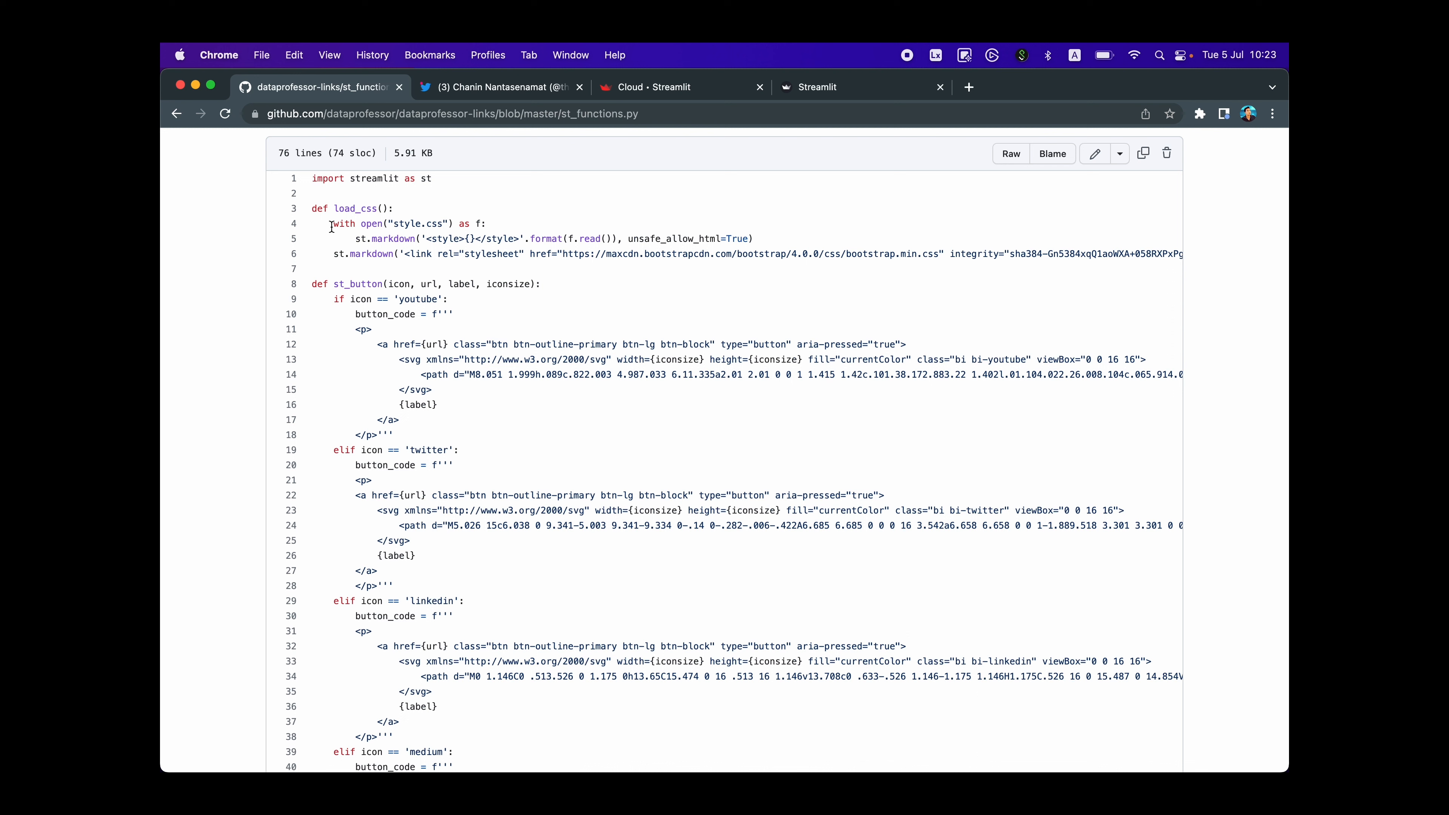
drag(331, 223, 532, 251)
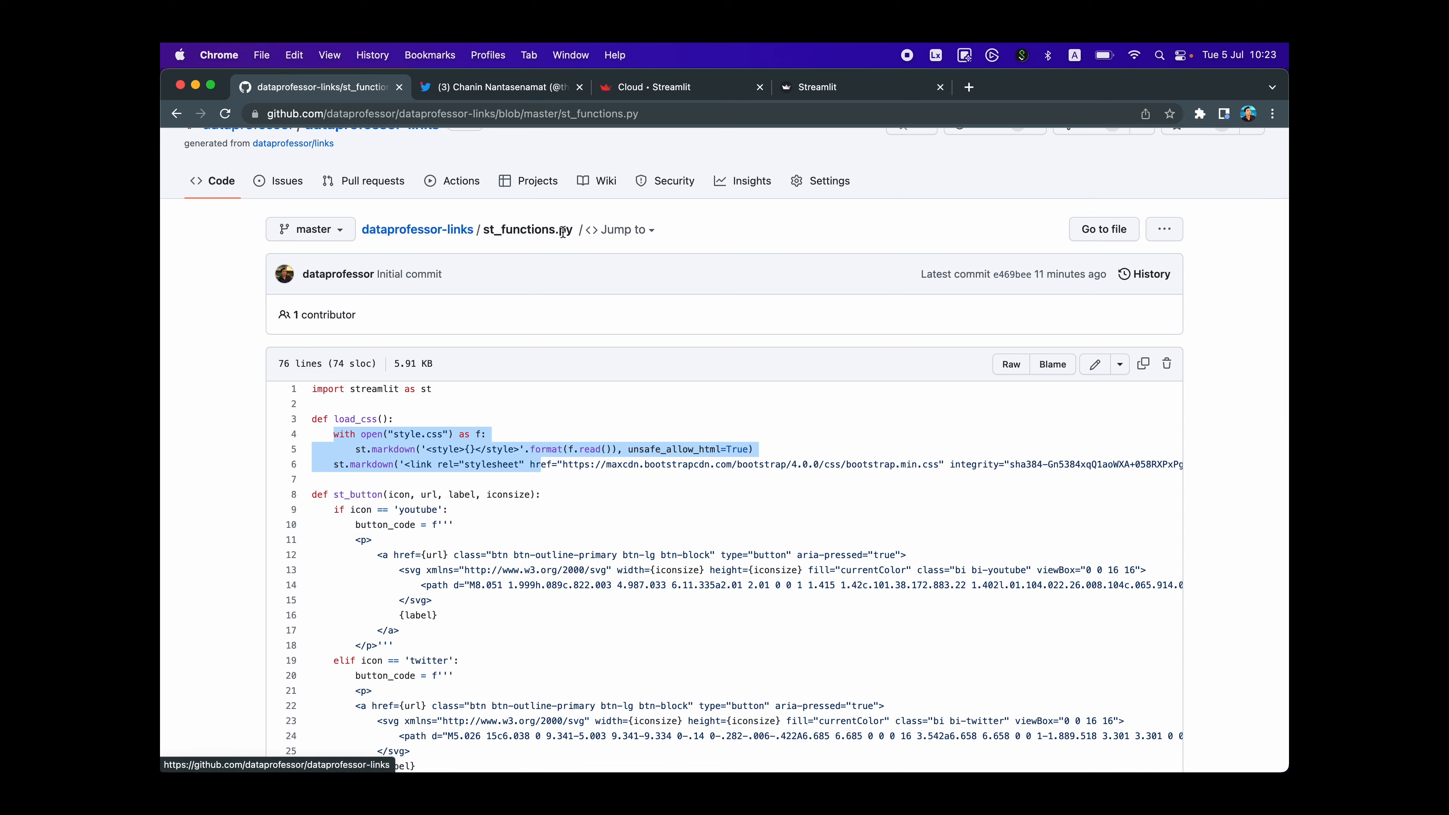
click(355, 420)
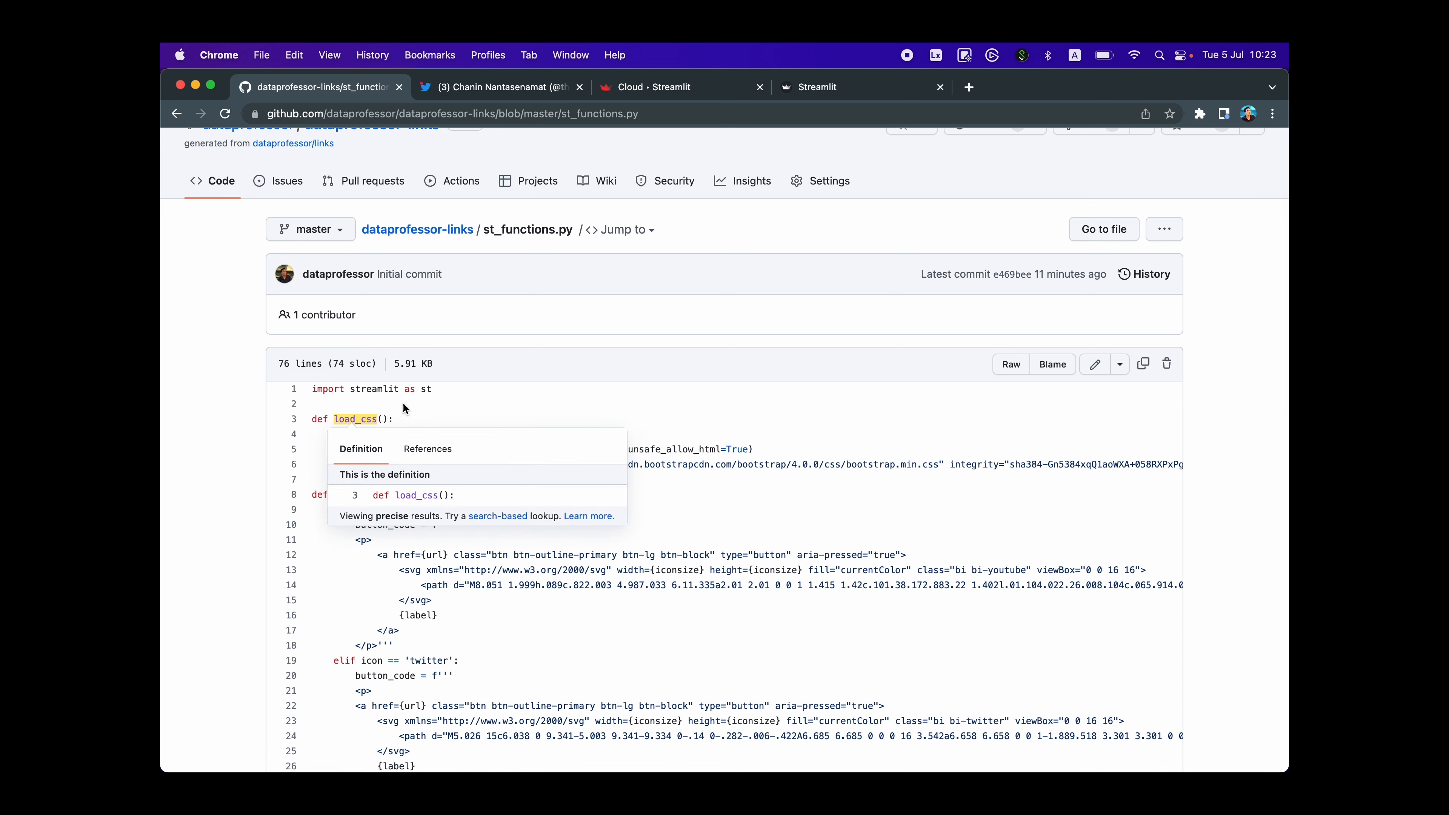
scroll(down, 3)
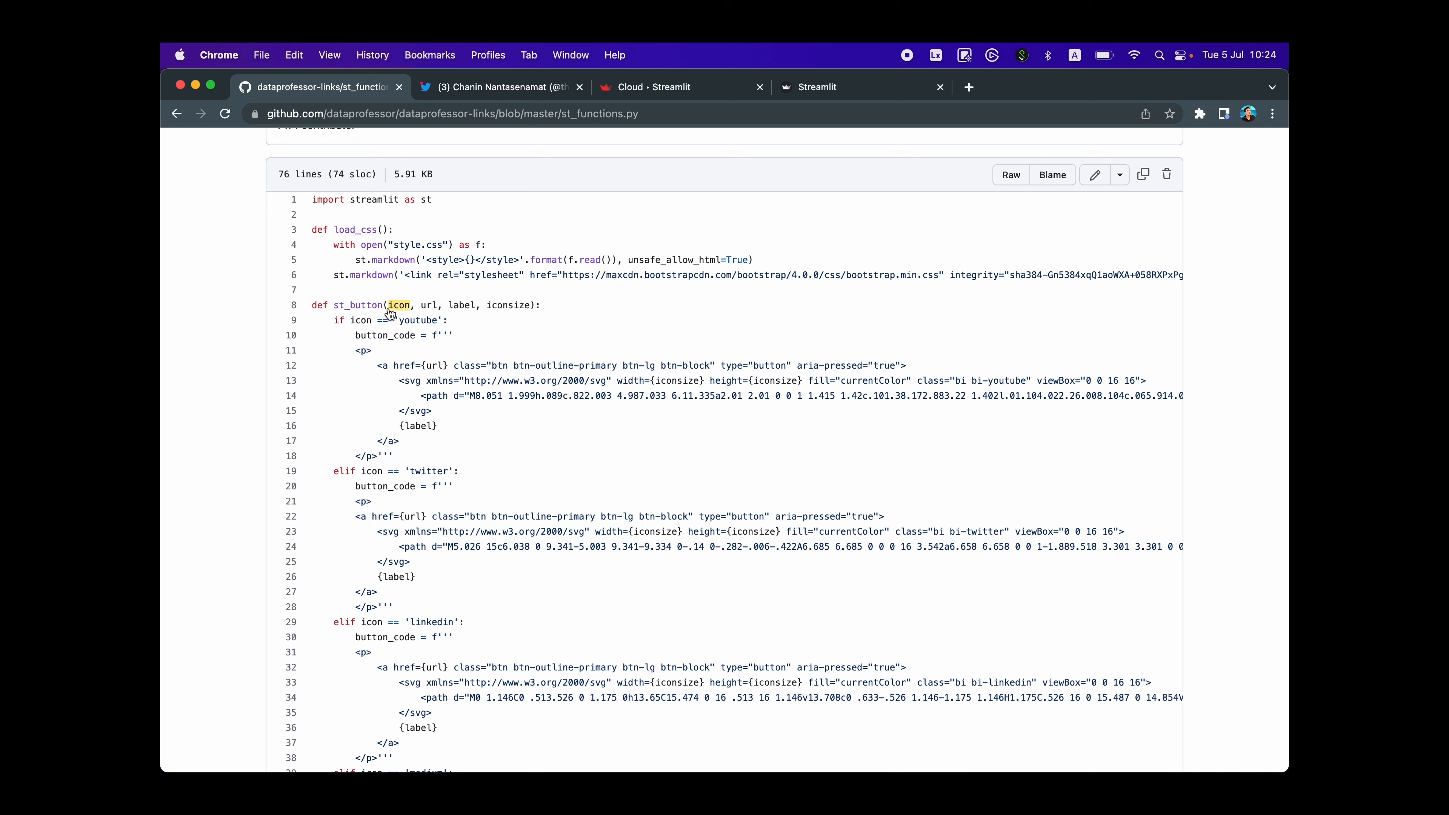
mouse_move(407, 315)
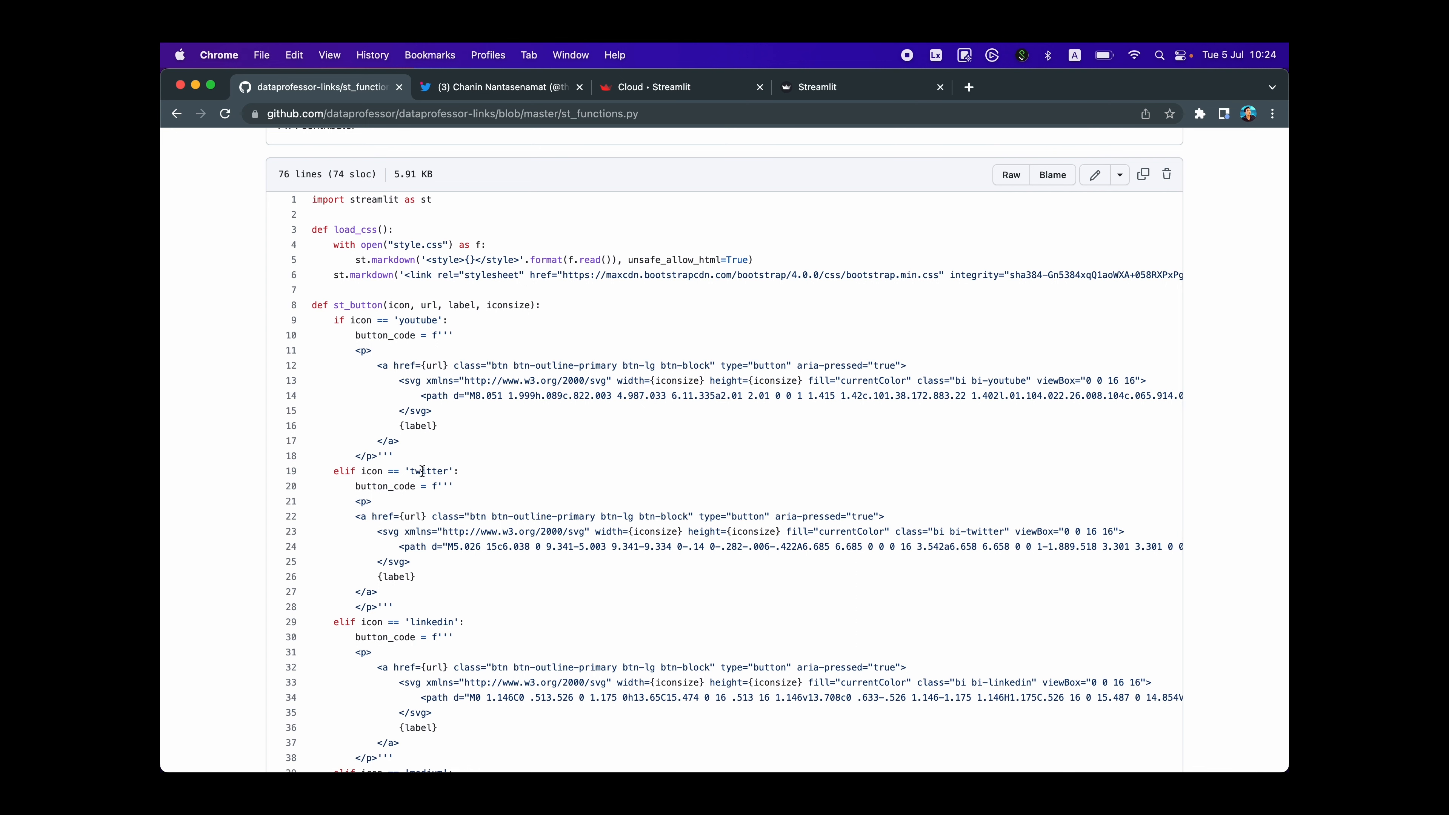
scroll(down, 3)
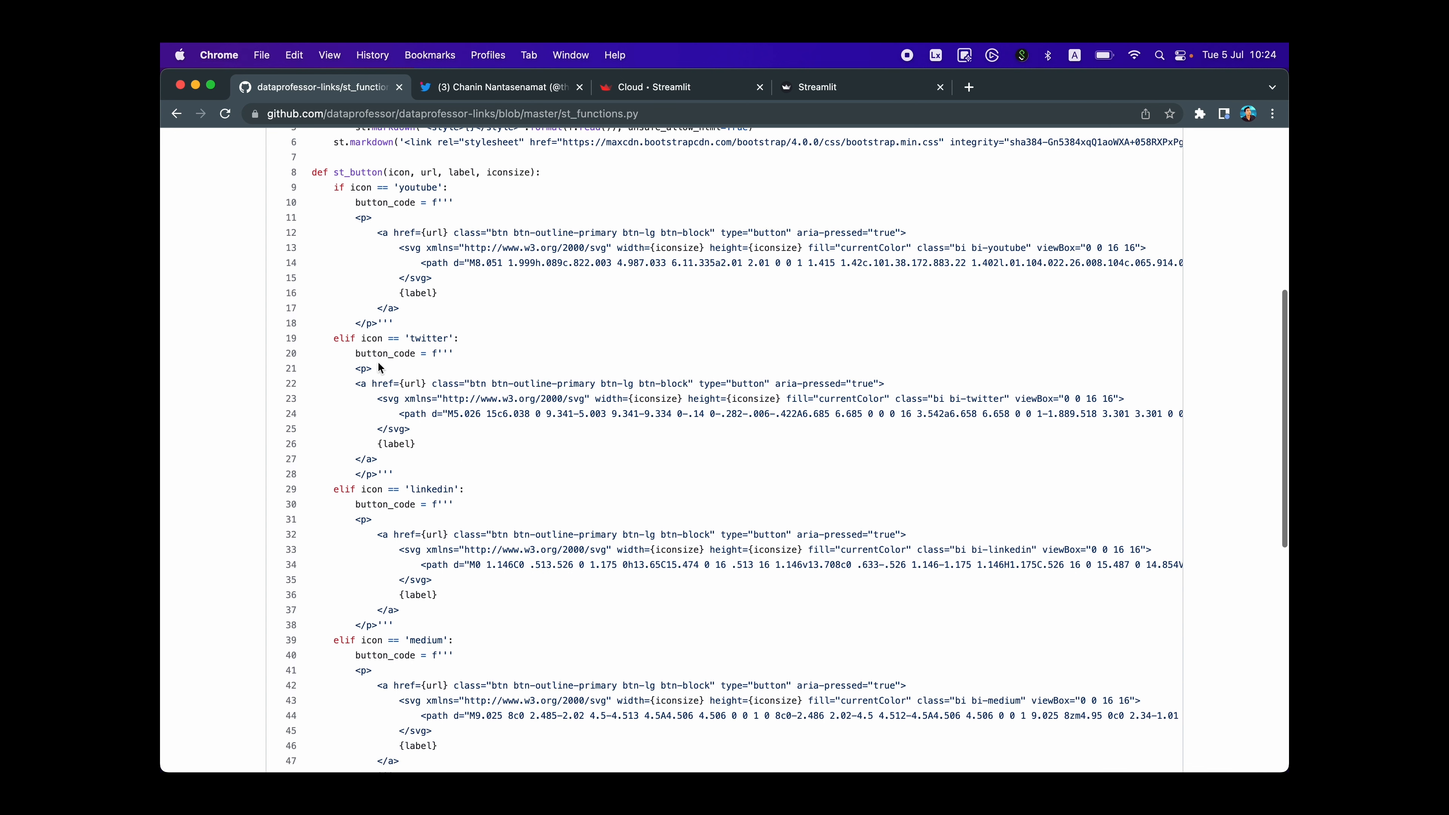
scroll(down, 3)
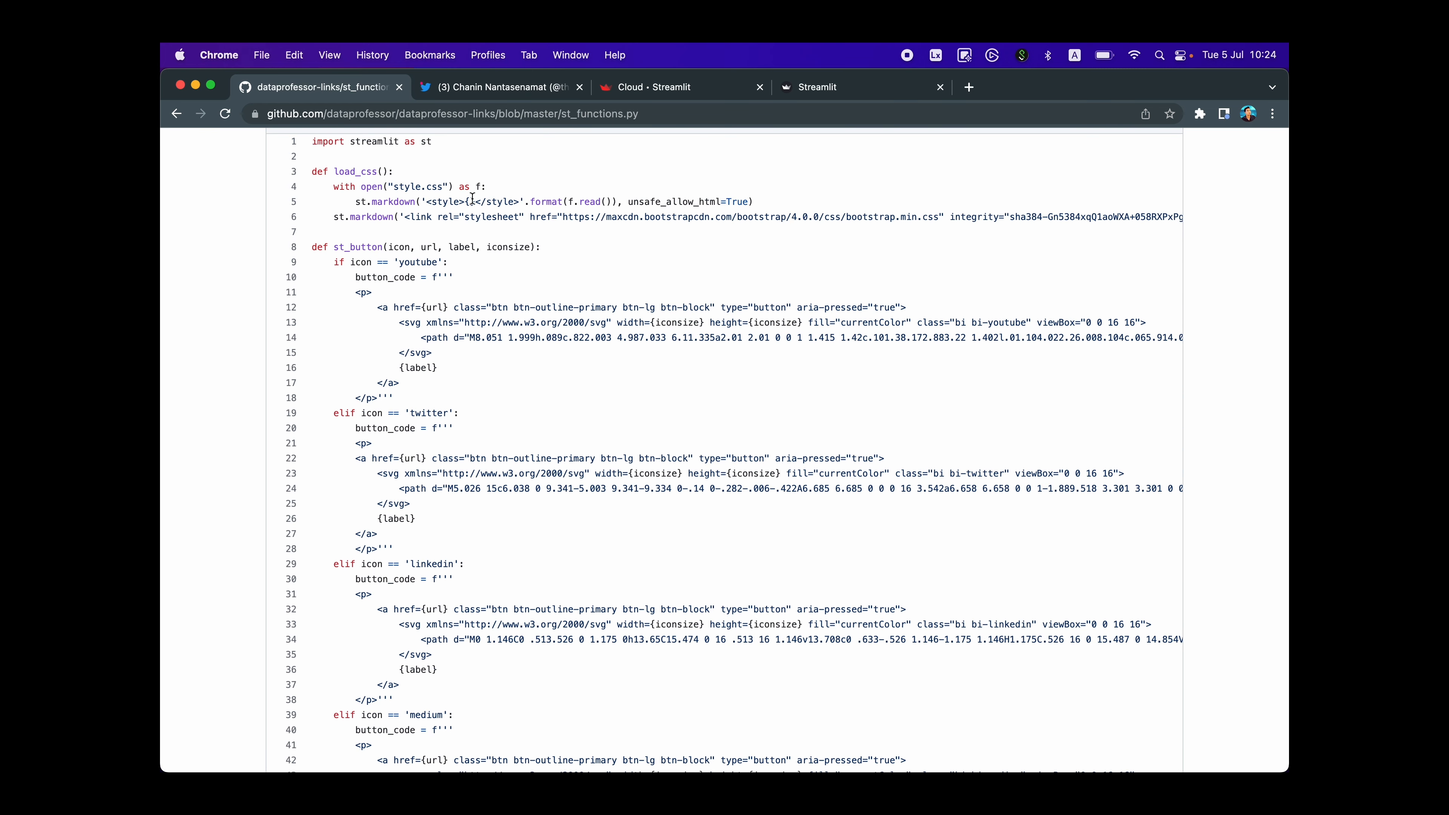
double_click(400, 247)
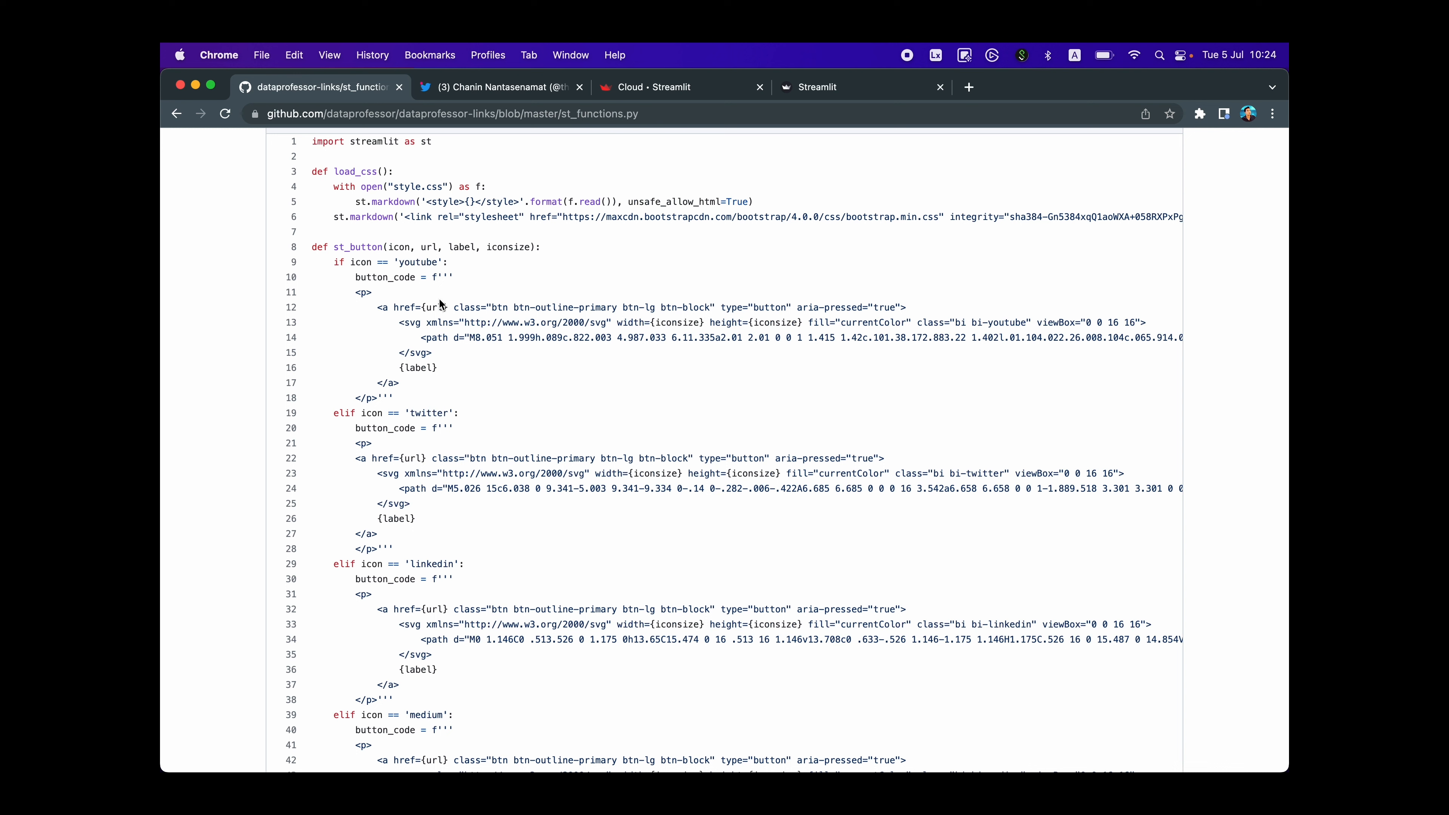
mouse_move(472, 365)
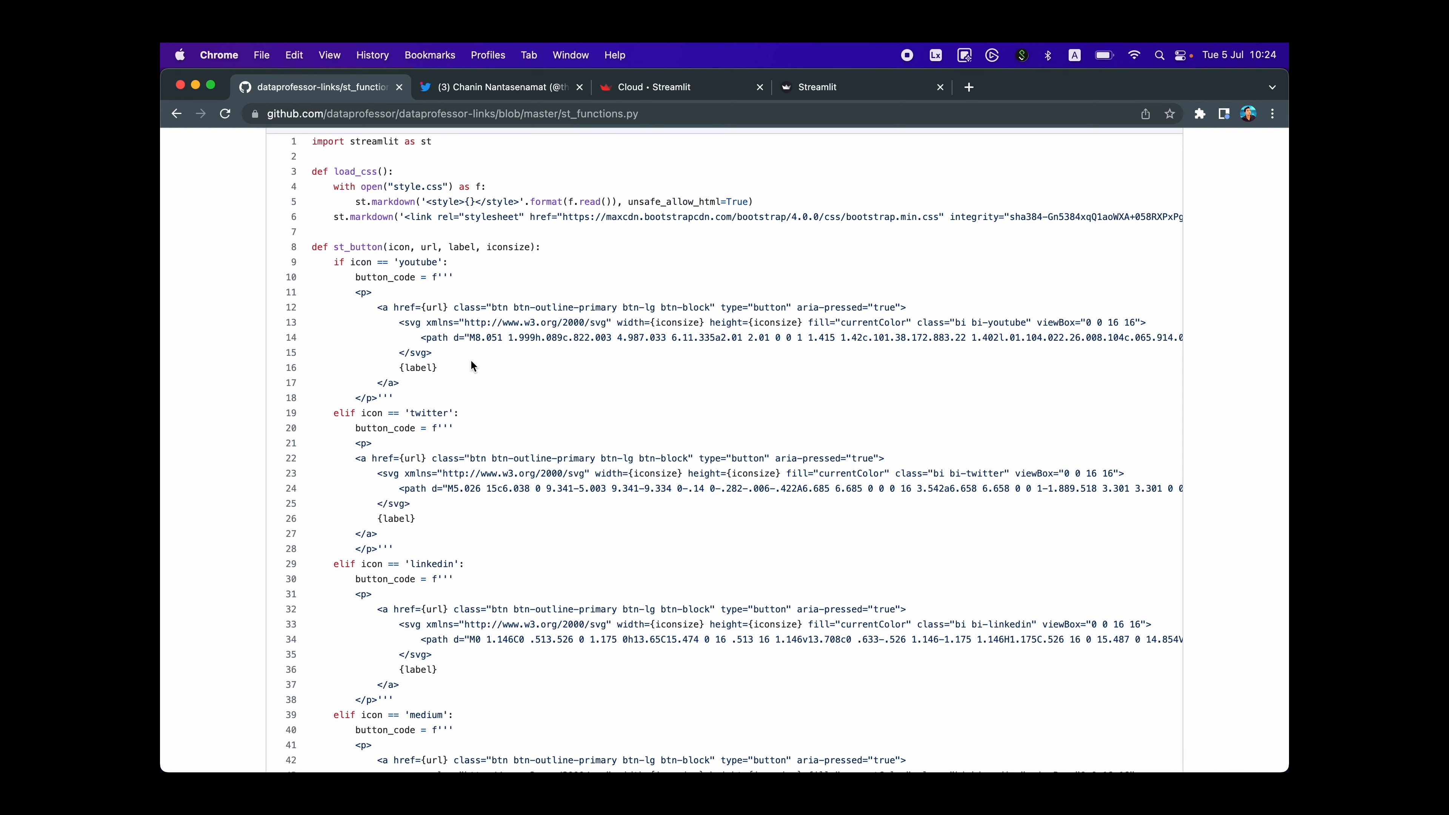
mouse_move(483, 238)
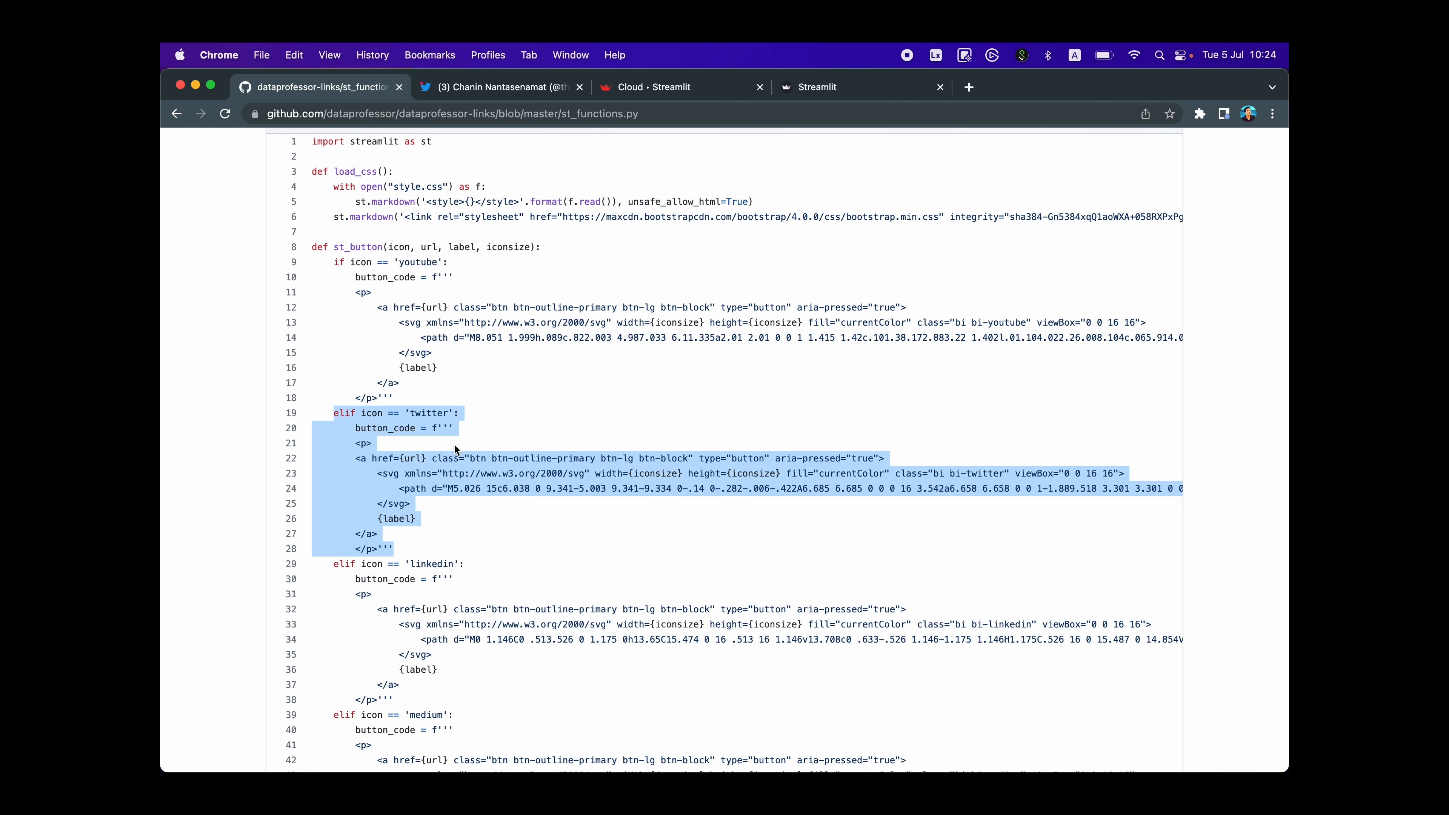
mouse_move(459, 436)
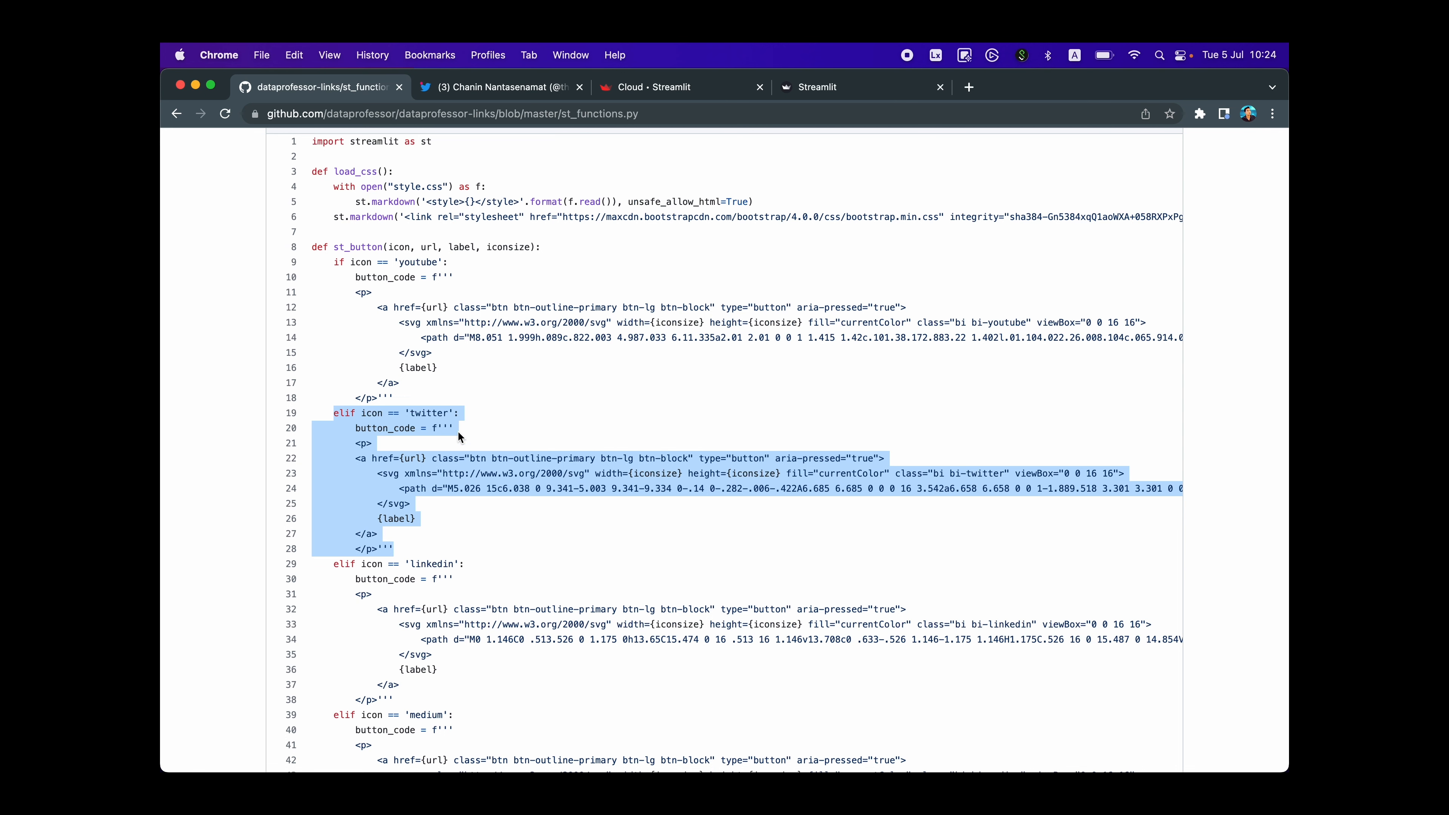
scroll(down, 3)
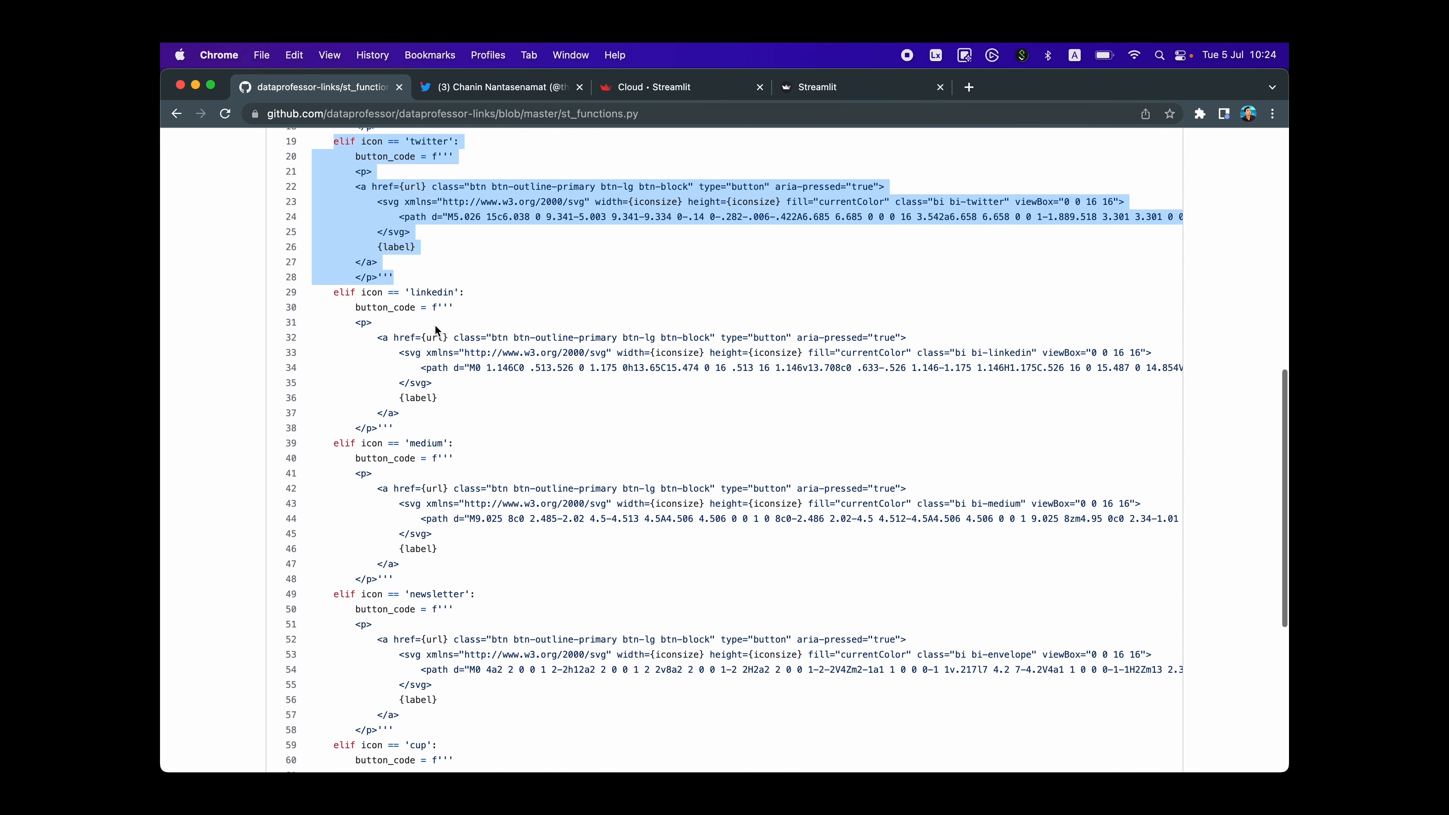
scroll(down, 3)
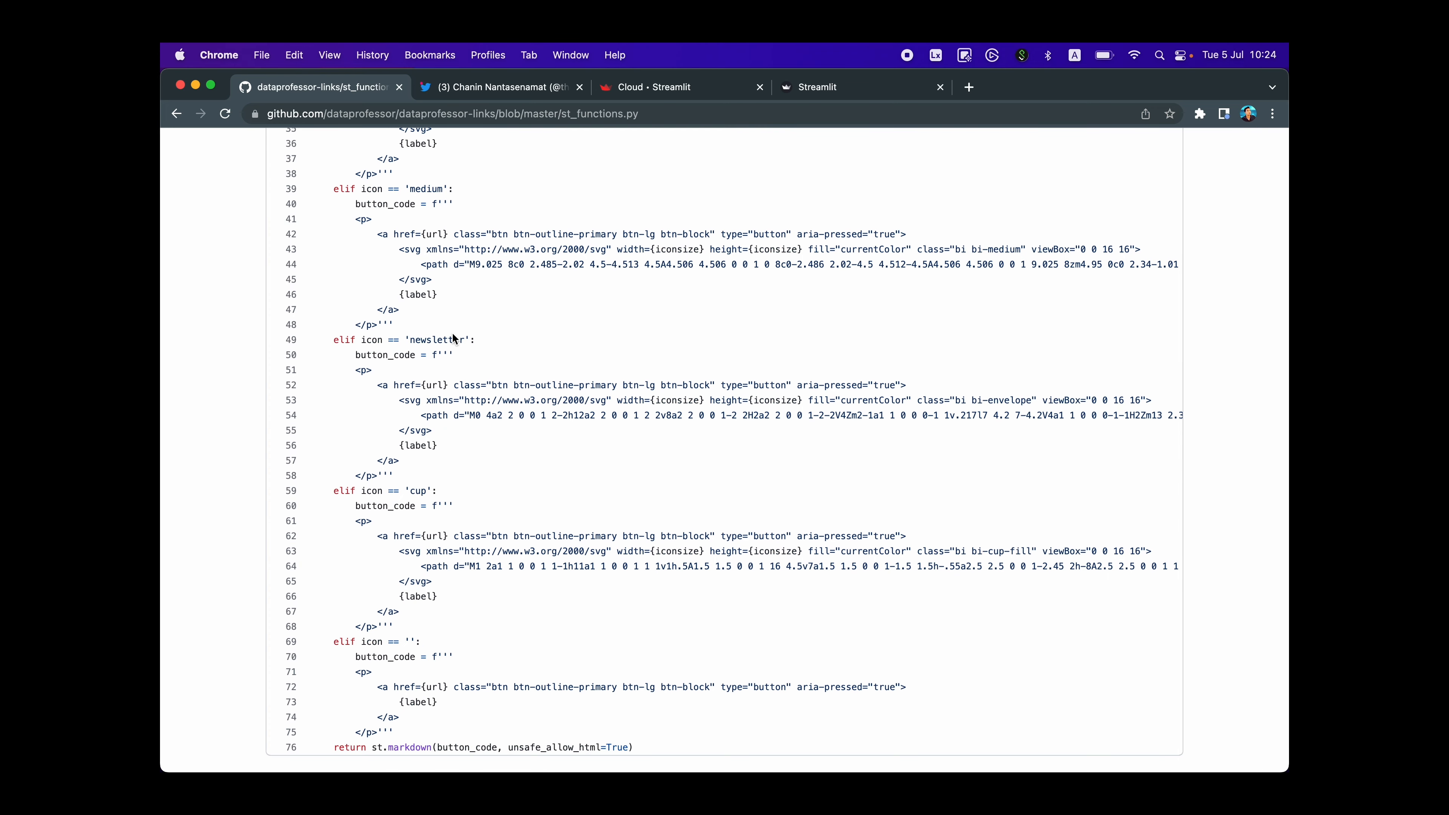
scroll(down, 3)
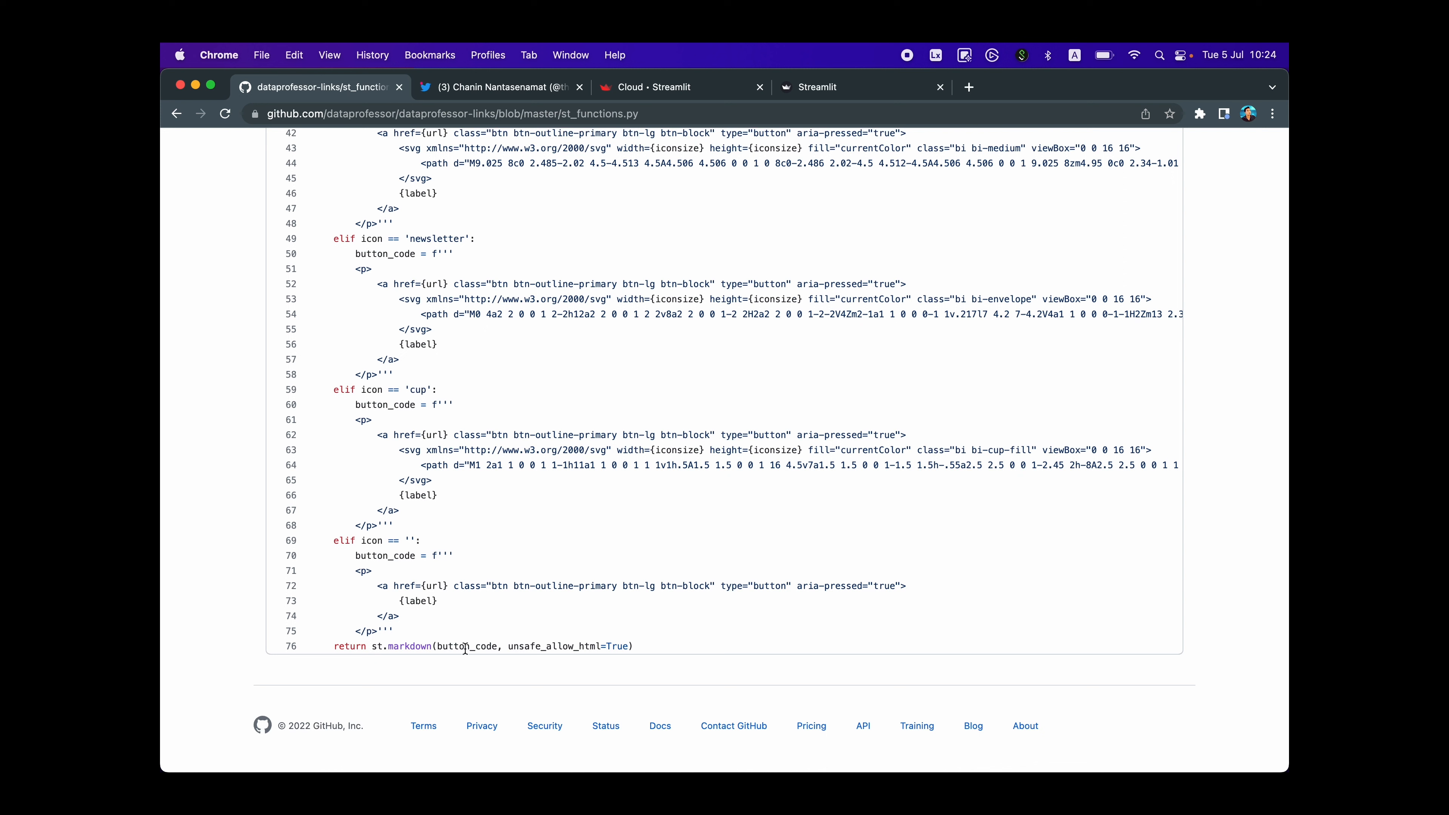
mouse_move(510, 582)
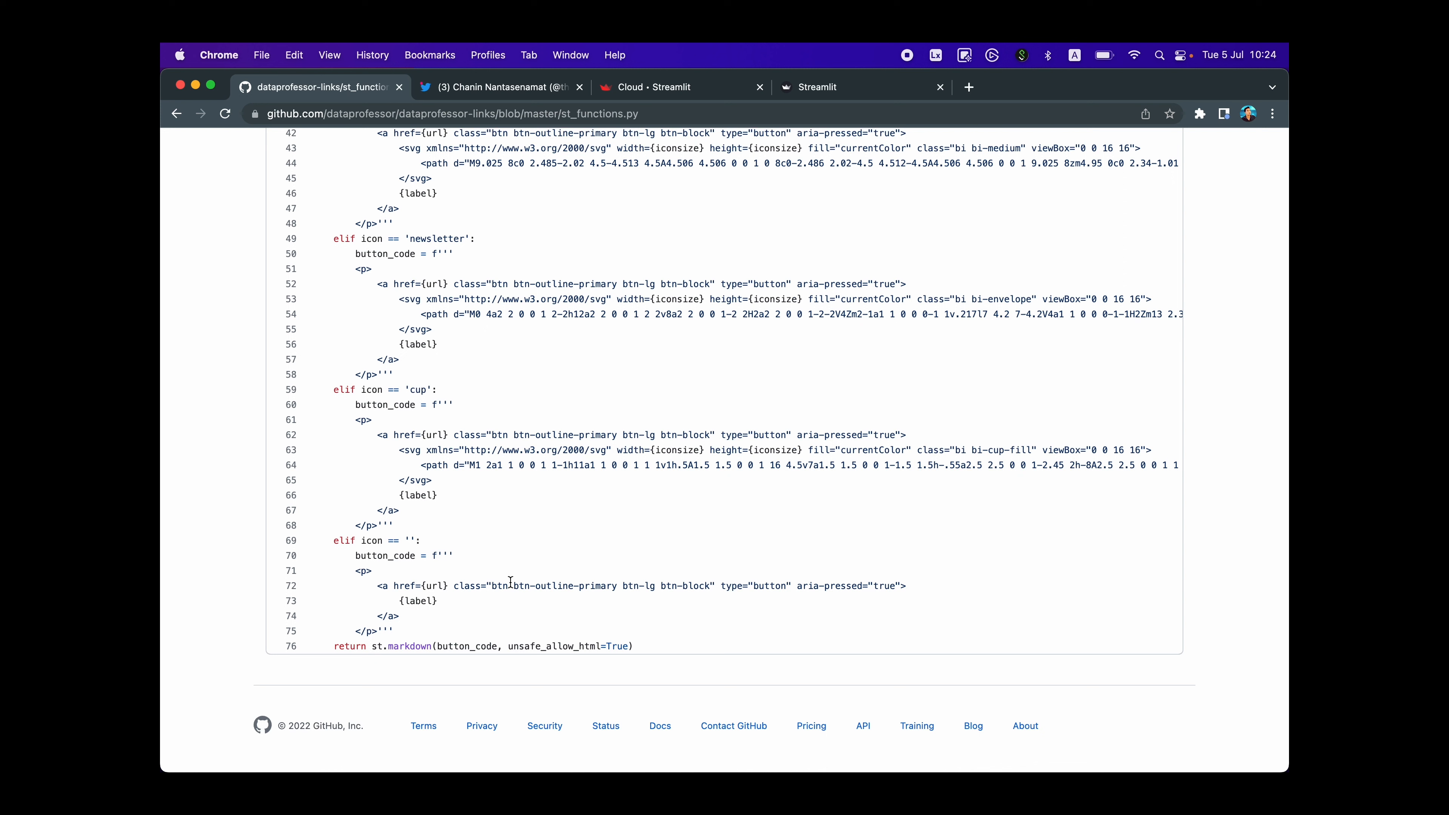
mouse_move(384, 654)
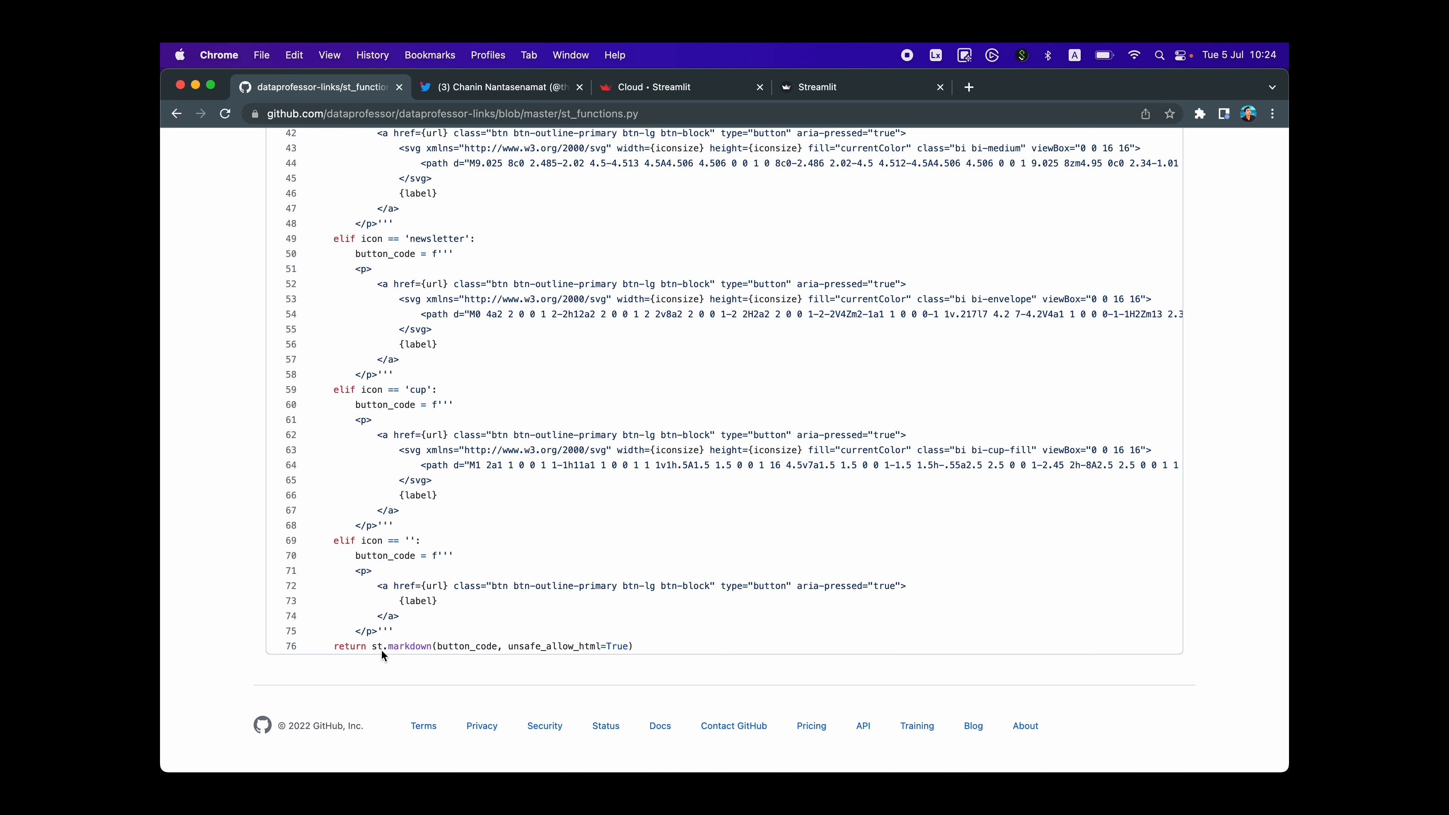
double_click(465, 647)
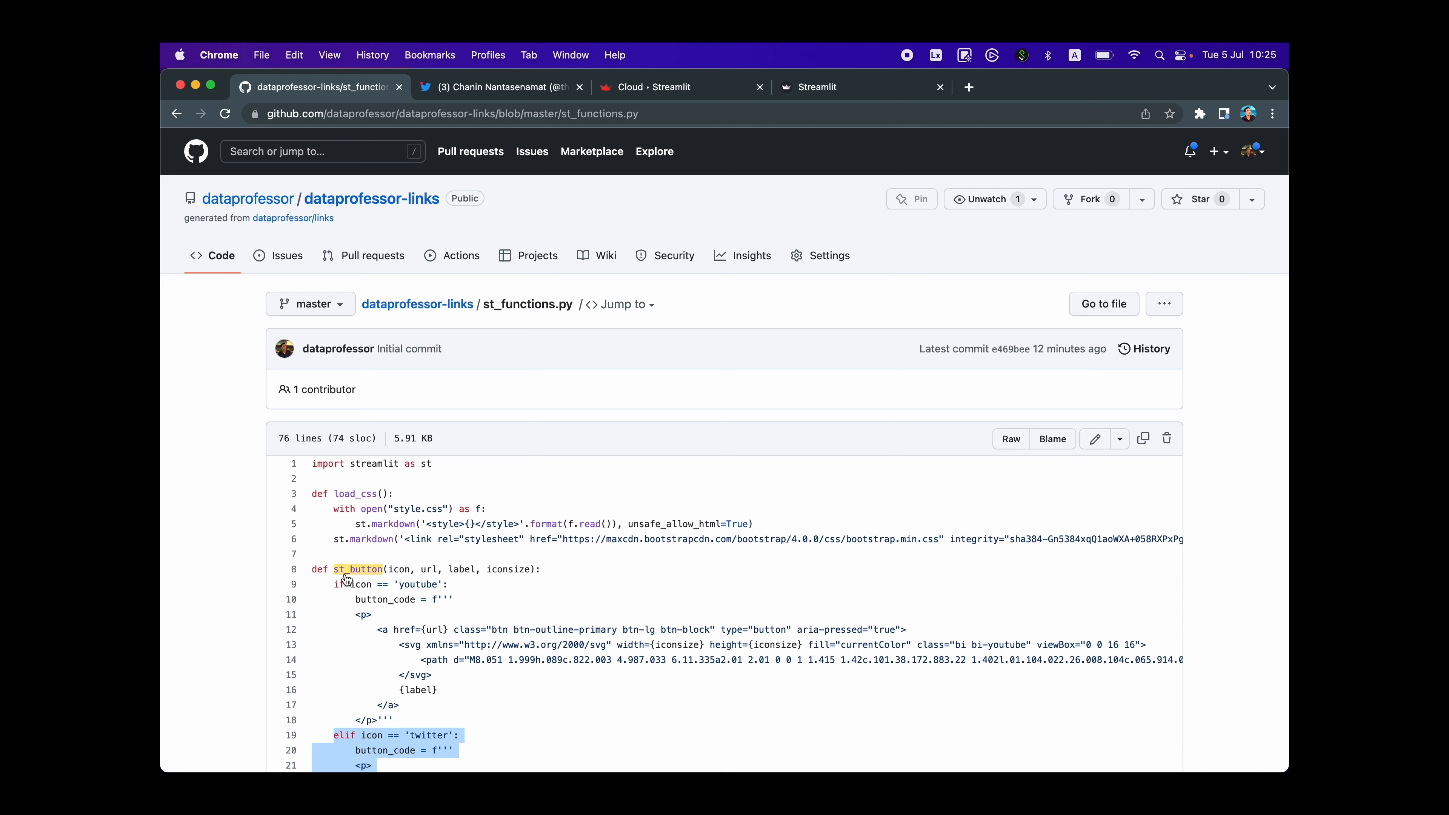
mouse_move(441, 306)
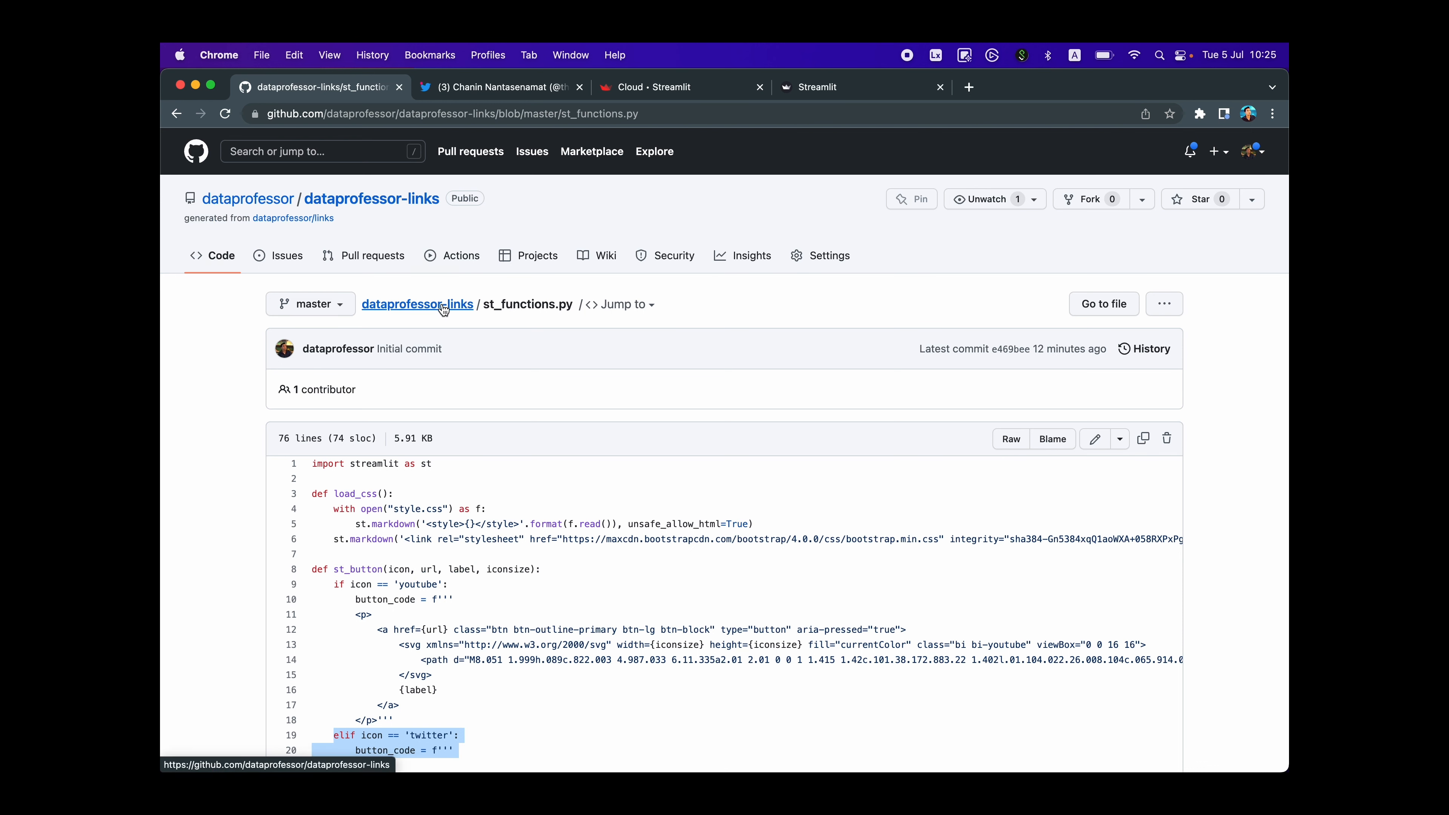
- Scroll the repository file list and go into the .streamlit folder holding config.toml
click(419, 304)
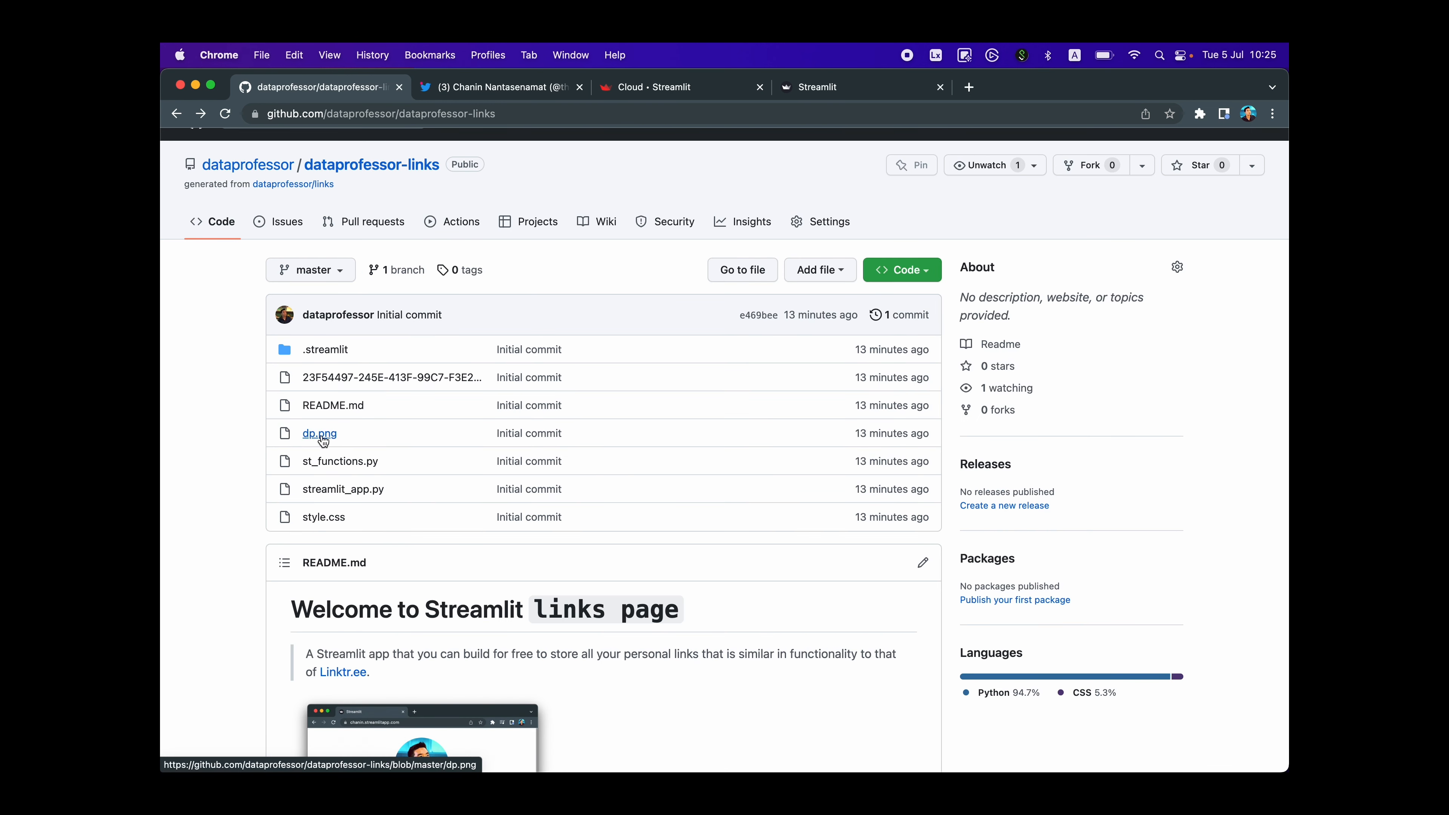
scroll(down, 3)
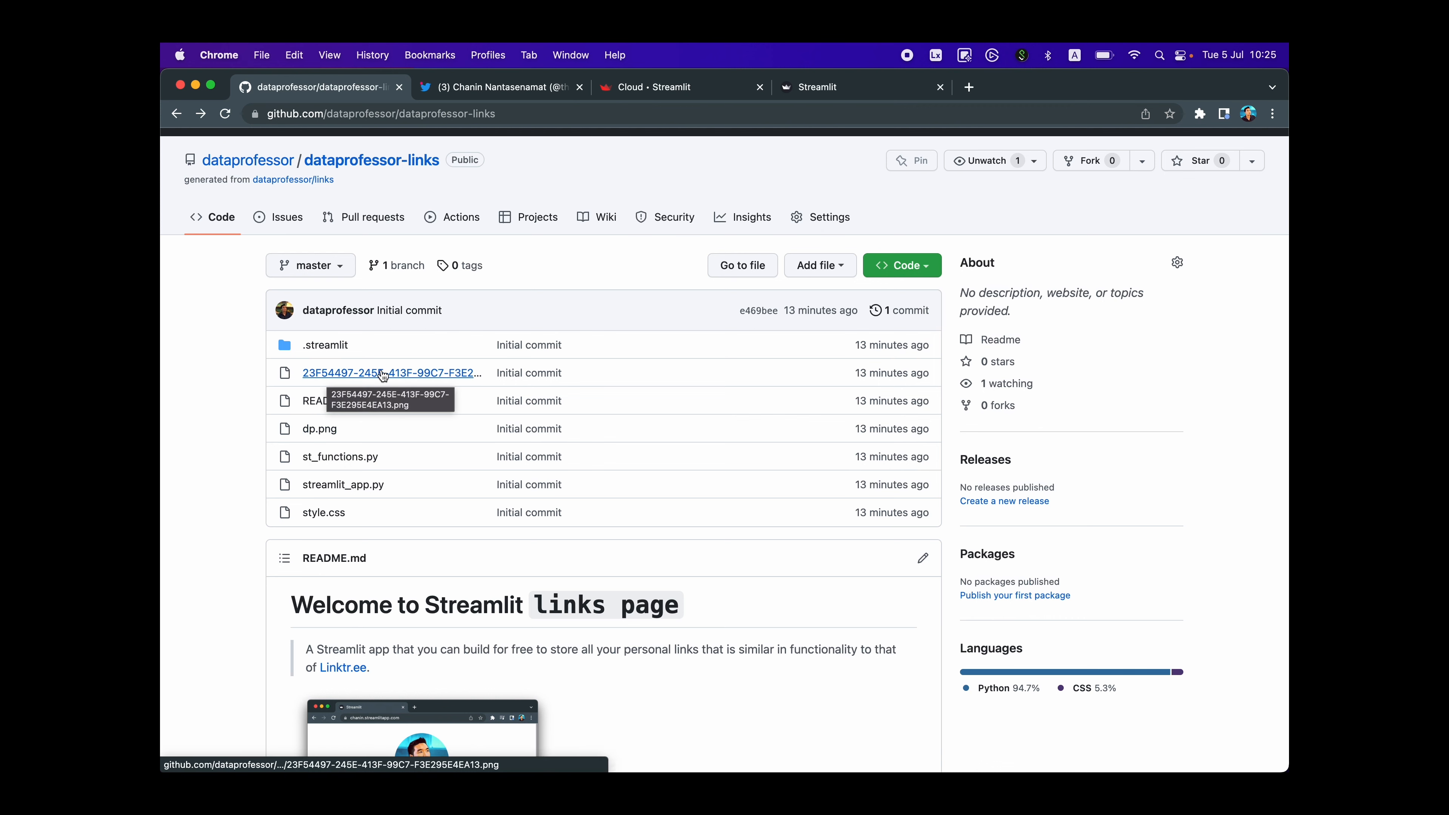
scroll(down, 3)
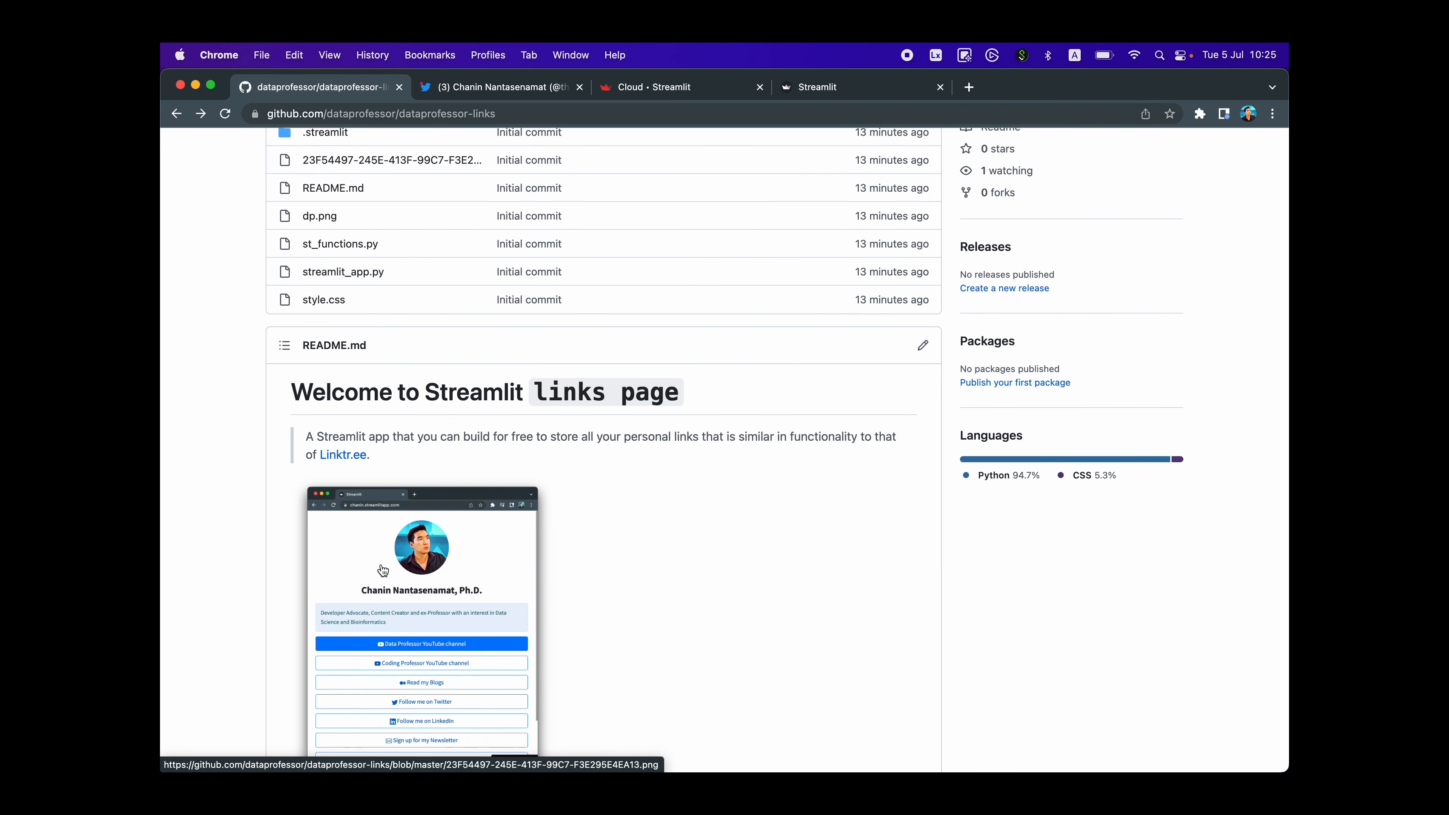
mouse_move(376, 585)
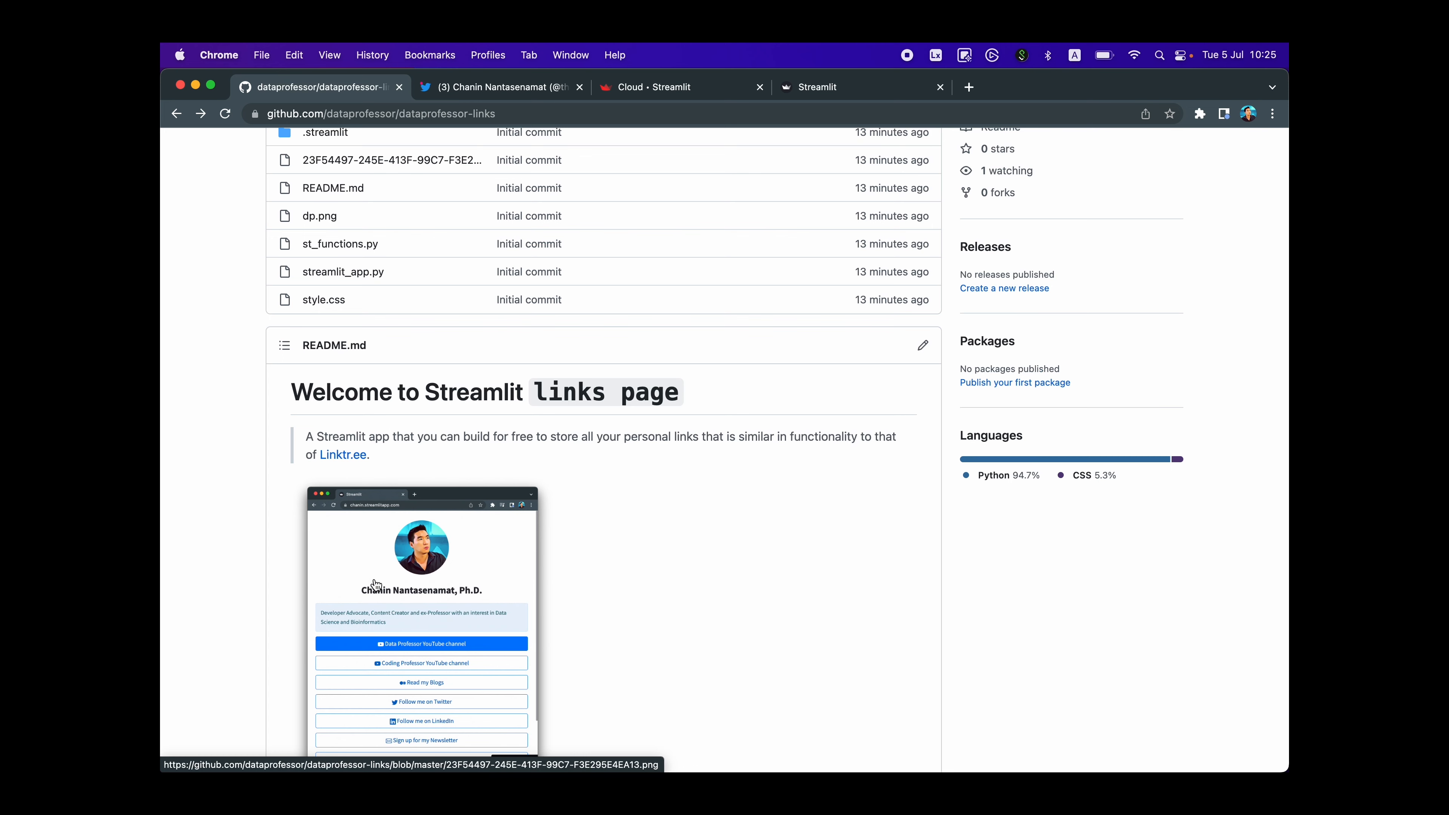
scroll(up, 3)
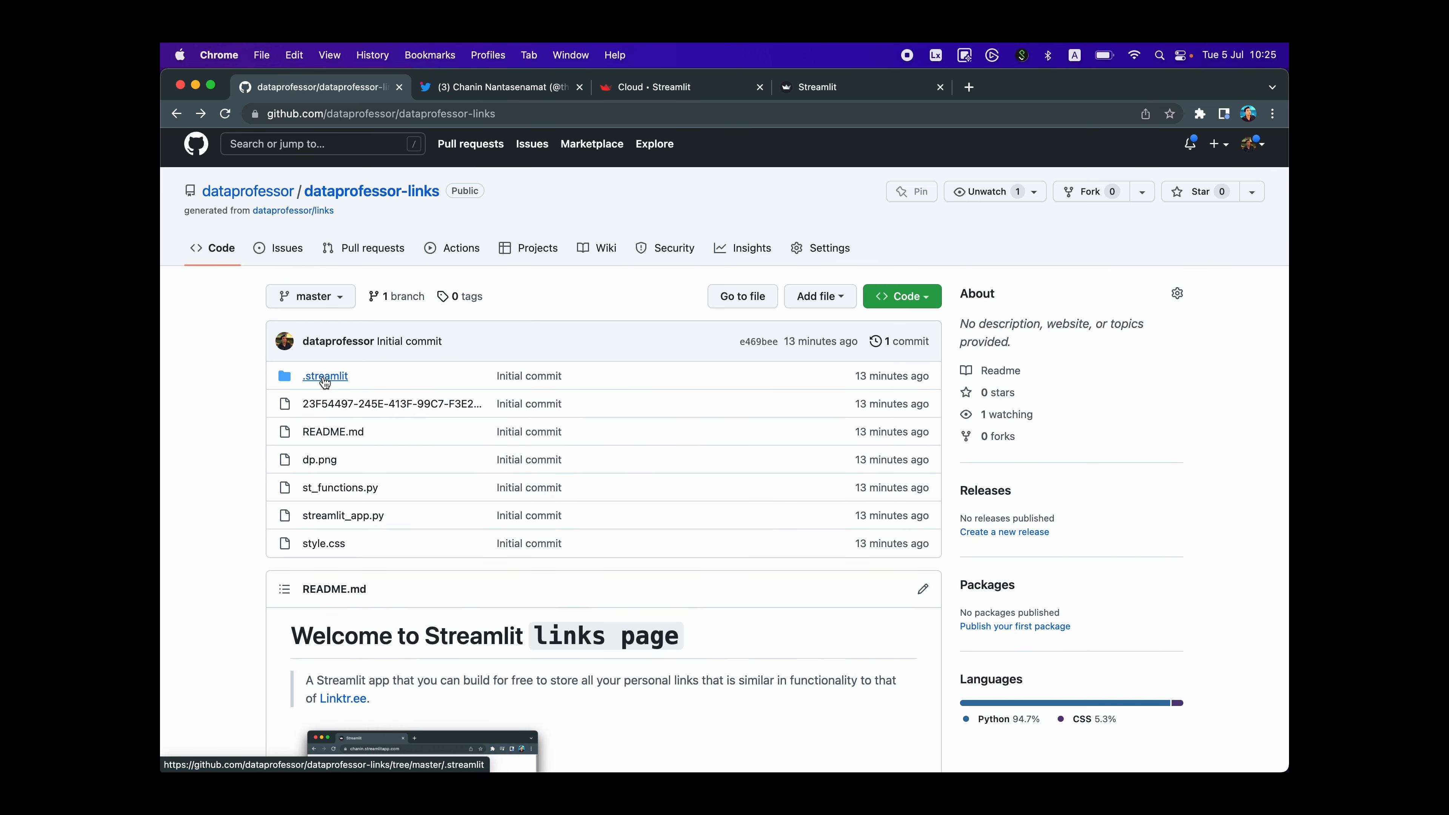
click(325, 376)
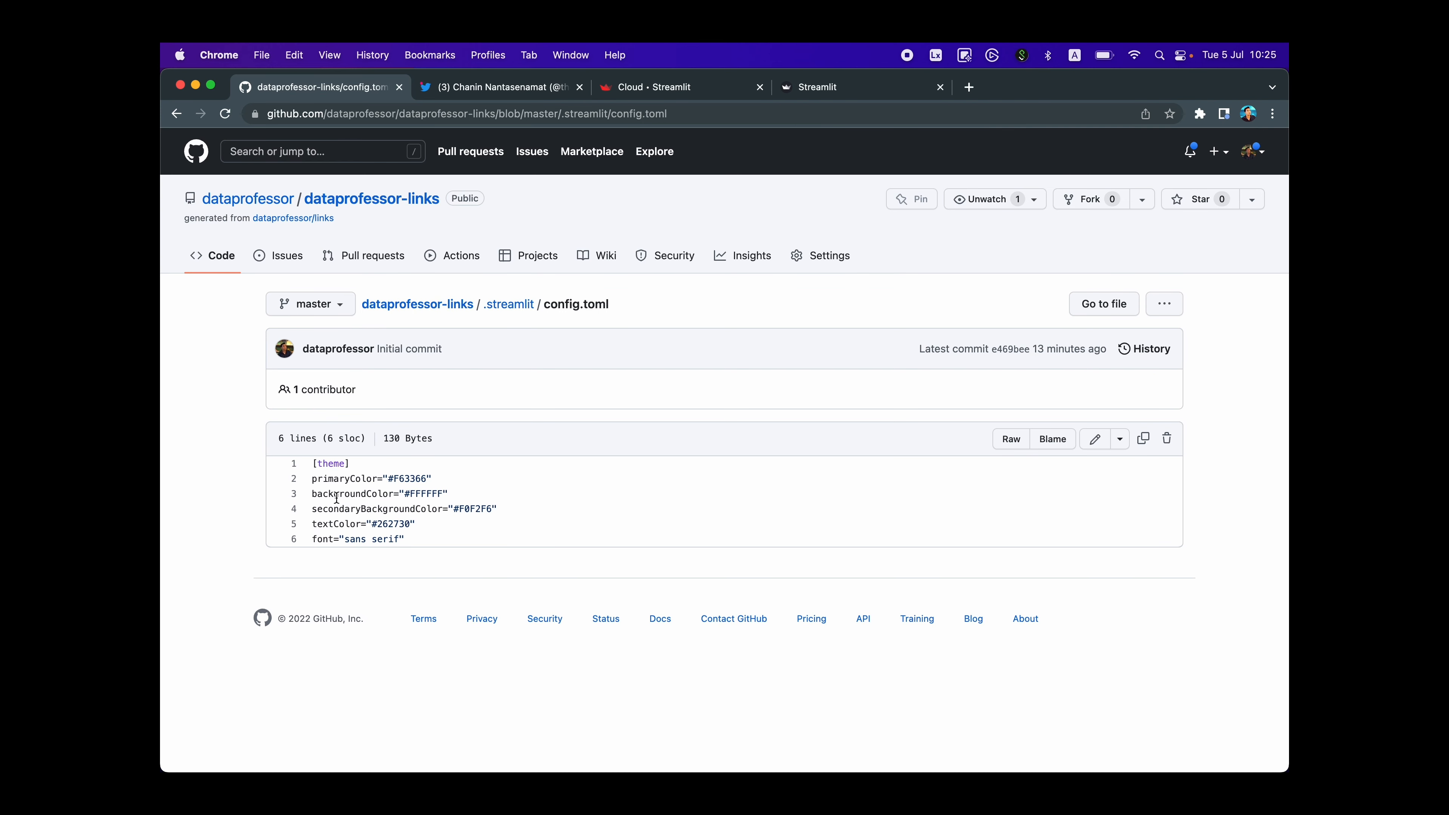
mouse_move(430, 499)
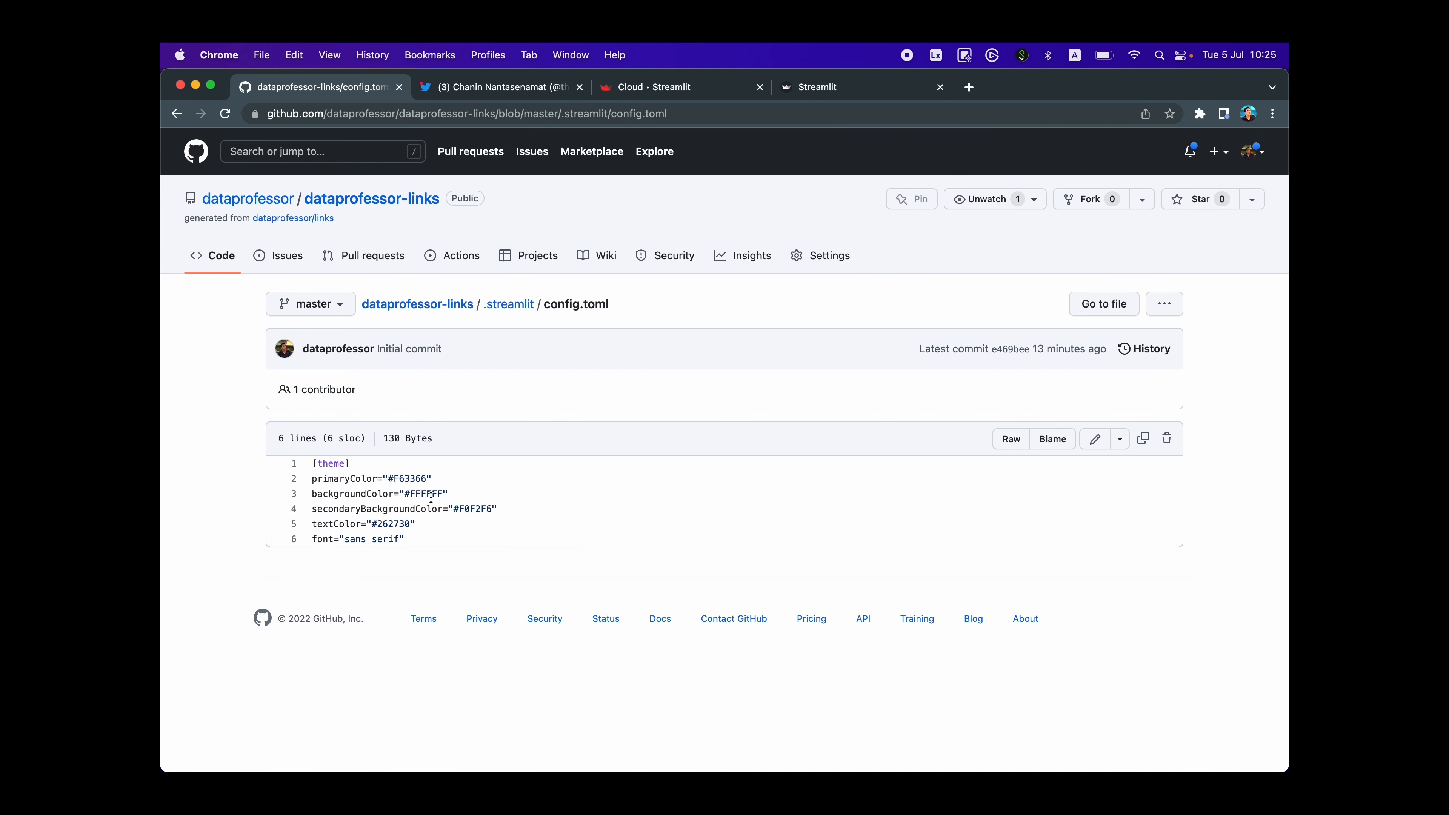
mouse_move(395, 480)
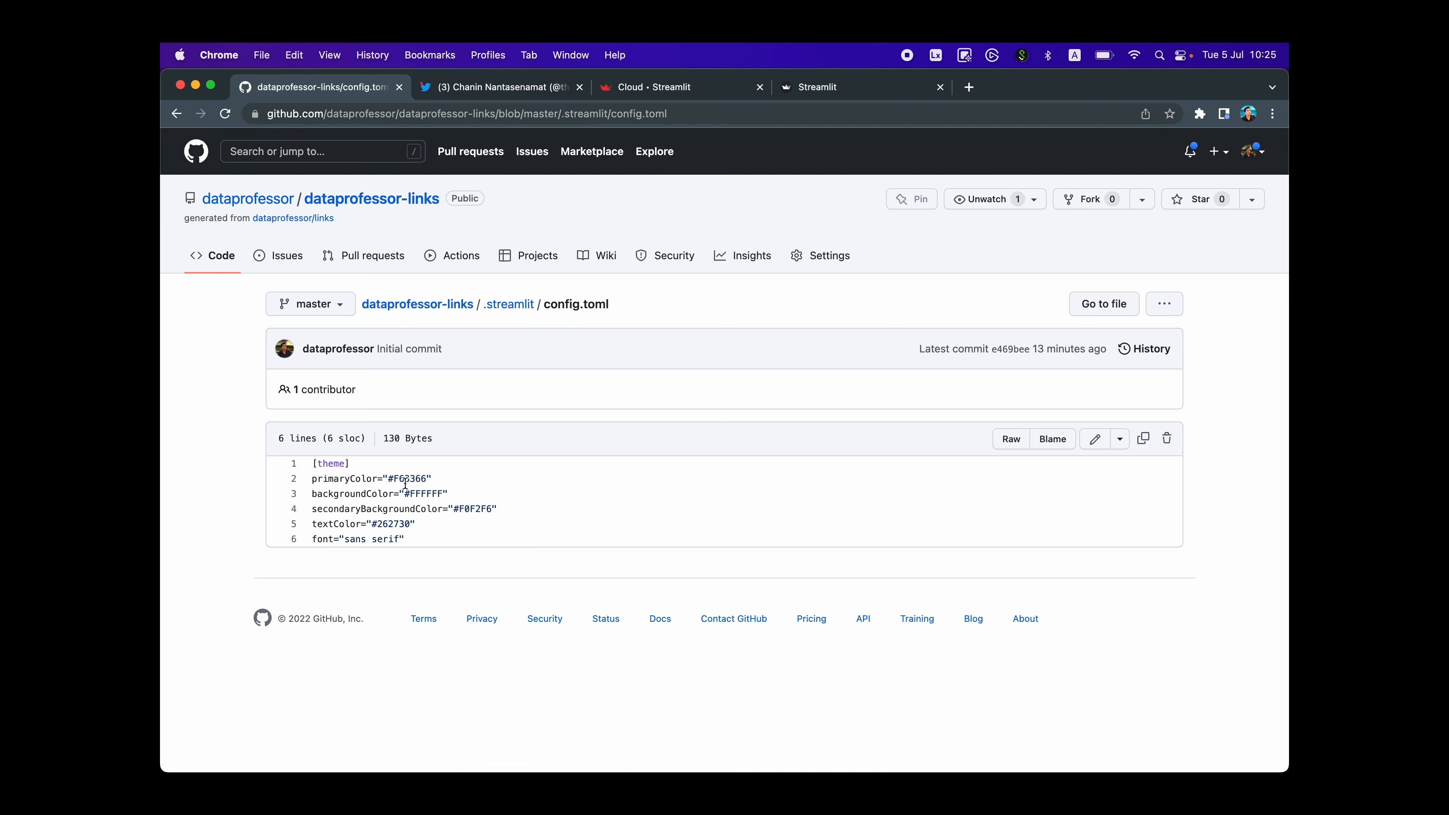
mouse_move(420, 489)
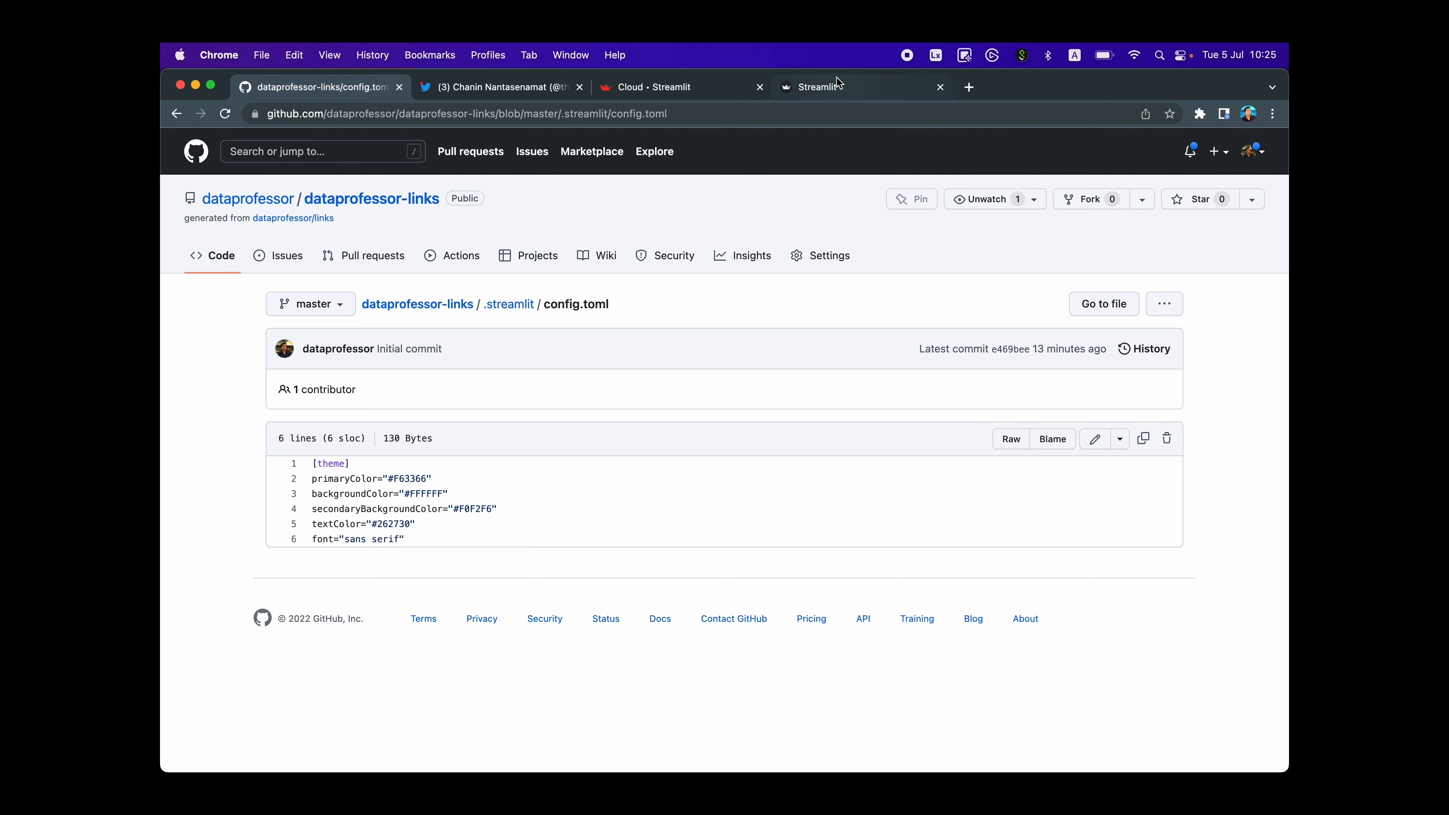
- Compare the deployed page with streamlit_app.py, highlighting the PIL Image import and dp.png layout
click(839, 87)
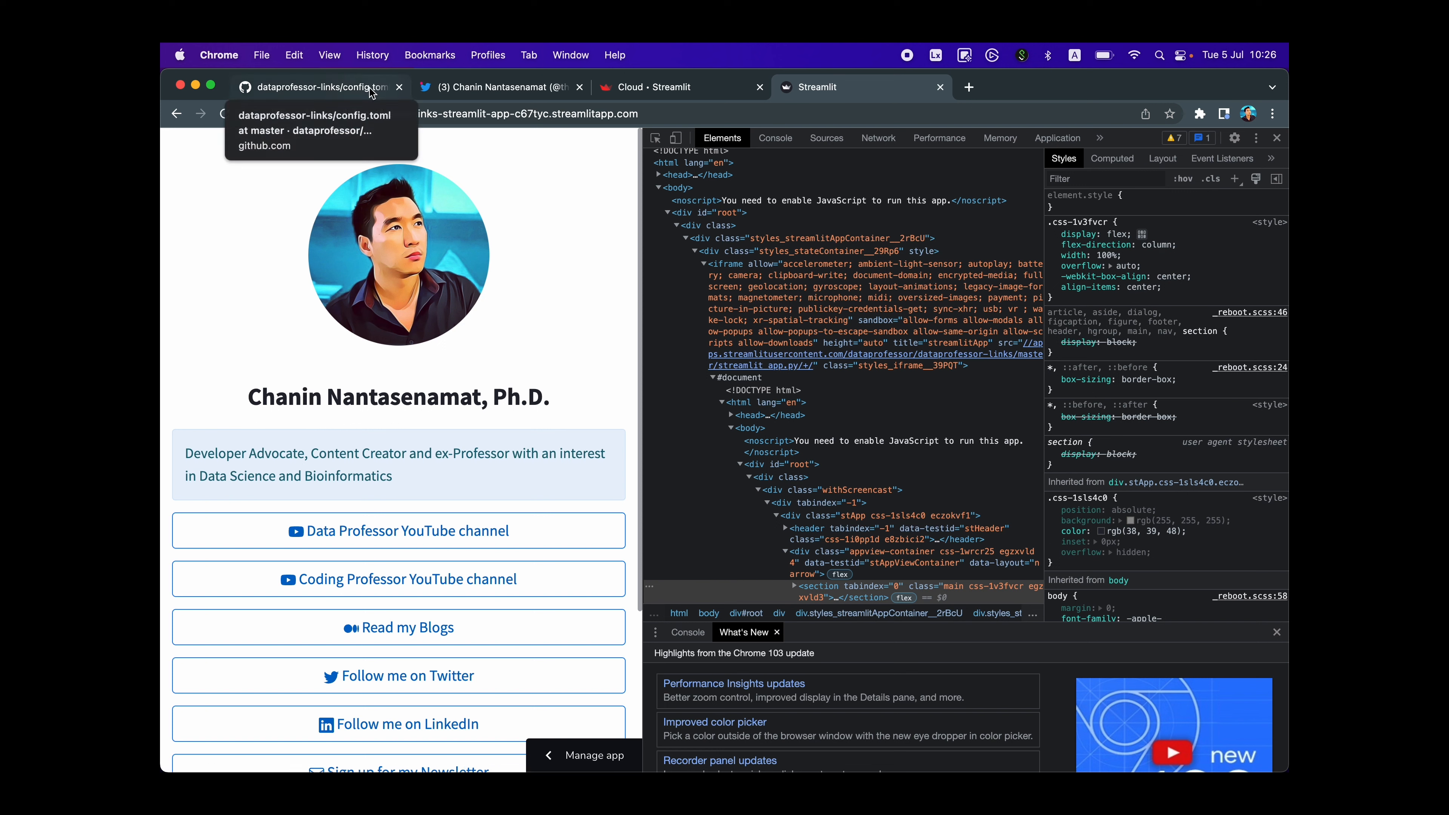
click(322, 87)
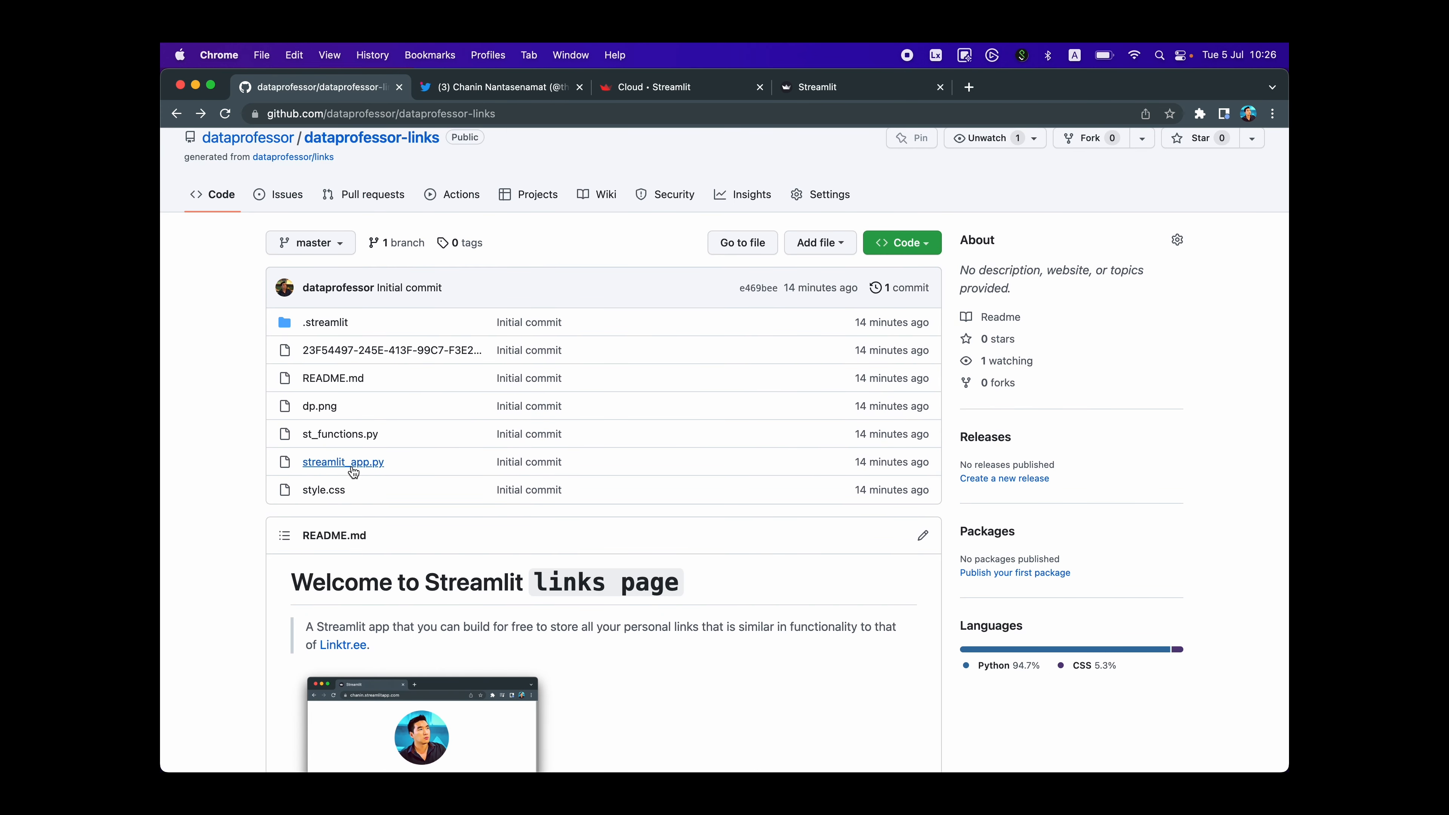
click(342, 462)
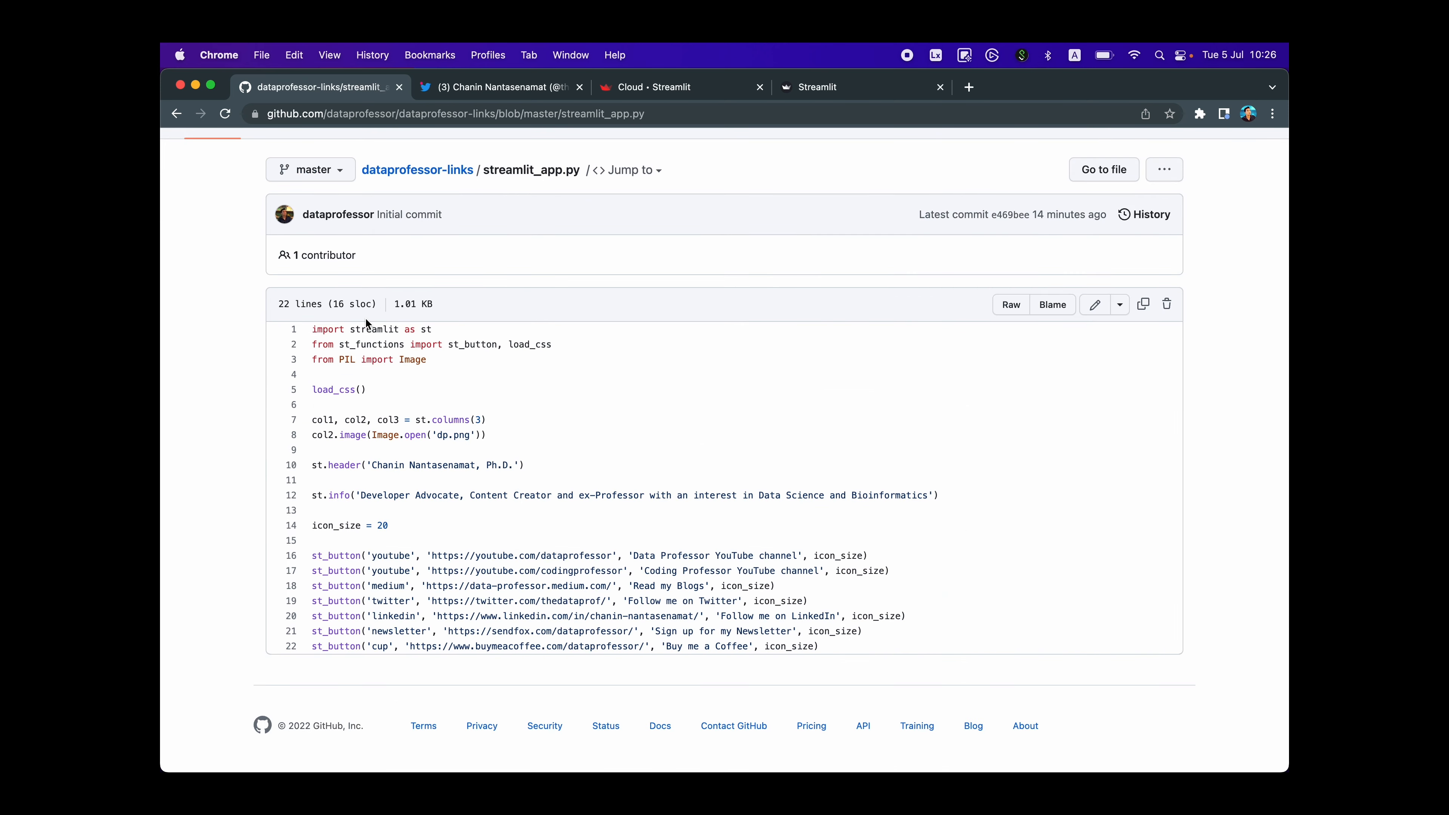
mouse_move(424, 342)
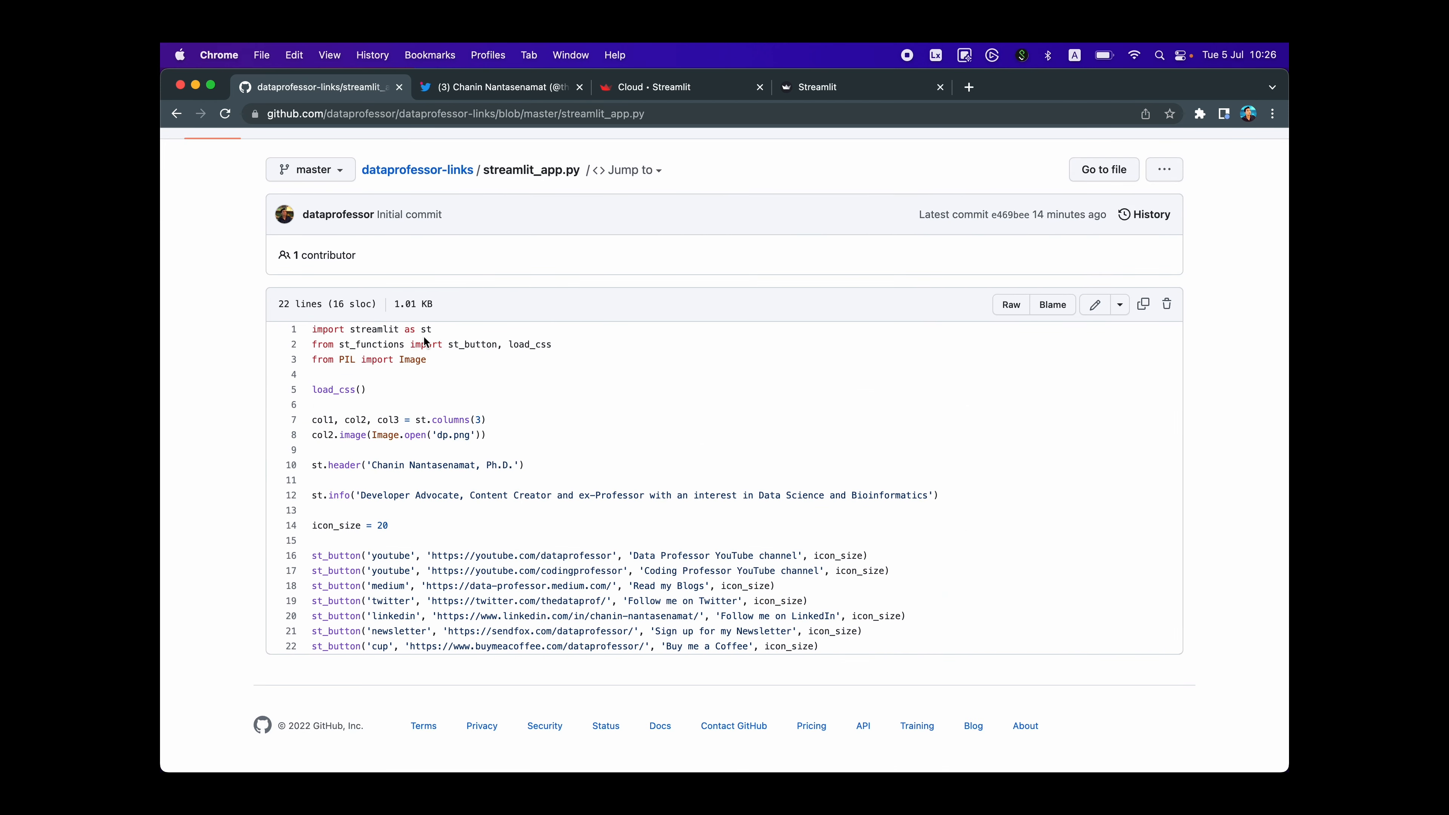
mouse_move(397, 359)
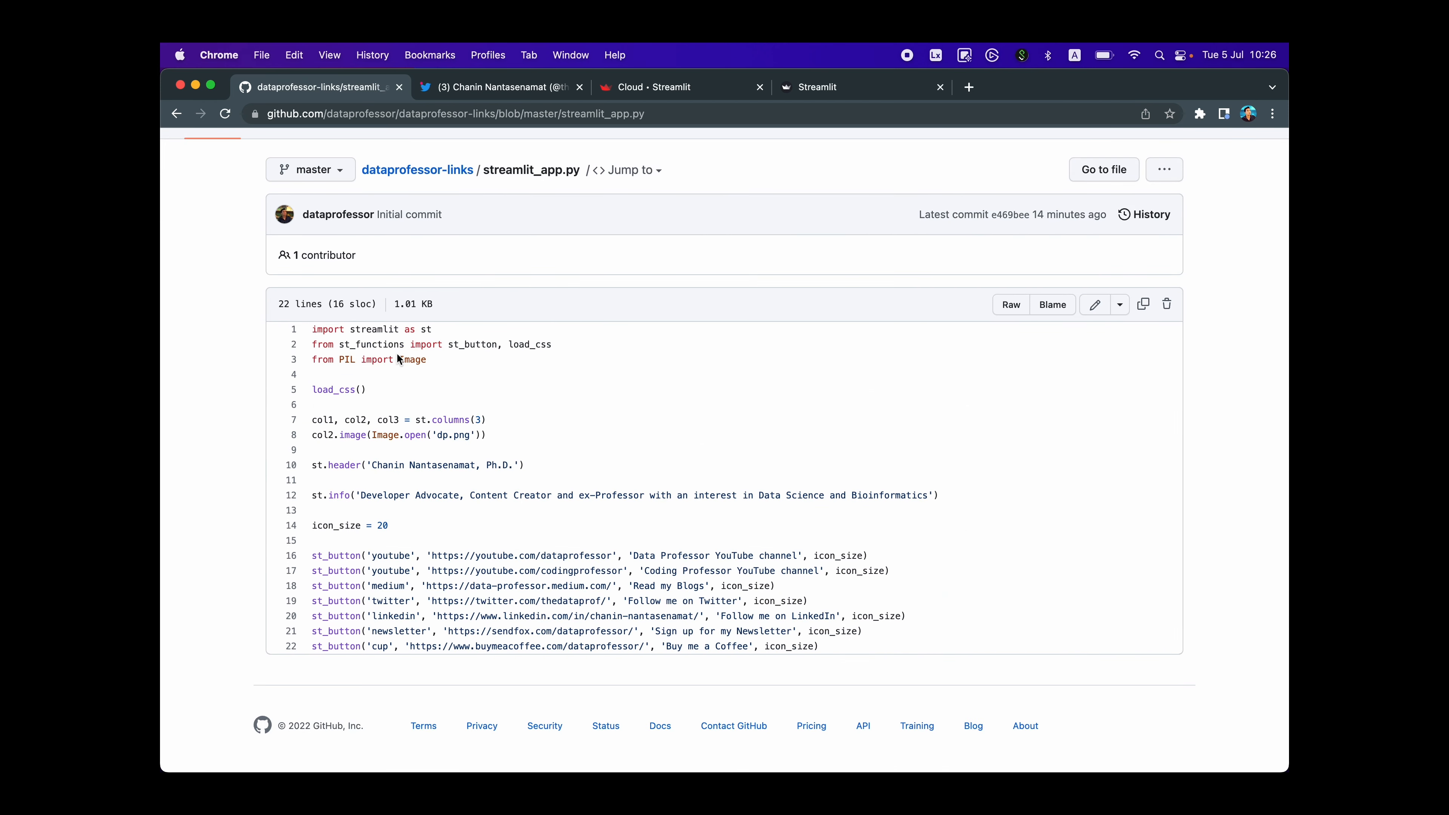
mouse_move(295, 357)
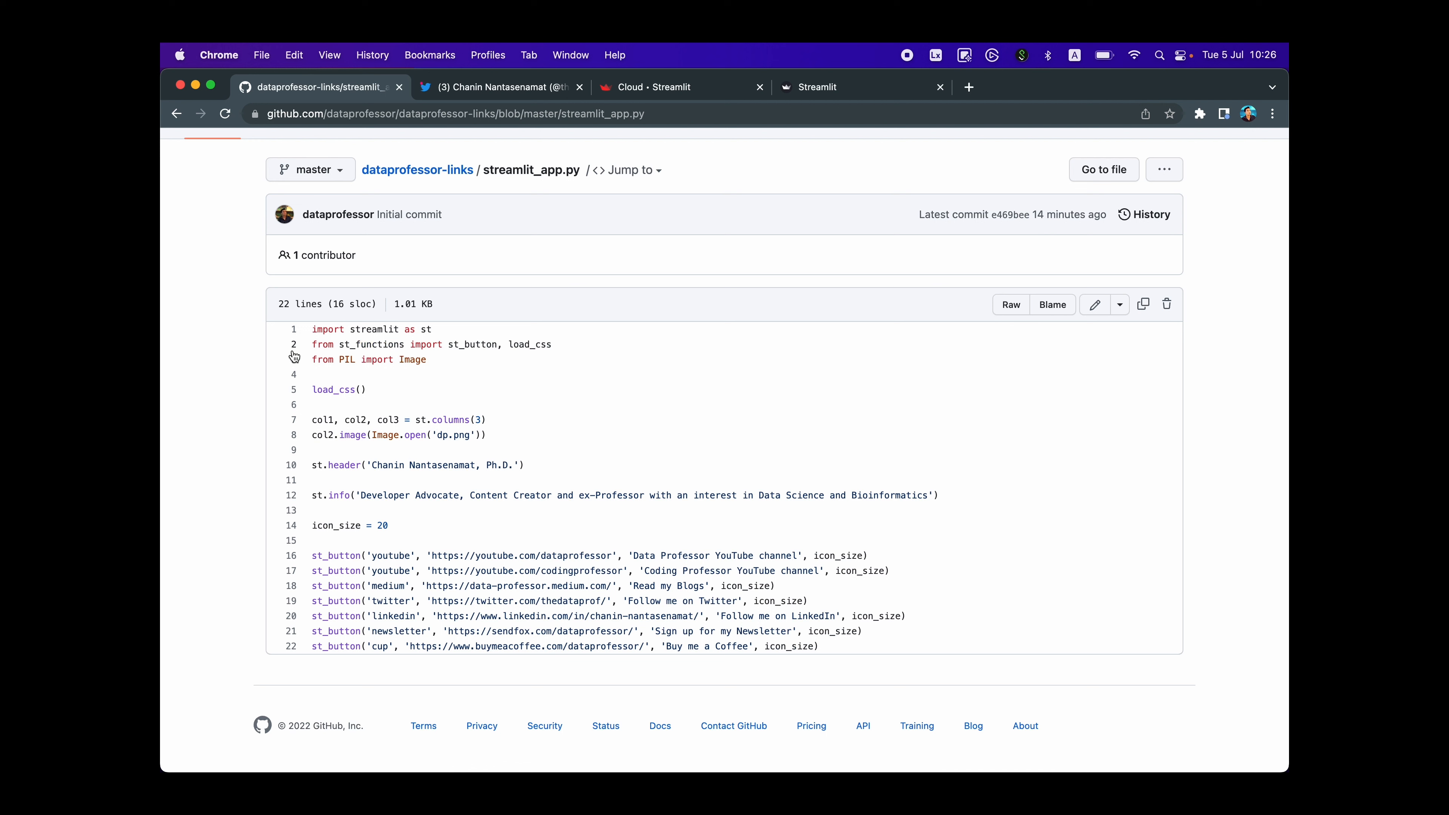
double_click(412, 359)
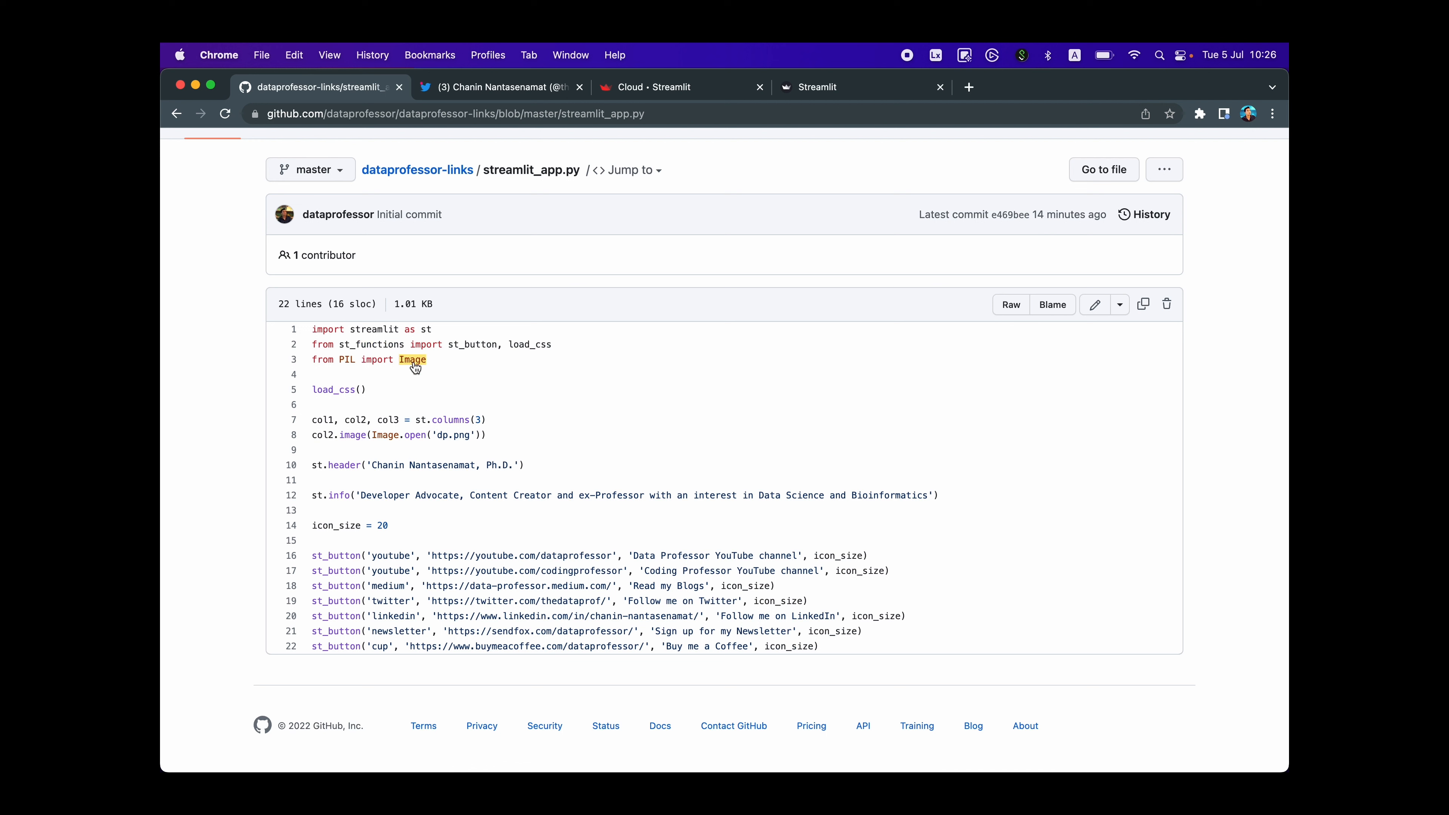
mouse_move(352, 365)
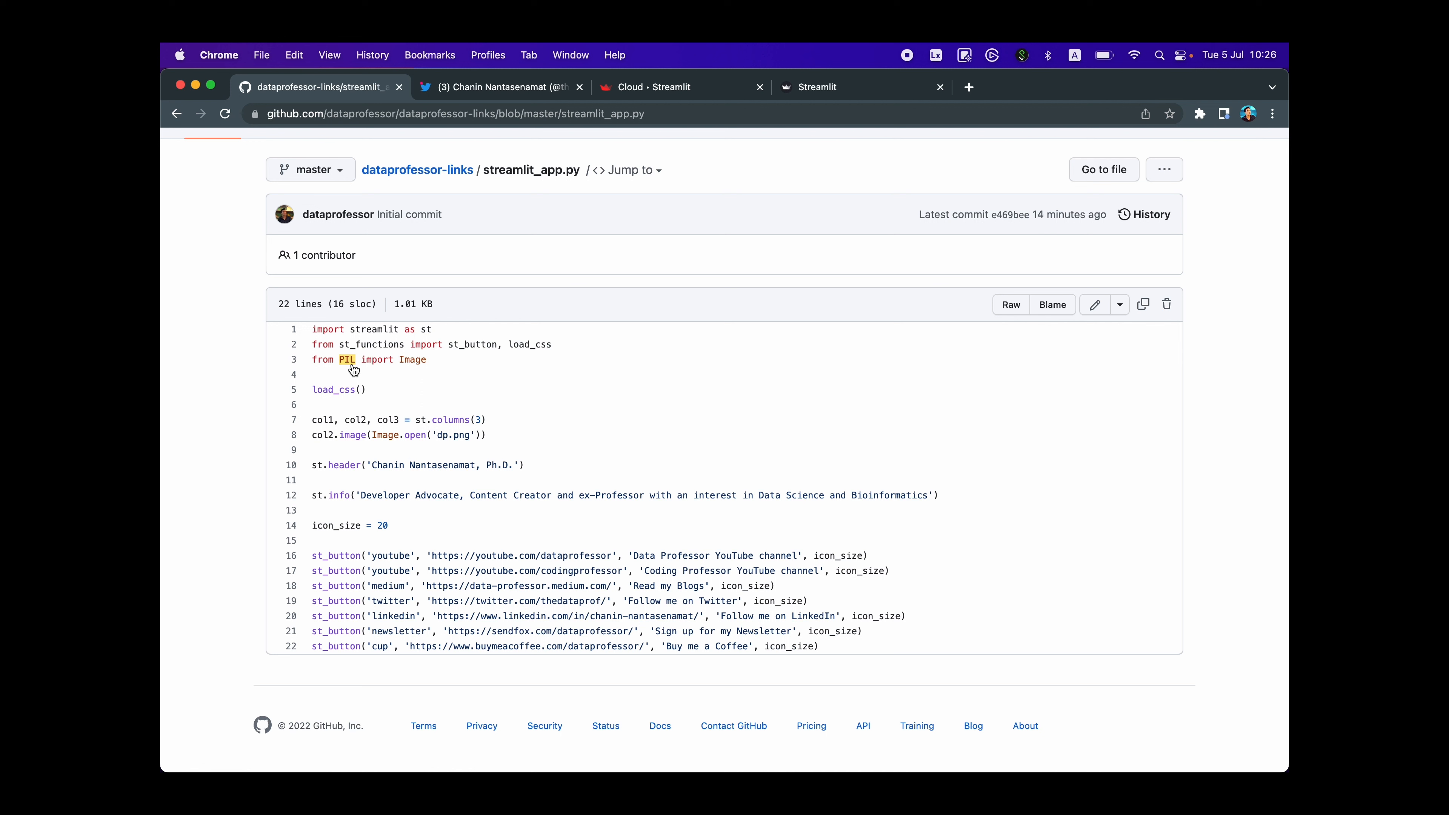
mouse_move(326, 411)
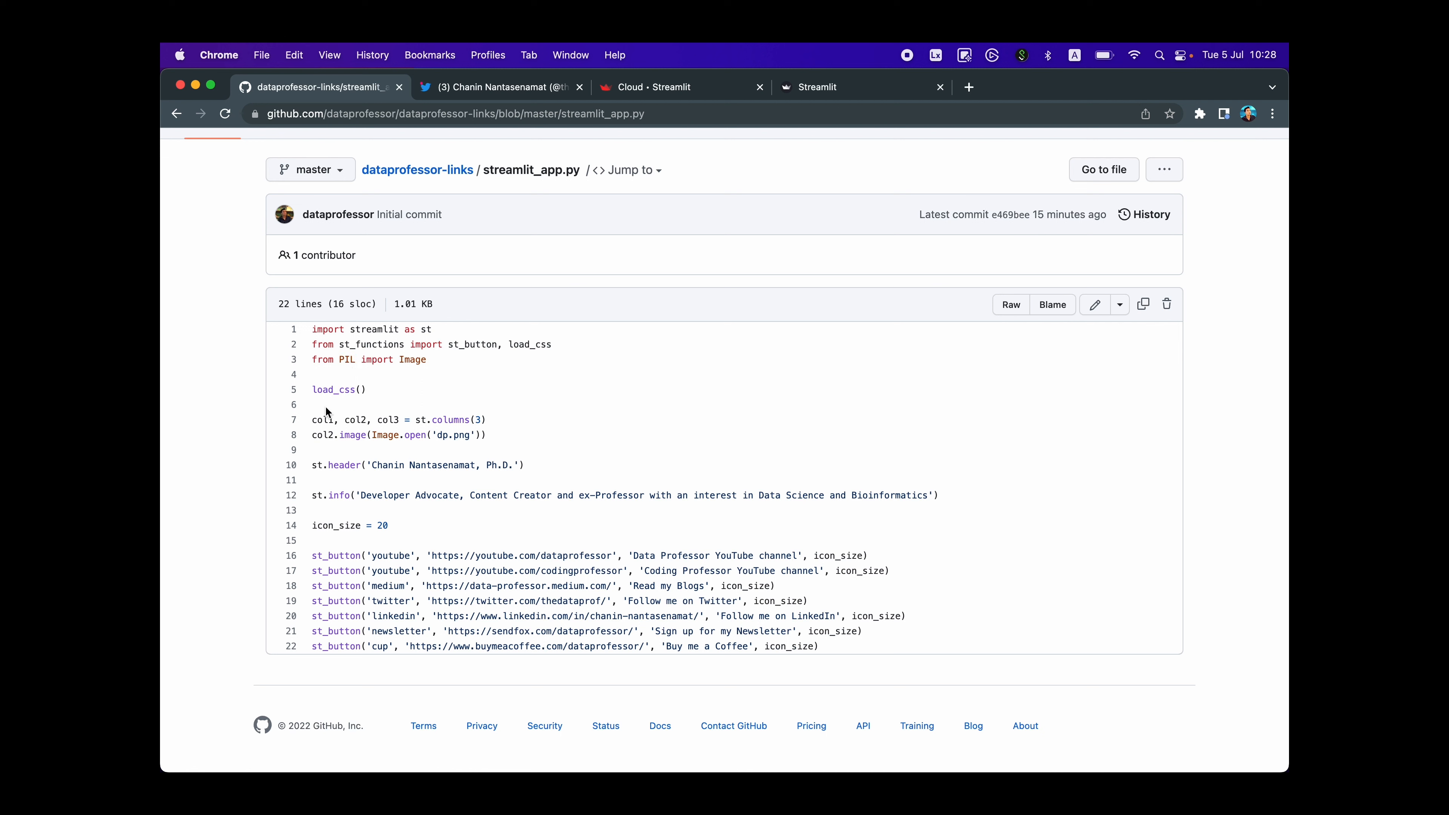
mouse_move(314, 403)
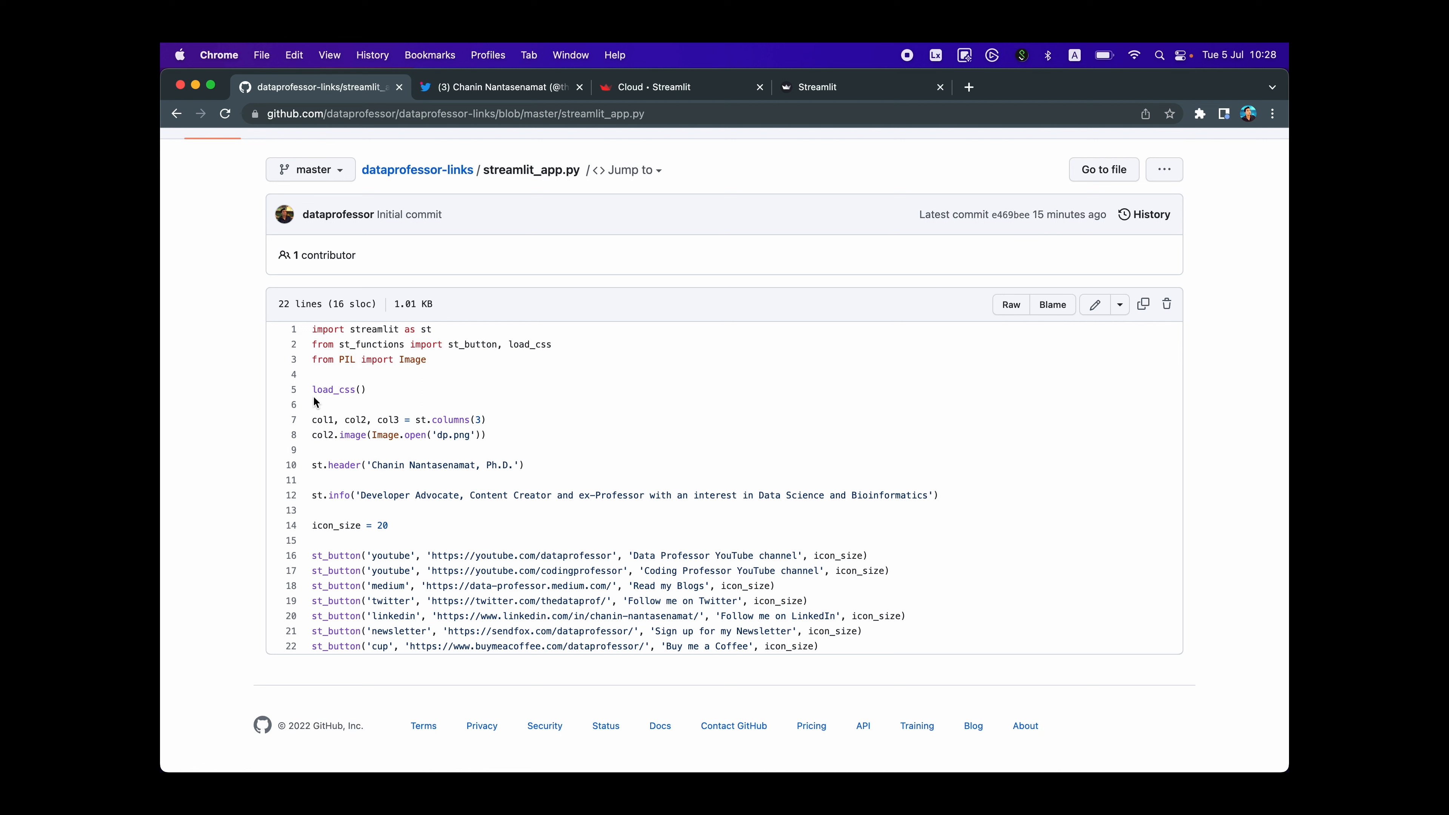
mouse_move(429, 398)
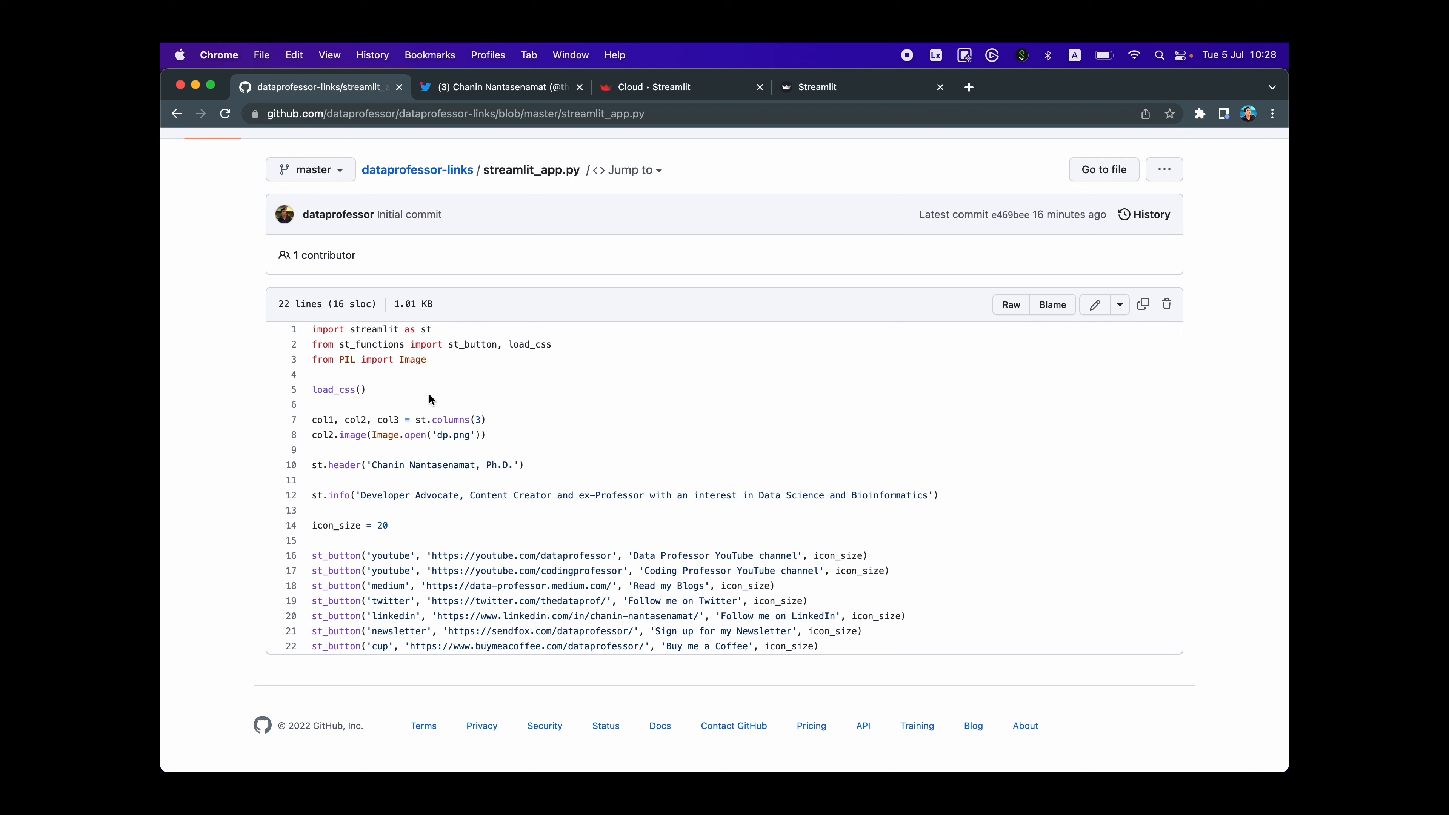
mouse_move(337, 423)
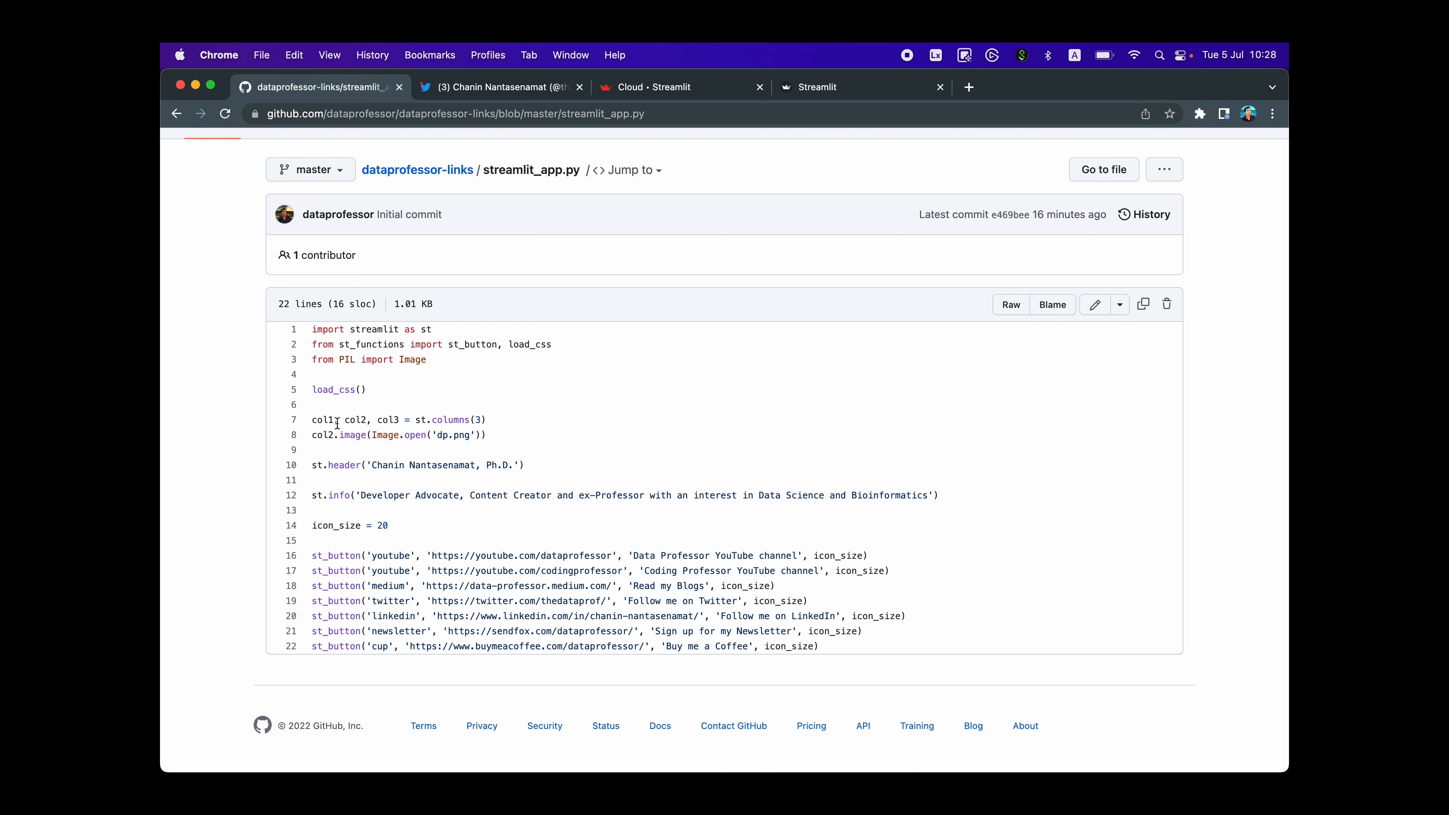
mouse_move(376, 405)
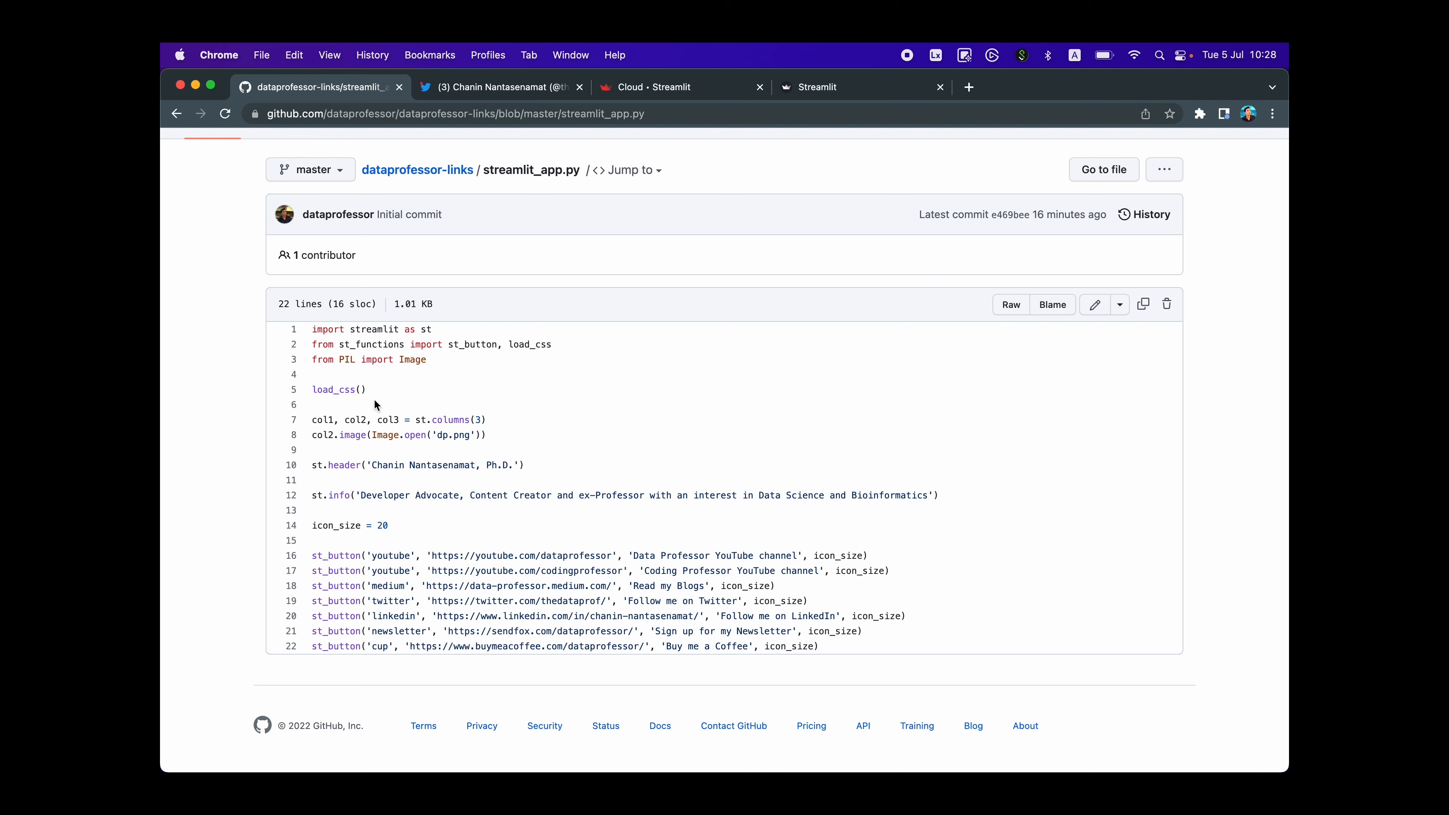
double_click(323, 435)
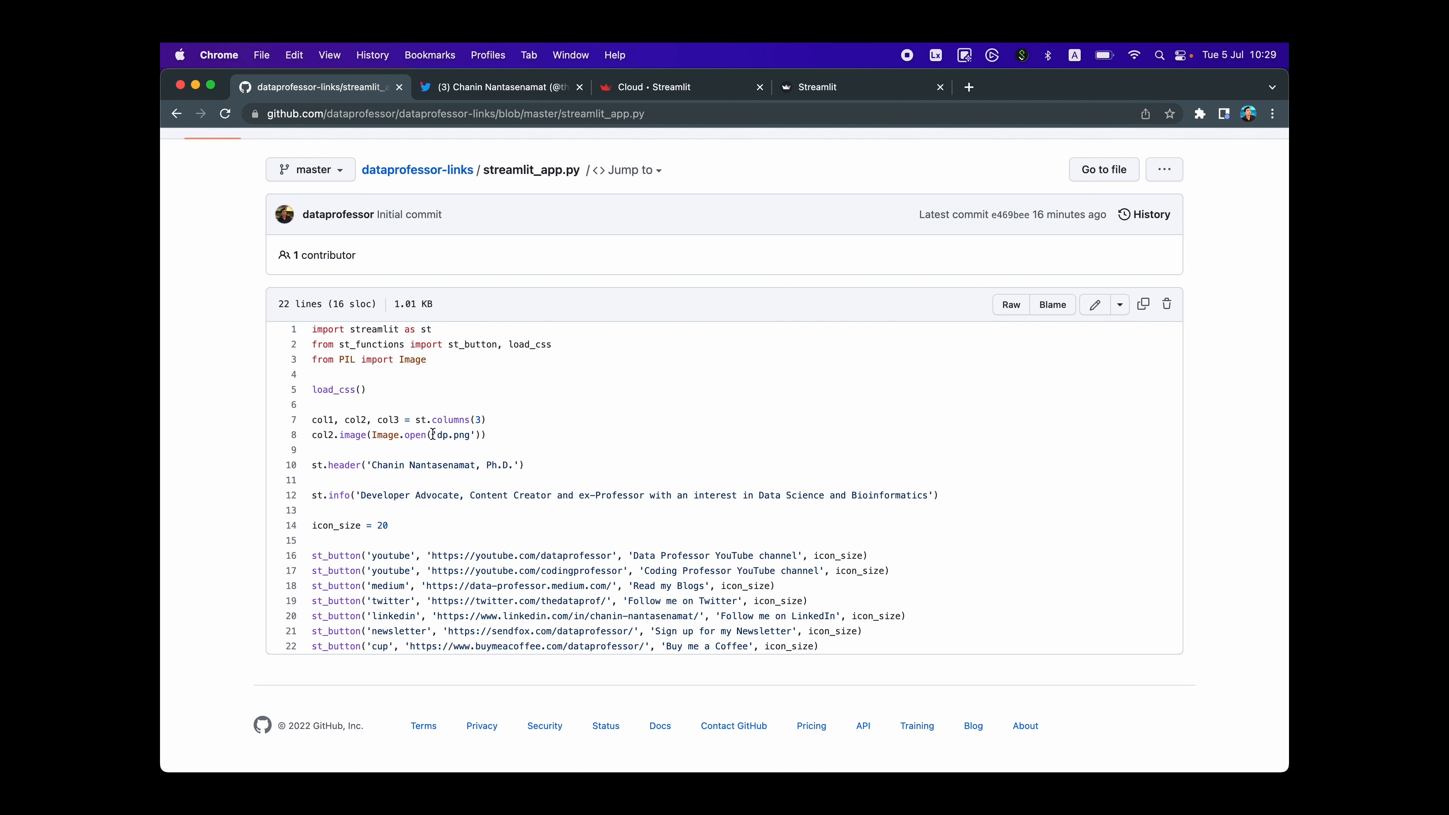
mouse_move(446, 433)
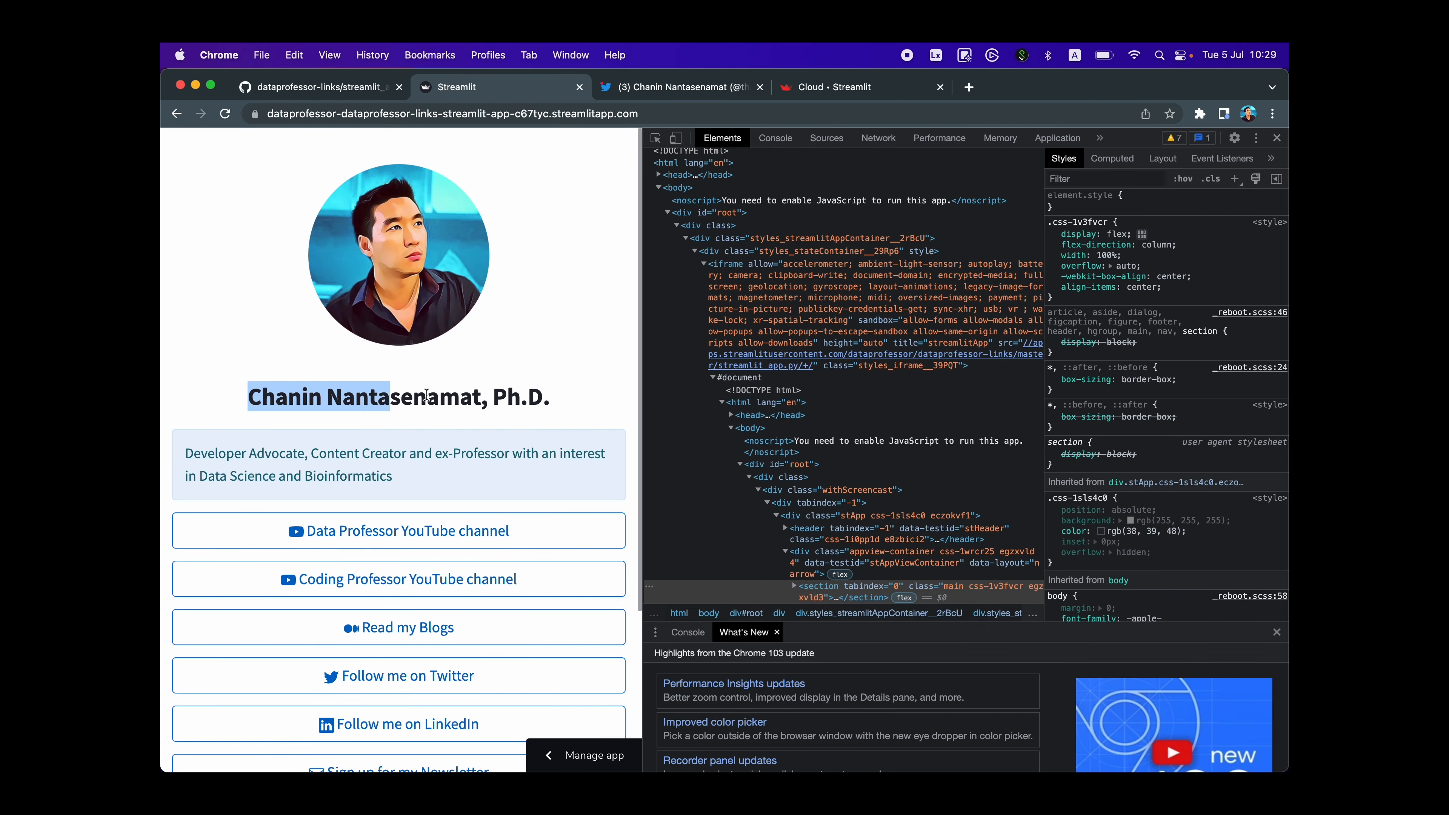
click(312, 87)
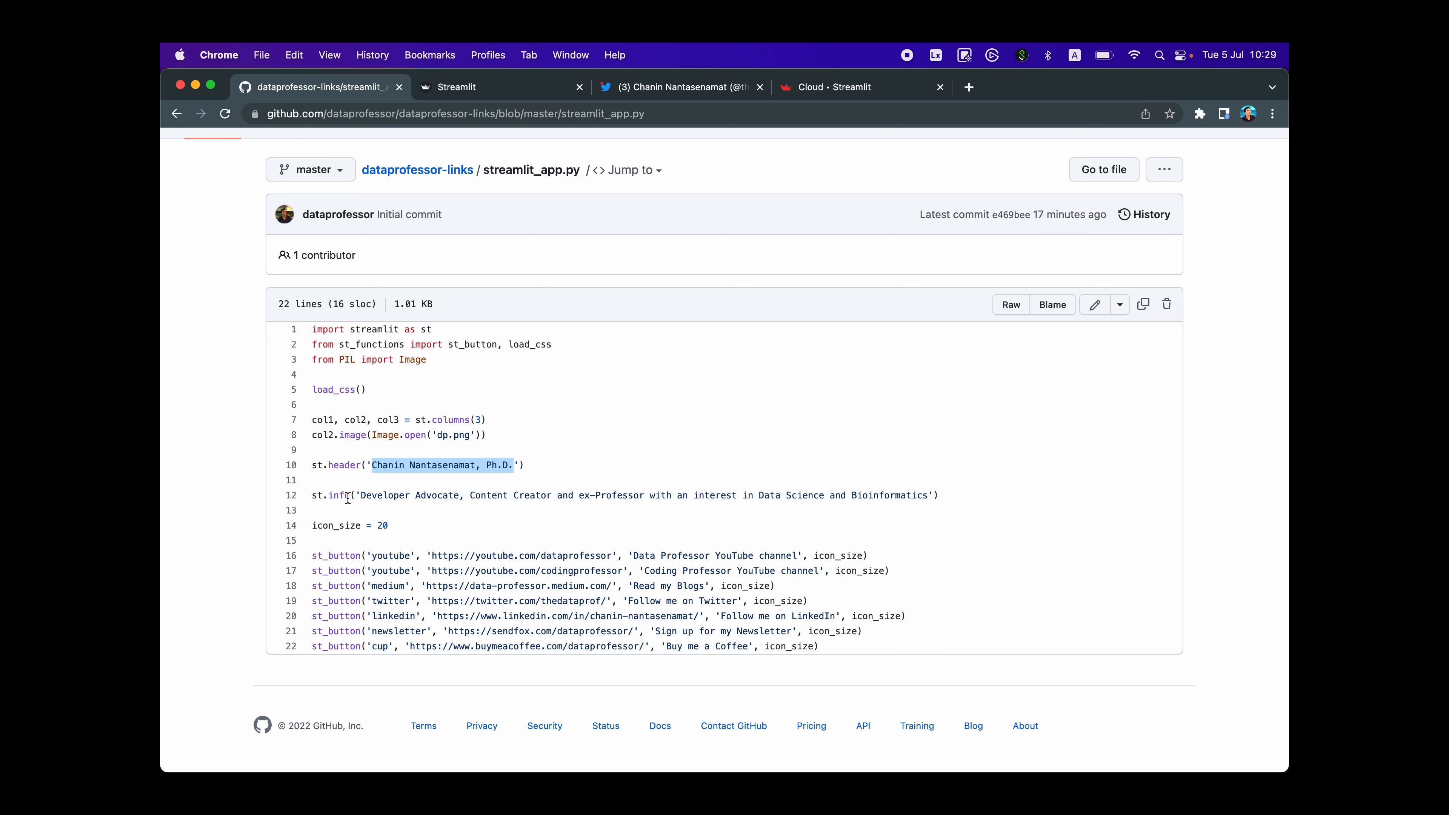
mouse_move(407, 501)
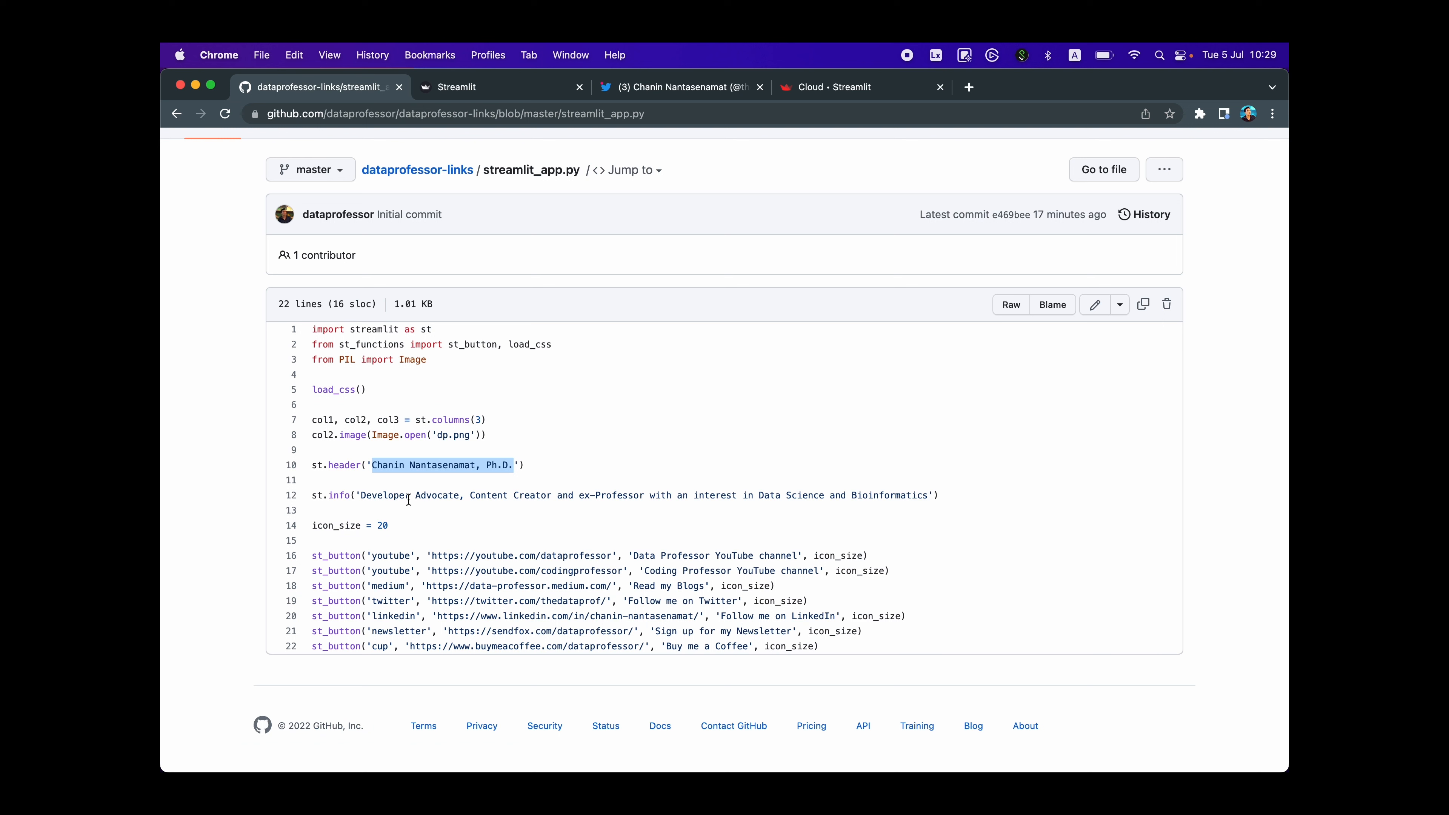
click(457, 88)
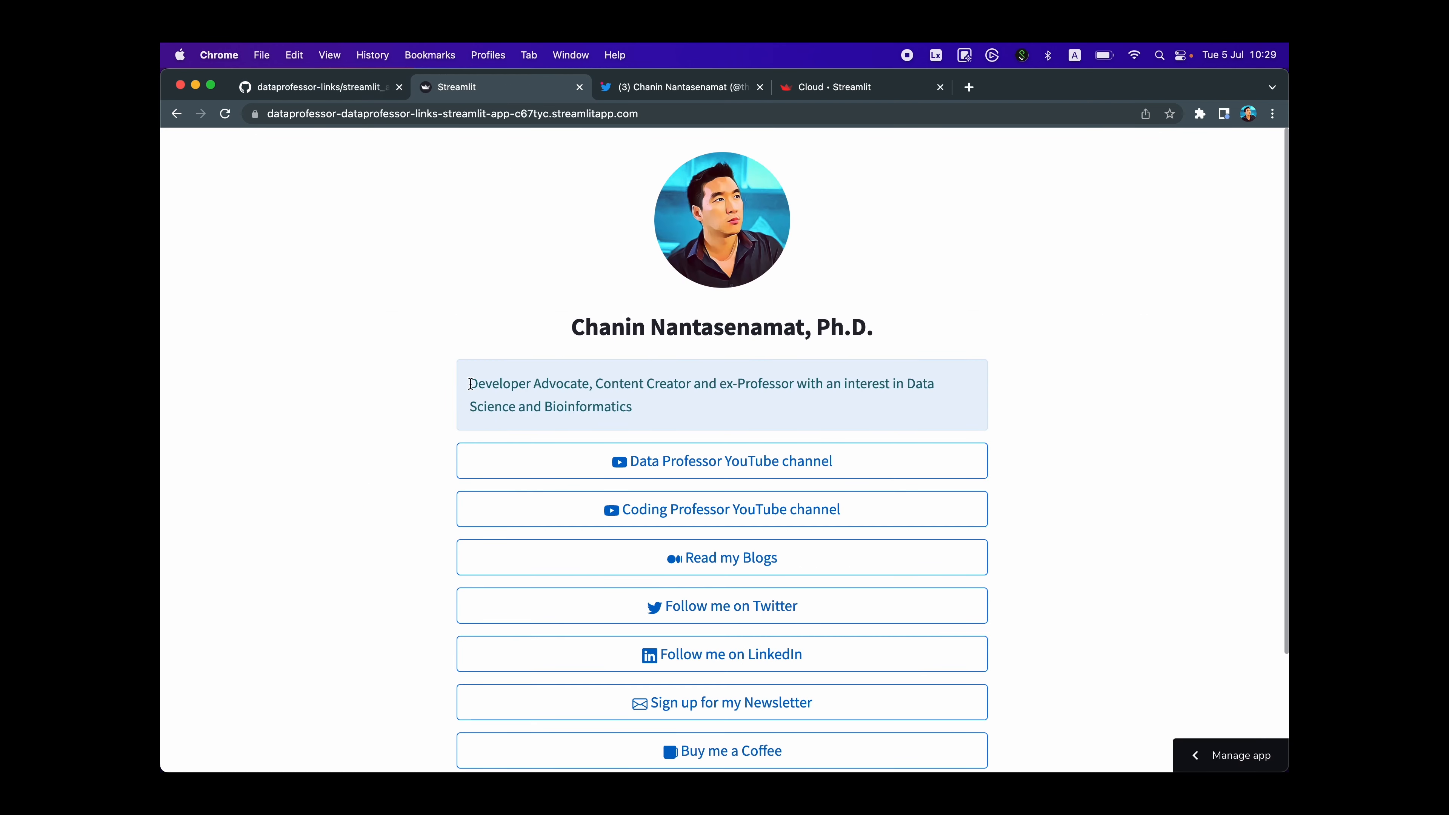
mouse_move(627, 378)
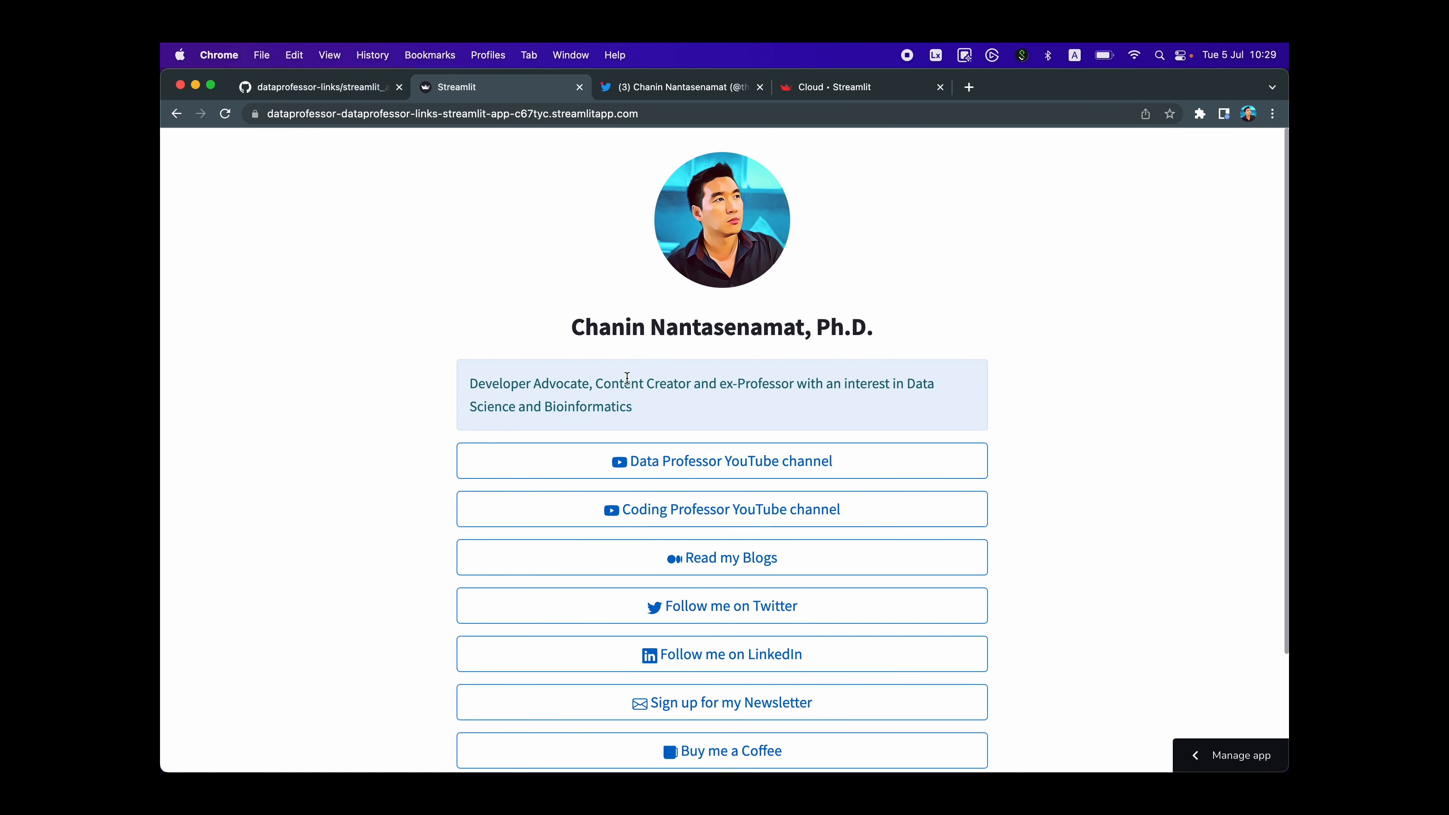
click(318, 87)
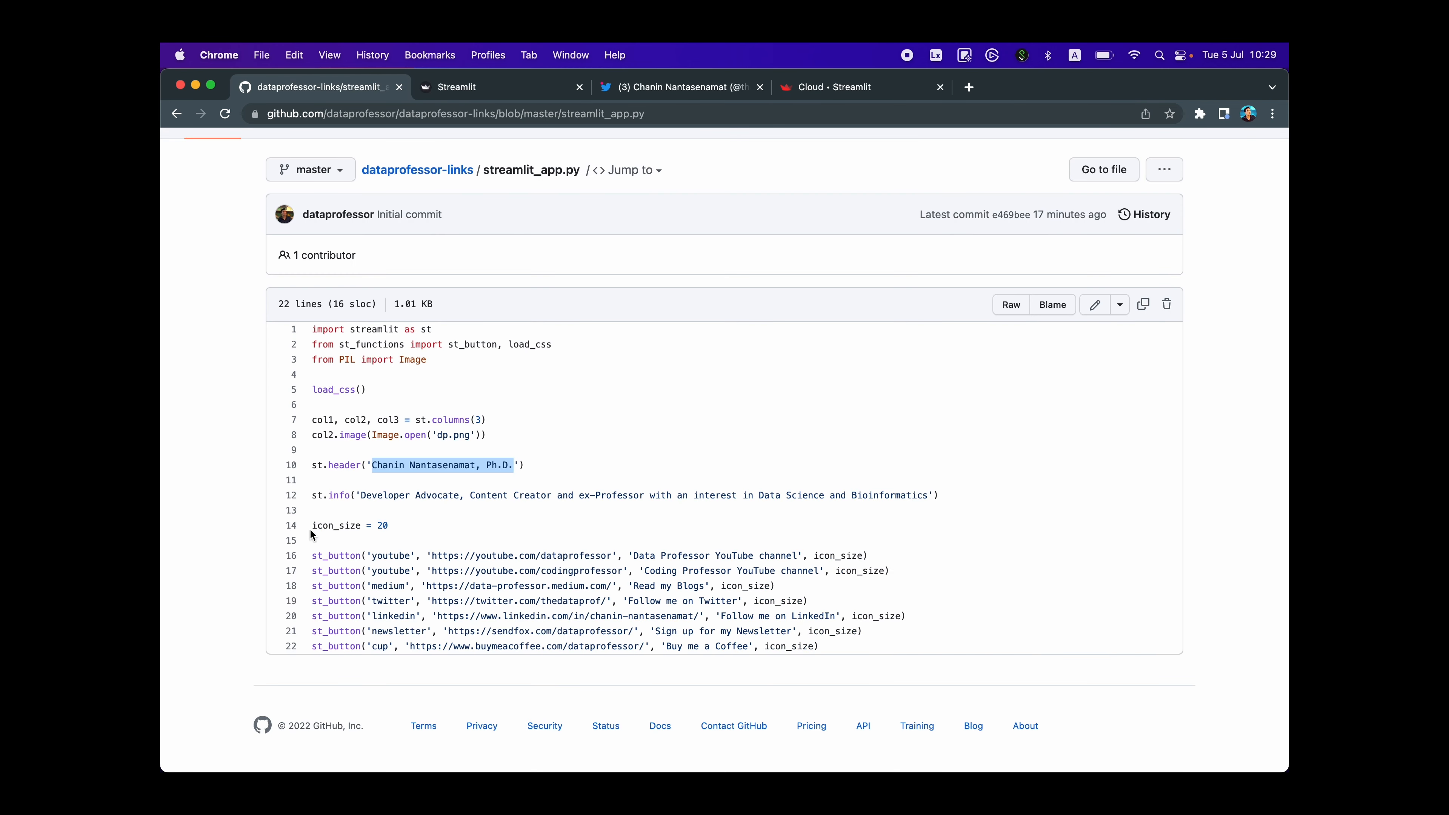
mouse_move(396, 533)
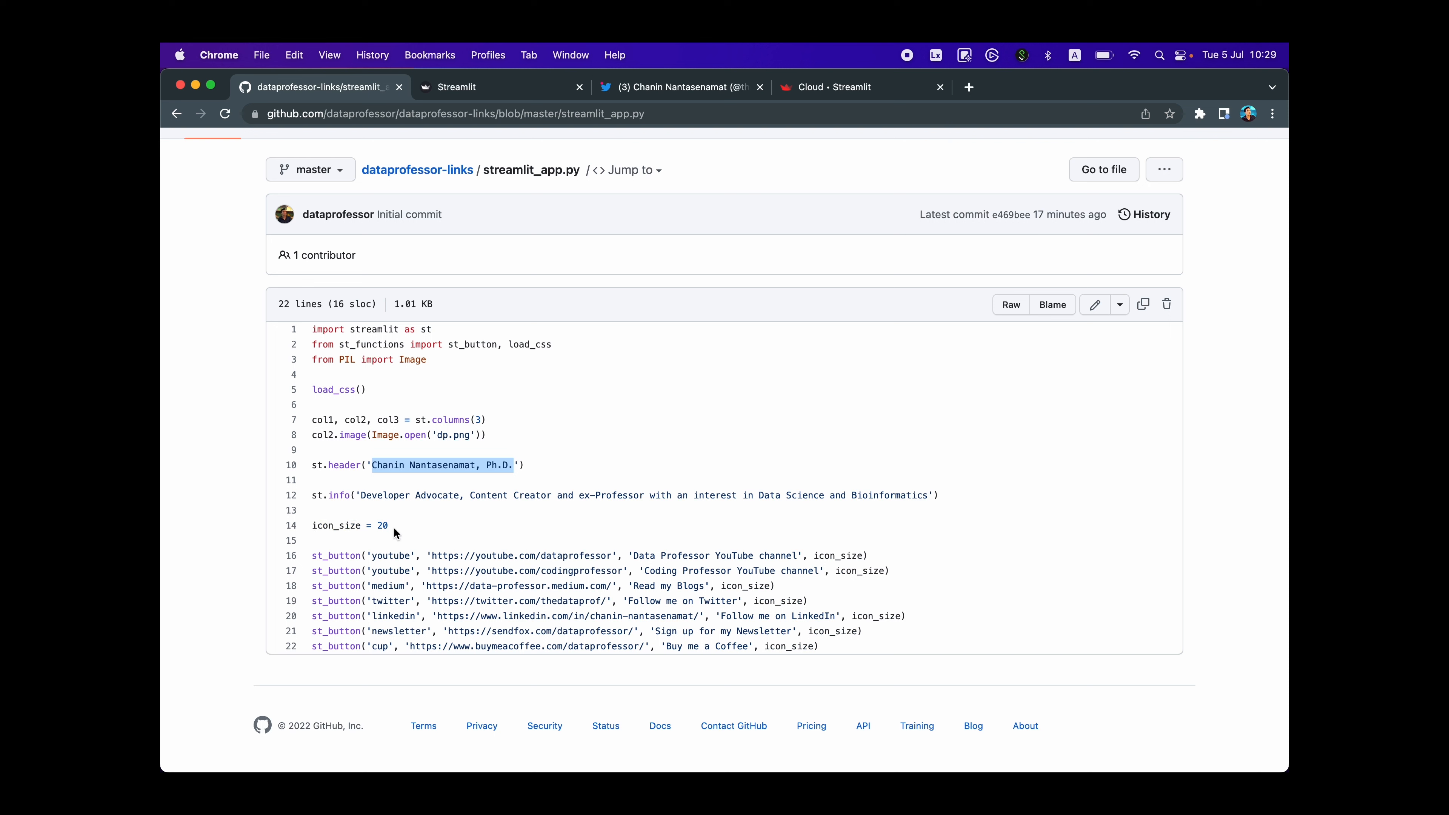
double_click(335, 525)
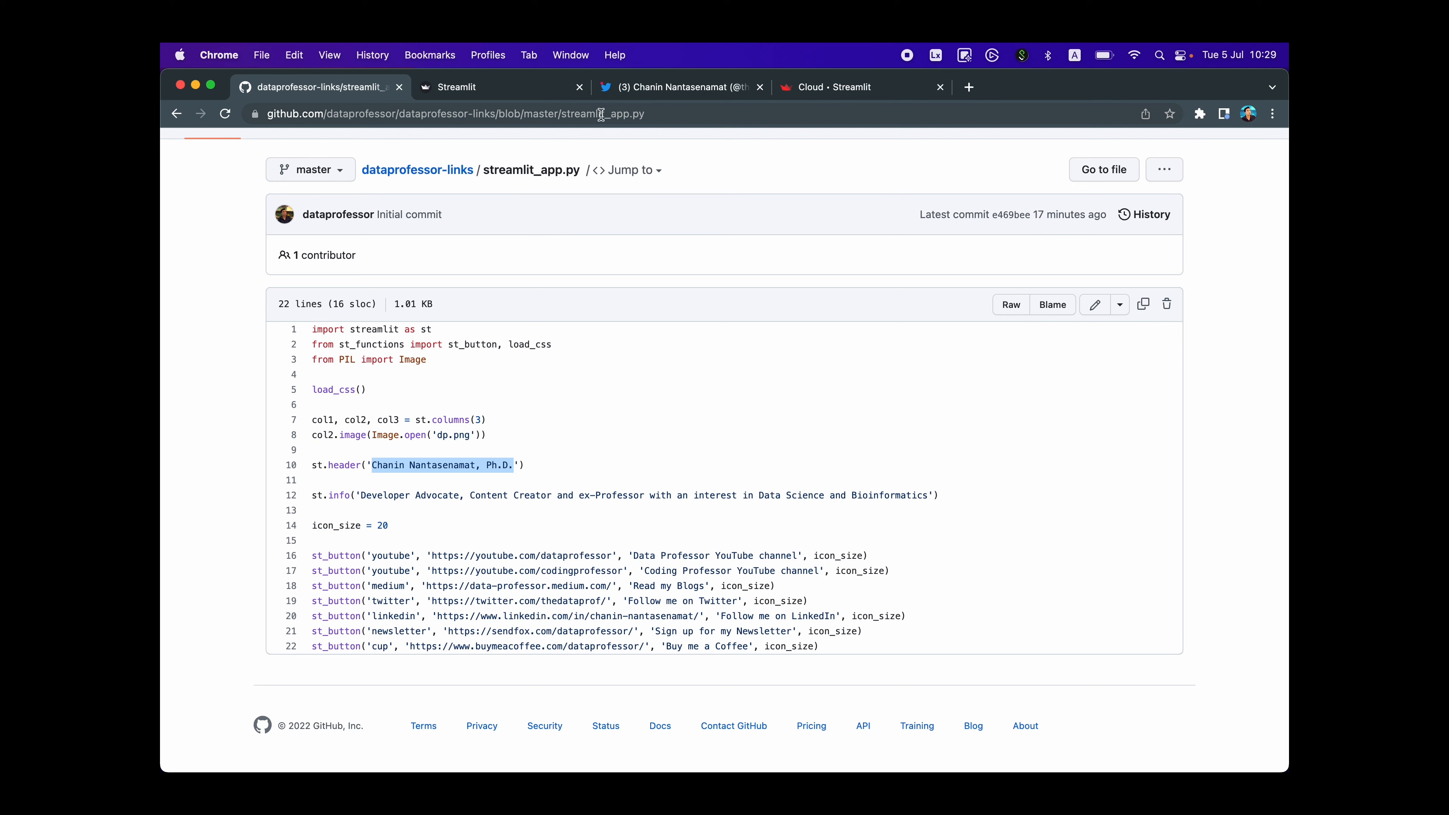
double_click(837, 556)
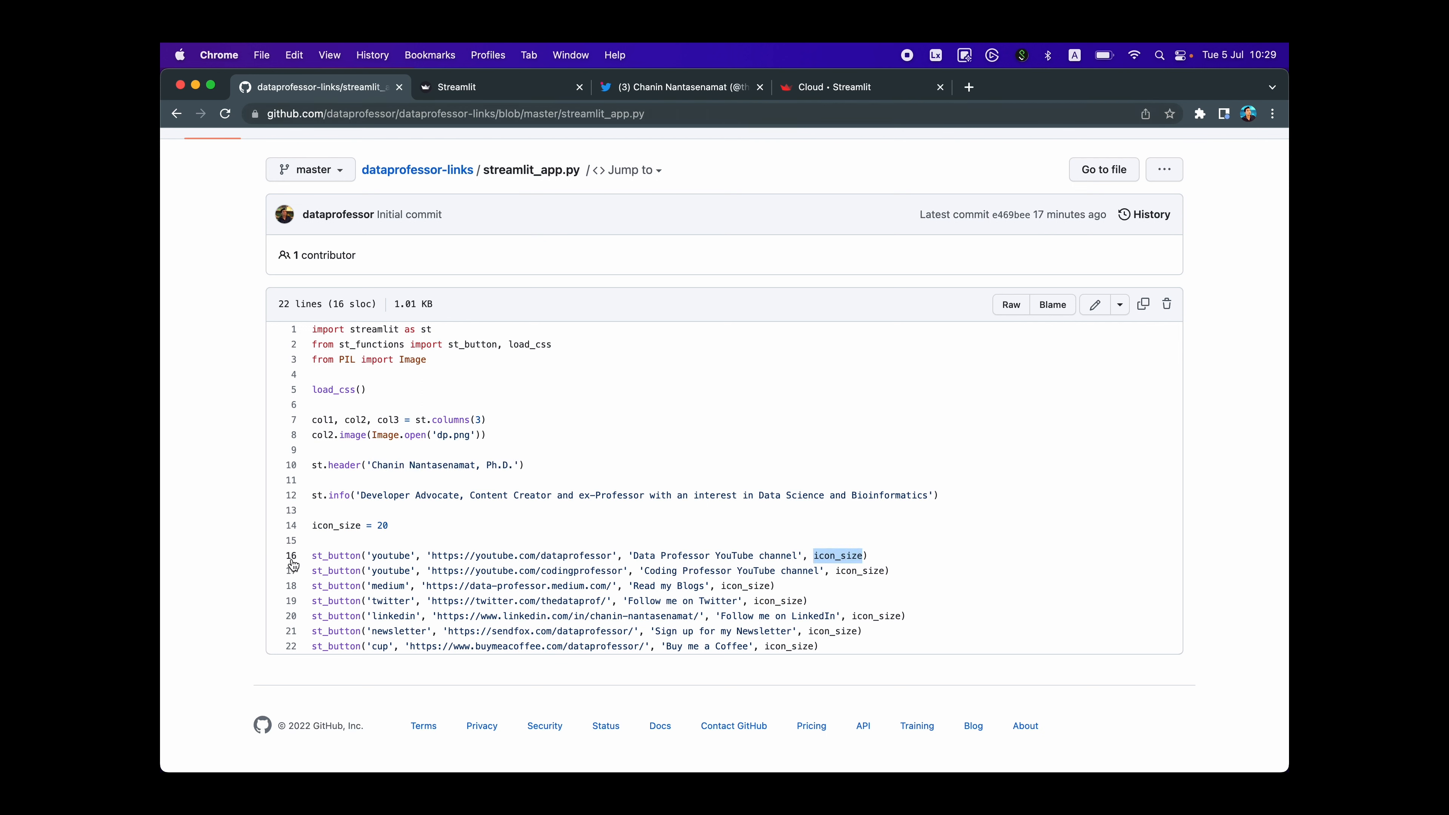
mouse_move(293, 655)
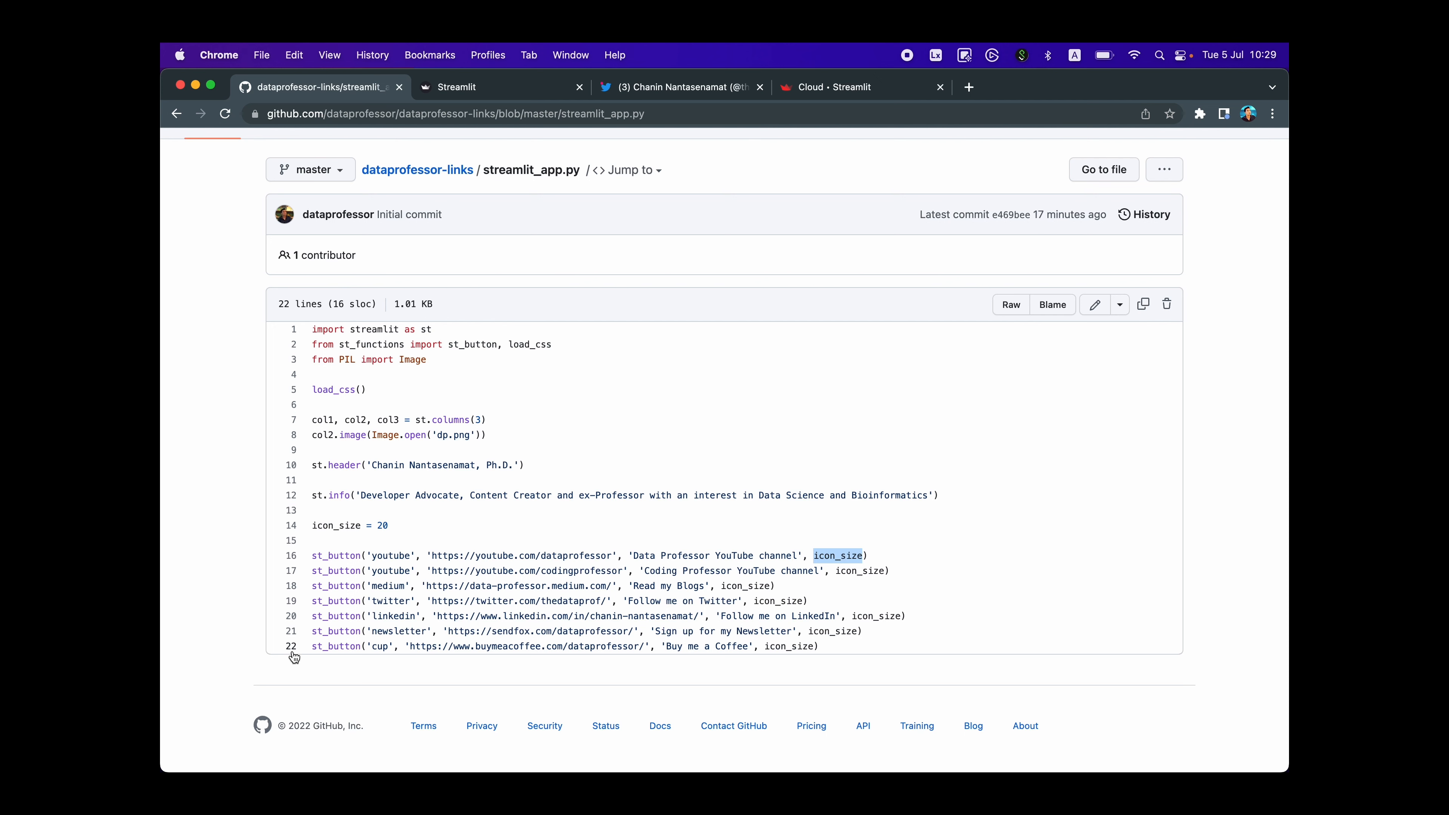
click(456, 87)
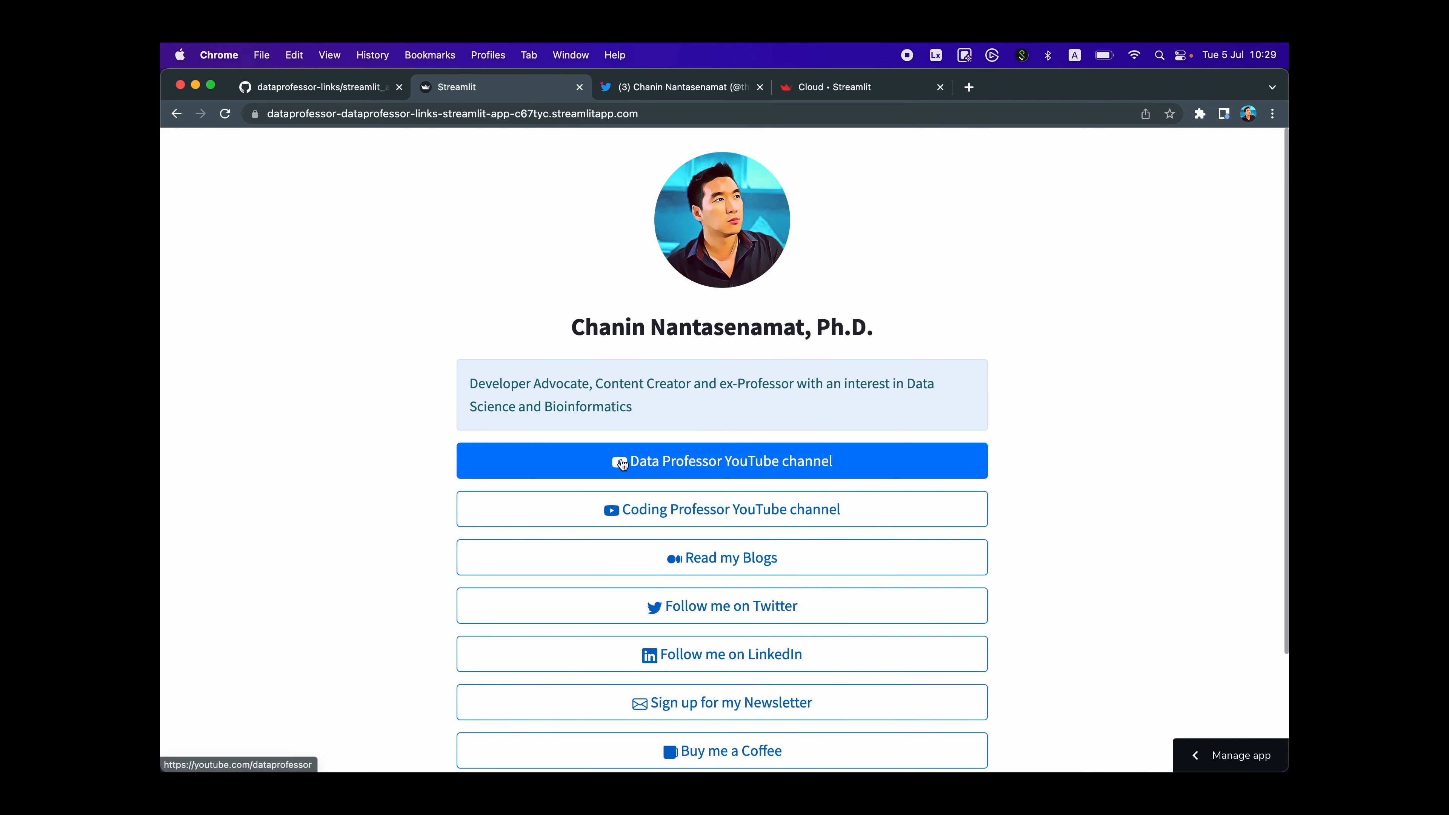
mouse_move(685, 568)
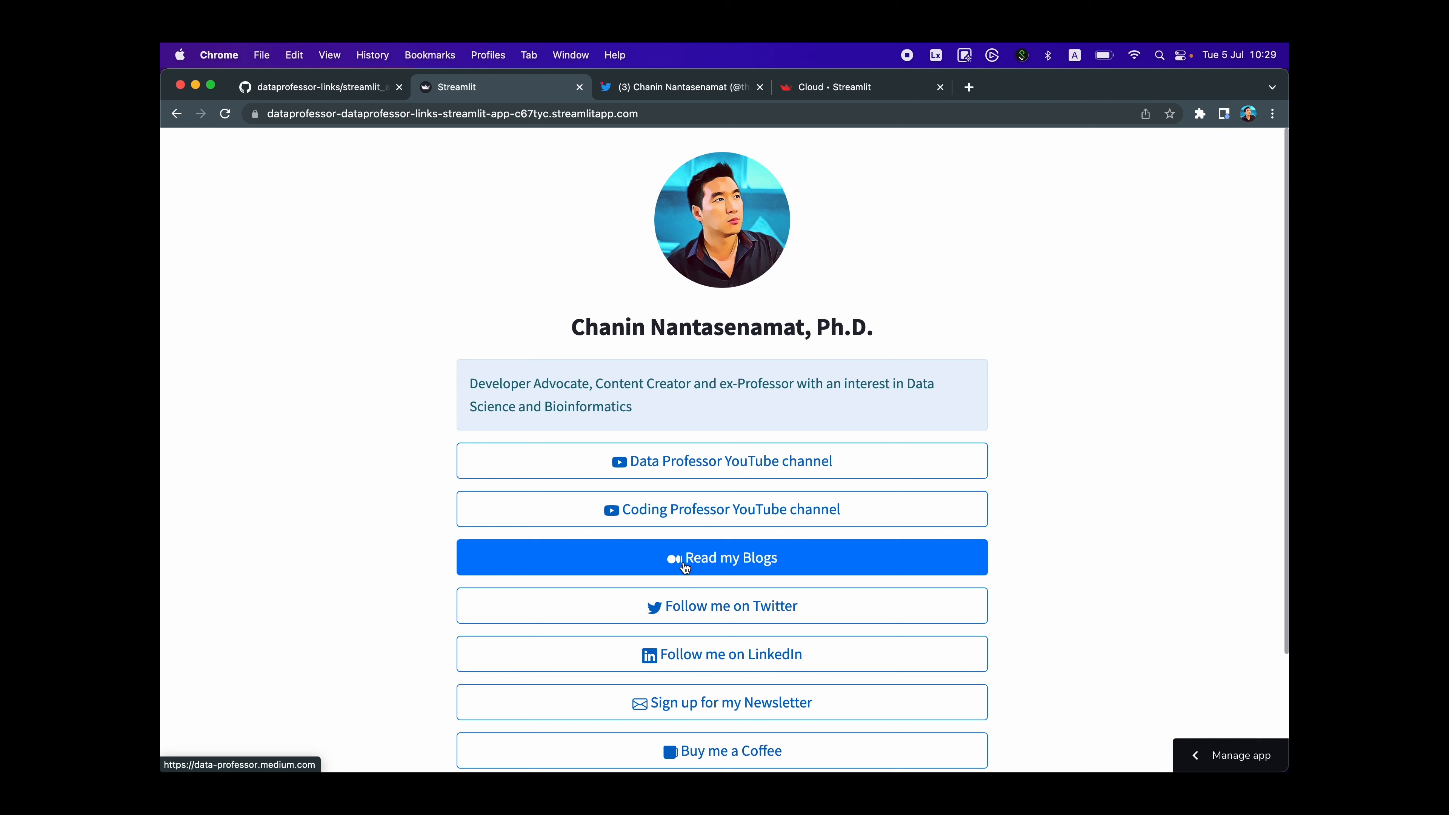
click(315, 88)
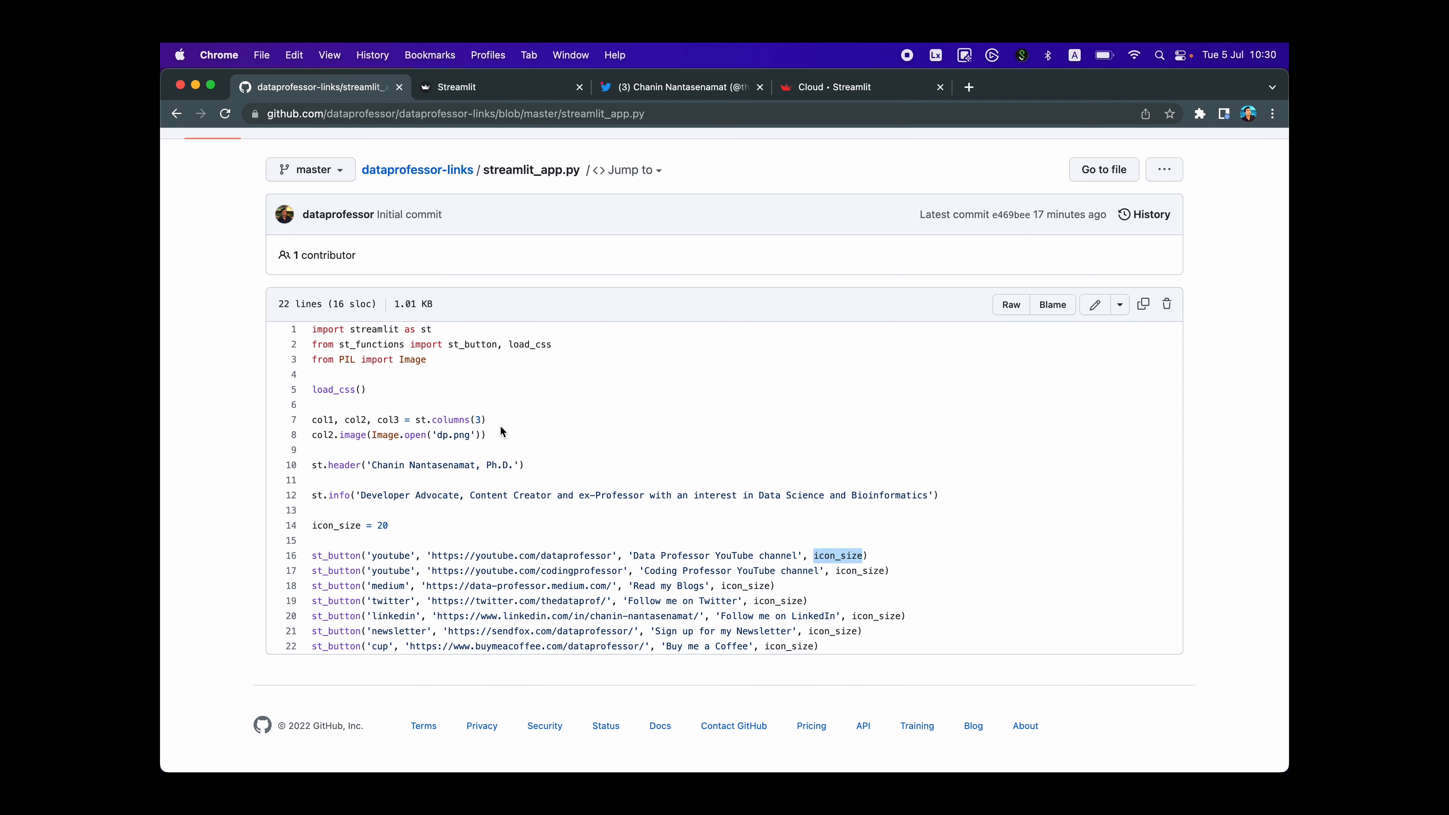
mouse_move(294, 563)
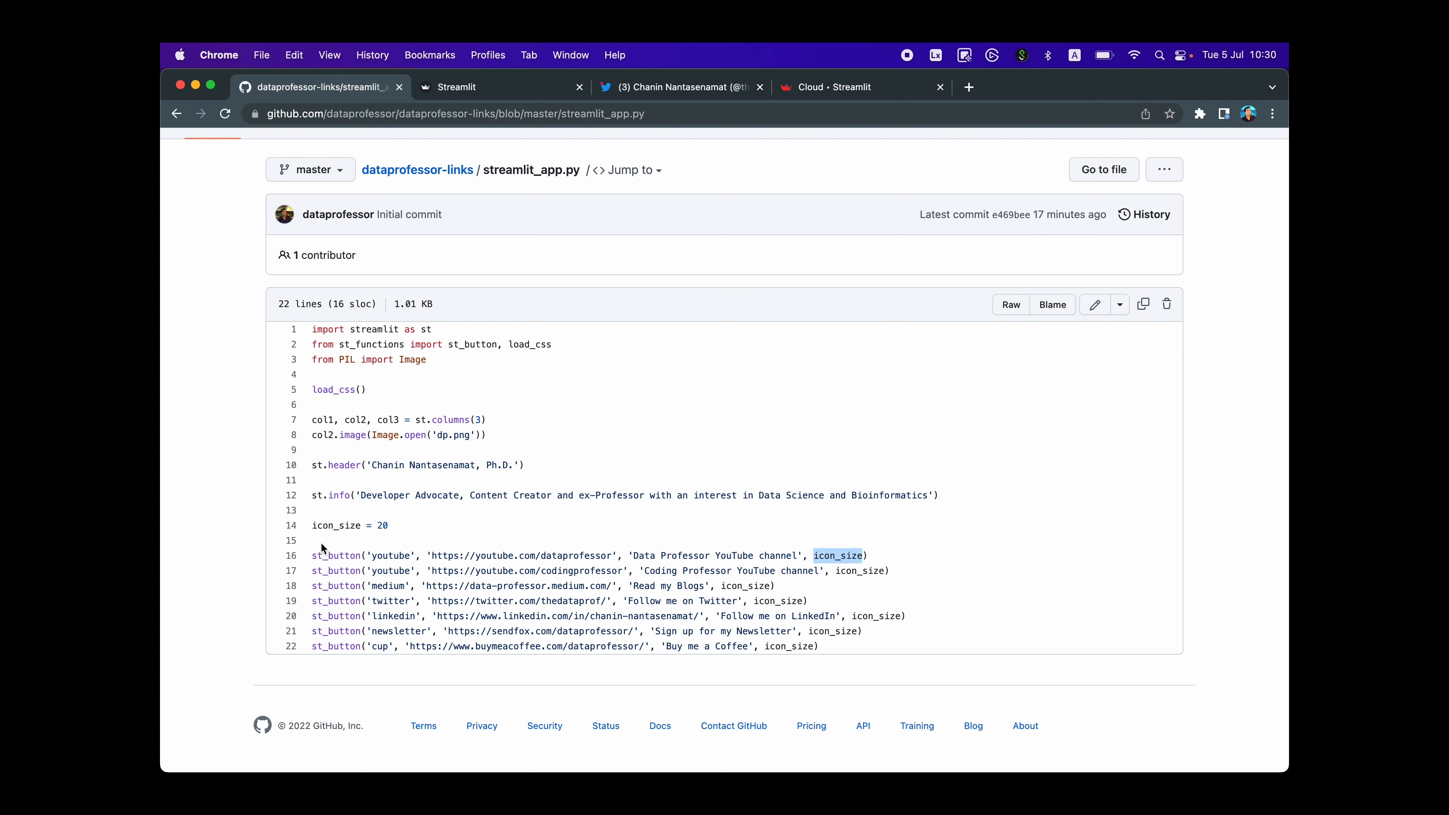
double_click(336, 555)
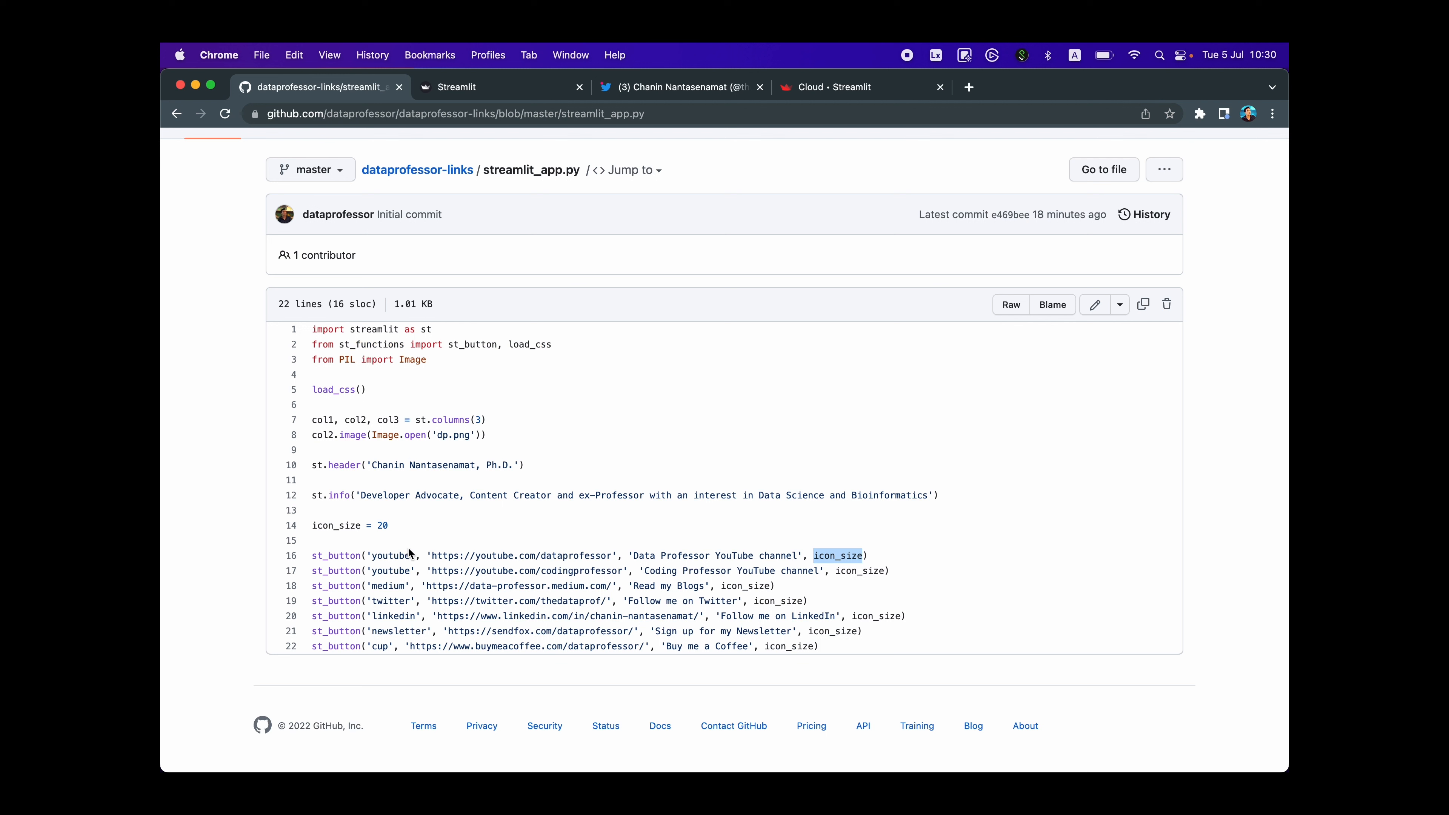
mouse_move(397, 604)
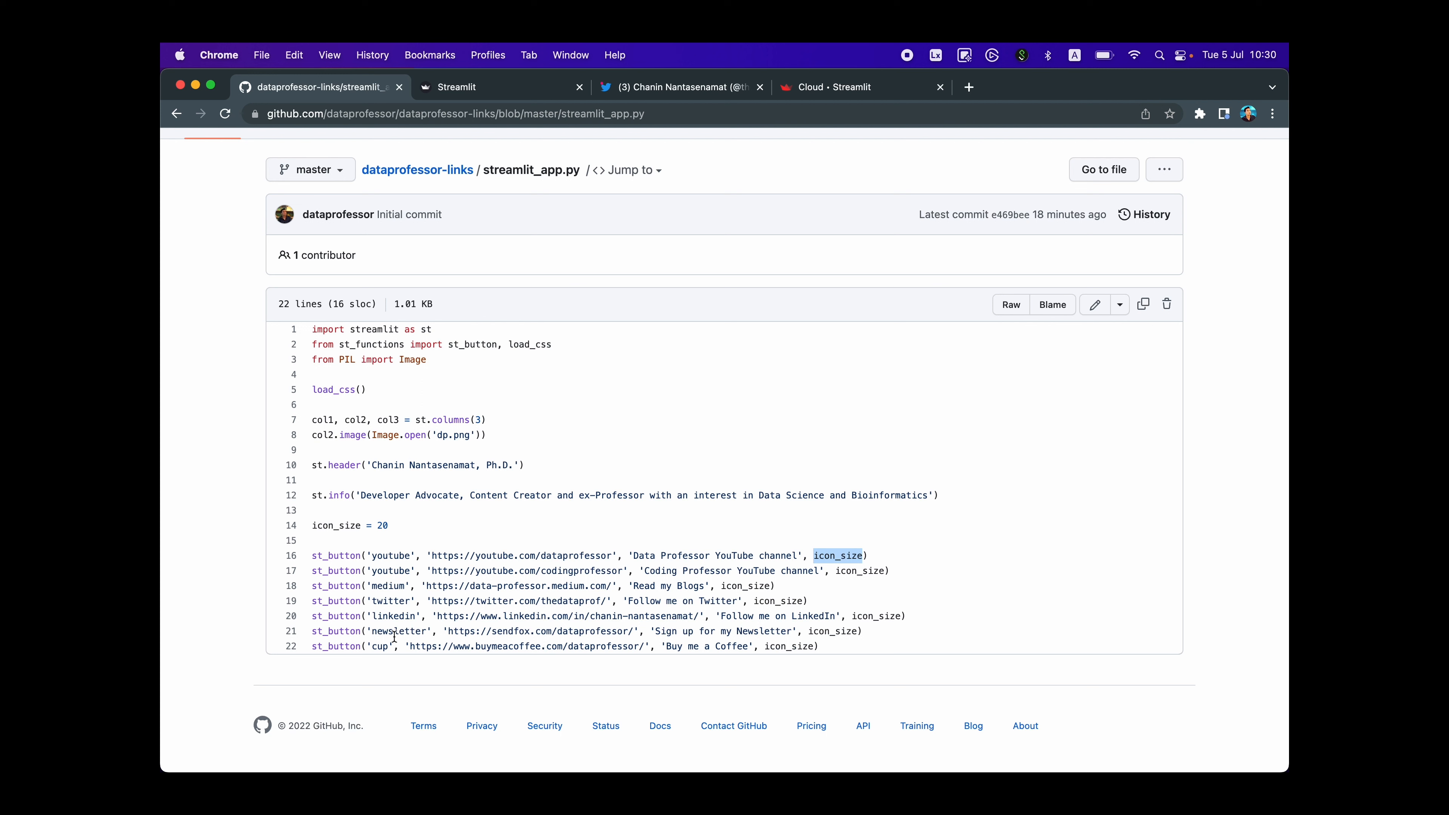
mouse_move(498, 304)
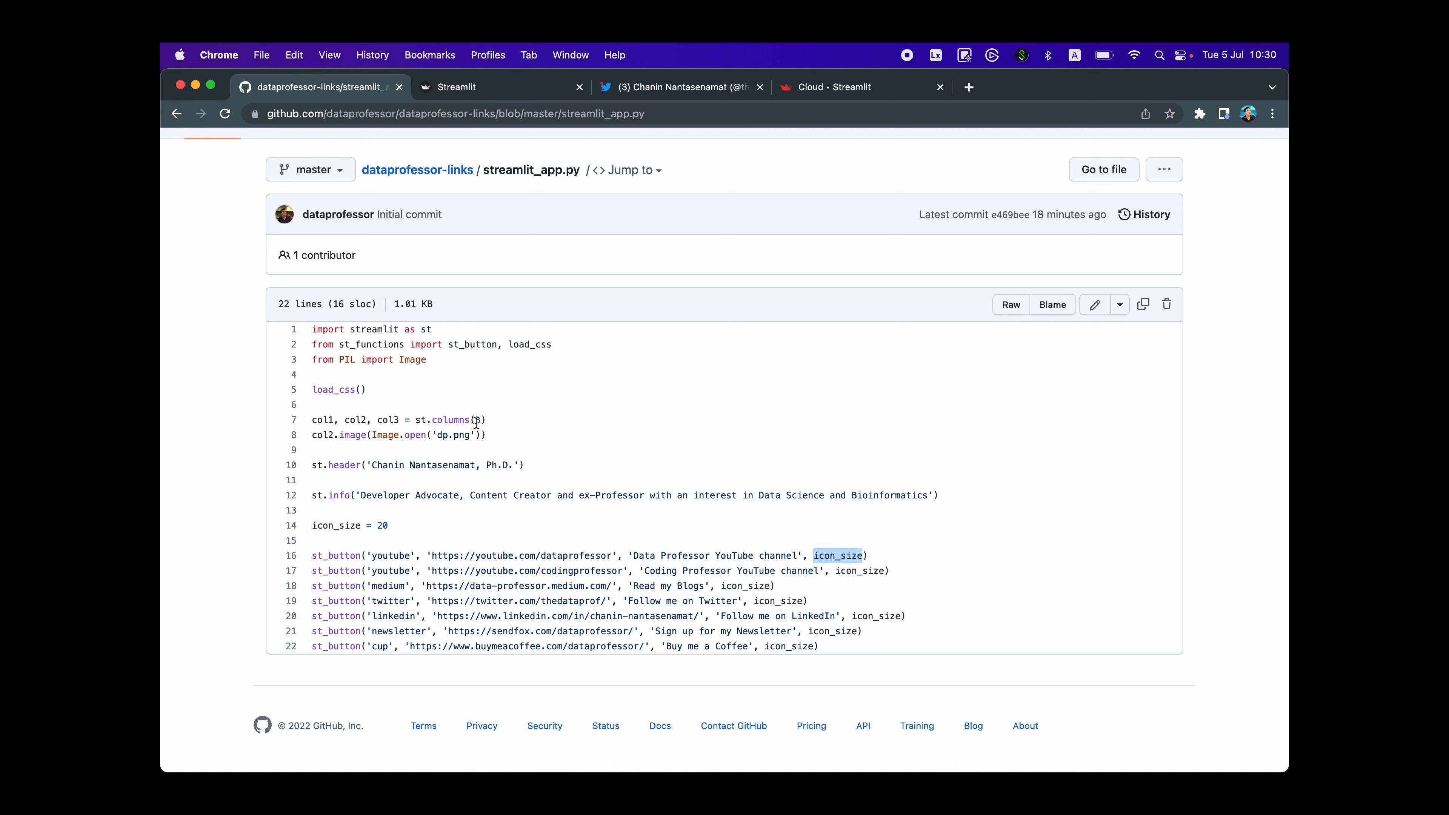
double_click(439, 556)
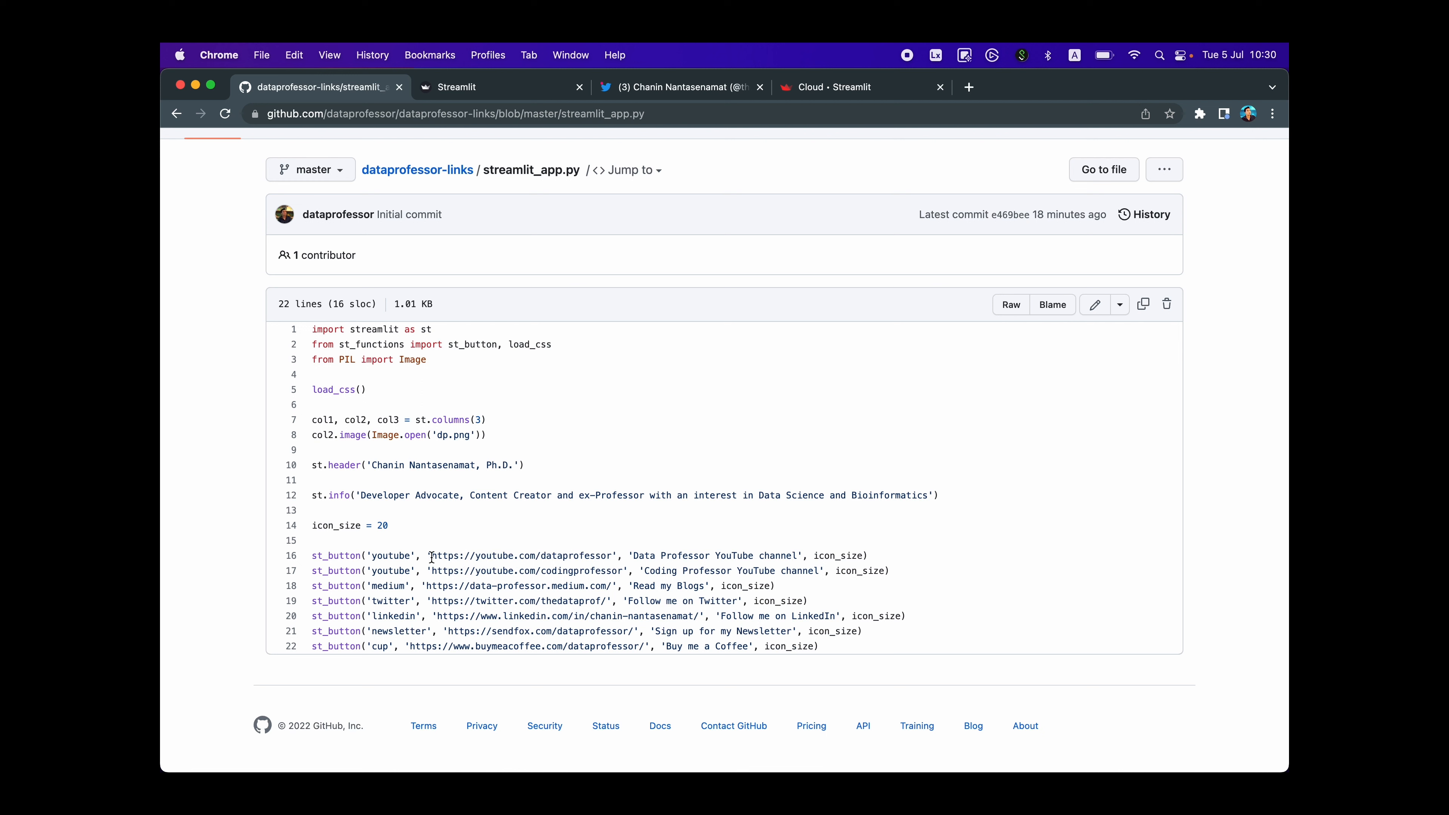
double_click(513, 556)
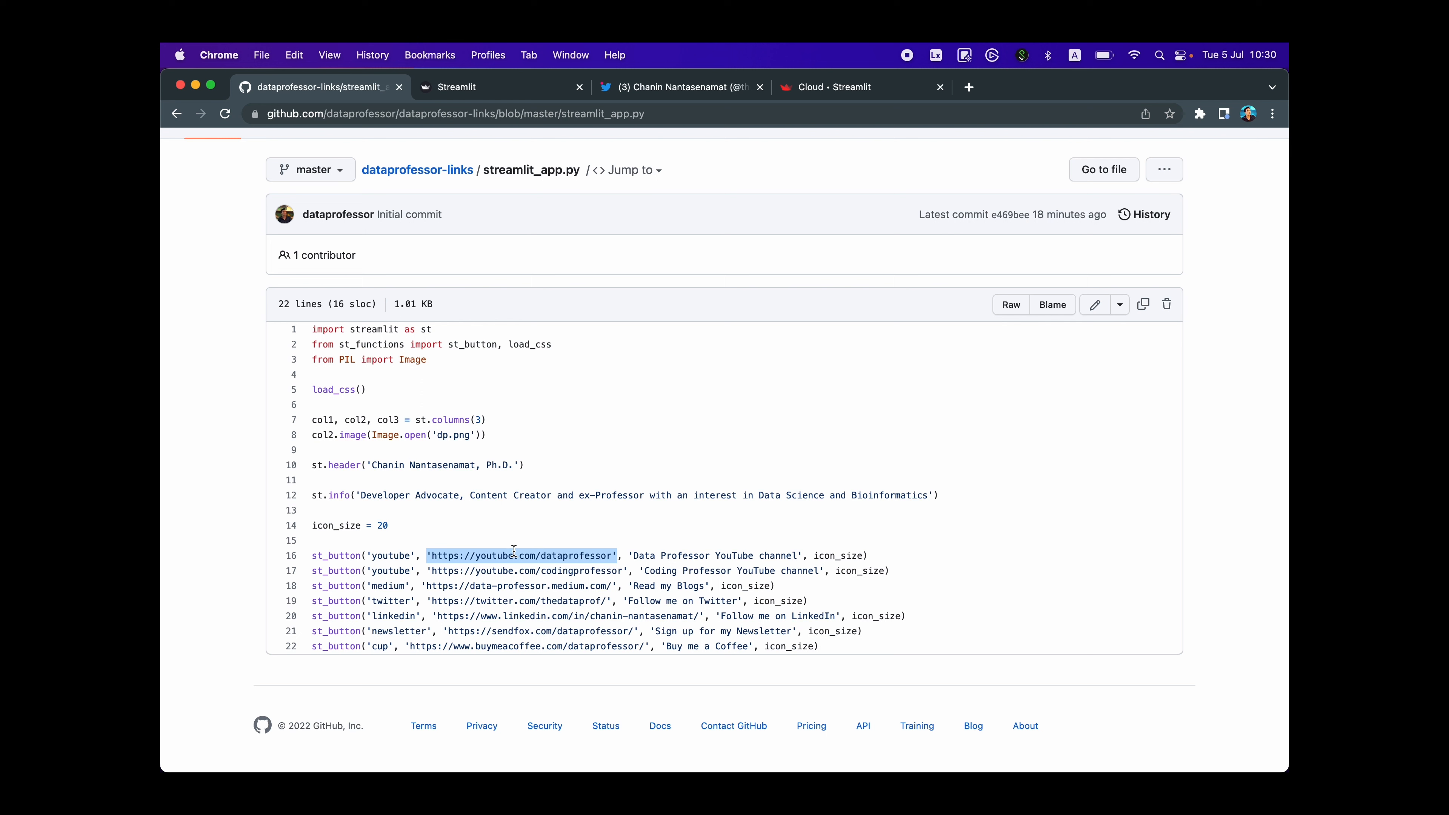
click(458, 88)
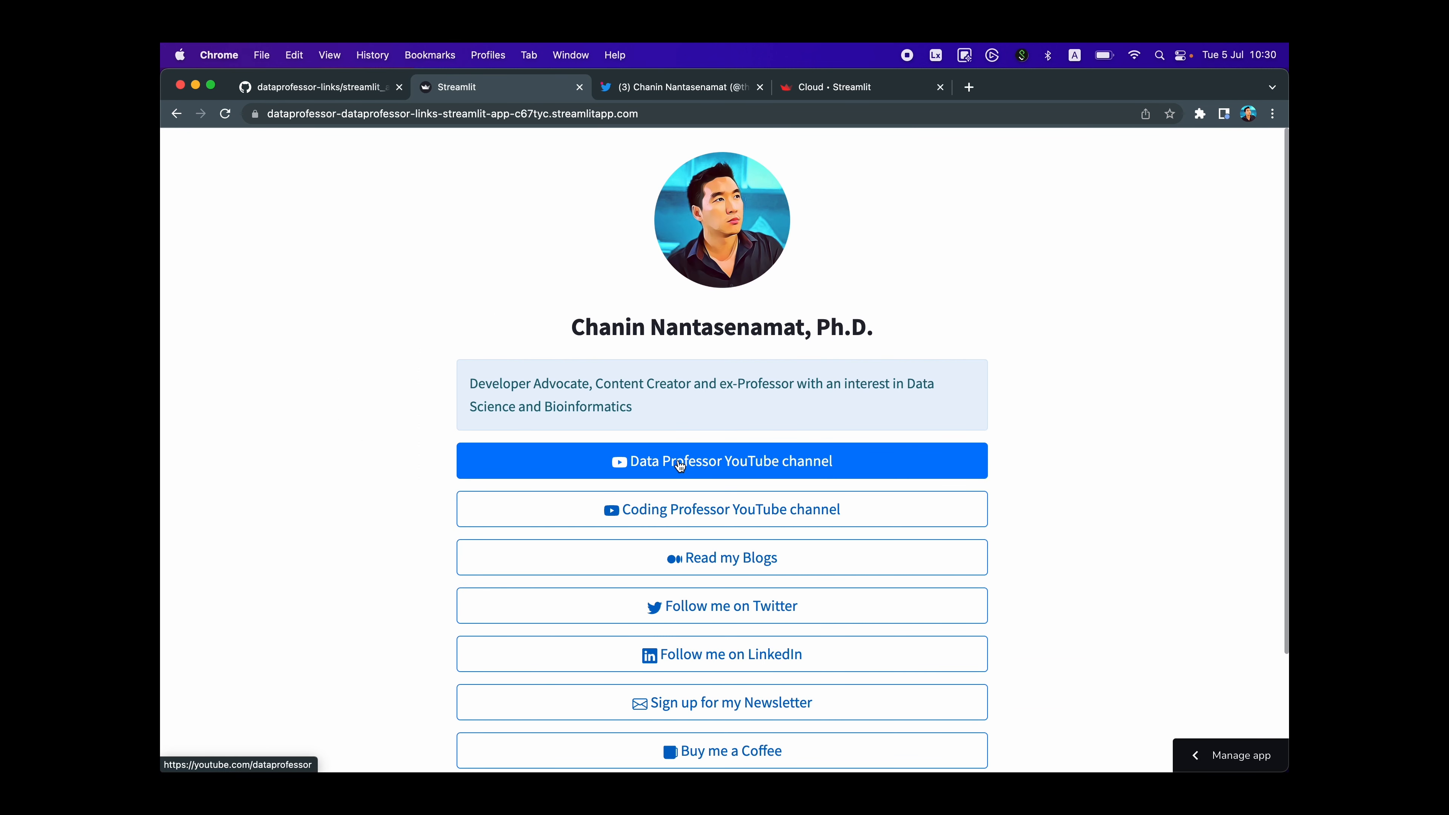
mouse_move(592, 463)
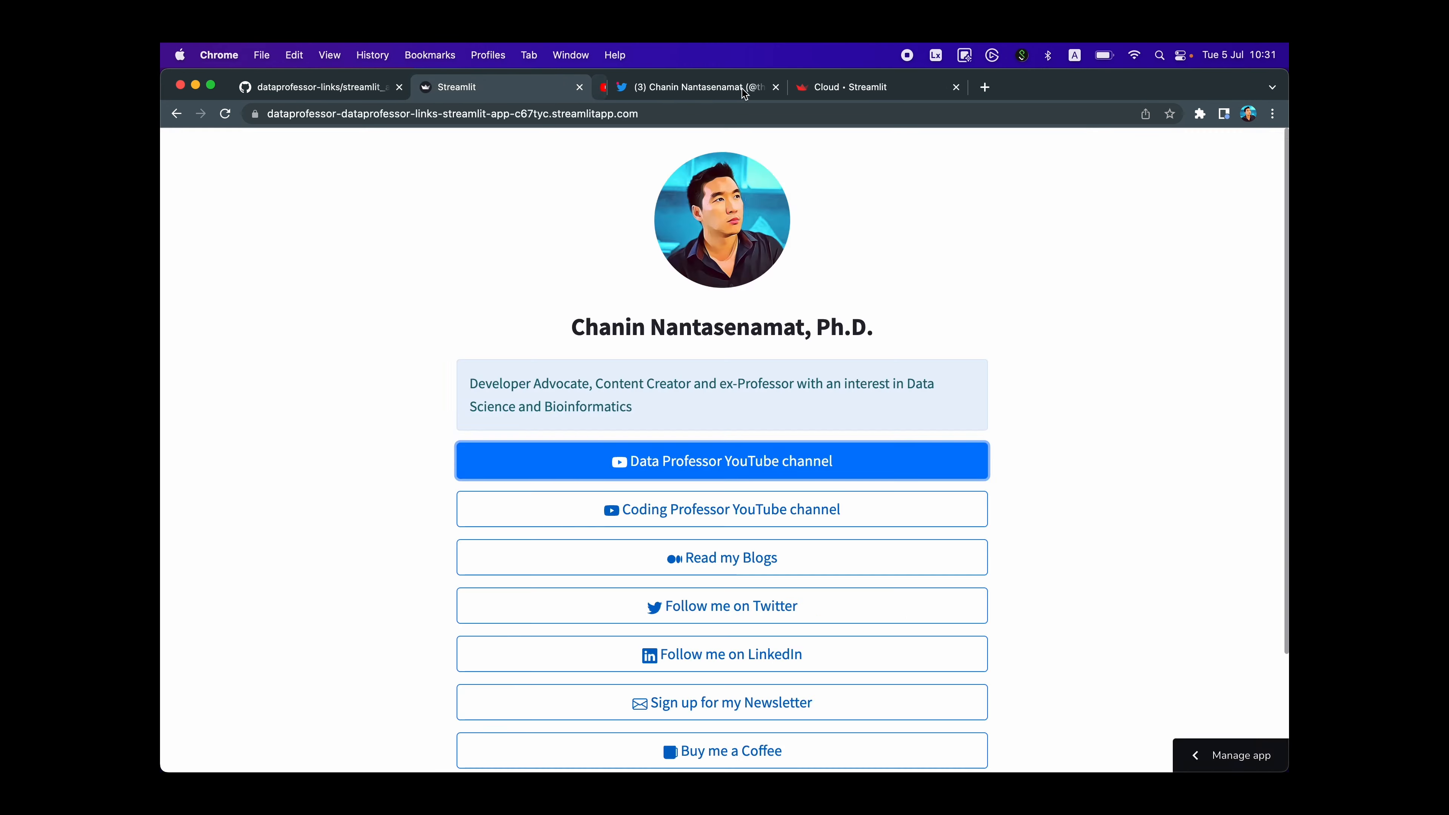
click(319, 88)
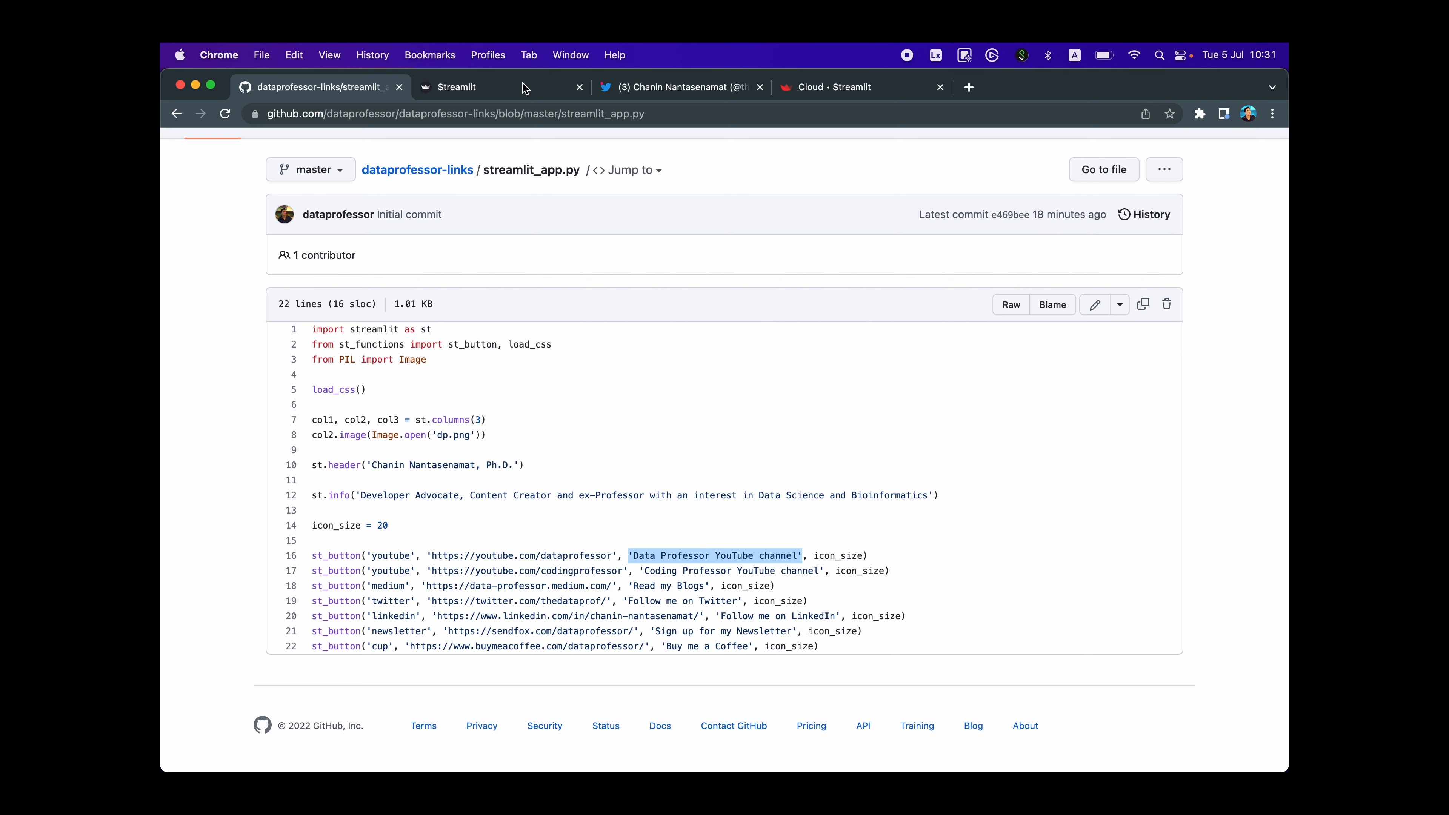
click(474, 87)
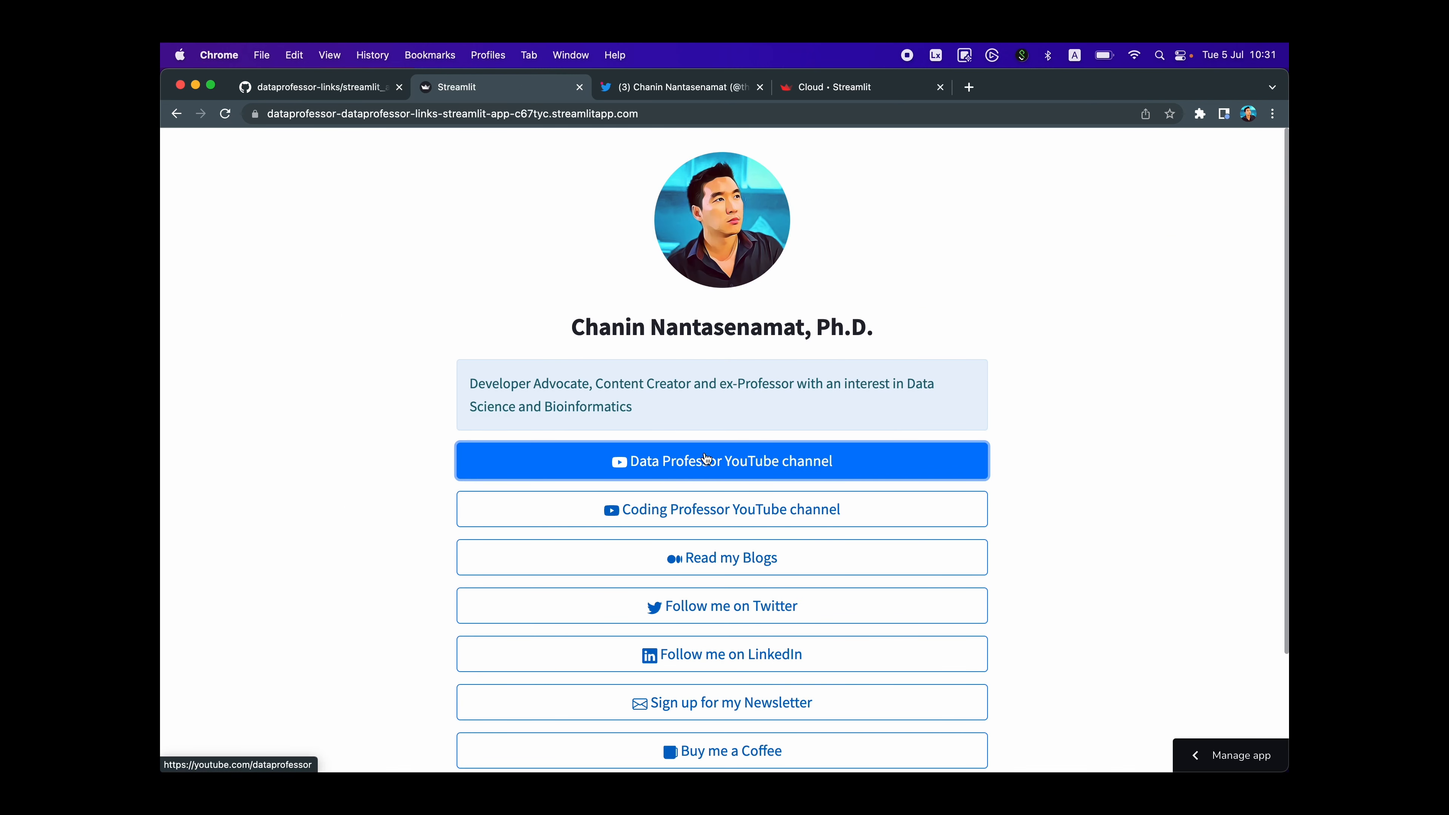
click(315, 88)
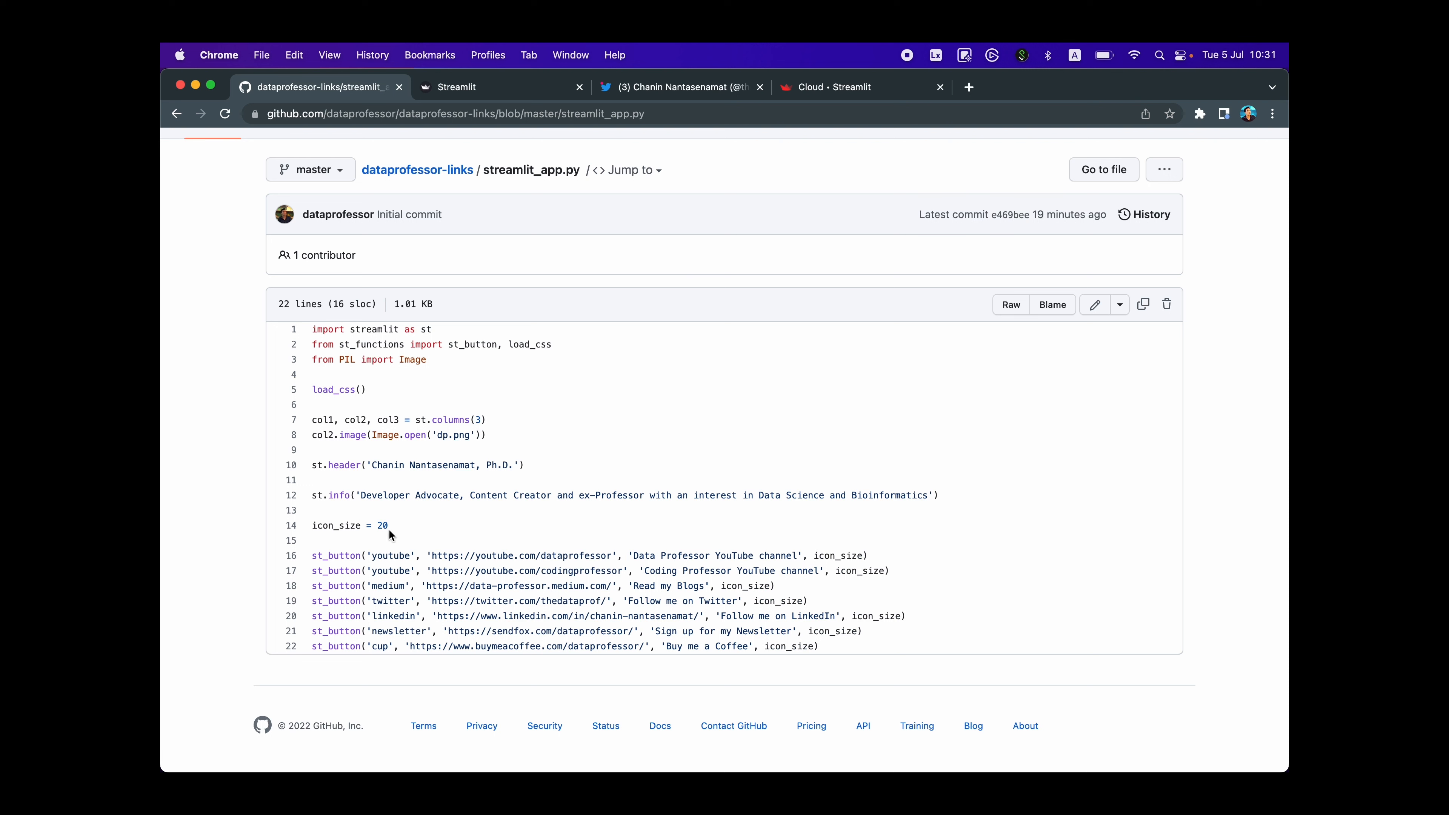
- Read through the README's Setting up section, then show the deployed links page
click(417, 170)
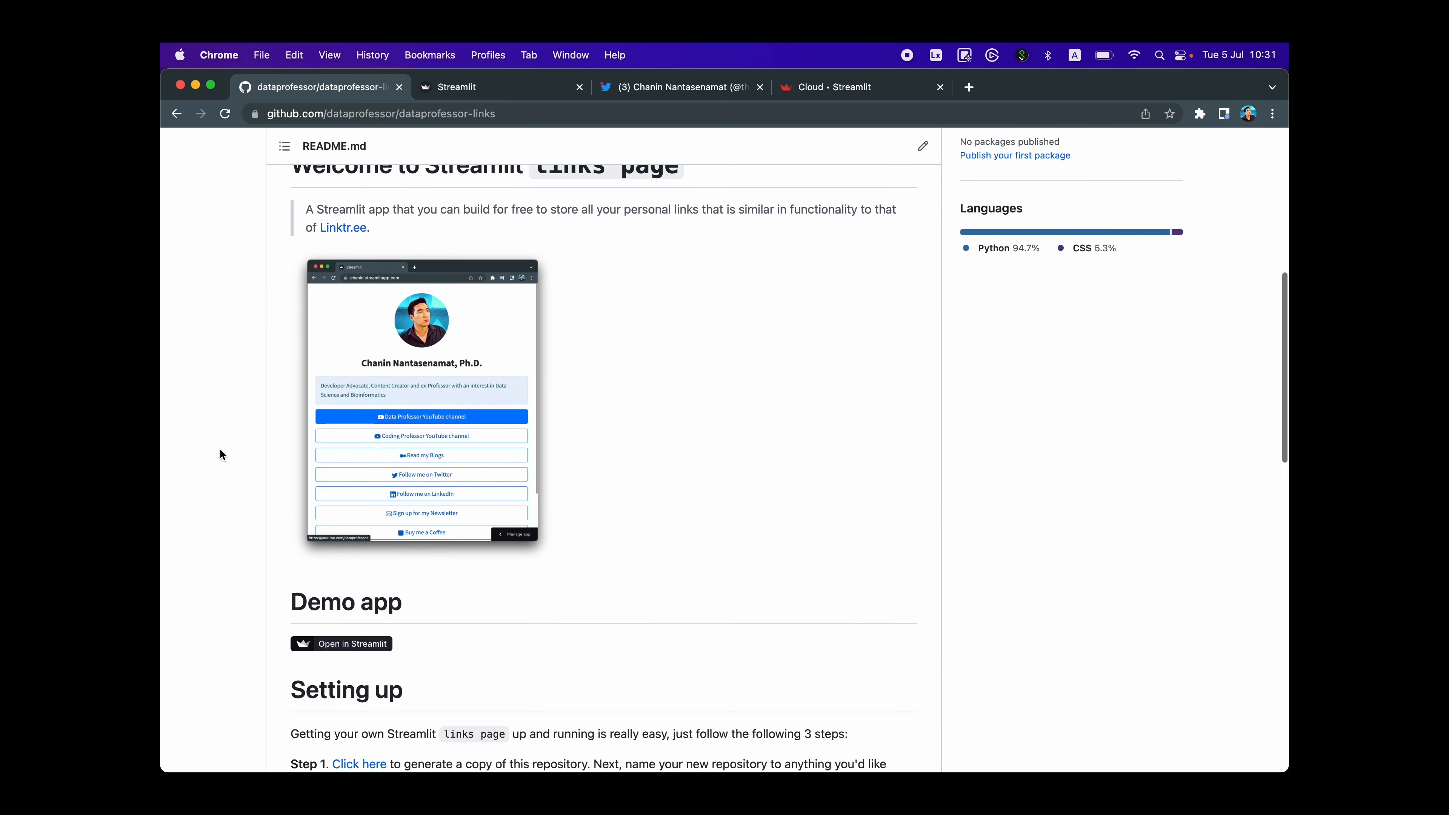
scroll(down, 3)
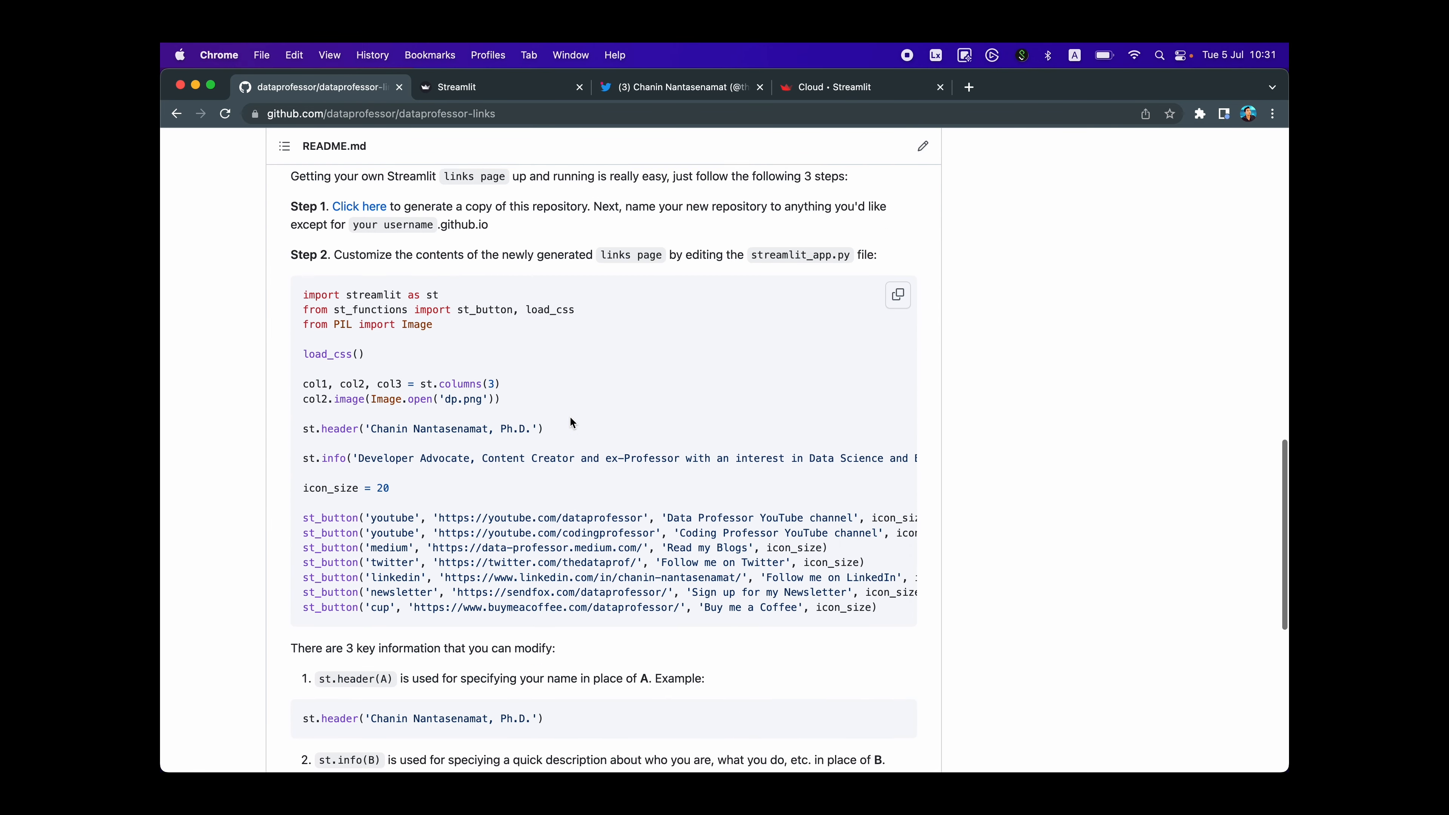
scroll(down, 3)
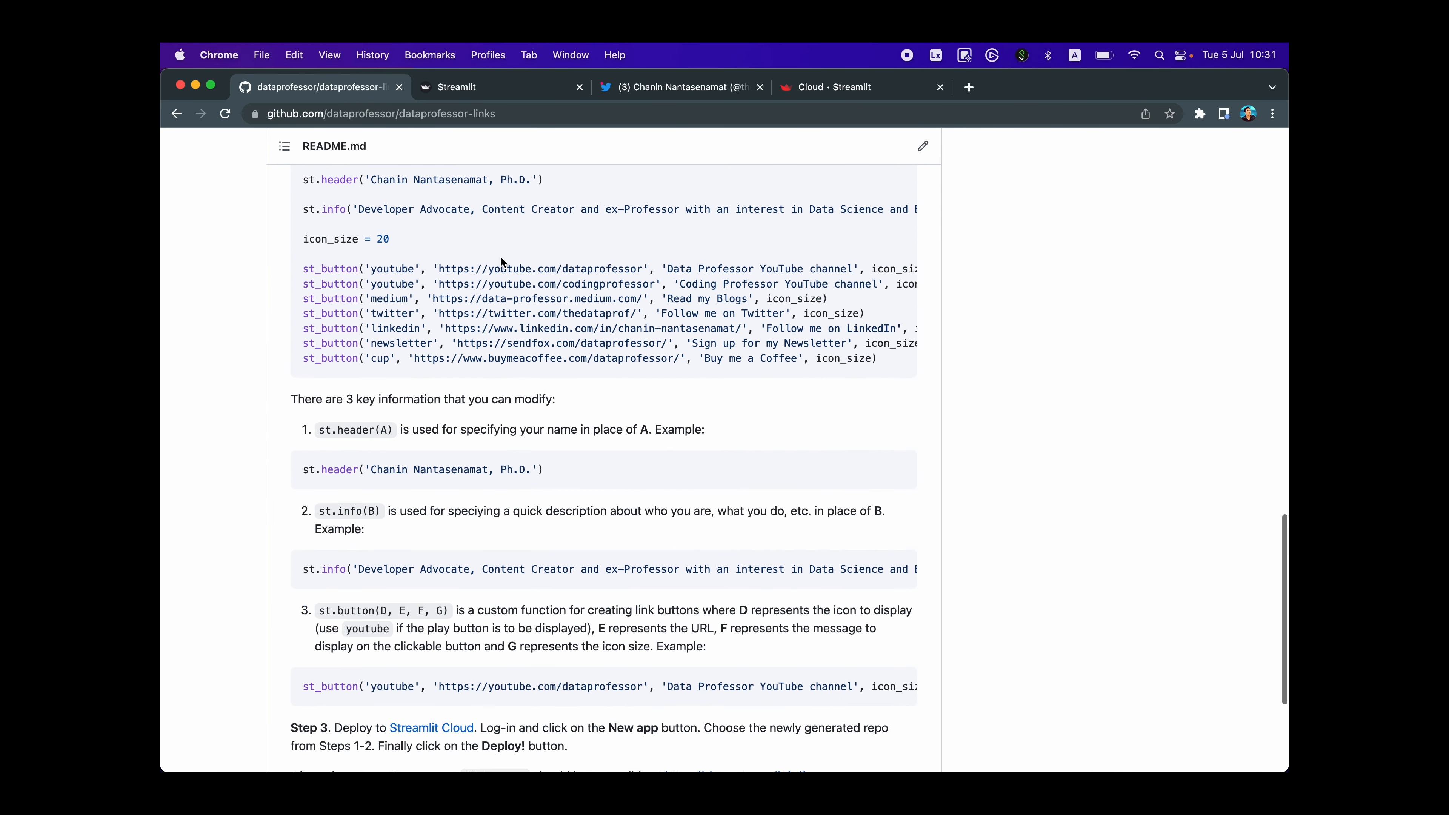
scroll(down, 3)
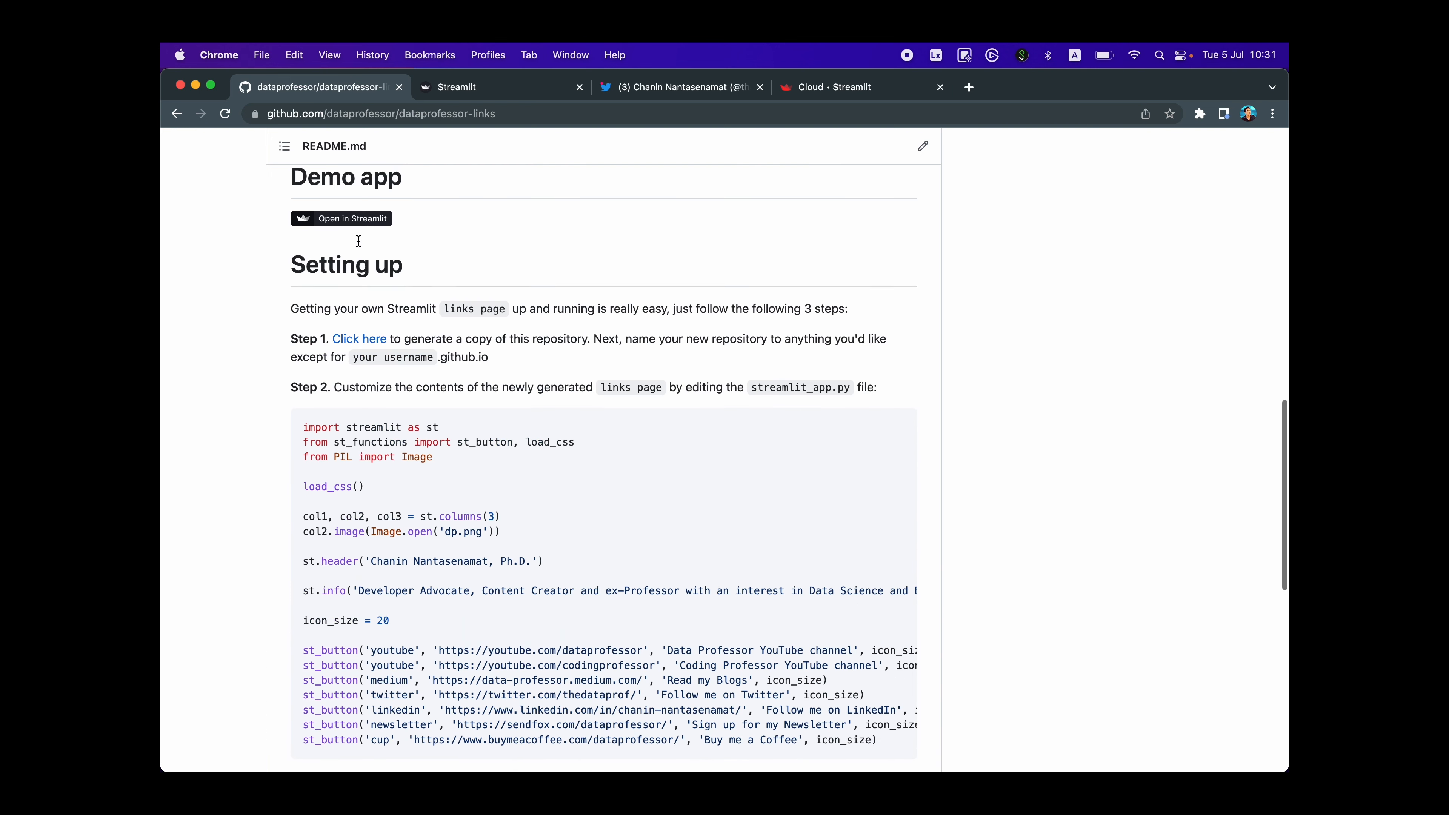
click(477, 87)
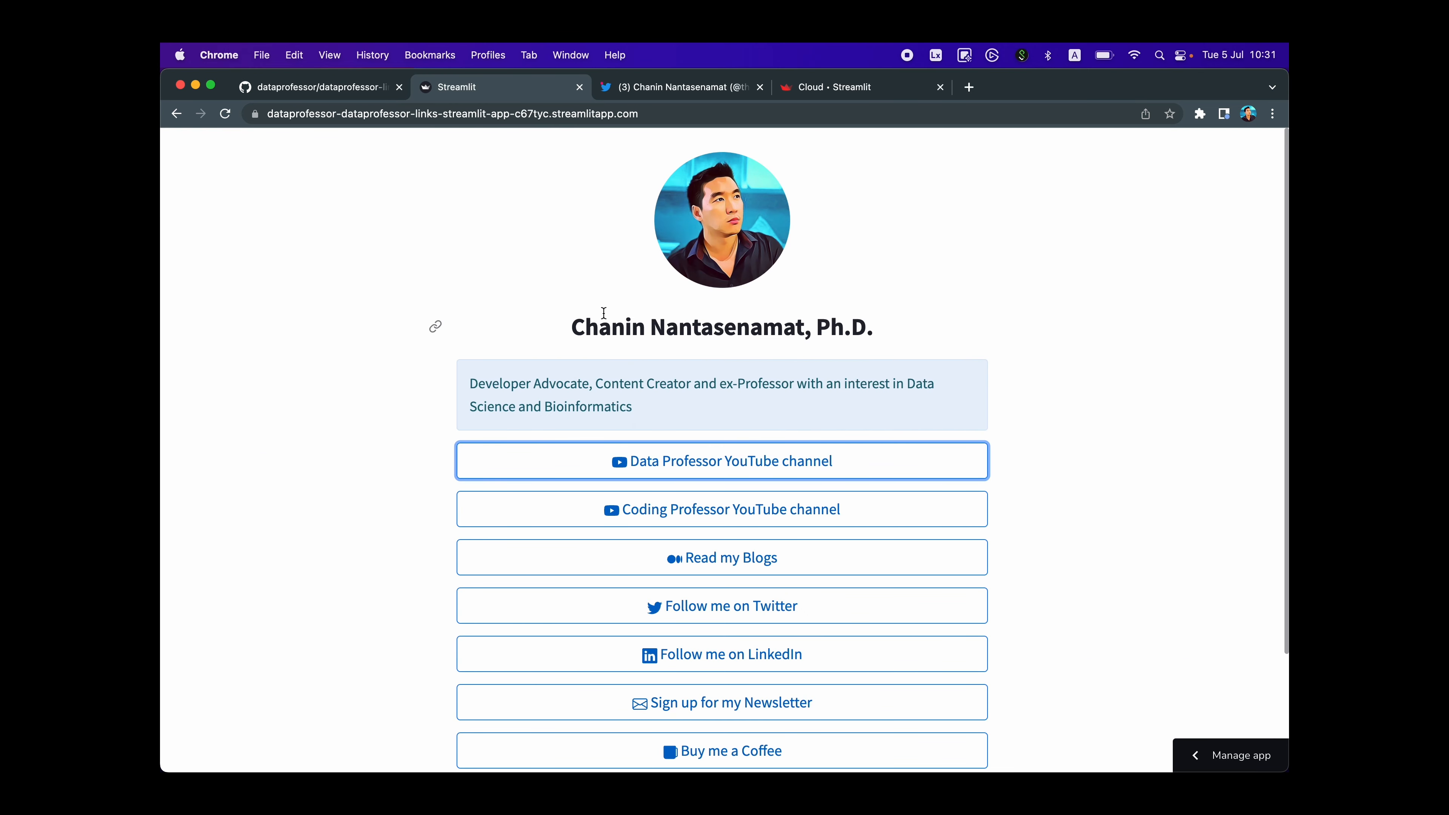
mouse_move(553, 219)
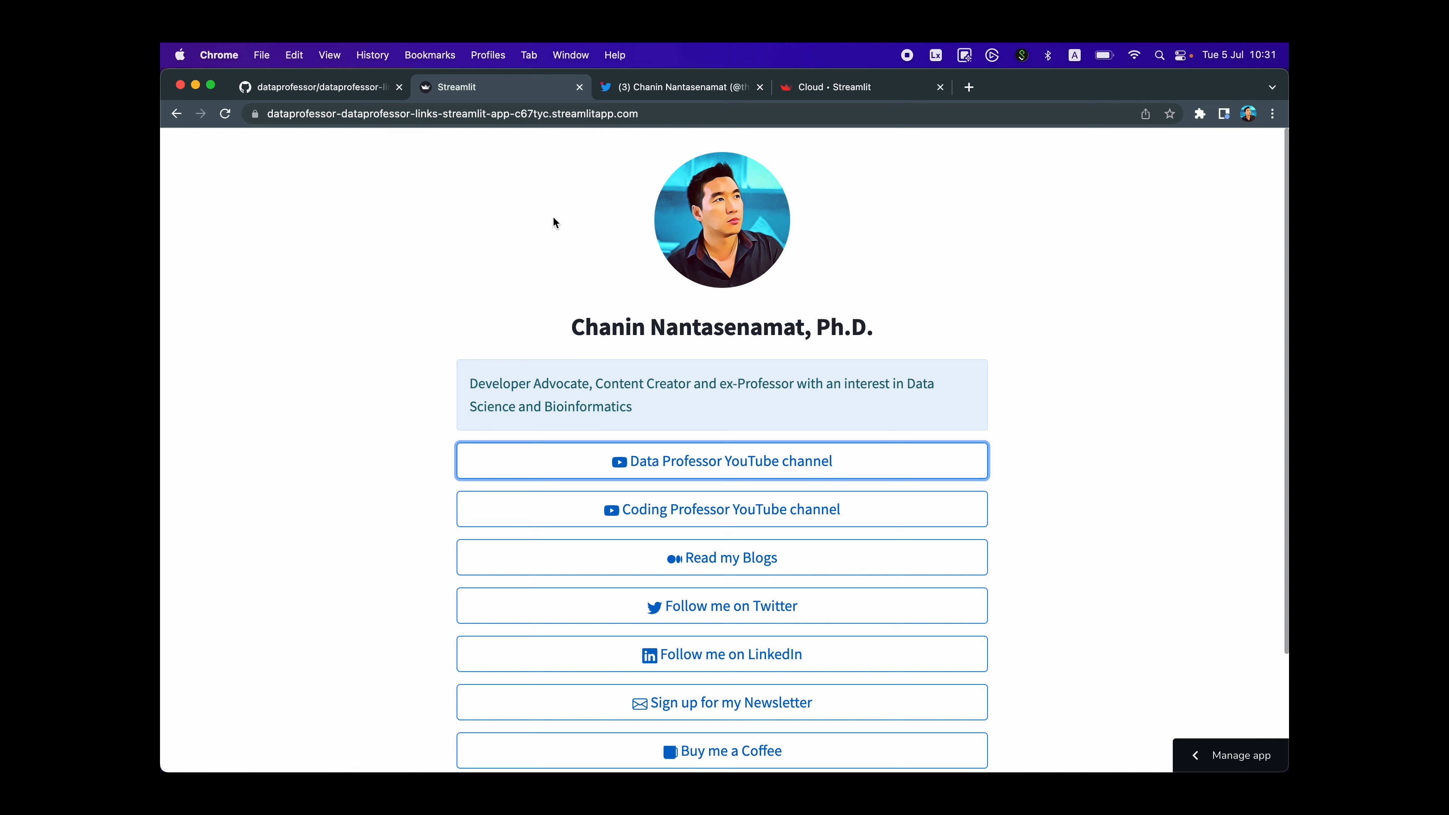
mouse_move(520, 235)
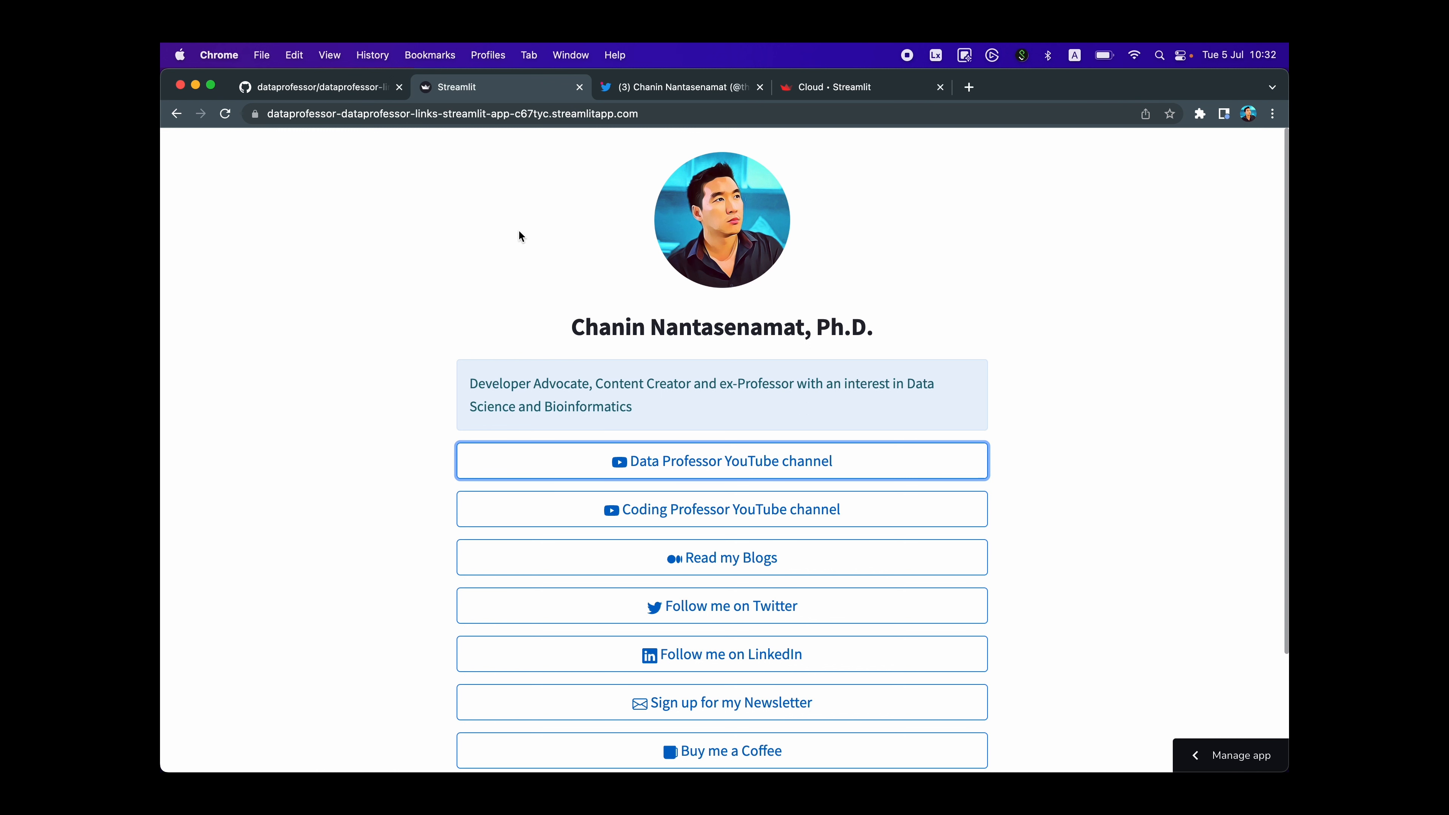